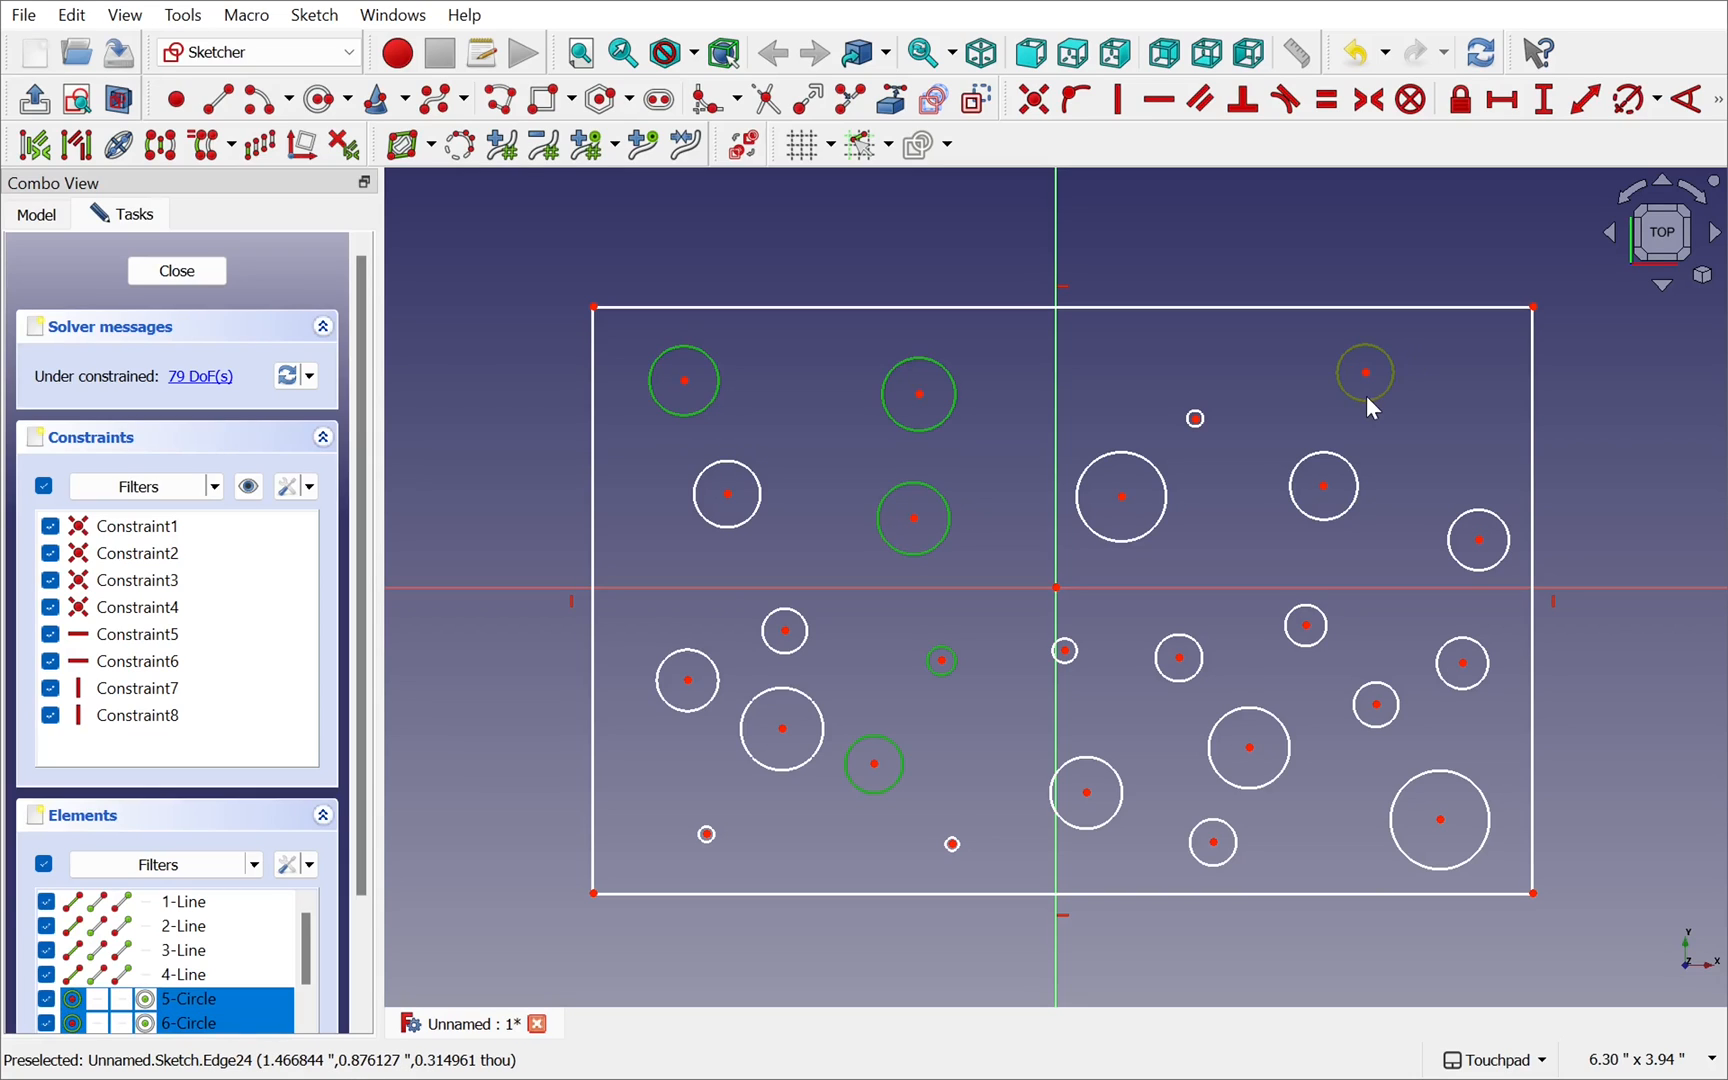
# - Leave the circle sketch and show the Unnamed document with the SSA-002 drawing image
pyautogui.click(176, 270)
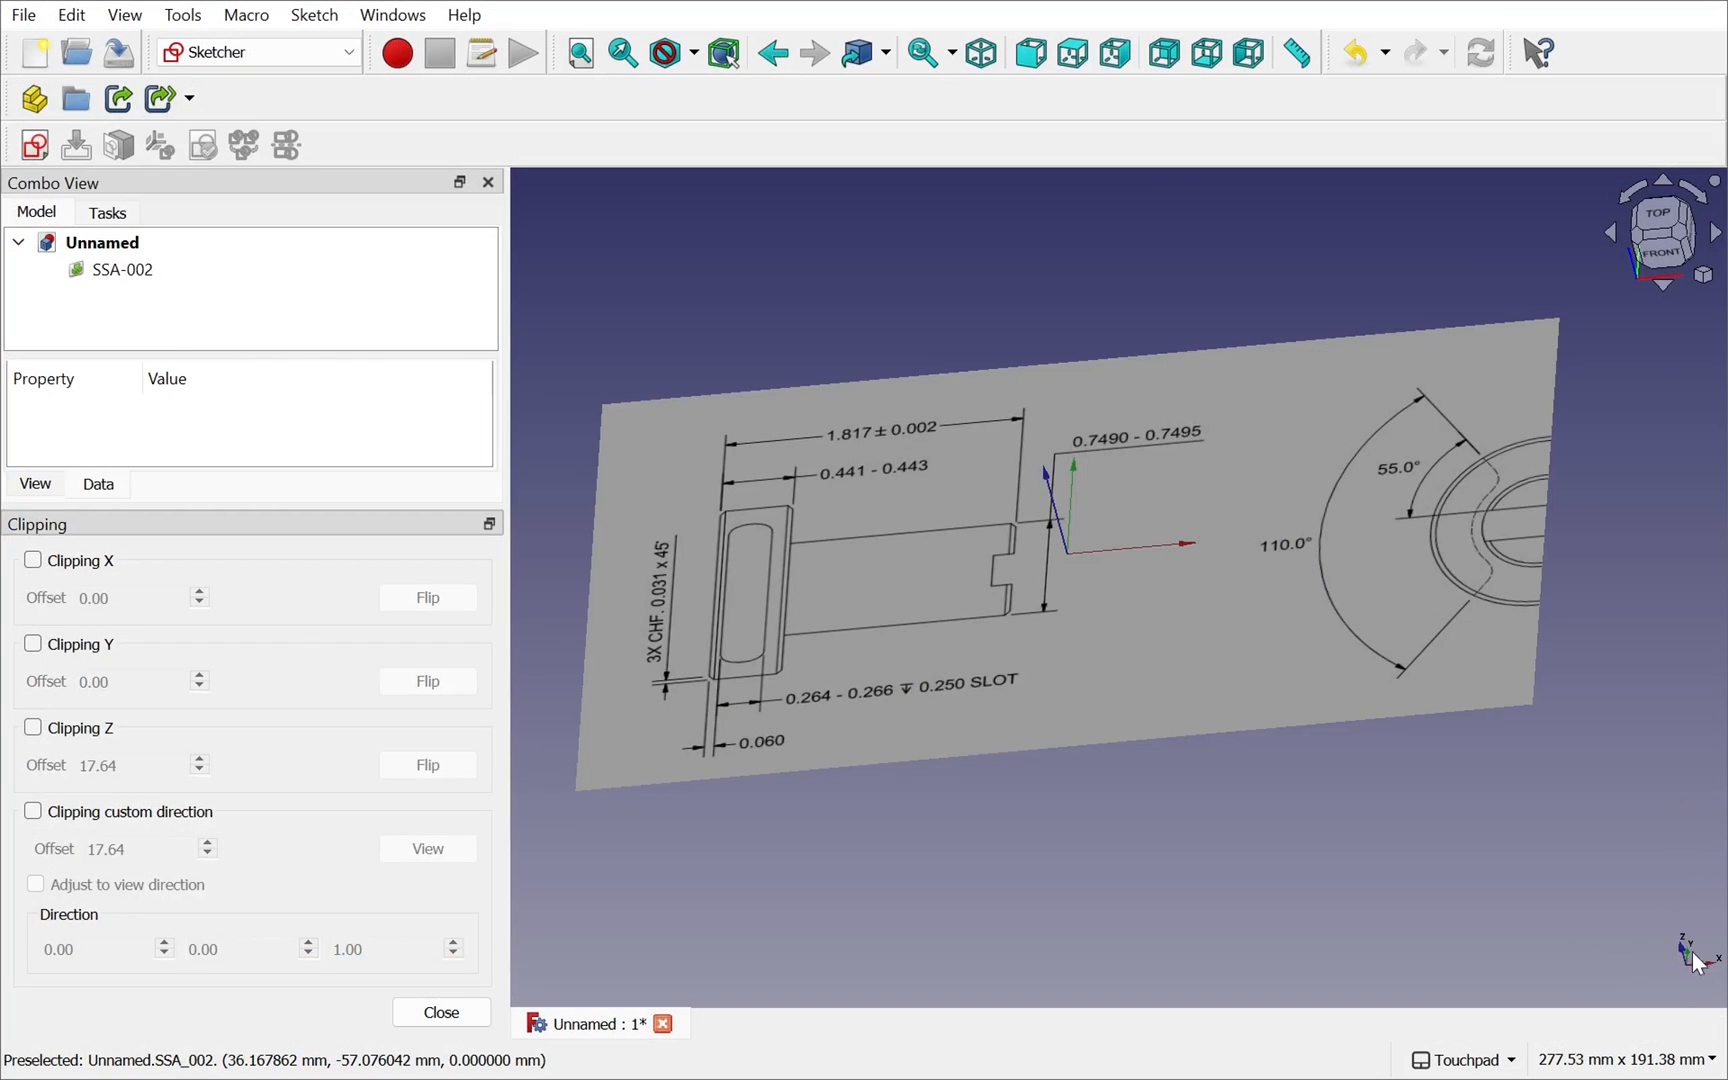
pyautogui.click(34, 644)
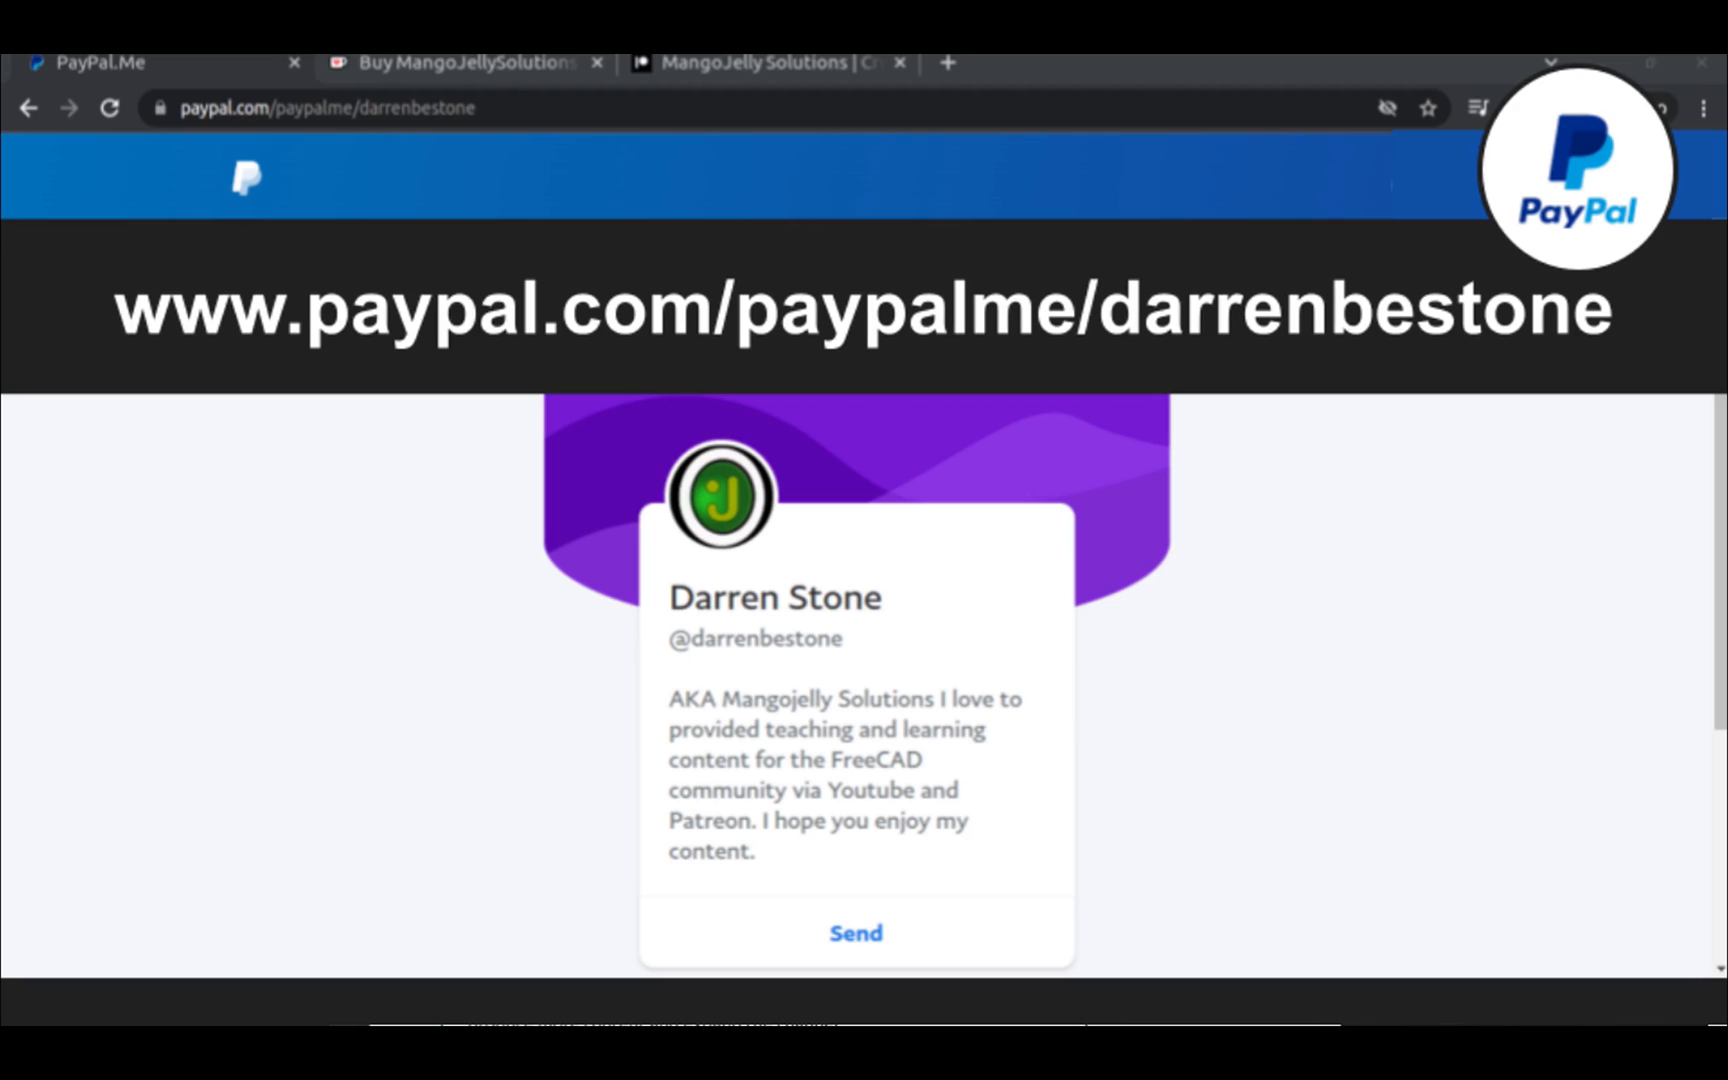
# - Show the PayPal.me page and the YouTube channel's About donation links, then return to FreeCAD
pyautogui.click(766, 78)
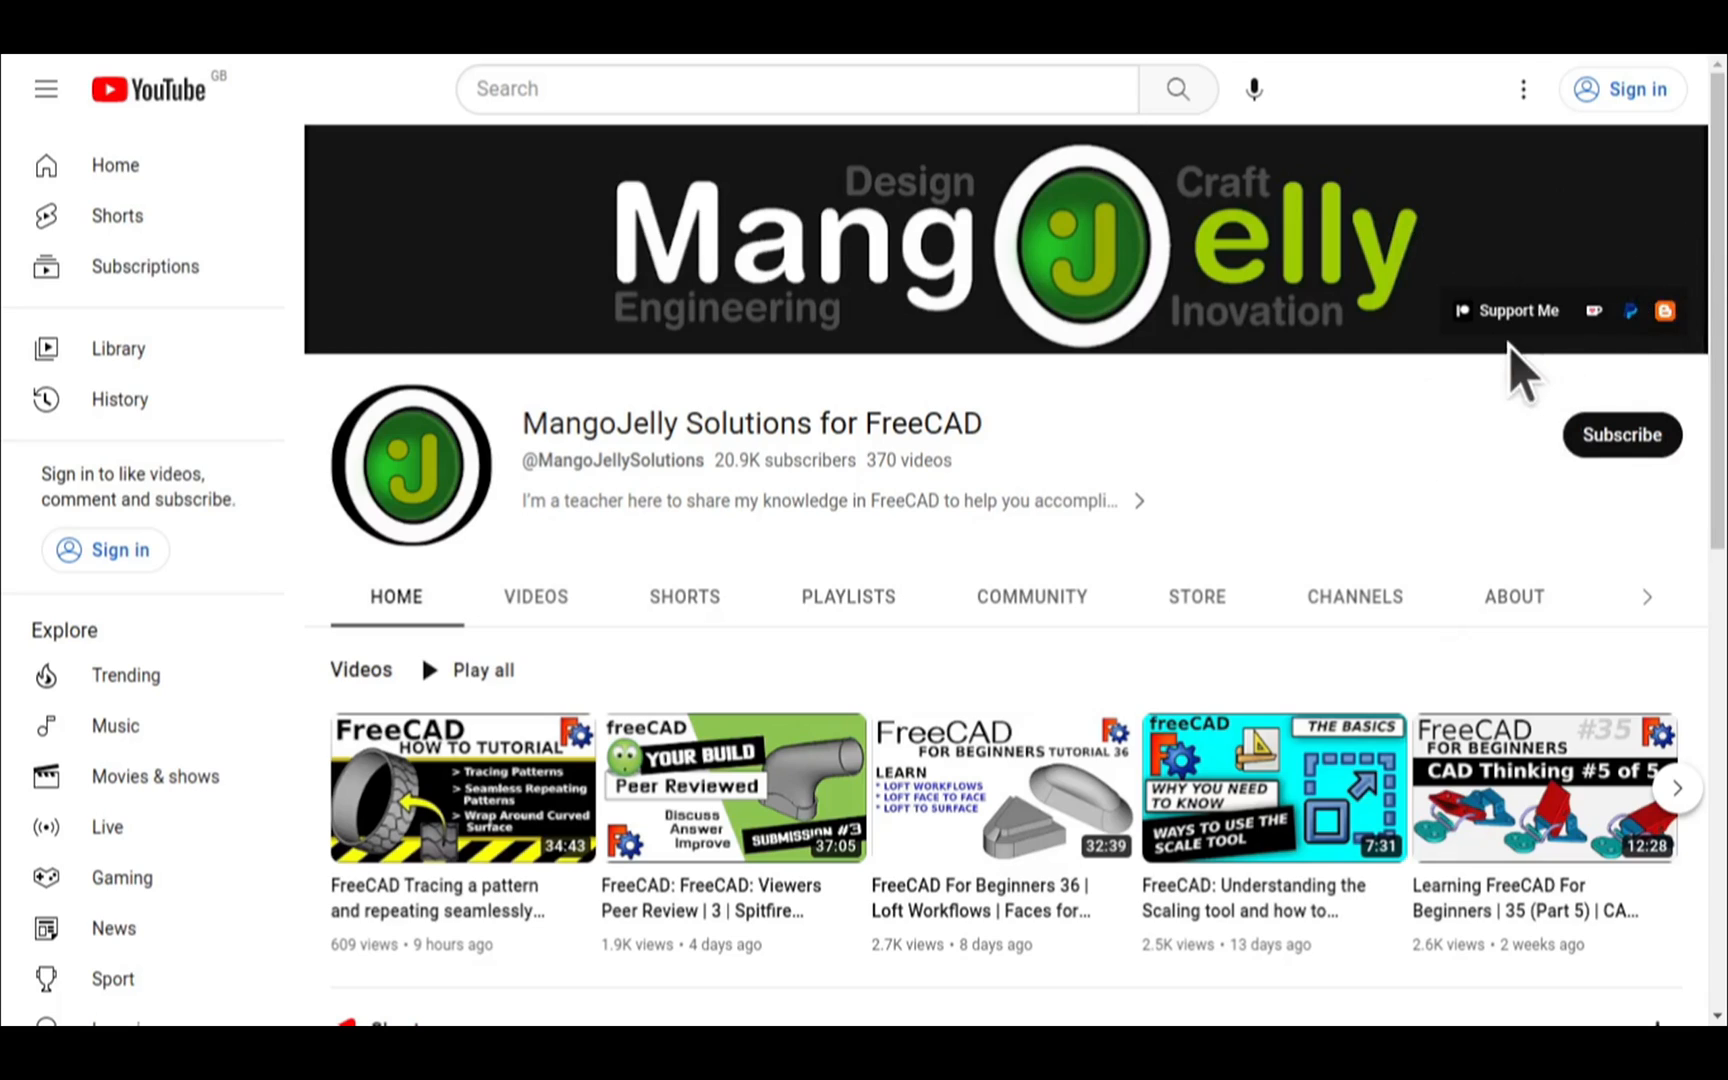
pyautogui.click(1514, 596)
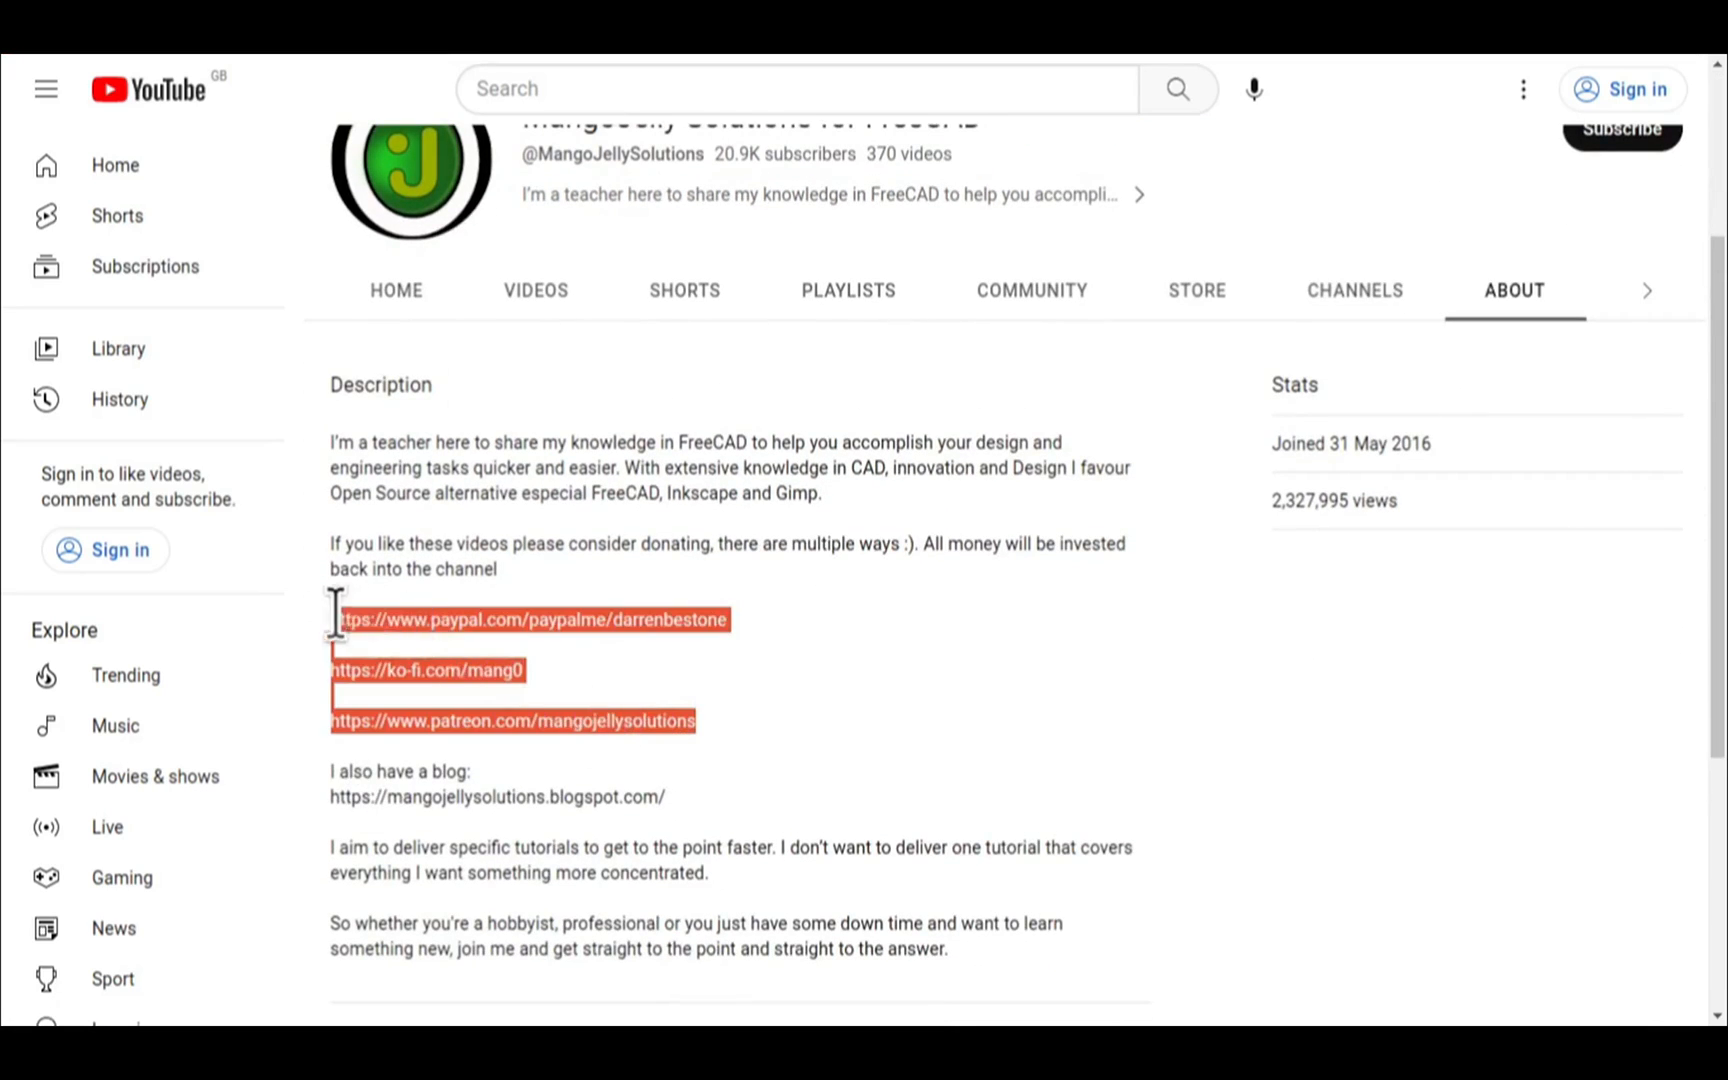
pyautogui.press('alt+tab')
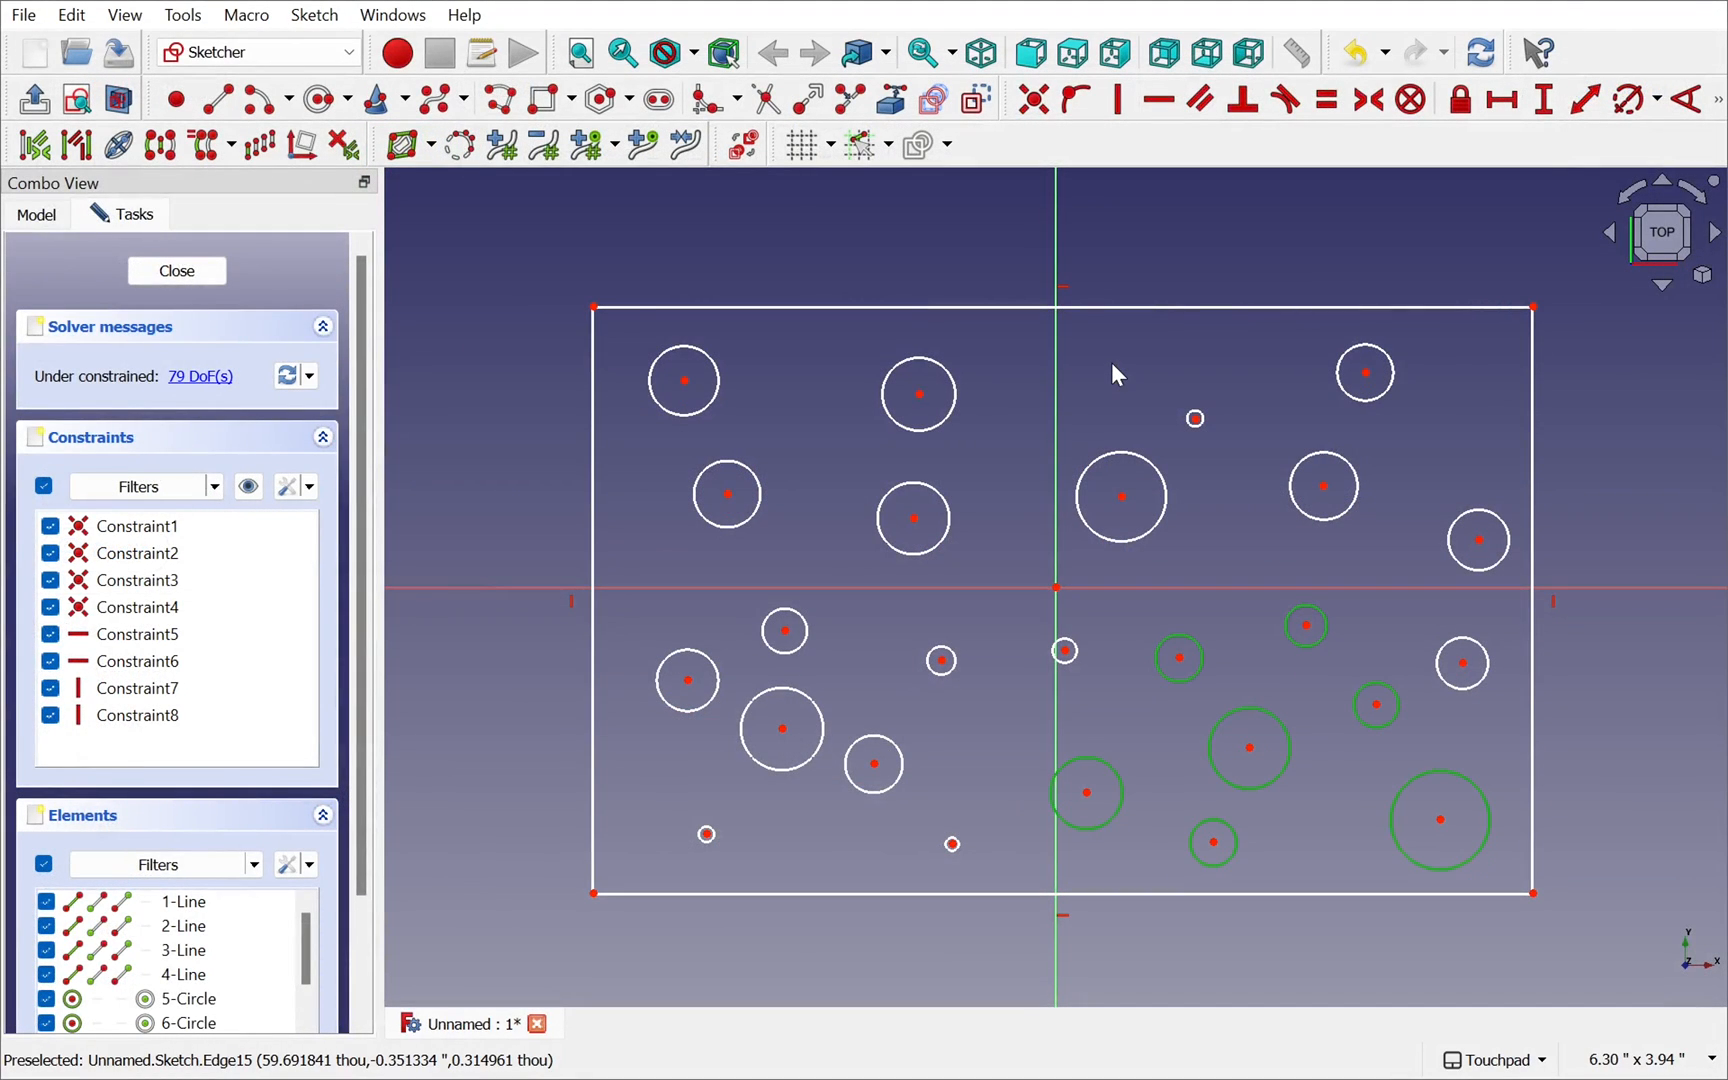
pyautogui.moveTo(1128, 560)
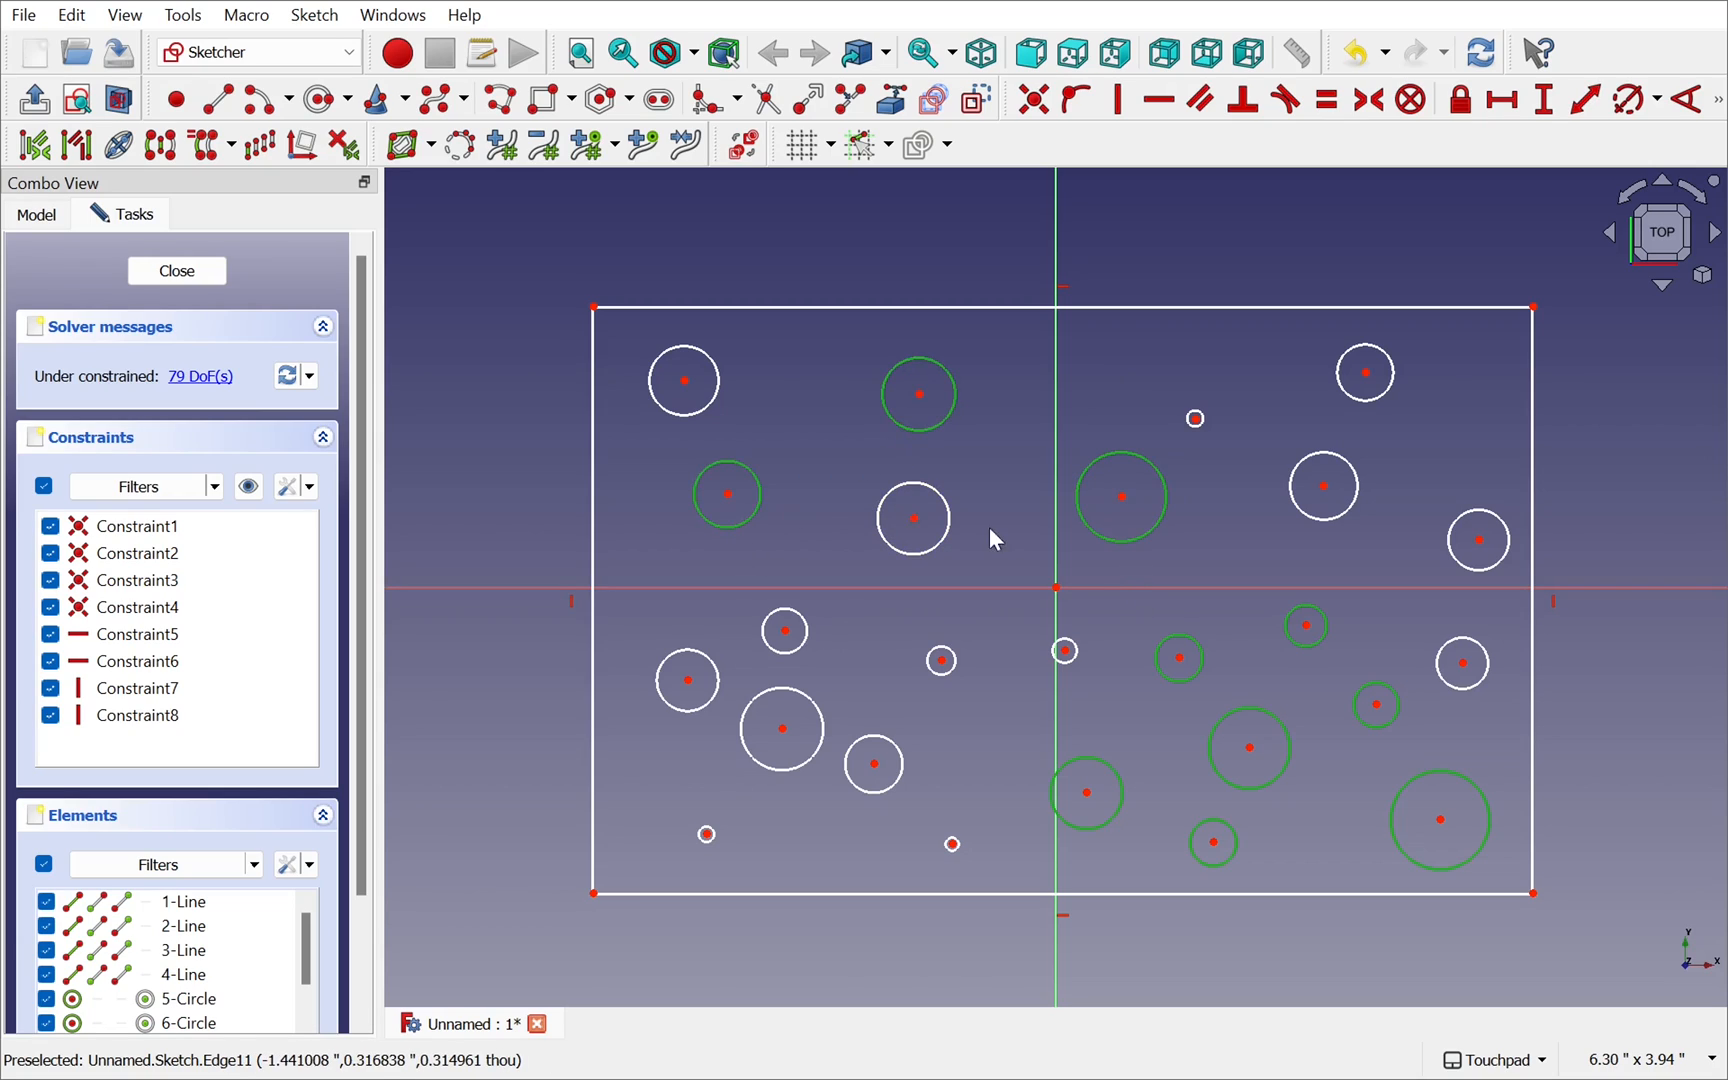
pyautogui.click(912, 518)
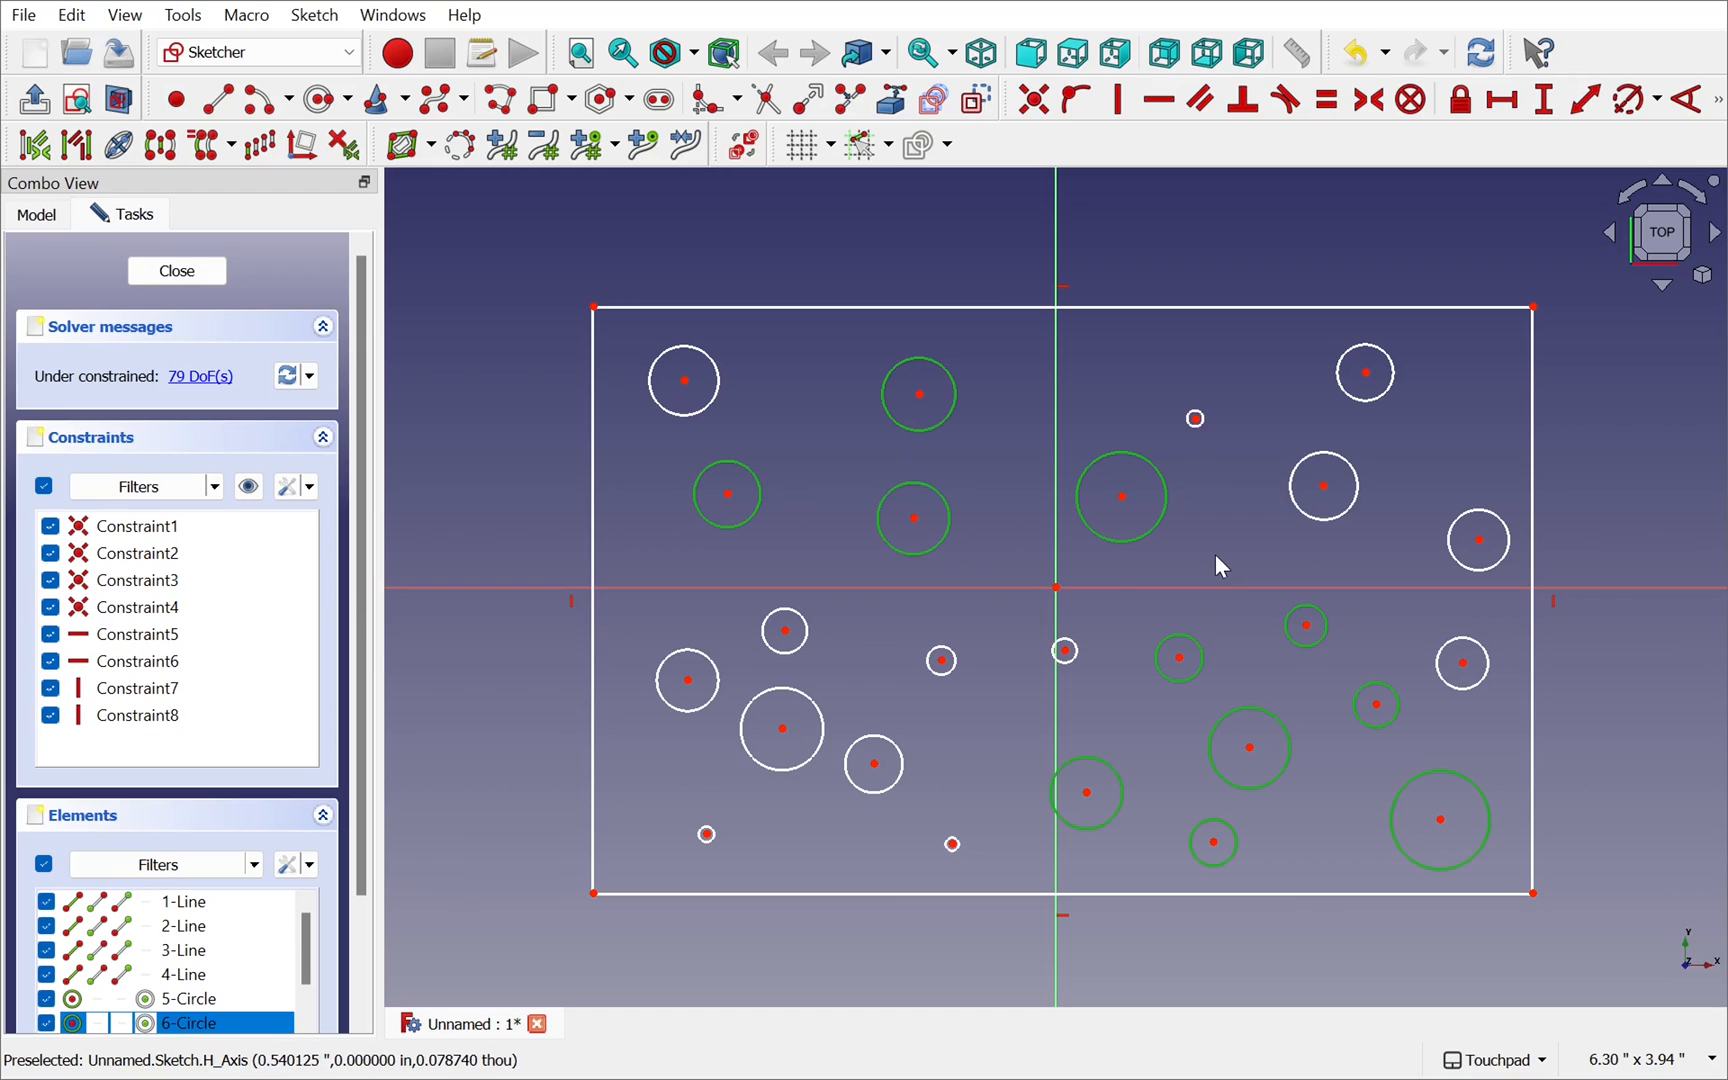
pyautogui.moveTo(940, 660)
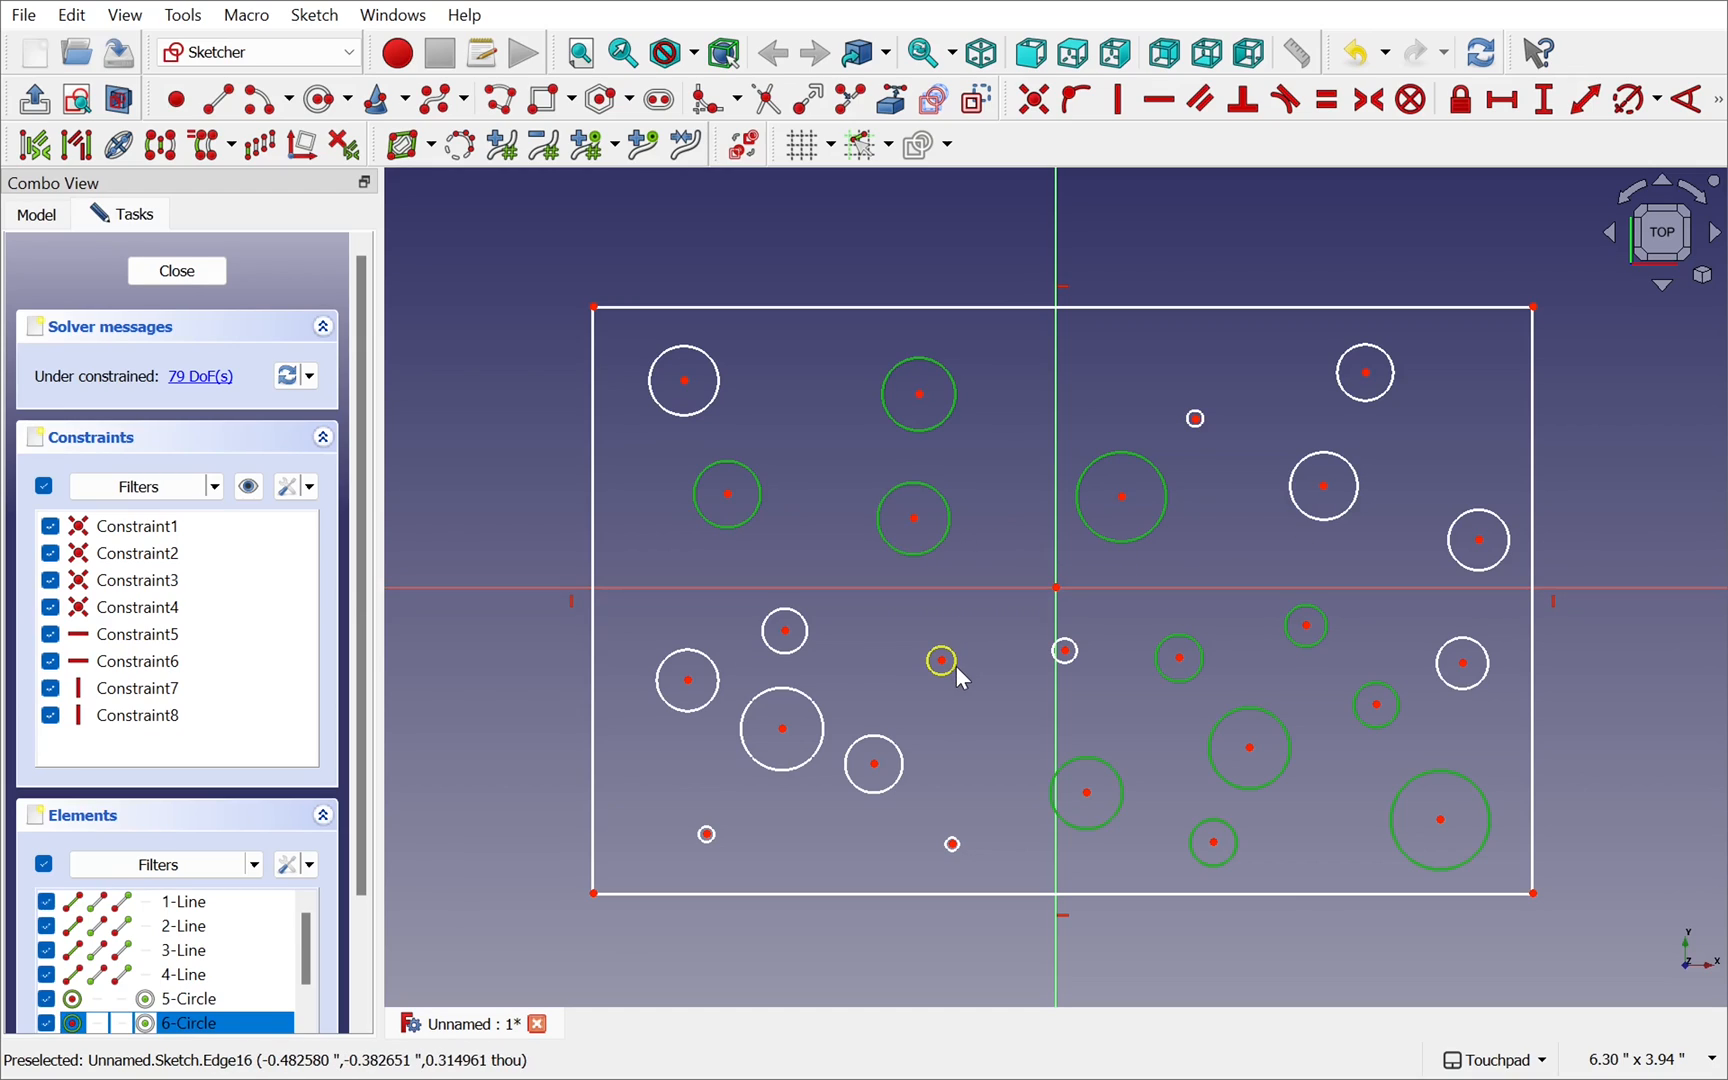
pyautogui.moveTo(744, 816)
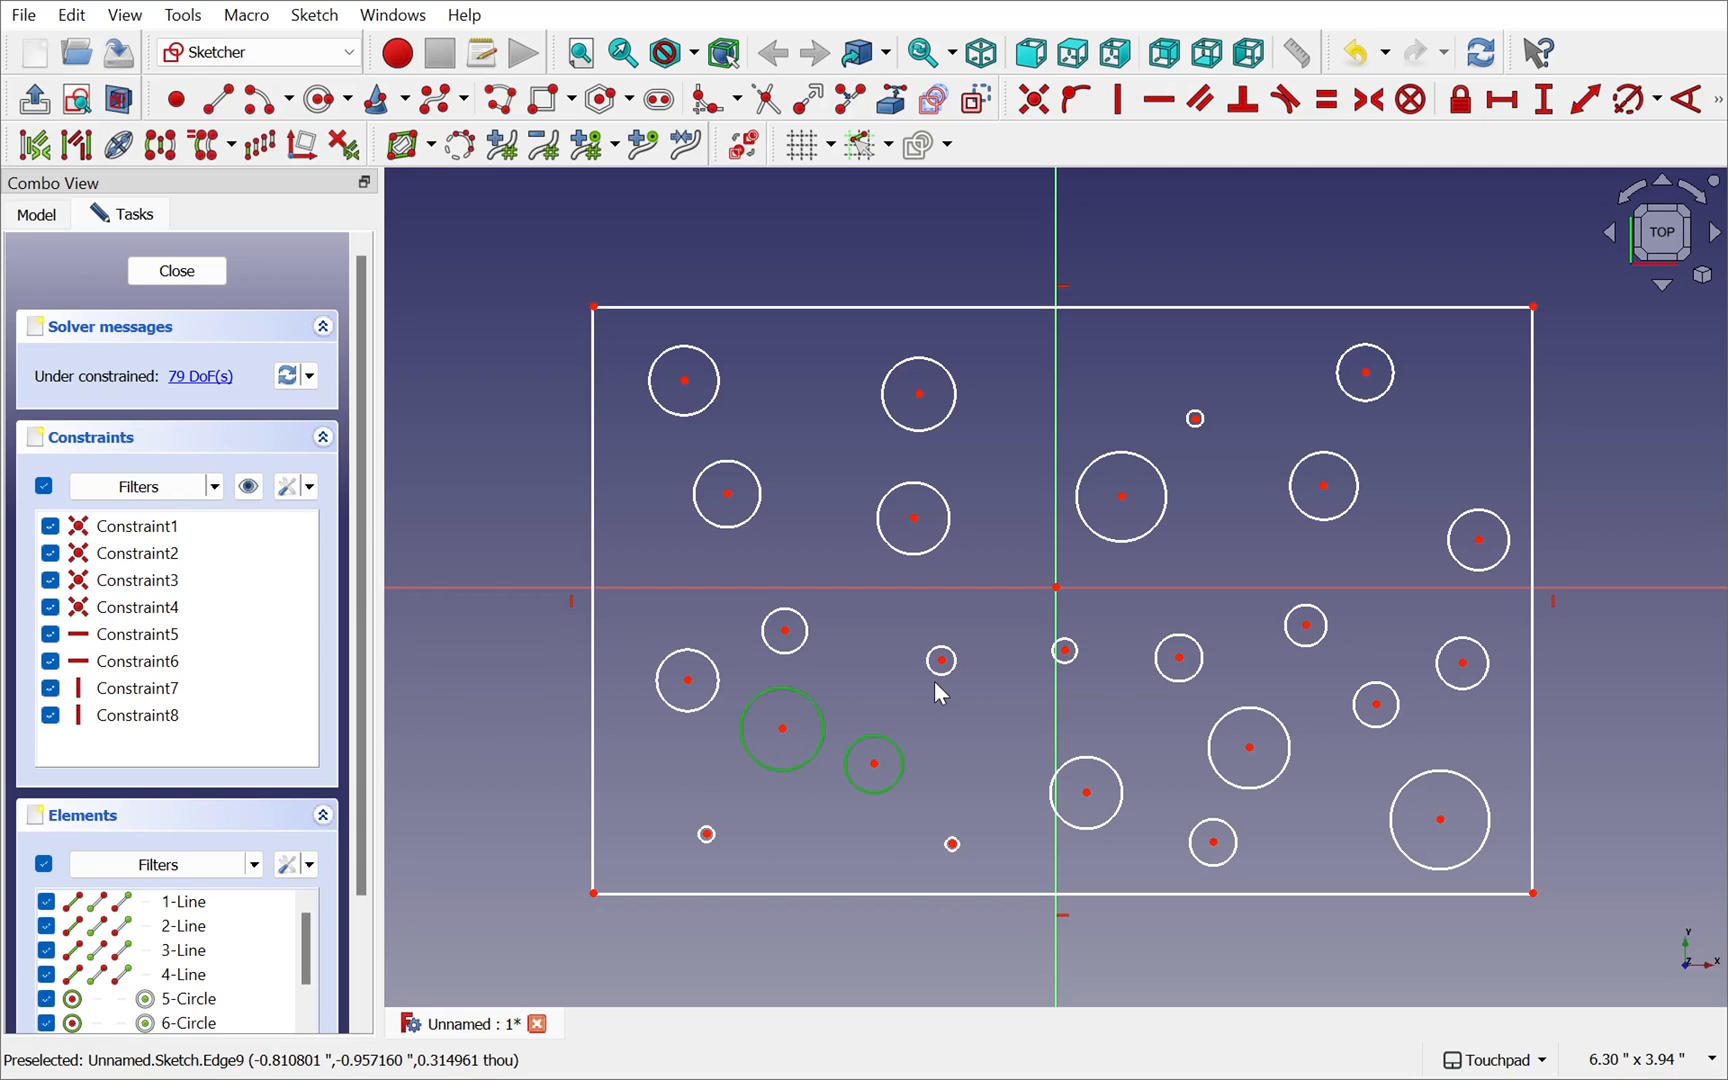
pyautogui.moveTo(1064, 650)
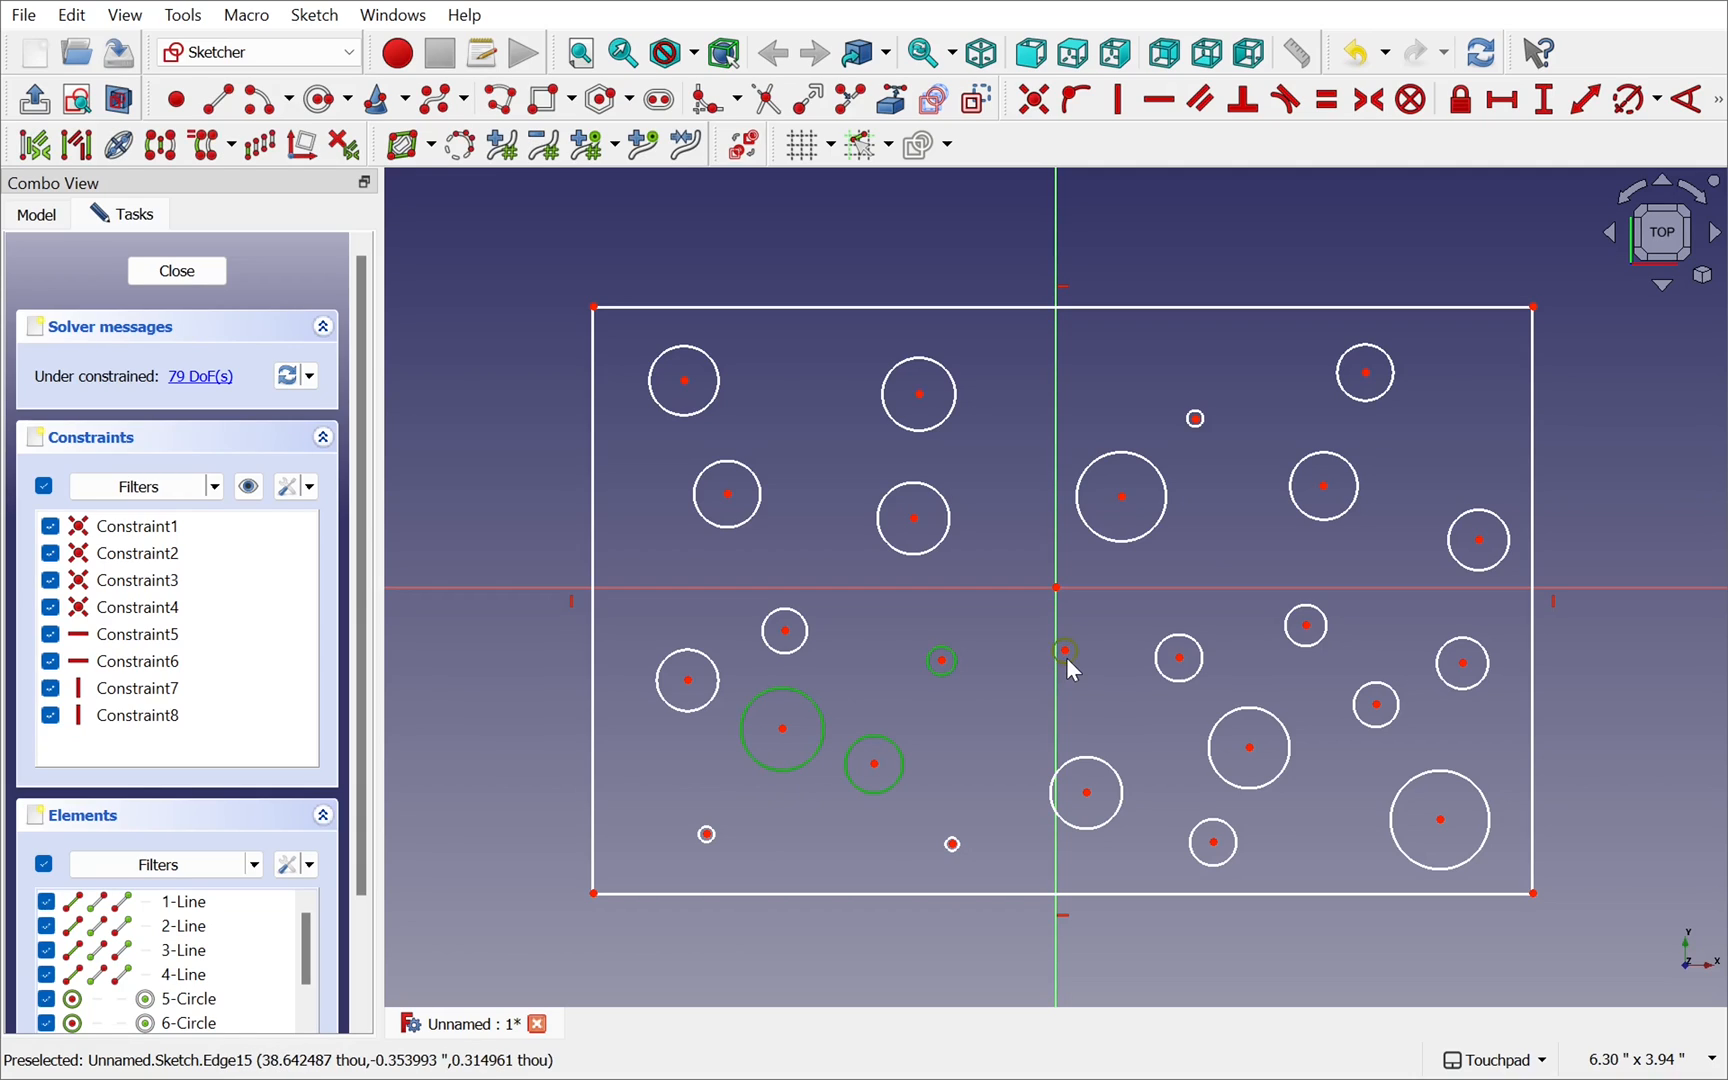
pyautogui.moveTo(1120, 690)
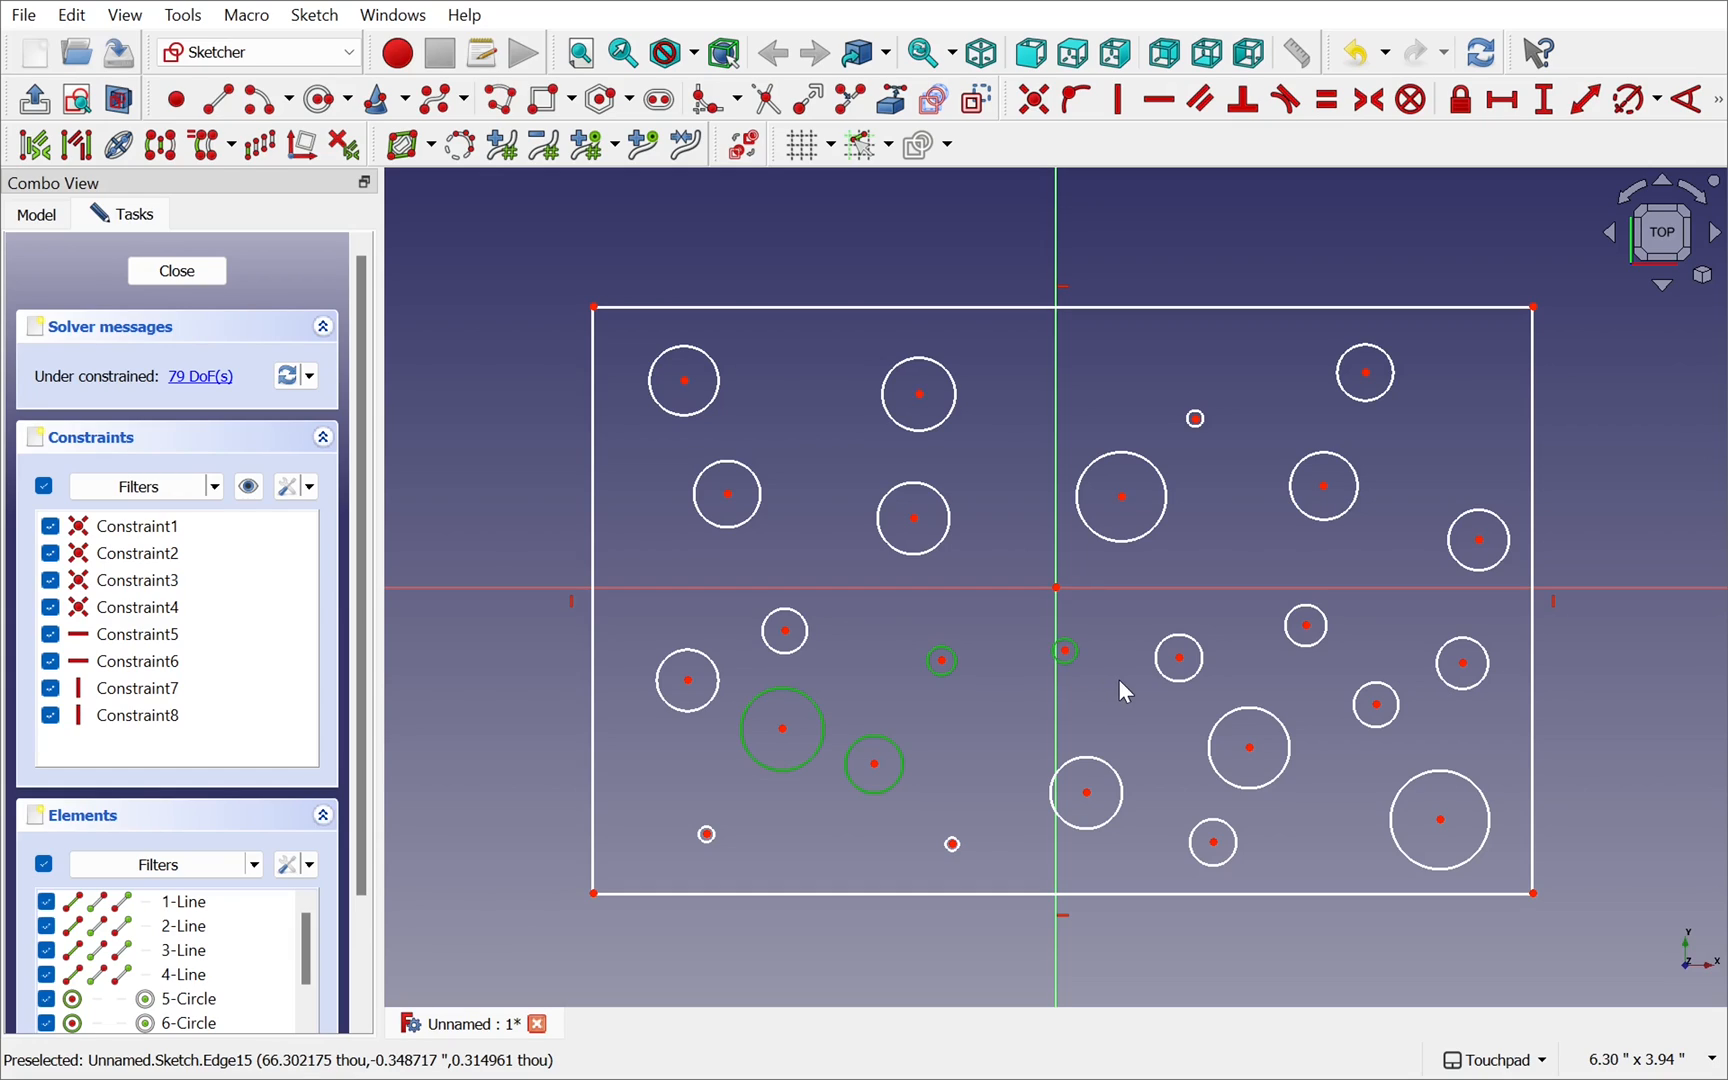
pyautogui.moveTo(992, 796)
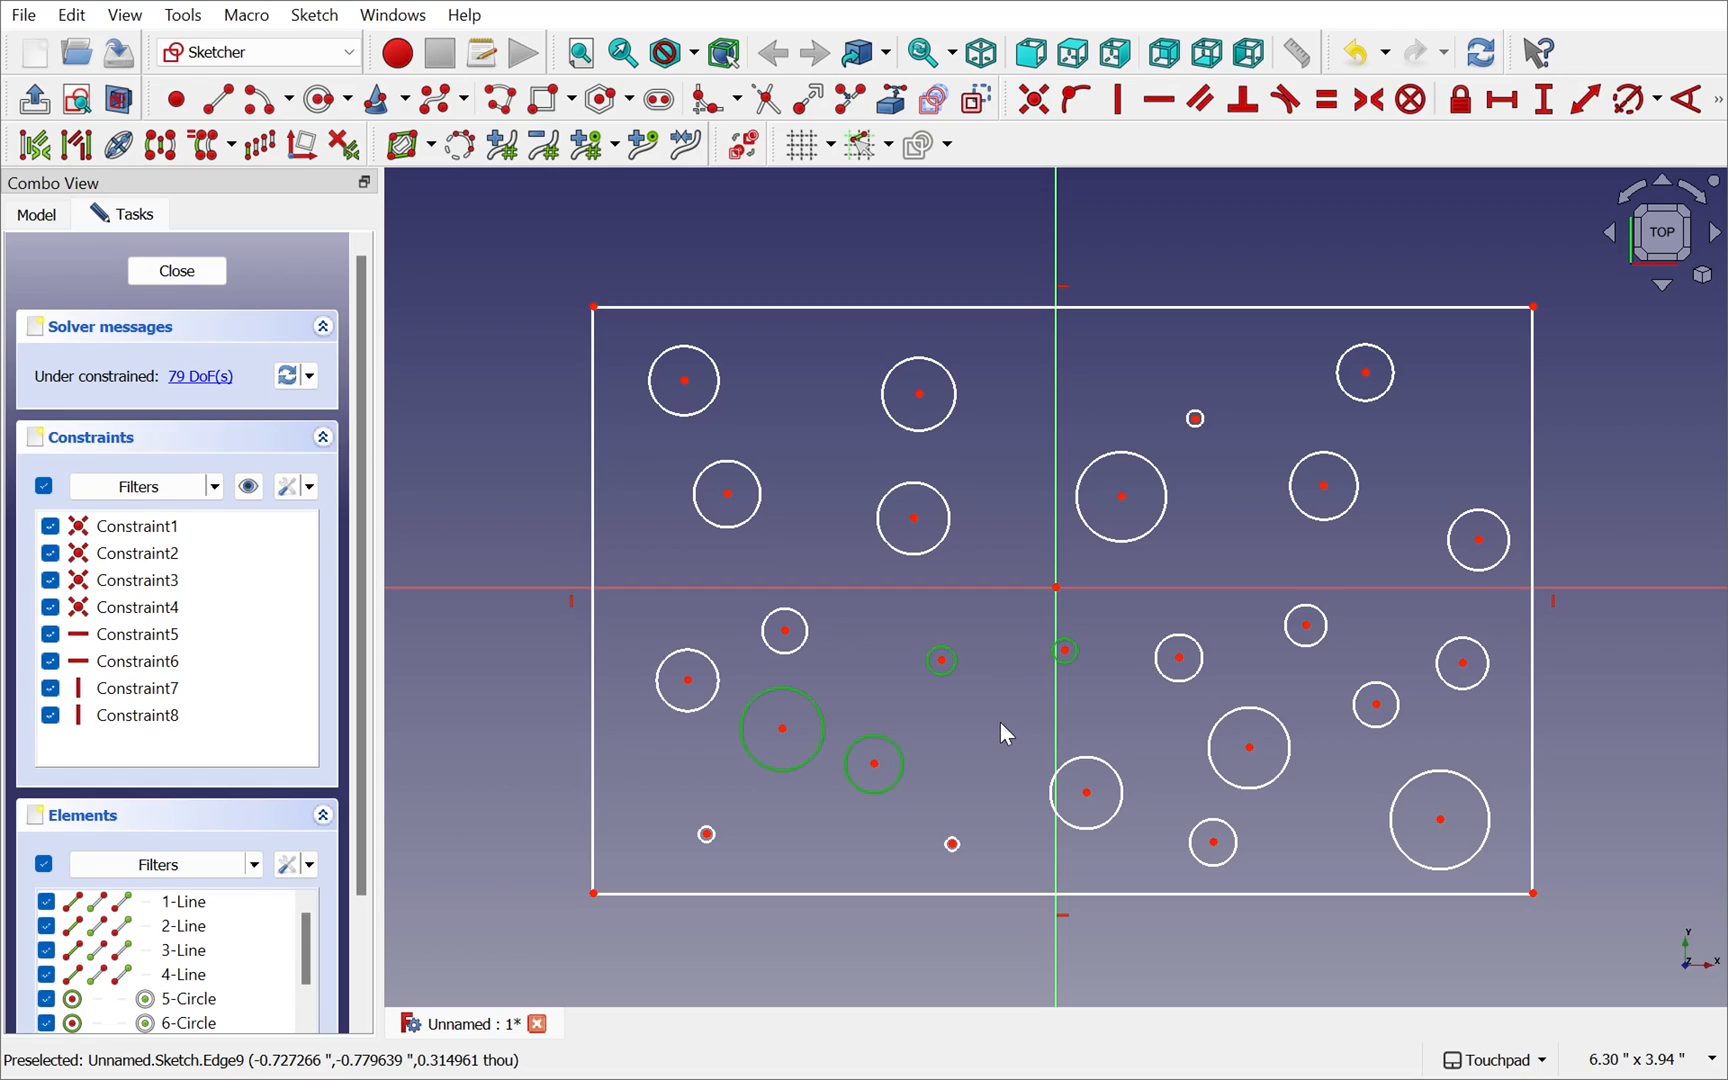
pyautogui.moveTo(1006, 718)
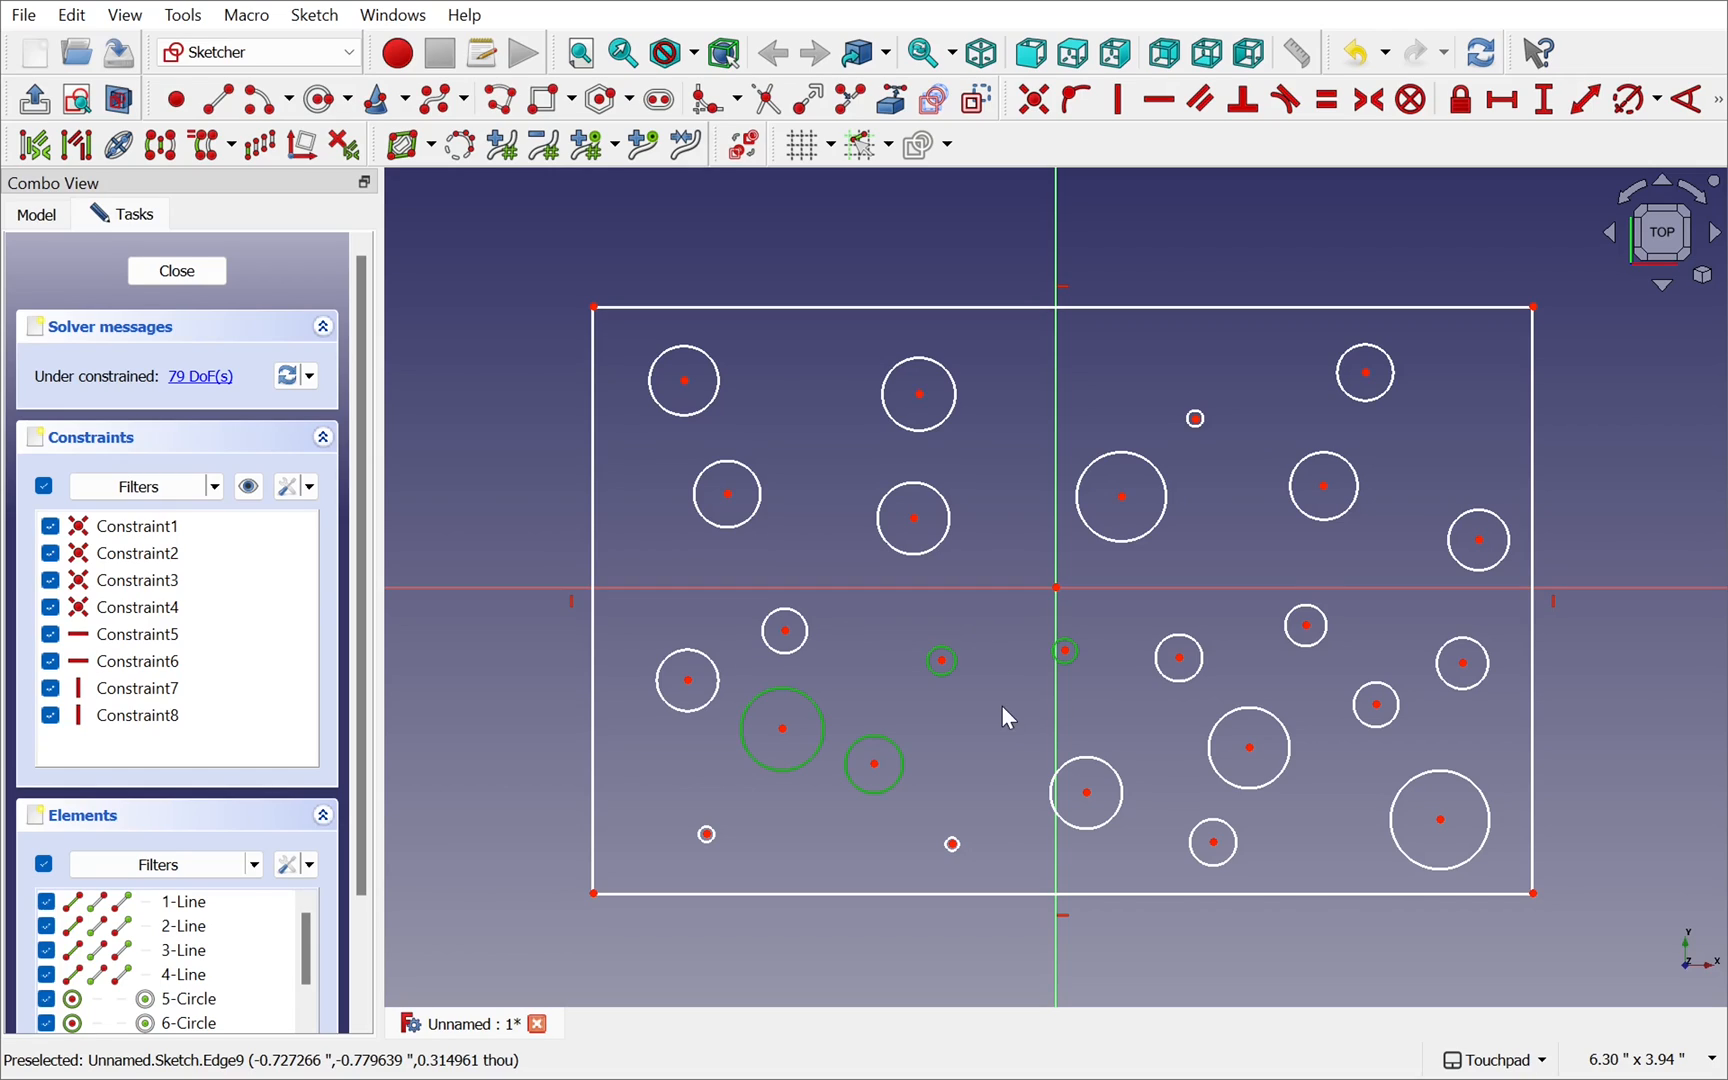
pyautogui.moveTo(970, 752)
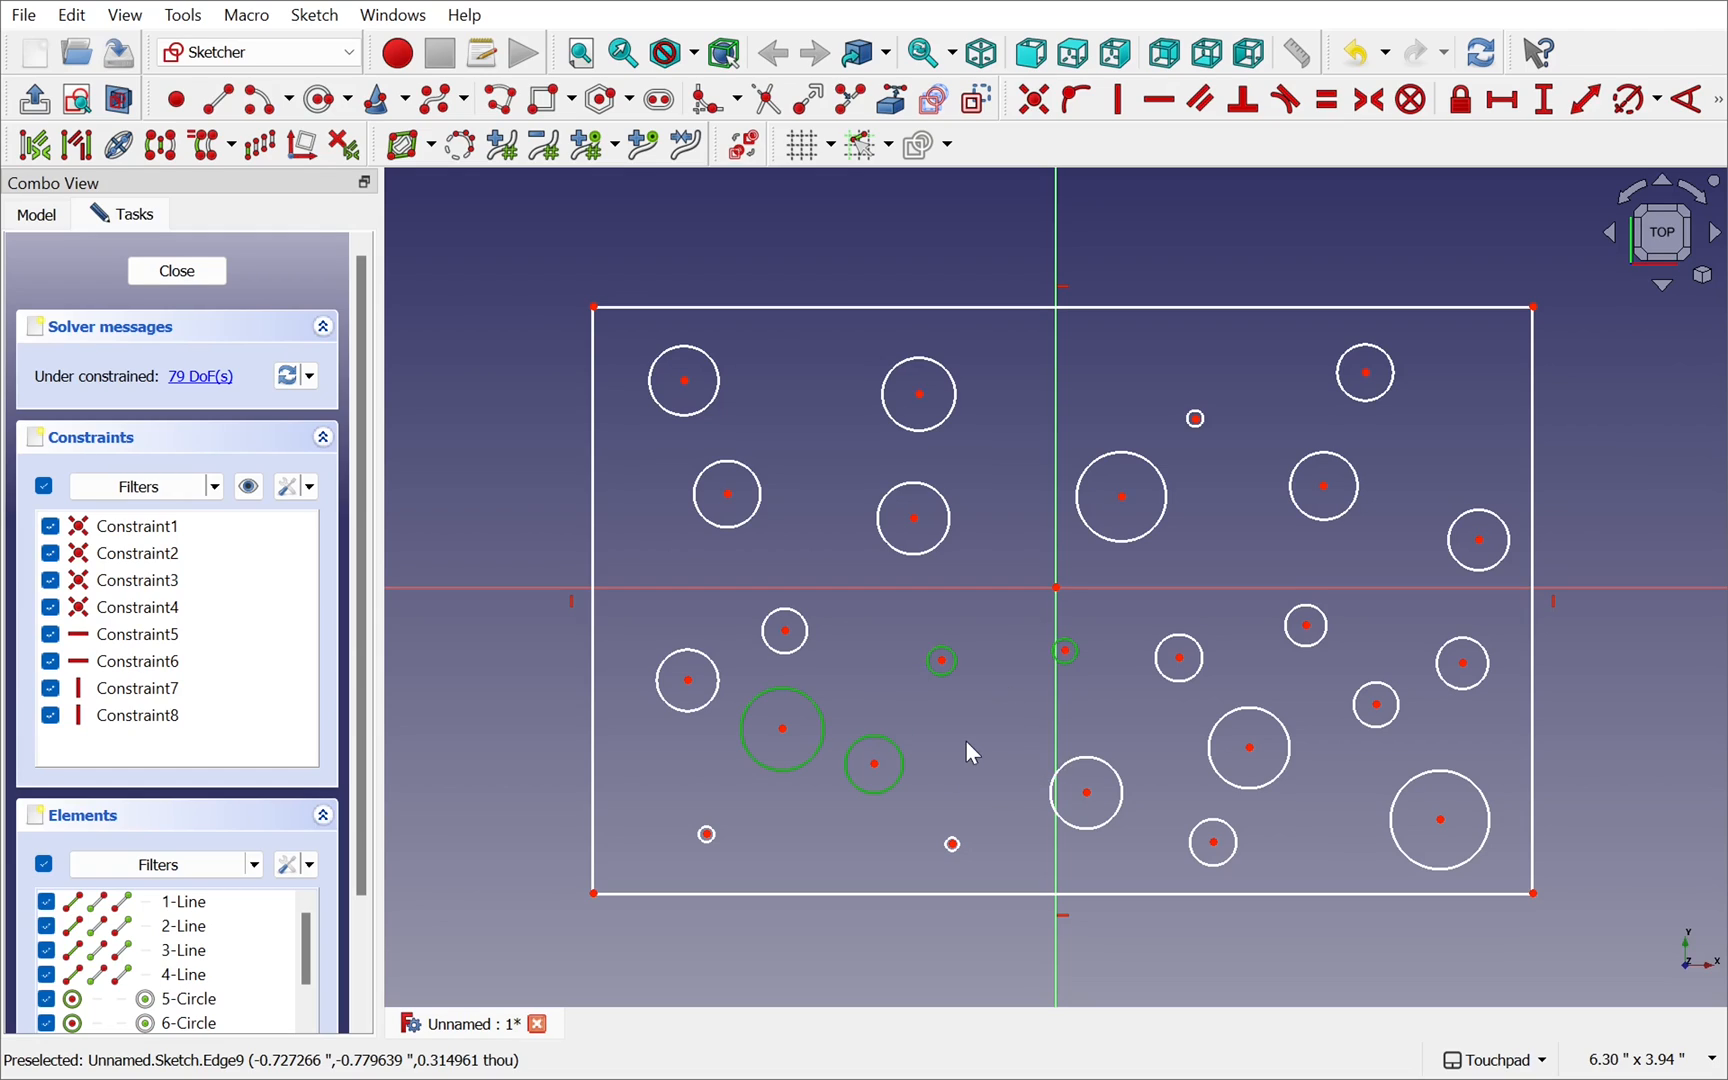
pyautogui.moveTo(970, 764)
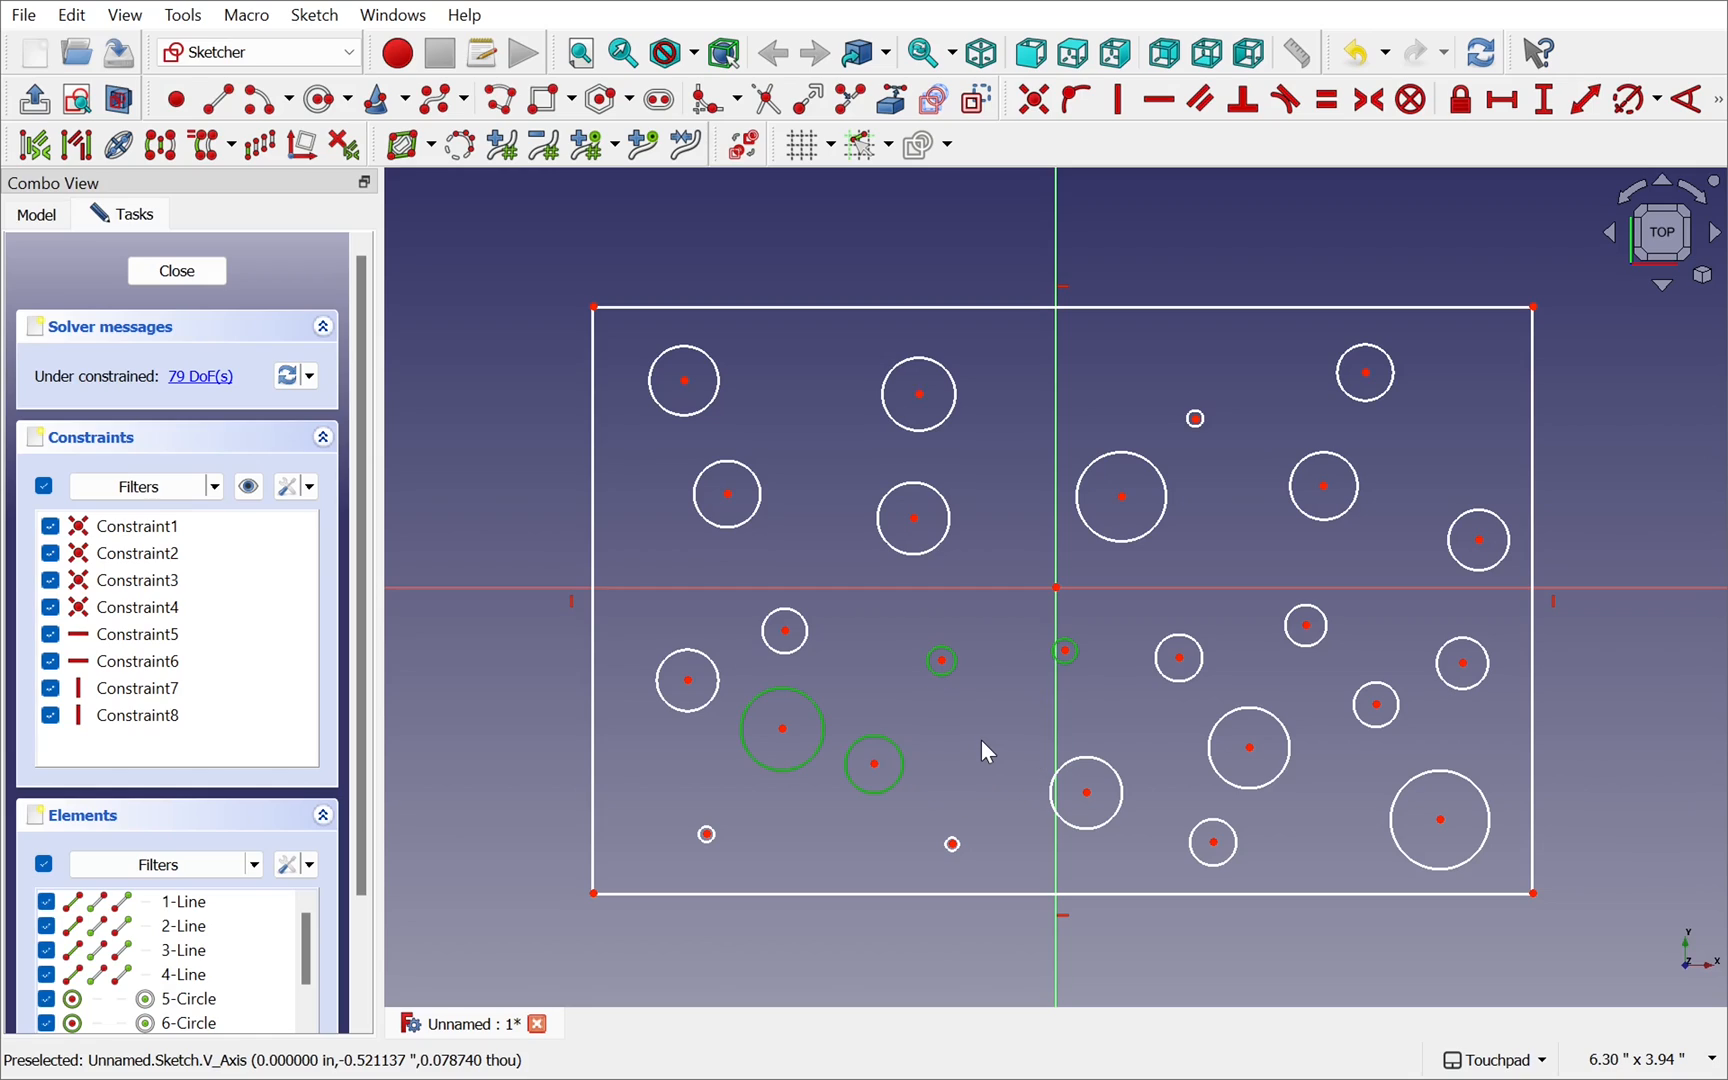
# - Constrain the six selected hole circles equal in size and close the sketch
pyautogui.click(970, 738)
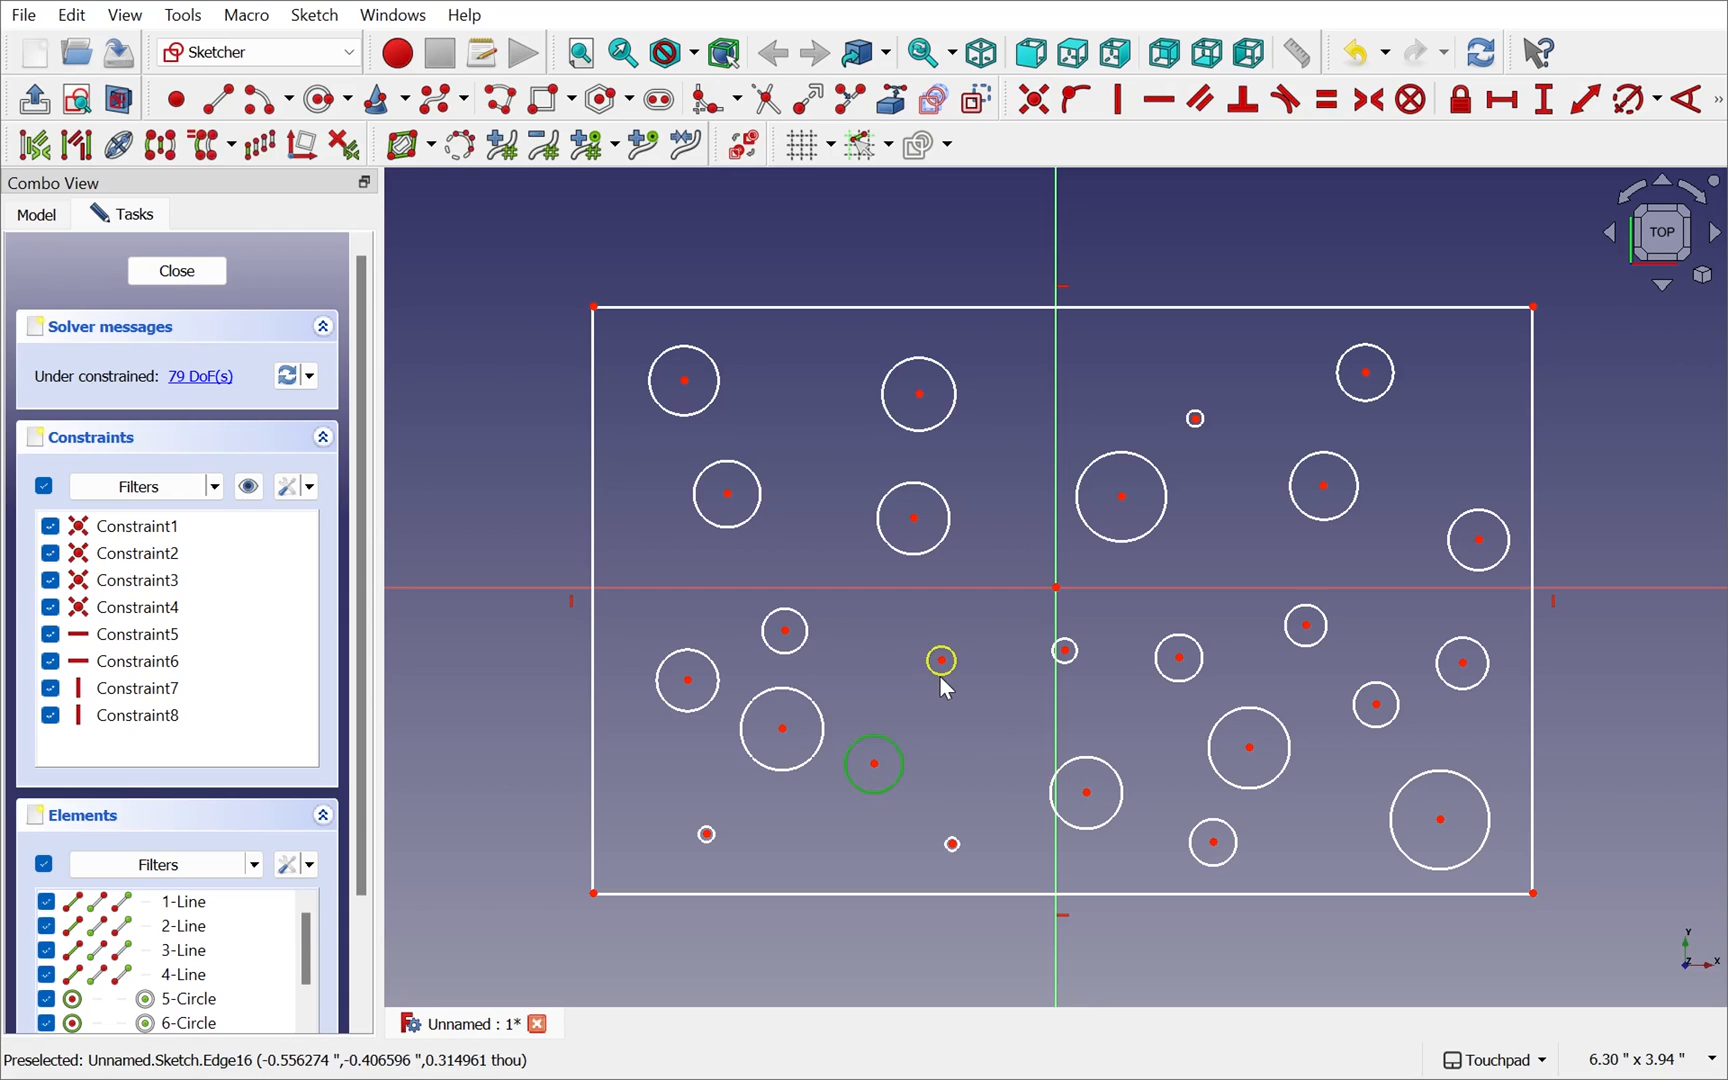
pyautogui.moveTo(968, 556)
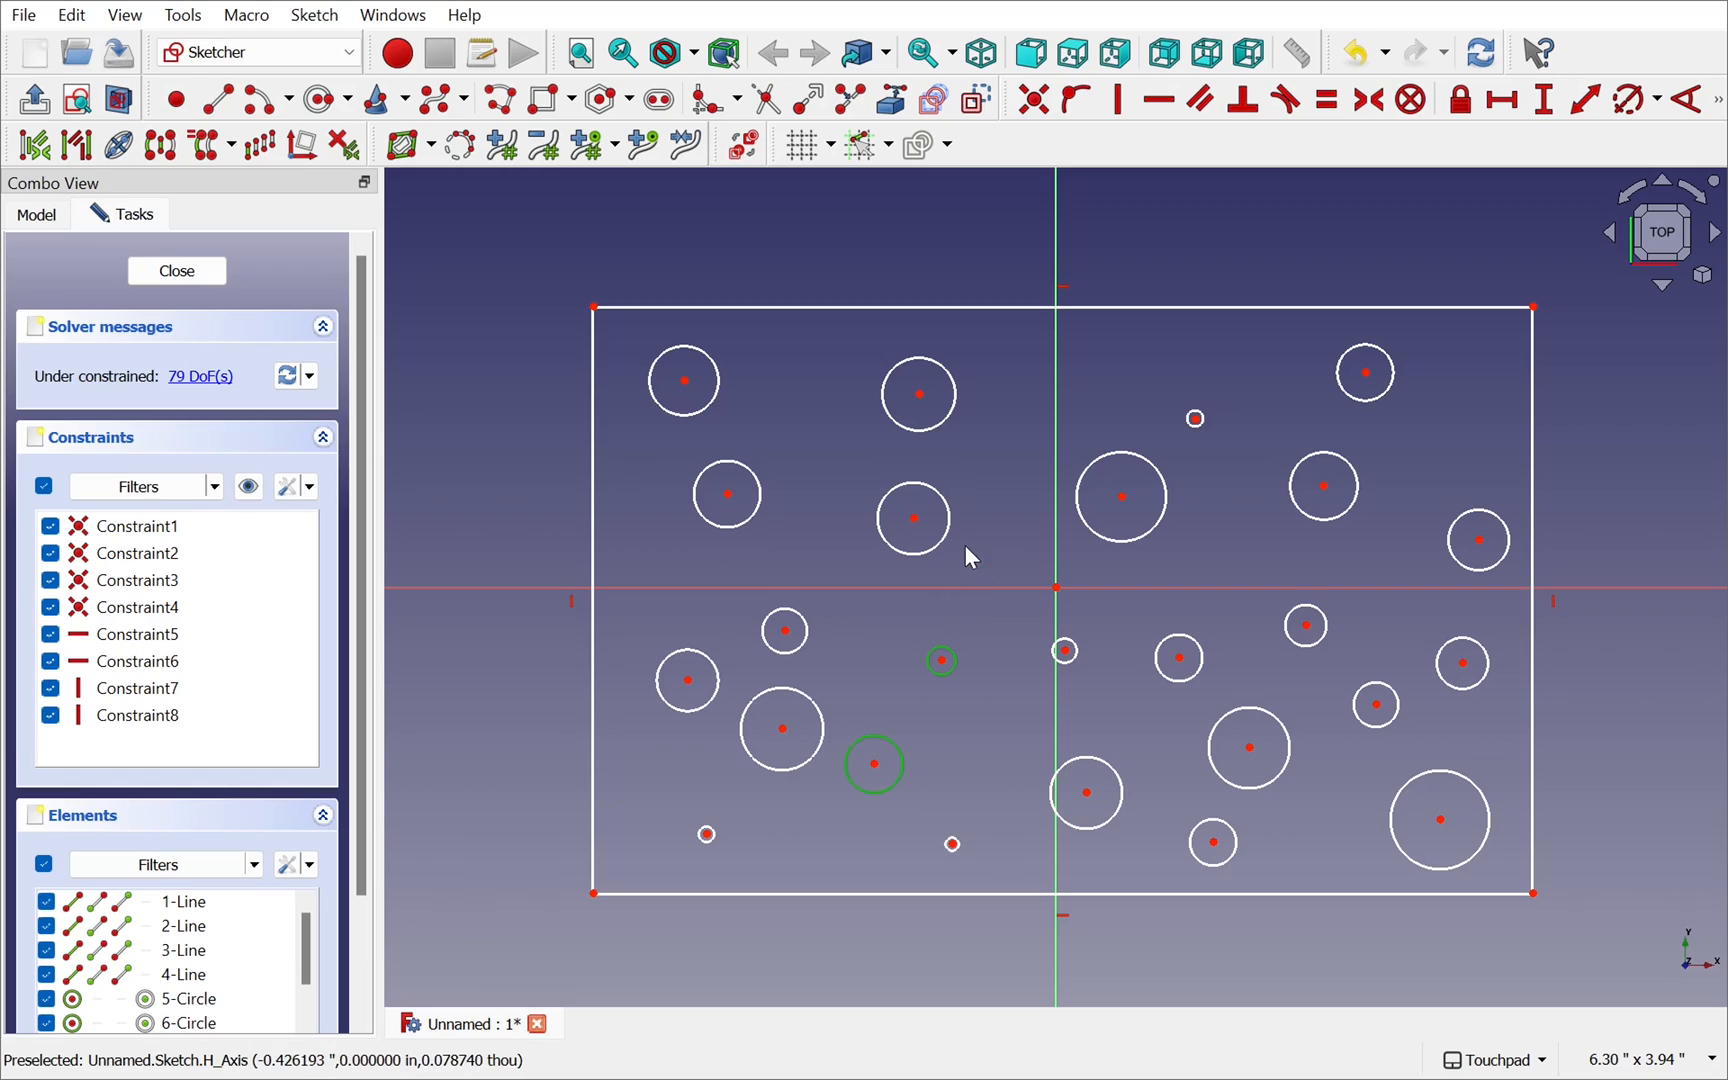
pyautogui.moveTo(958, 520)
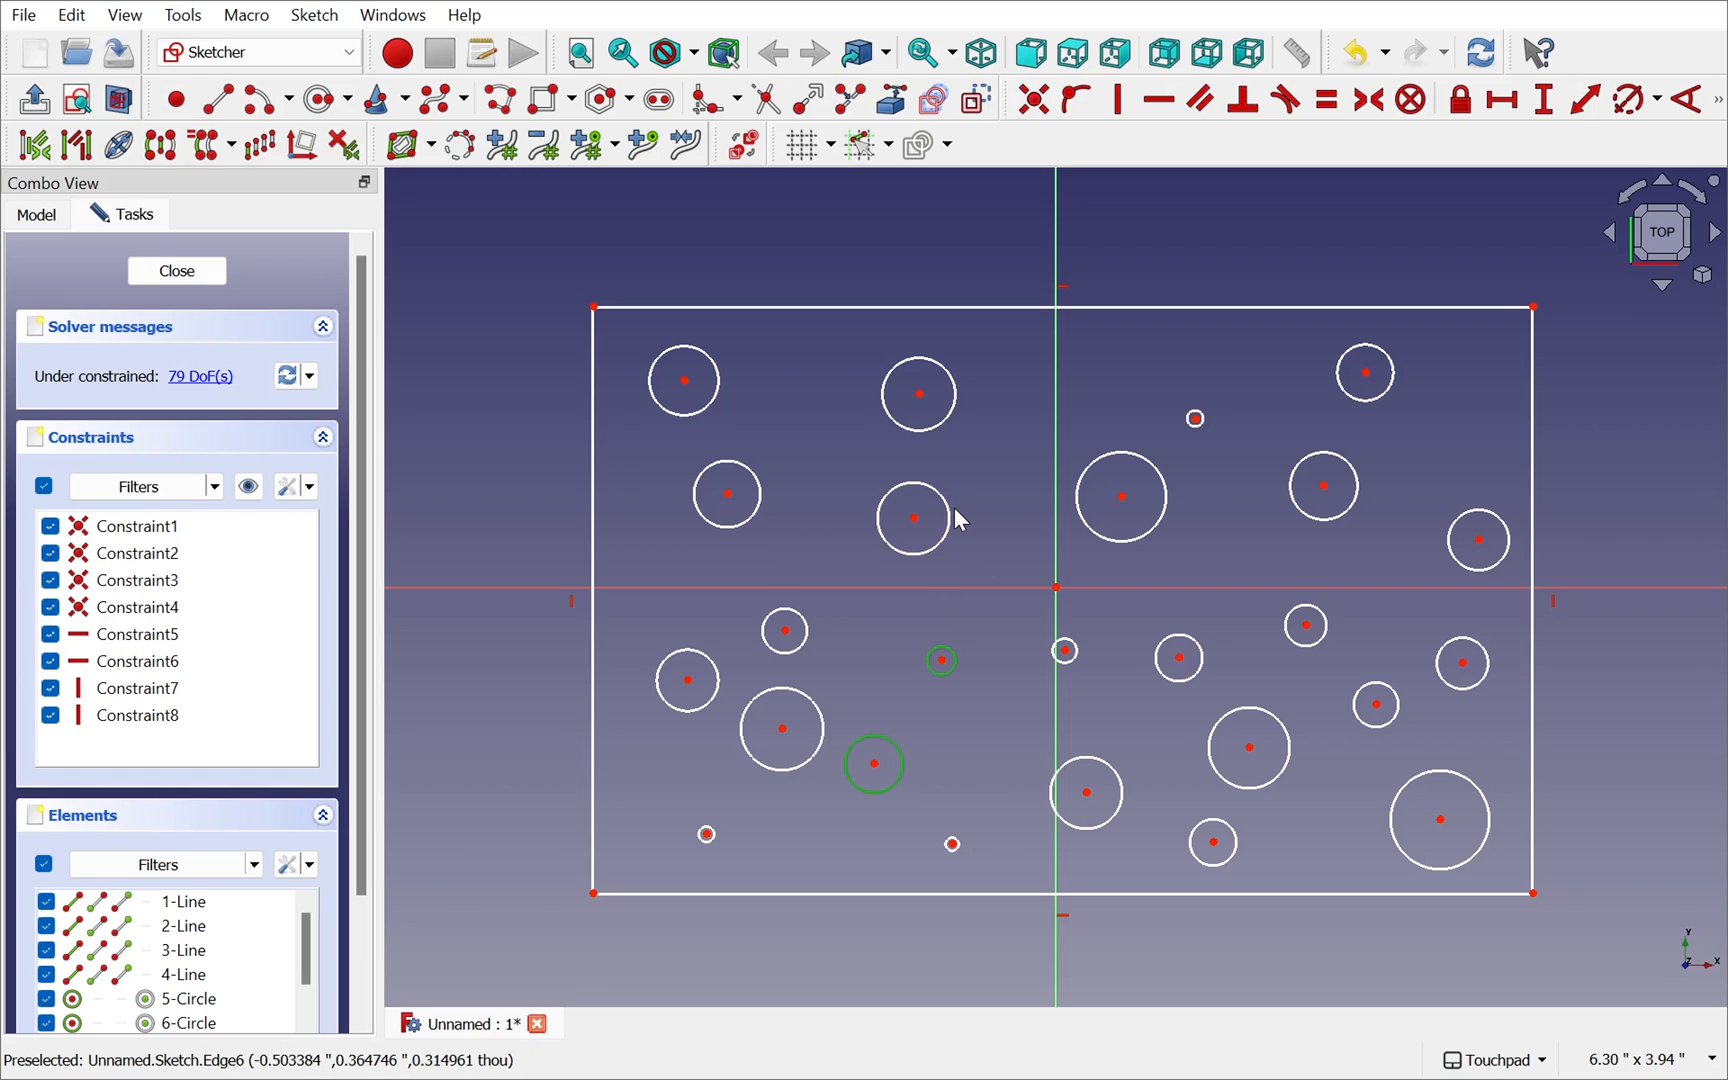
pyautogui.moveTo(944, 516)
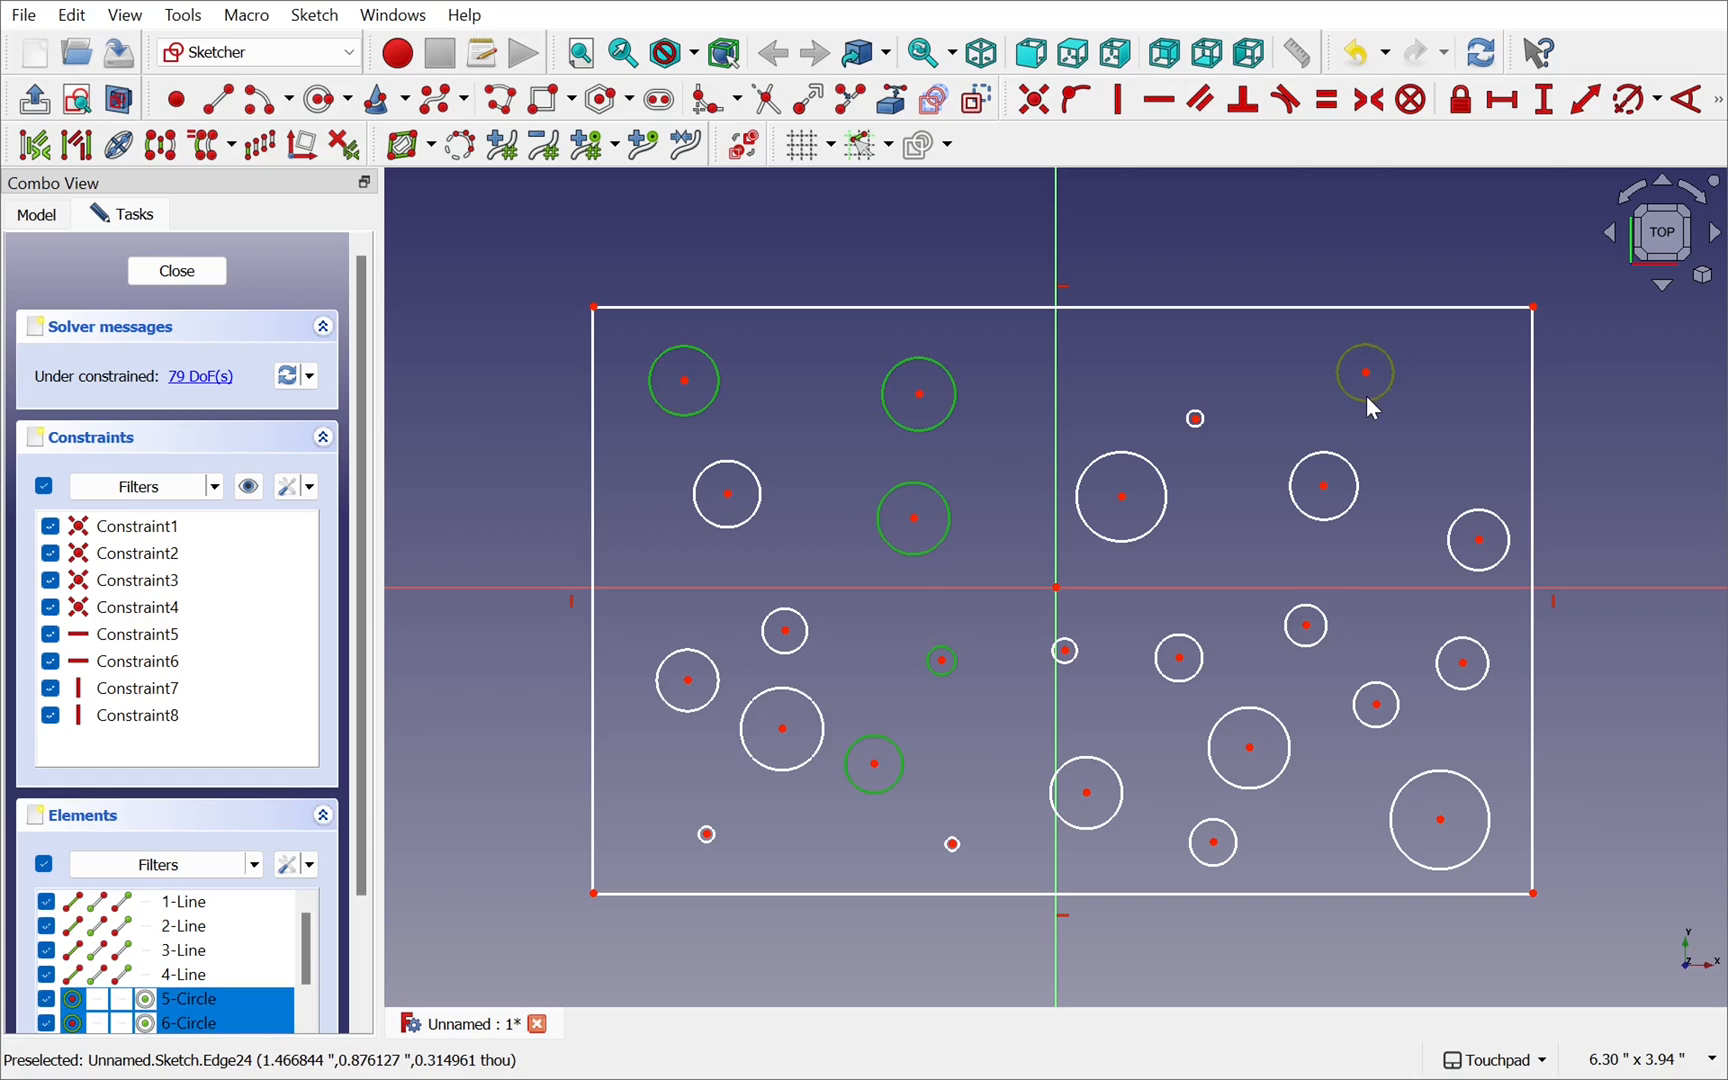
pyautogui.moveTo(1322, 488)
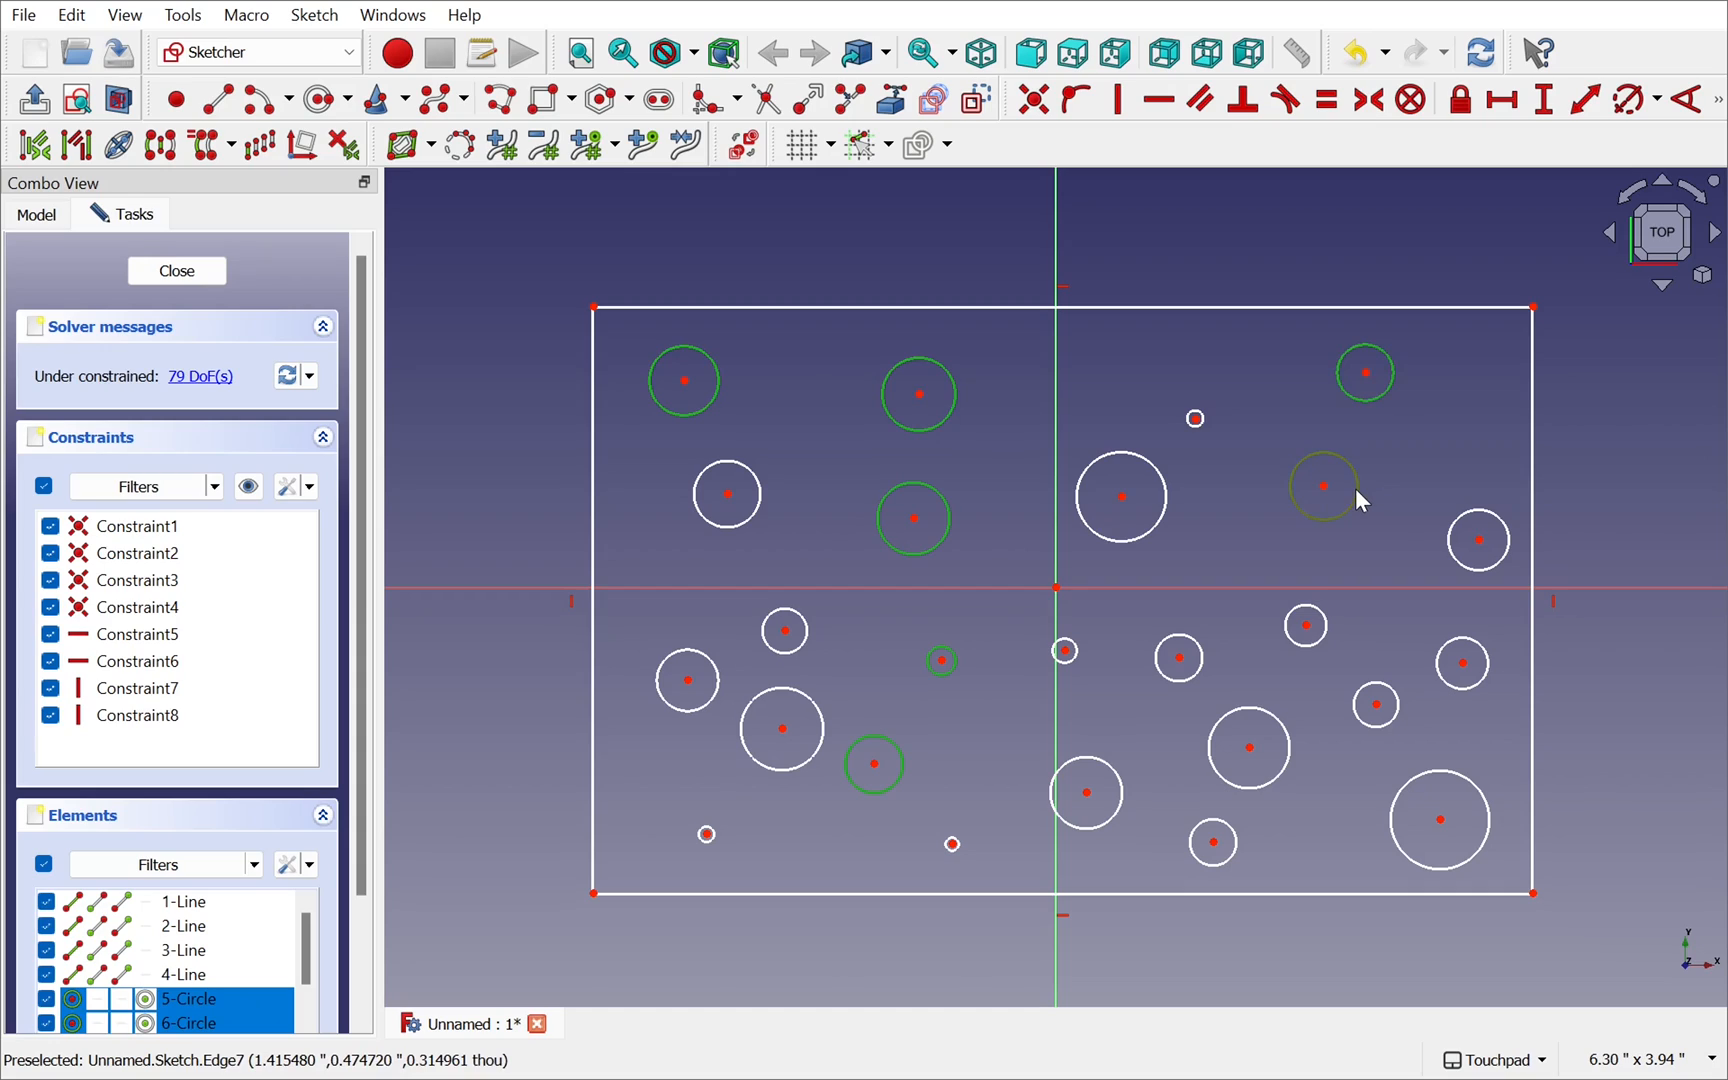
pyautogui.moveTo(1326, 100)
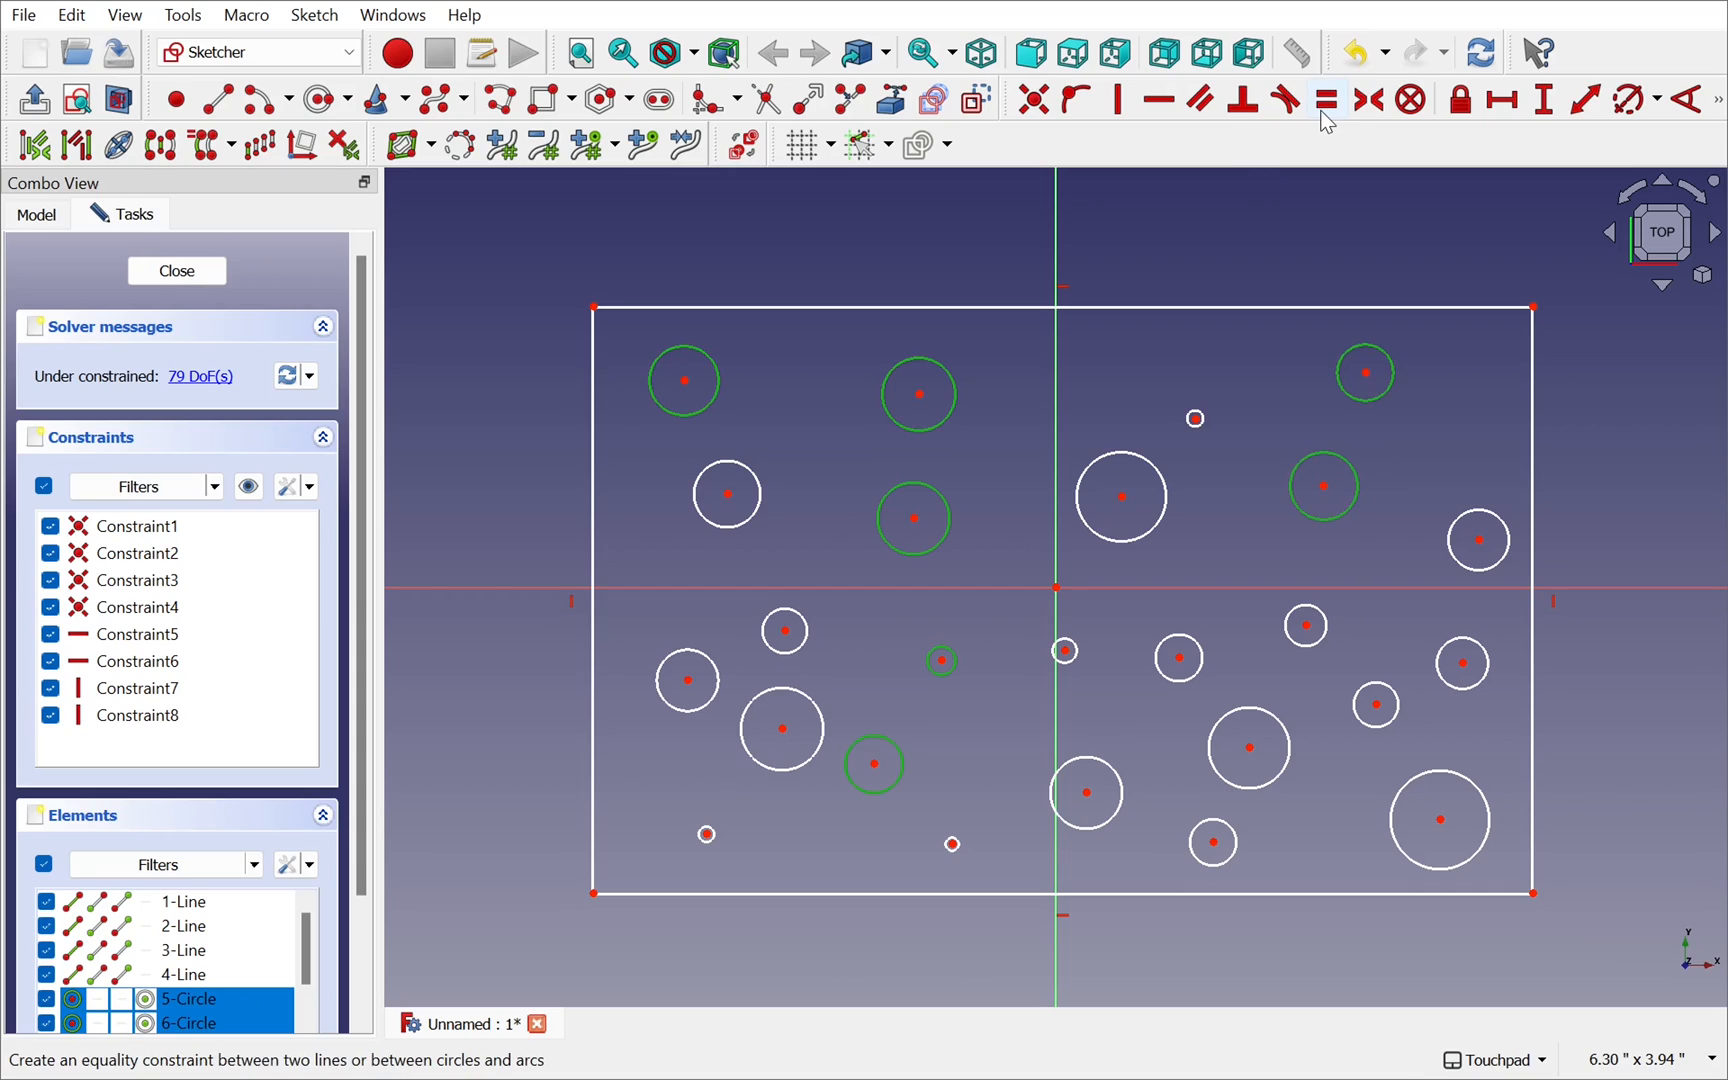
pyautogui.click(1326, 100)
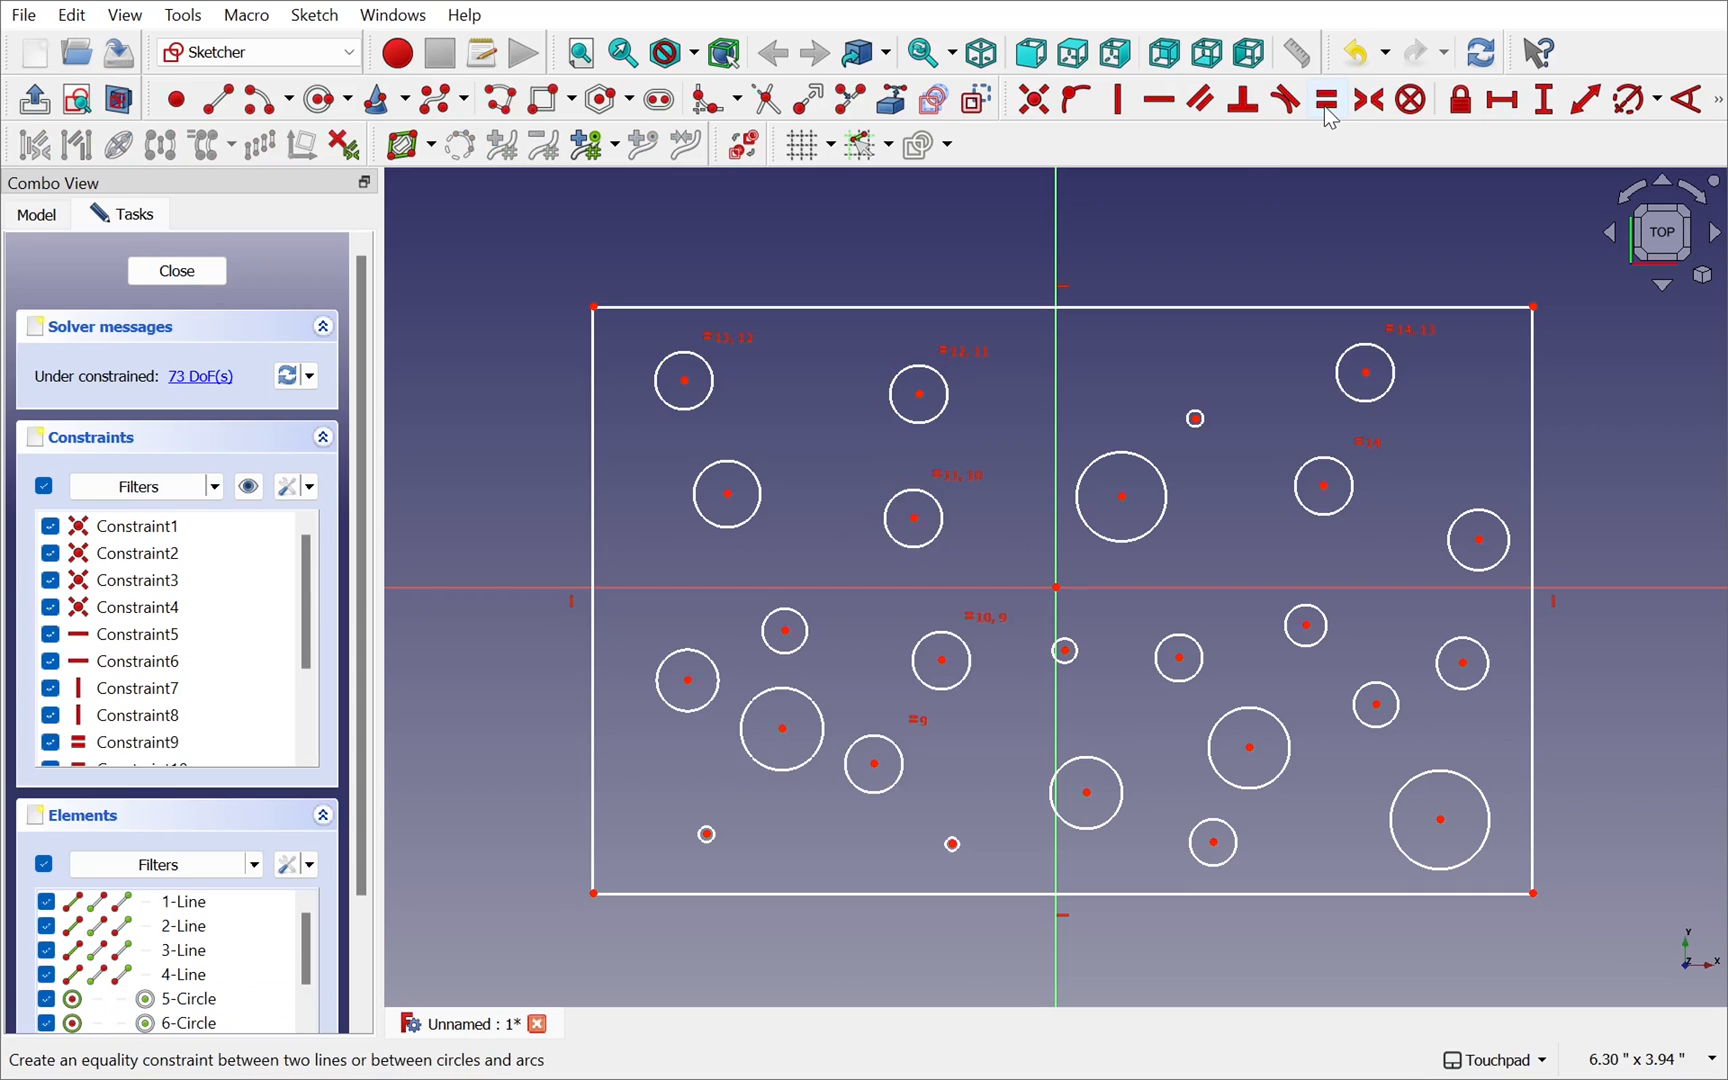
pyautogui.click(176, 270)
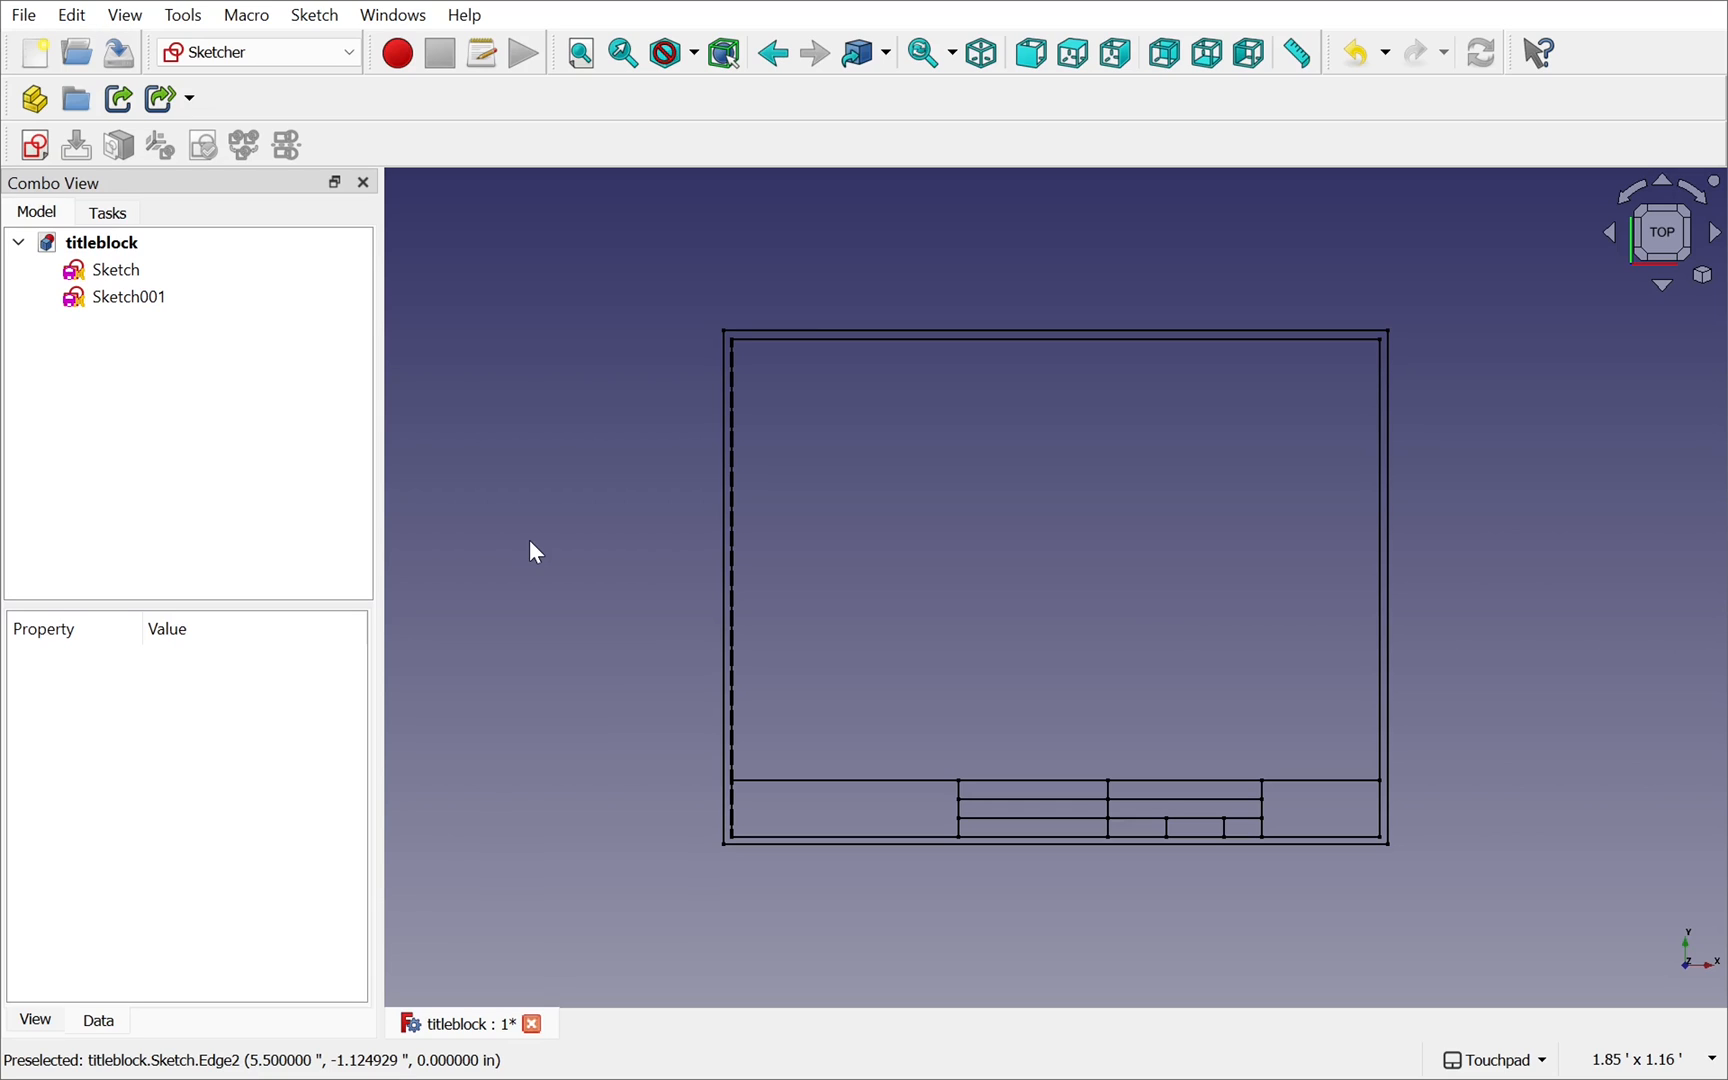
pyautogui.moveTo(500, 430)
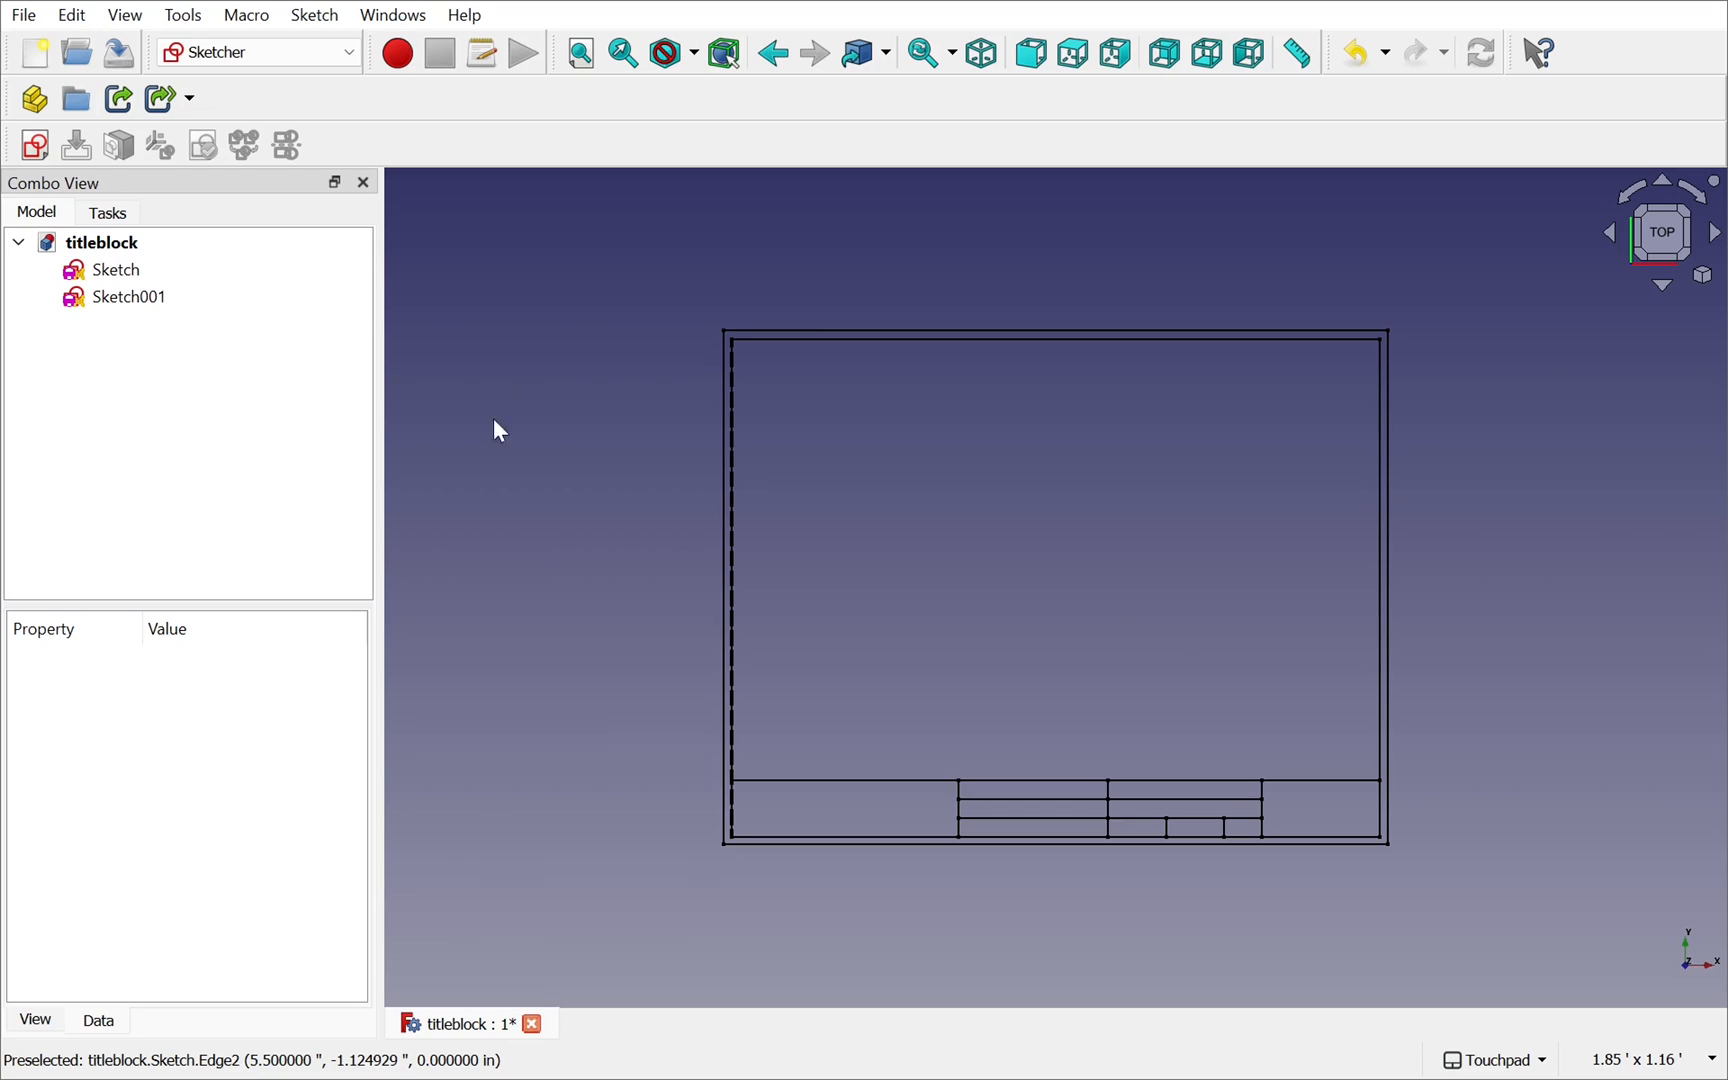
pyautogui.moveTo(1272, 784)
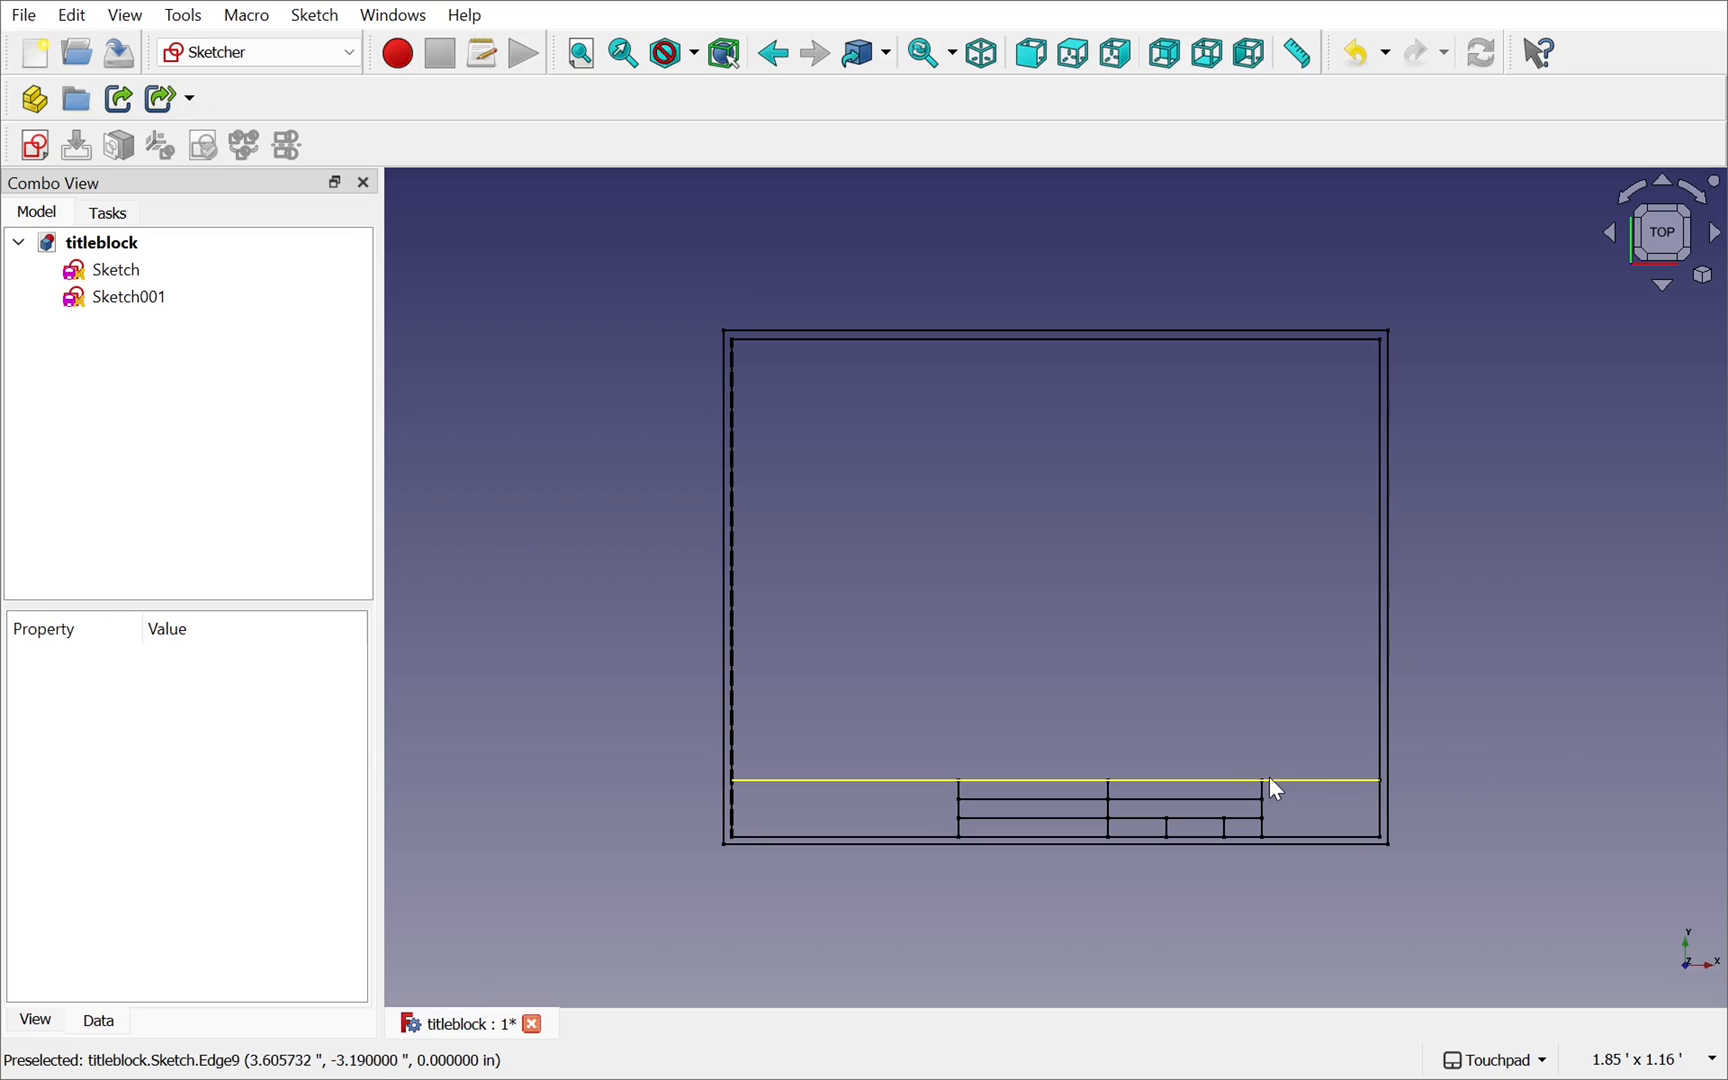
# - Briefly edit the titleblock sketch to view its dimensioned grid, then close it
pyautogui.doubleClick(116, 268)
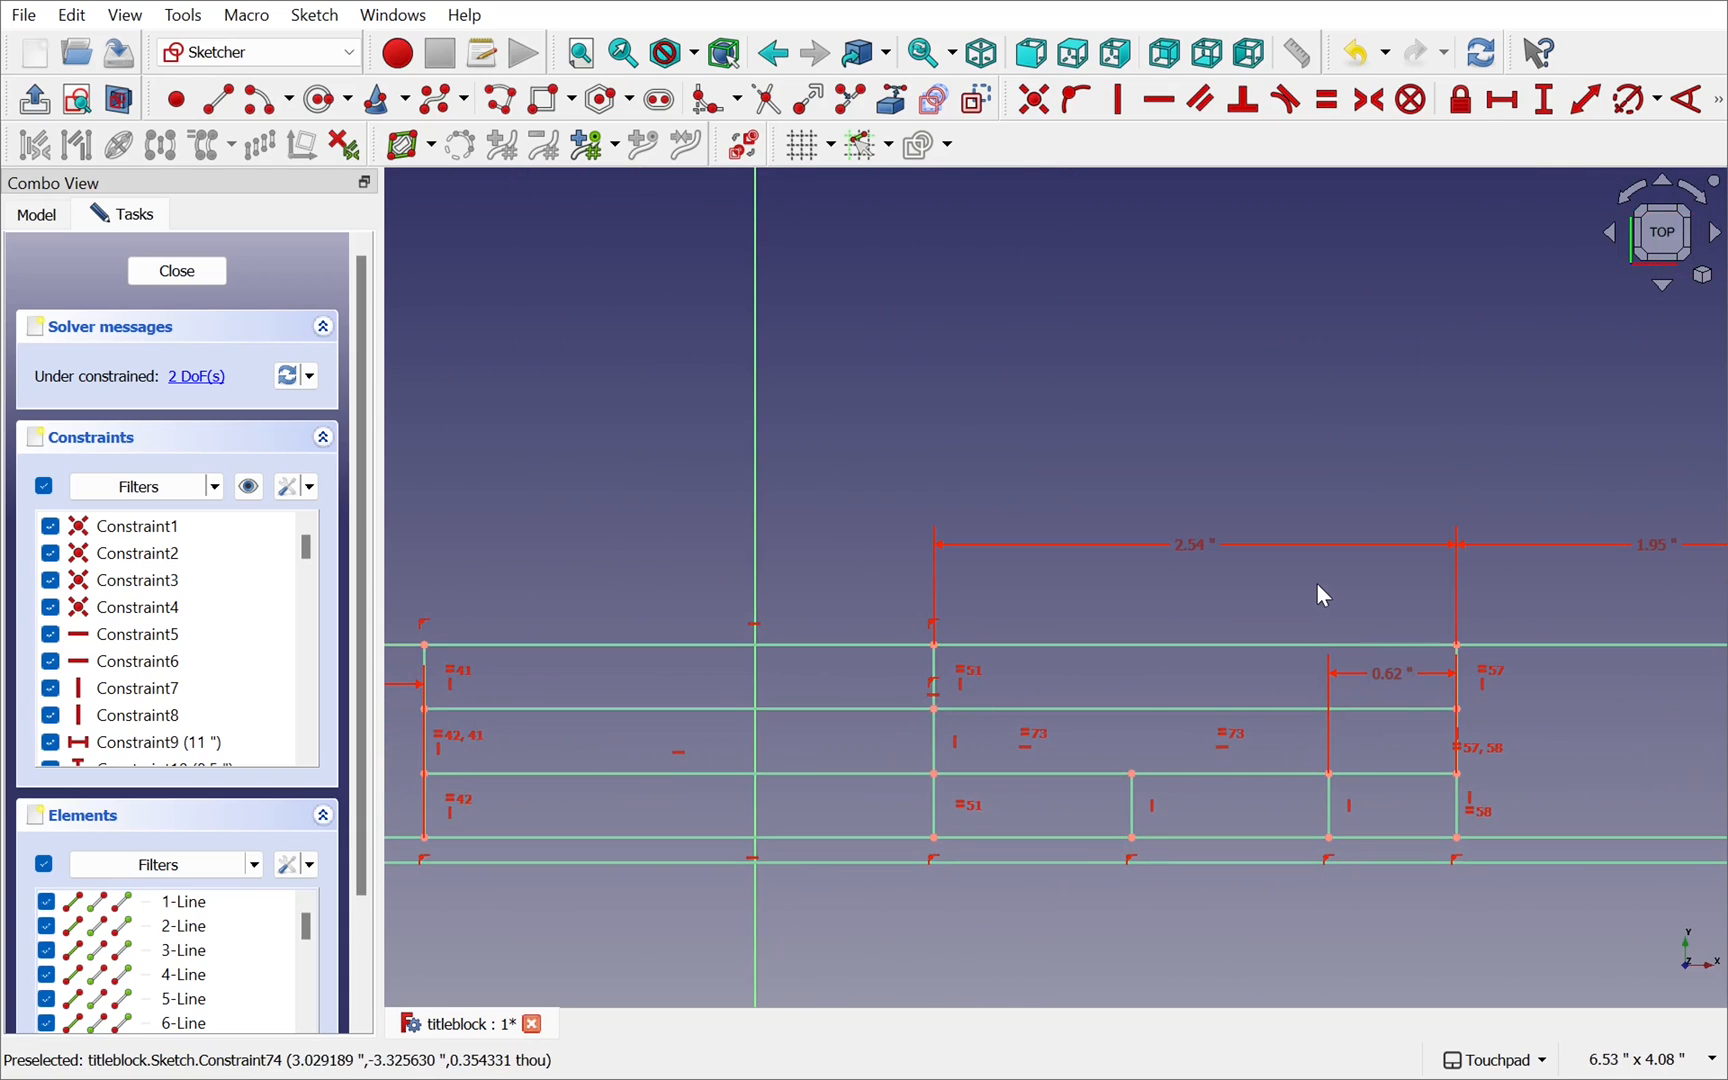
pyautogui.click(176, 270)
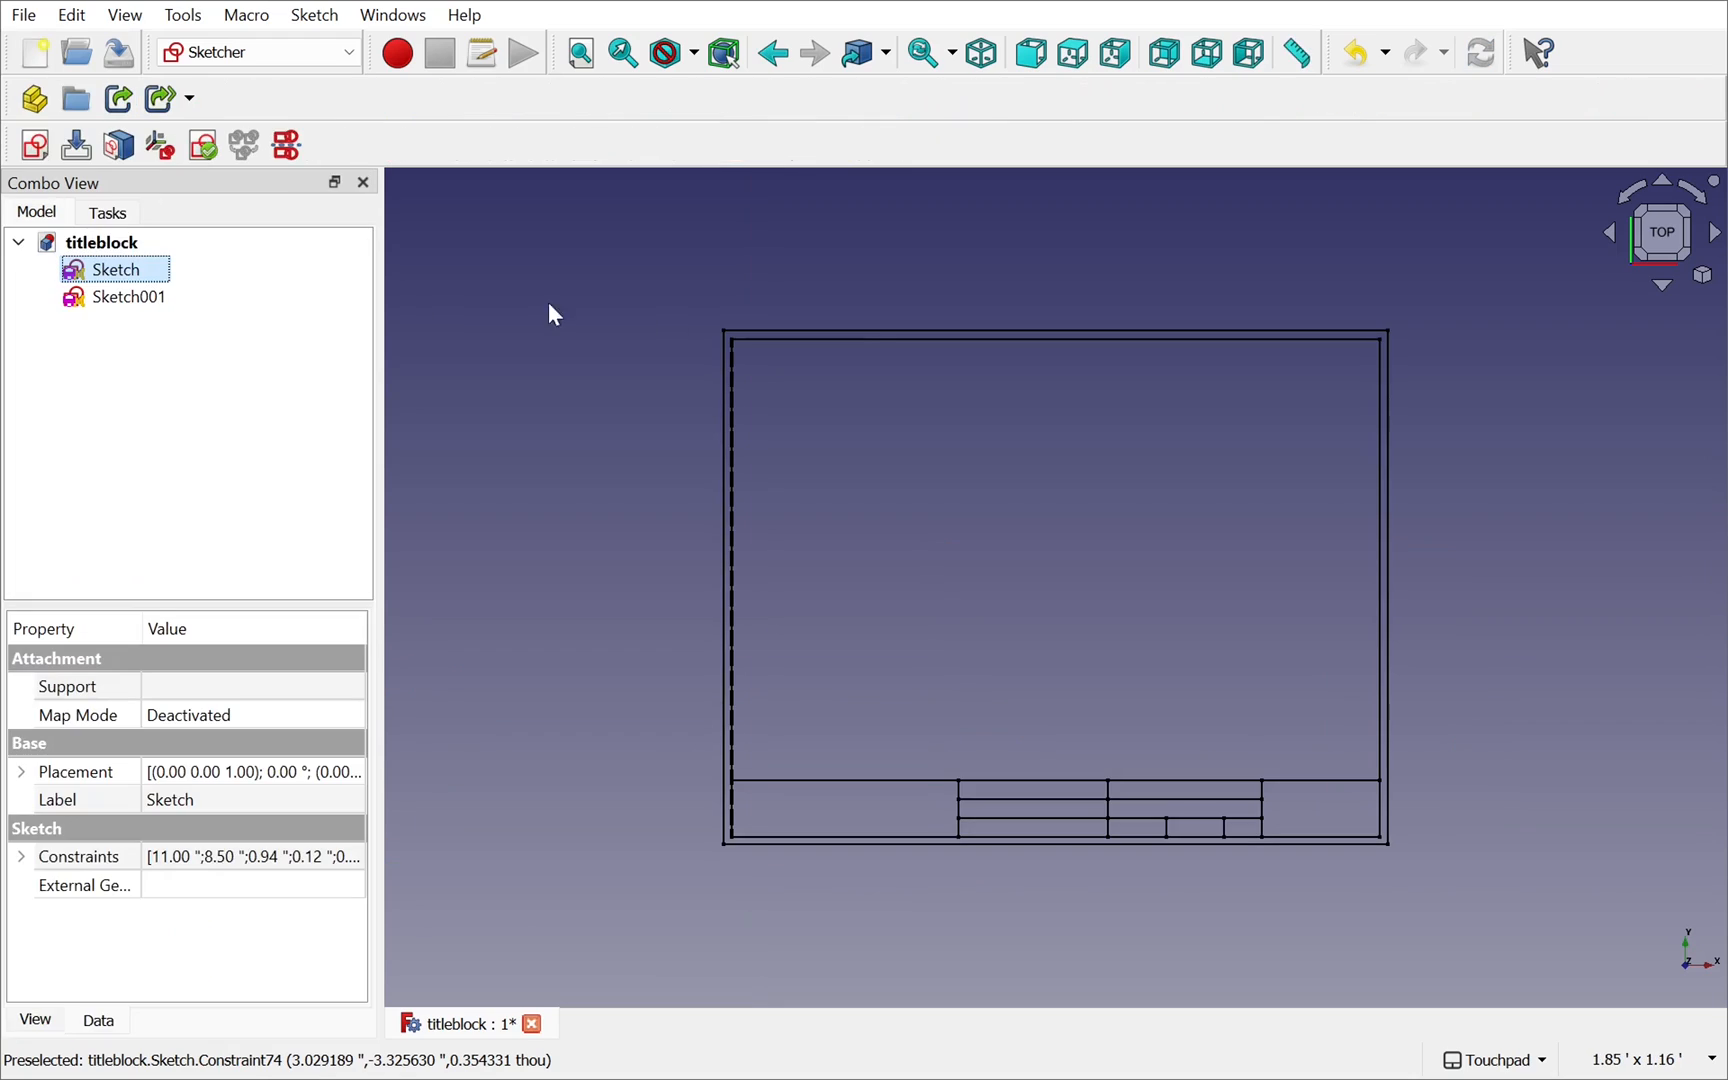
pyautogui.moveTo(472, 384)
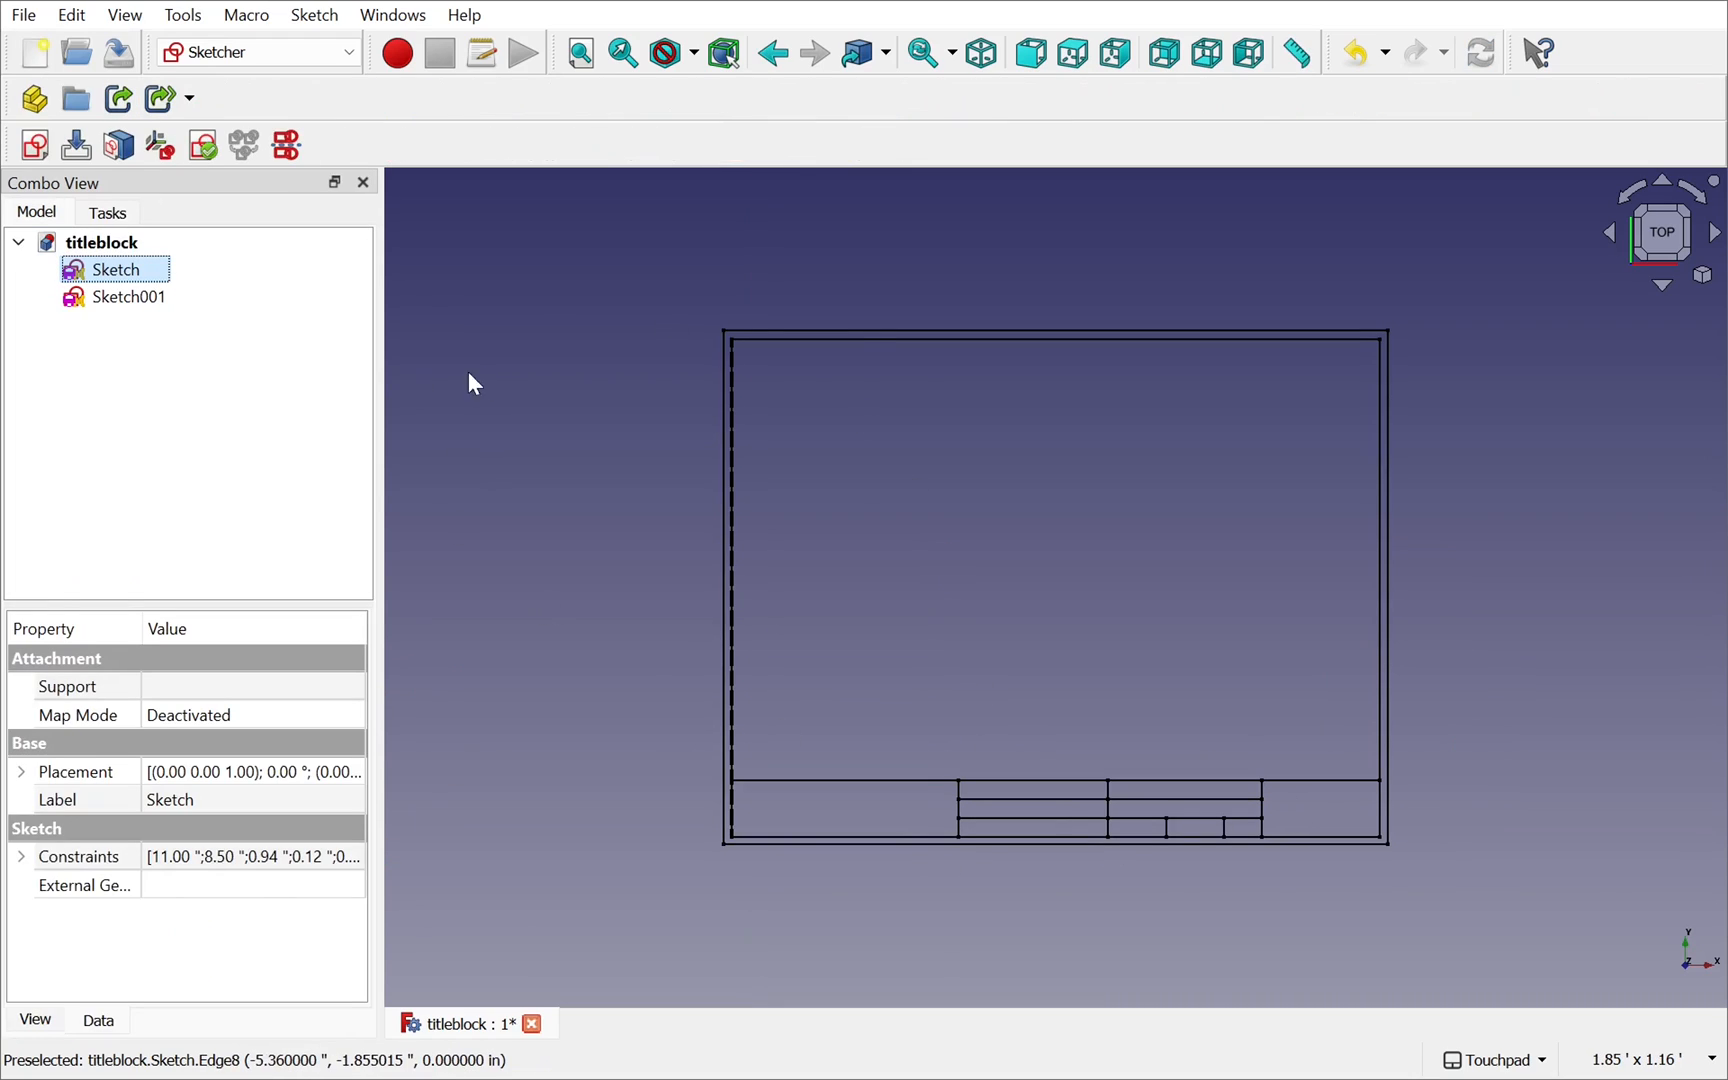
pyautogui.click(128, 296)
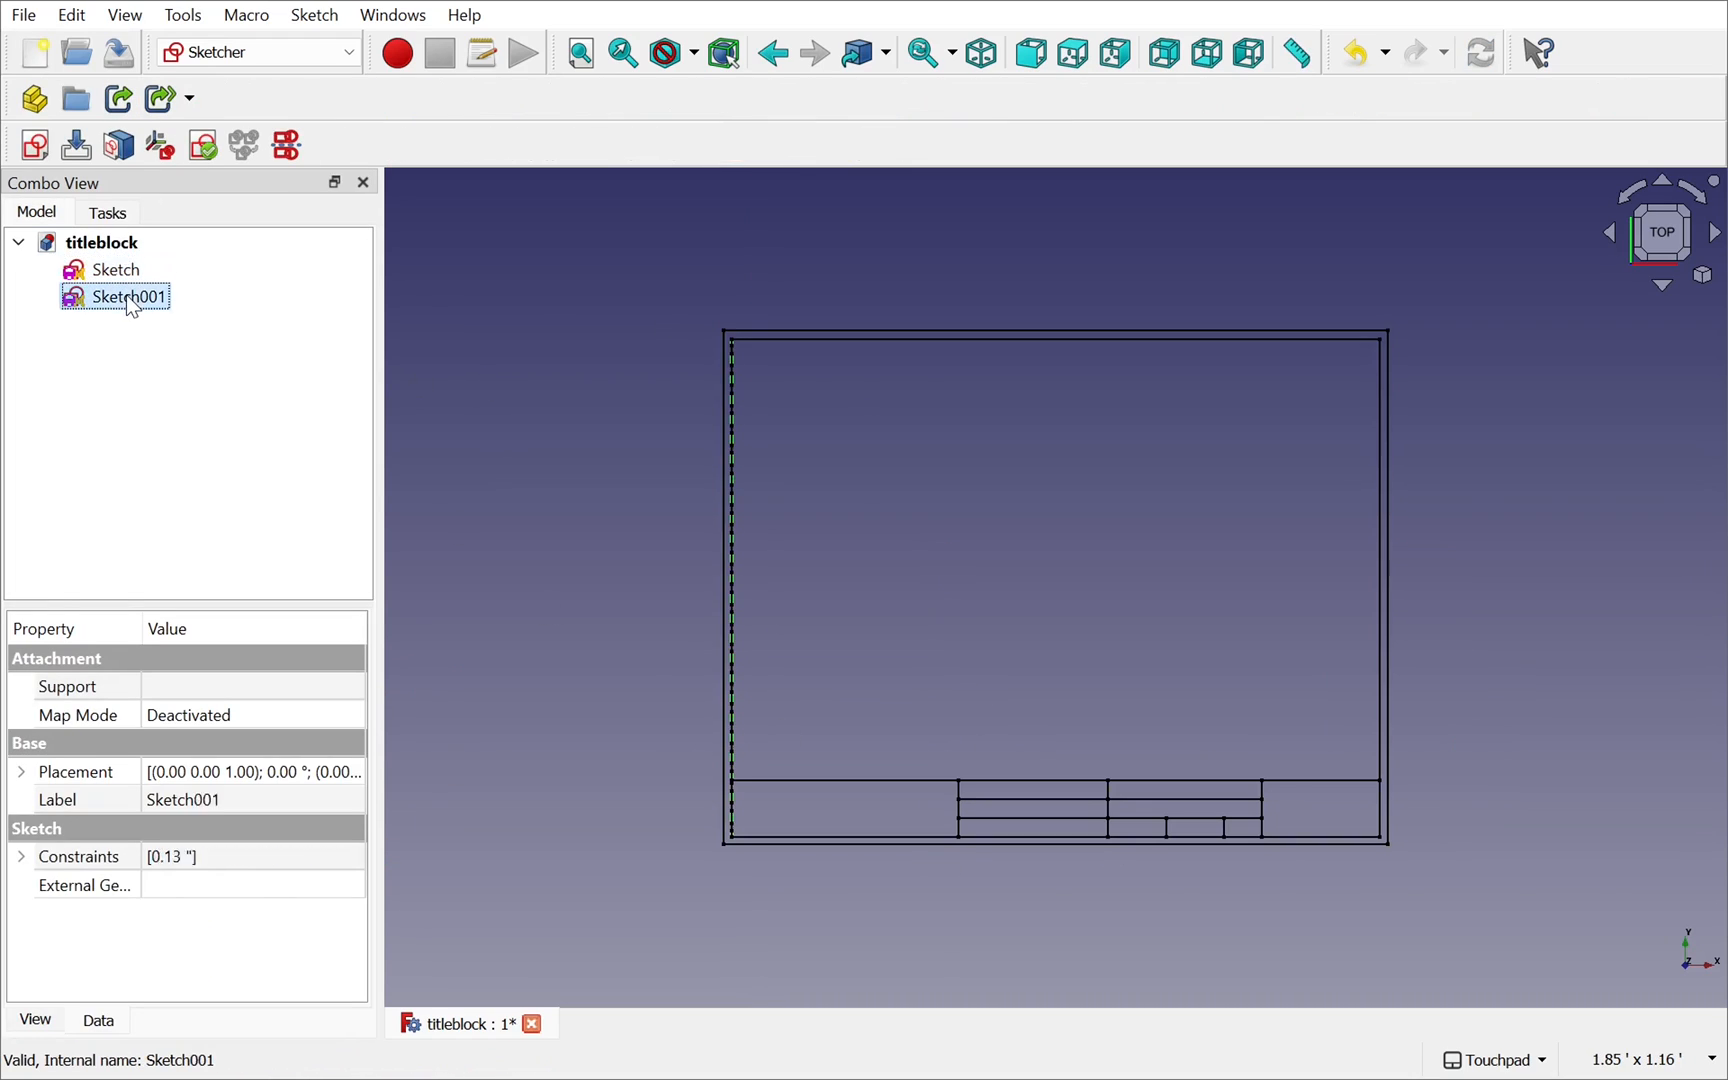
pyautogui.moveTo(732, 418)
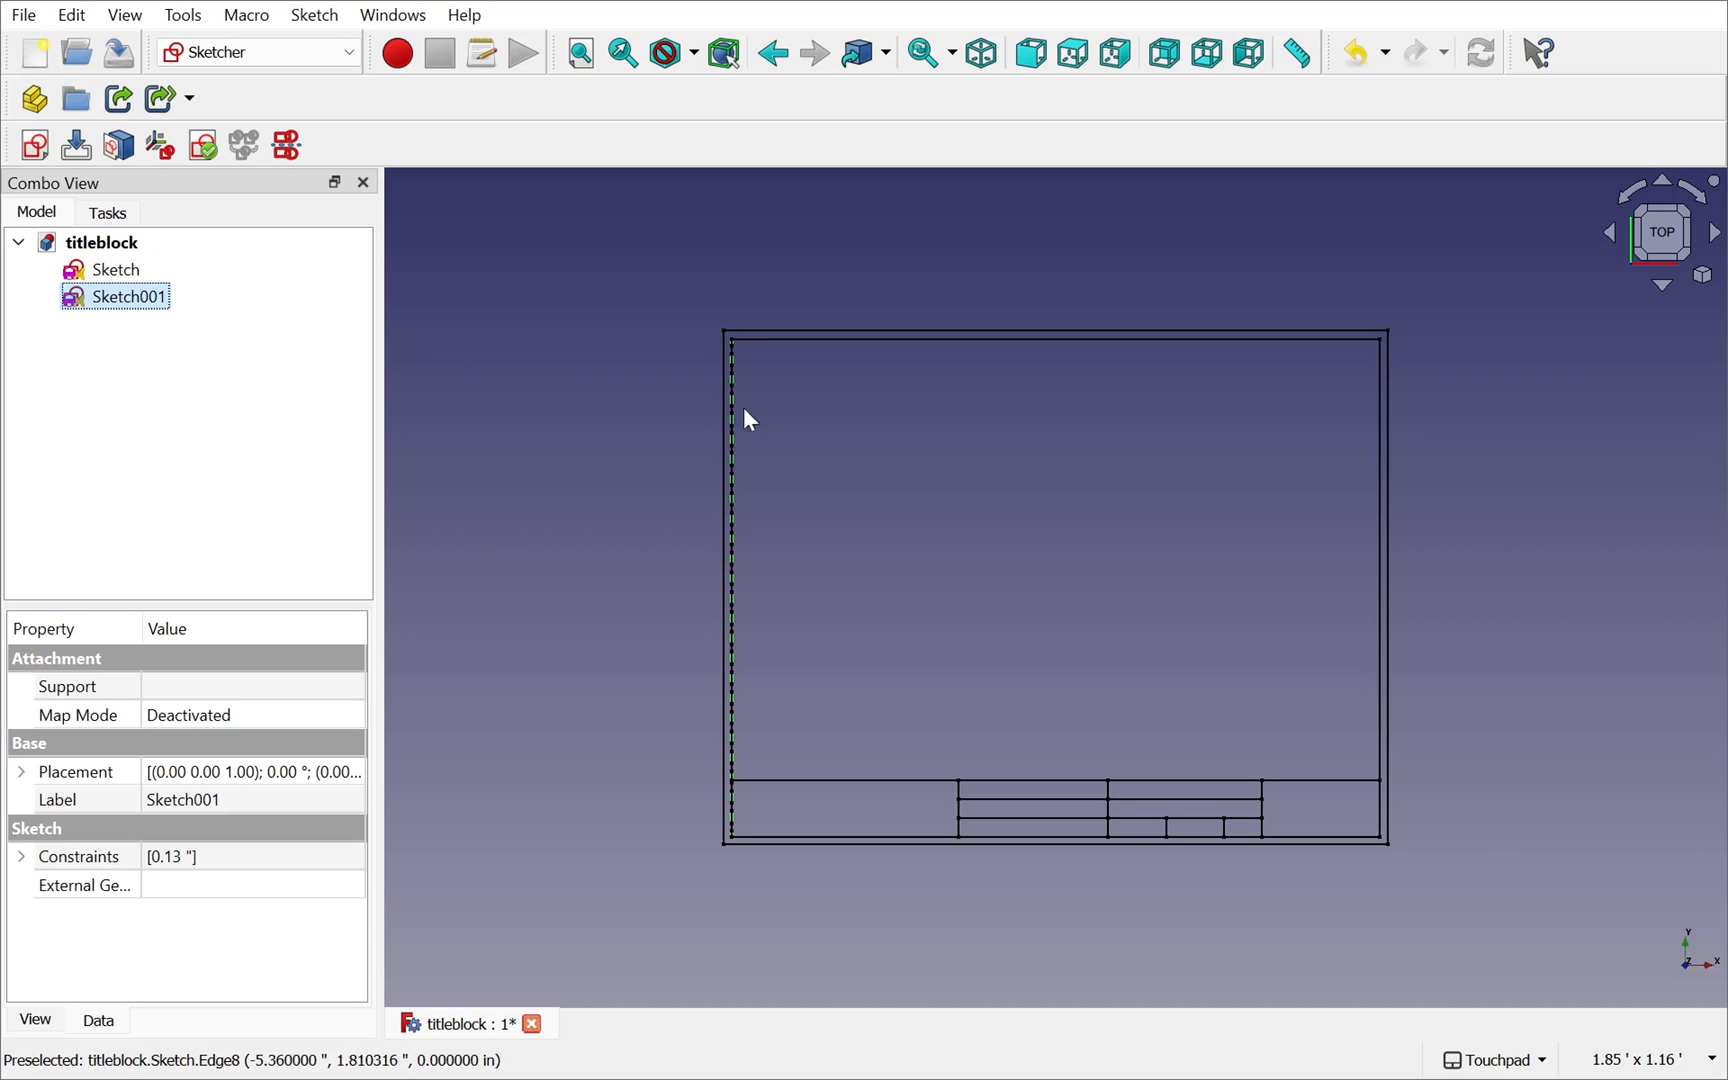
pyautogui.click(114, 270)
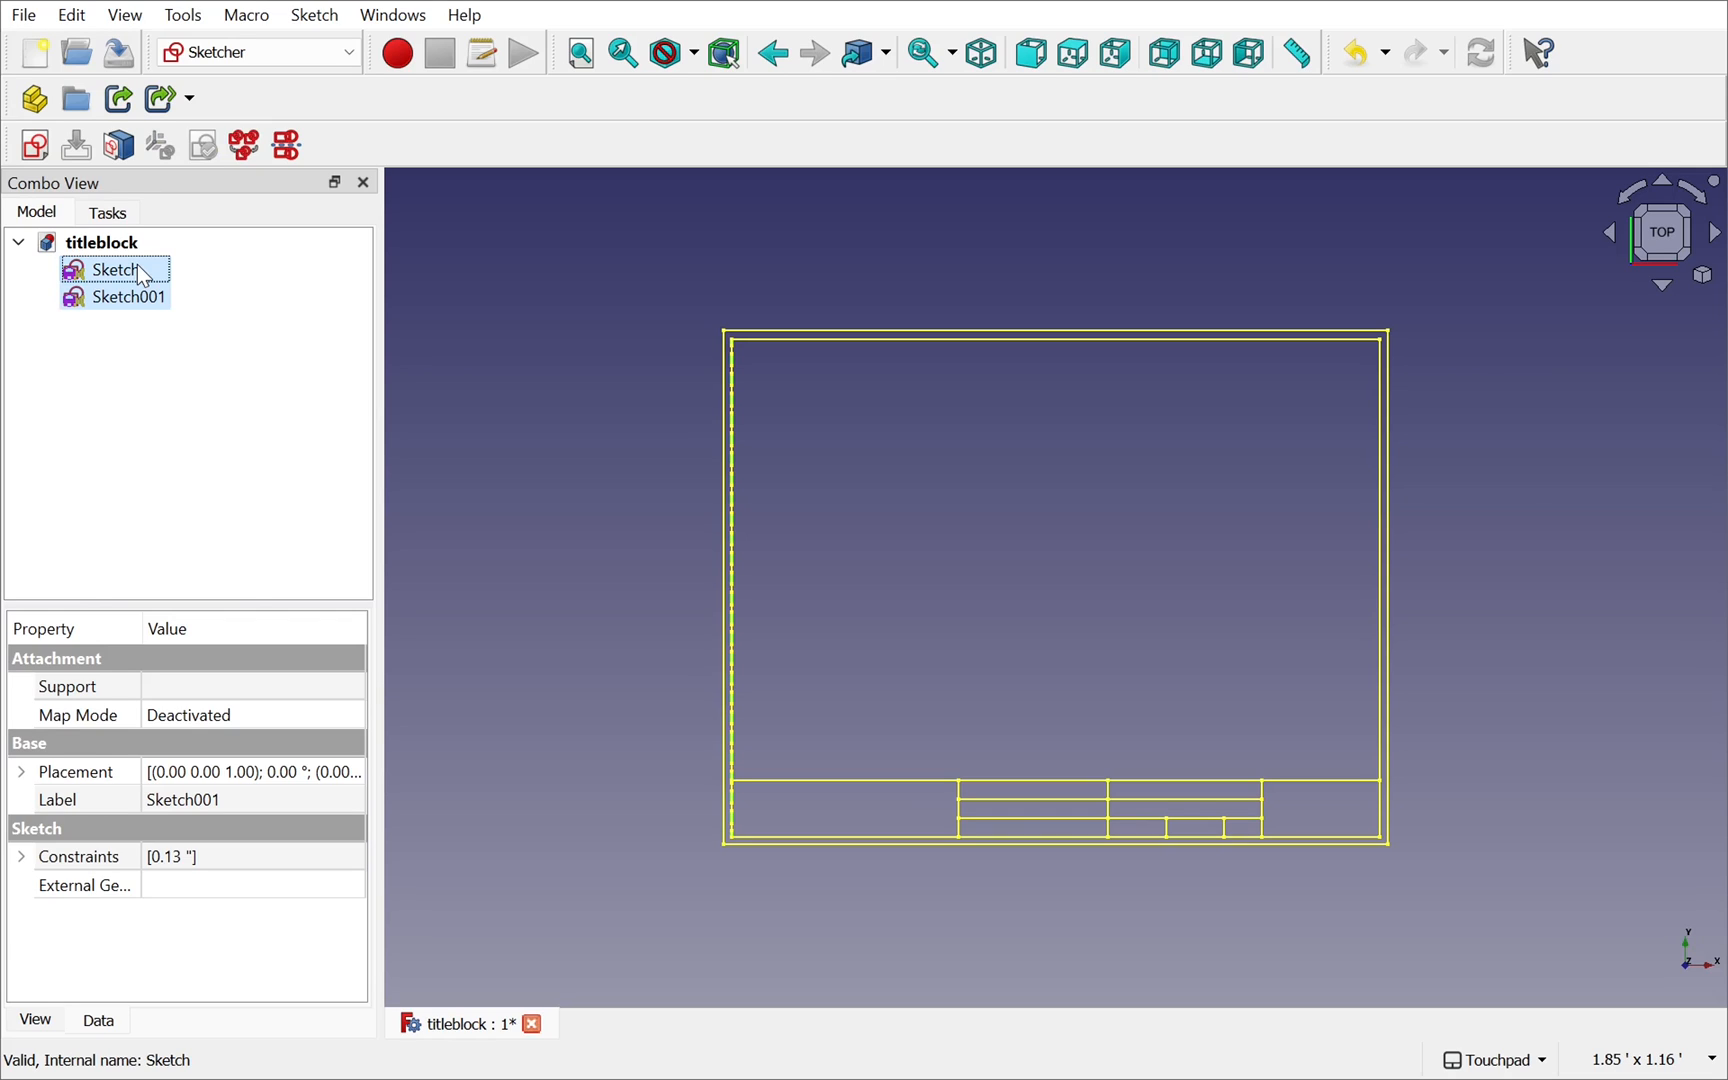
pyautogui.click(1484, 506)
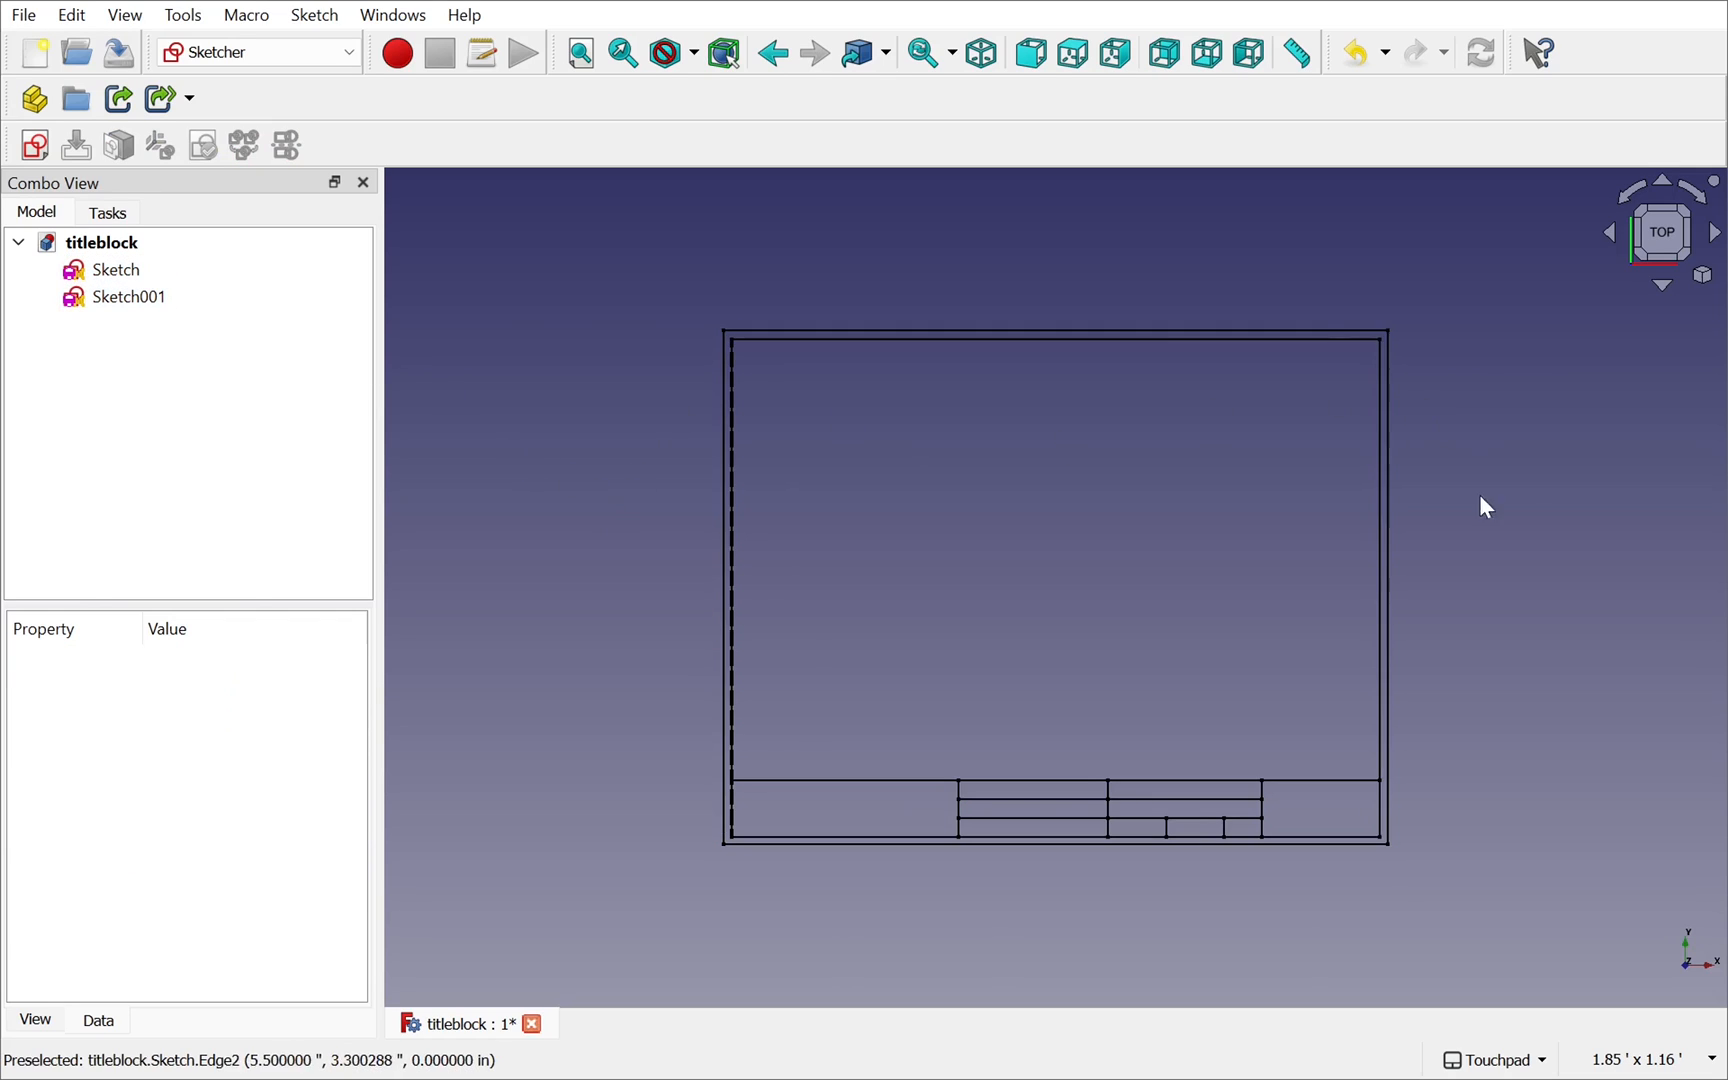
pyautogui.moveTo(1270, 882)
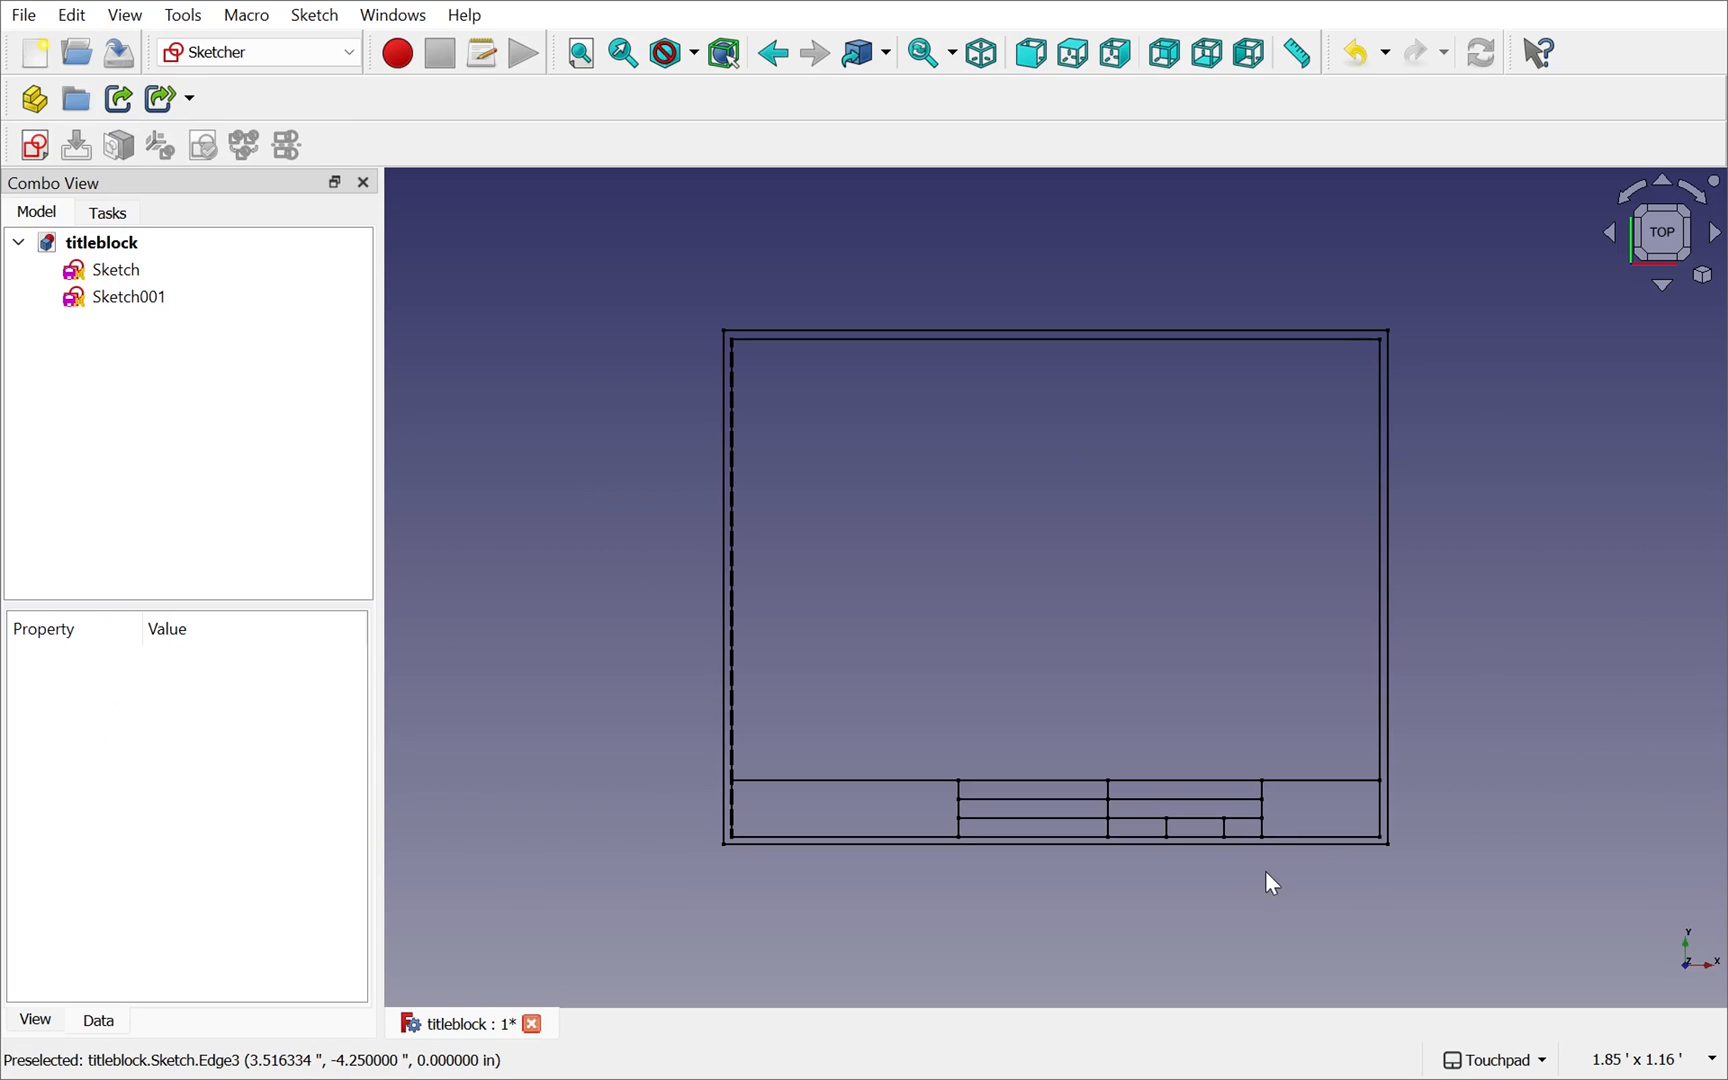
pyautogui.click(116, 268)
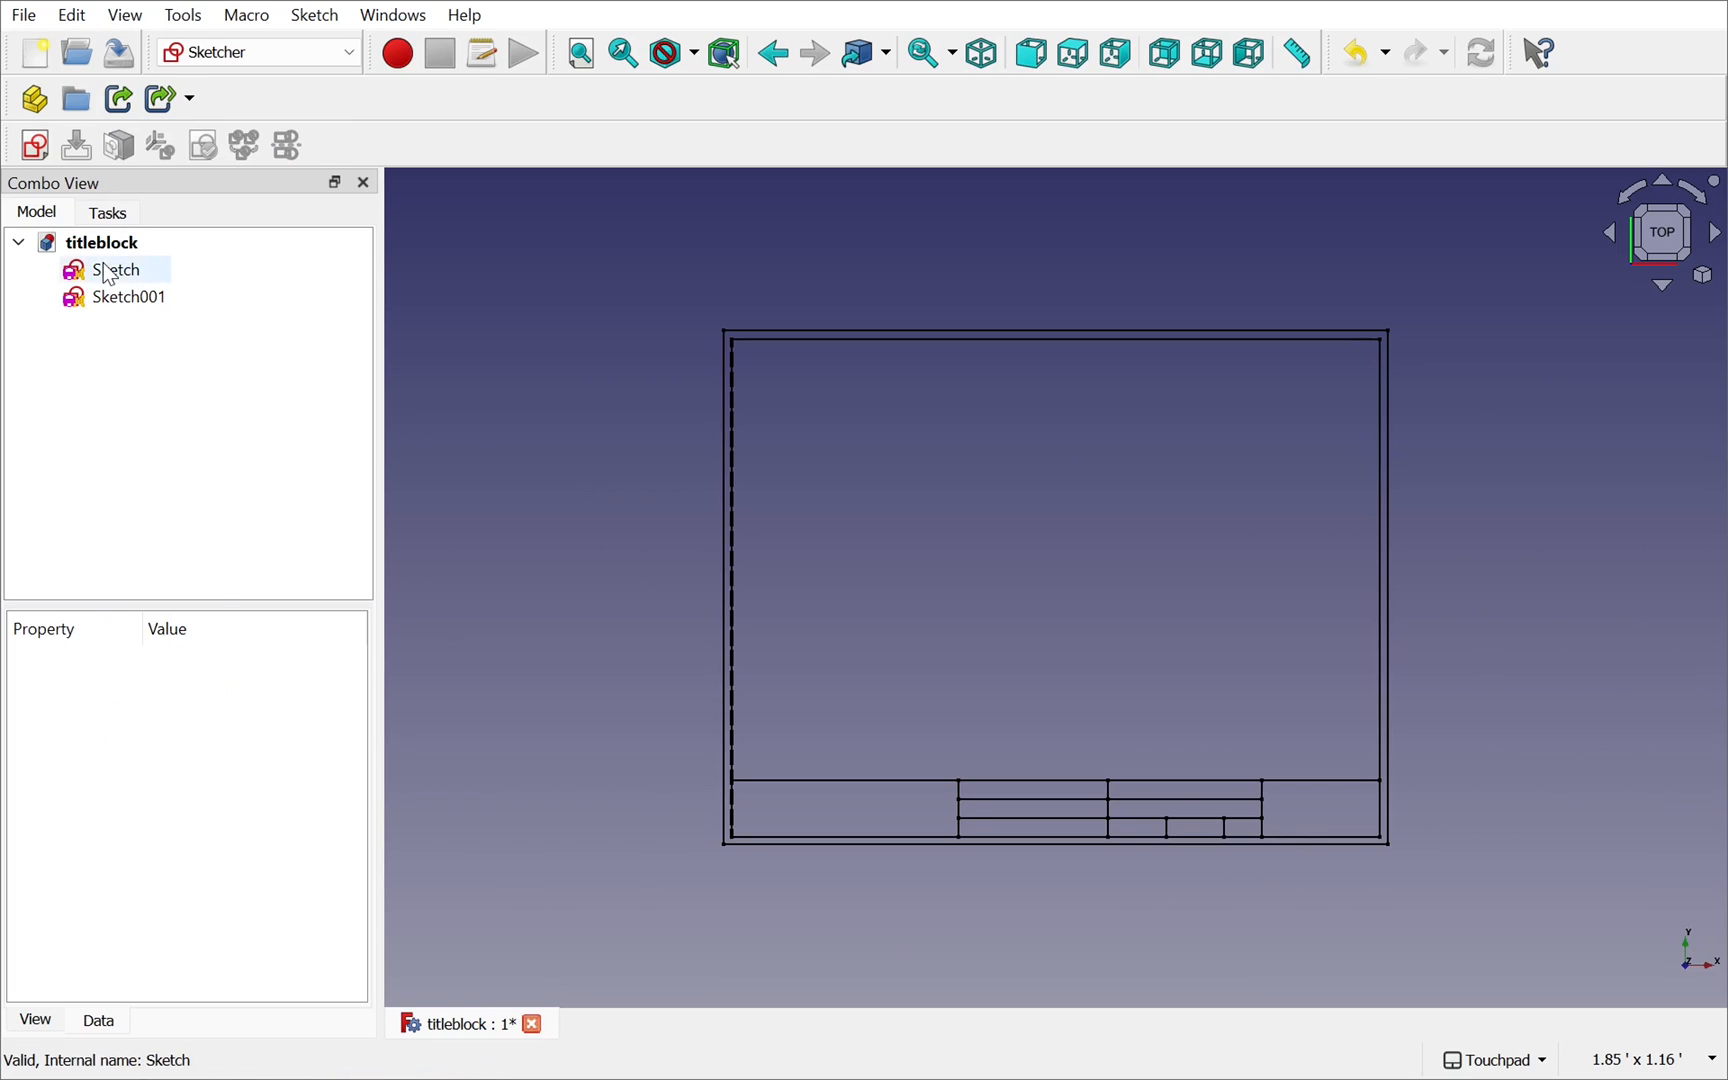
pyautogui.click(128, 296)
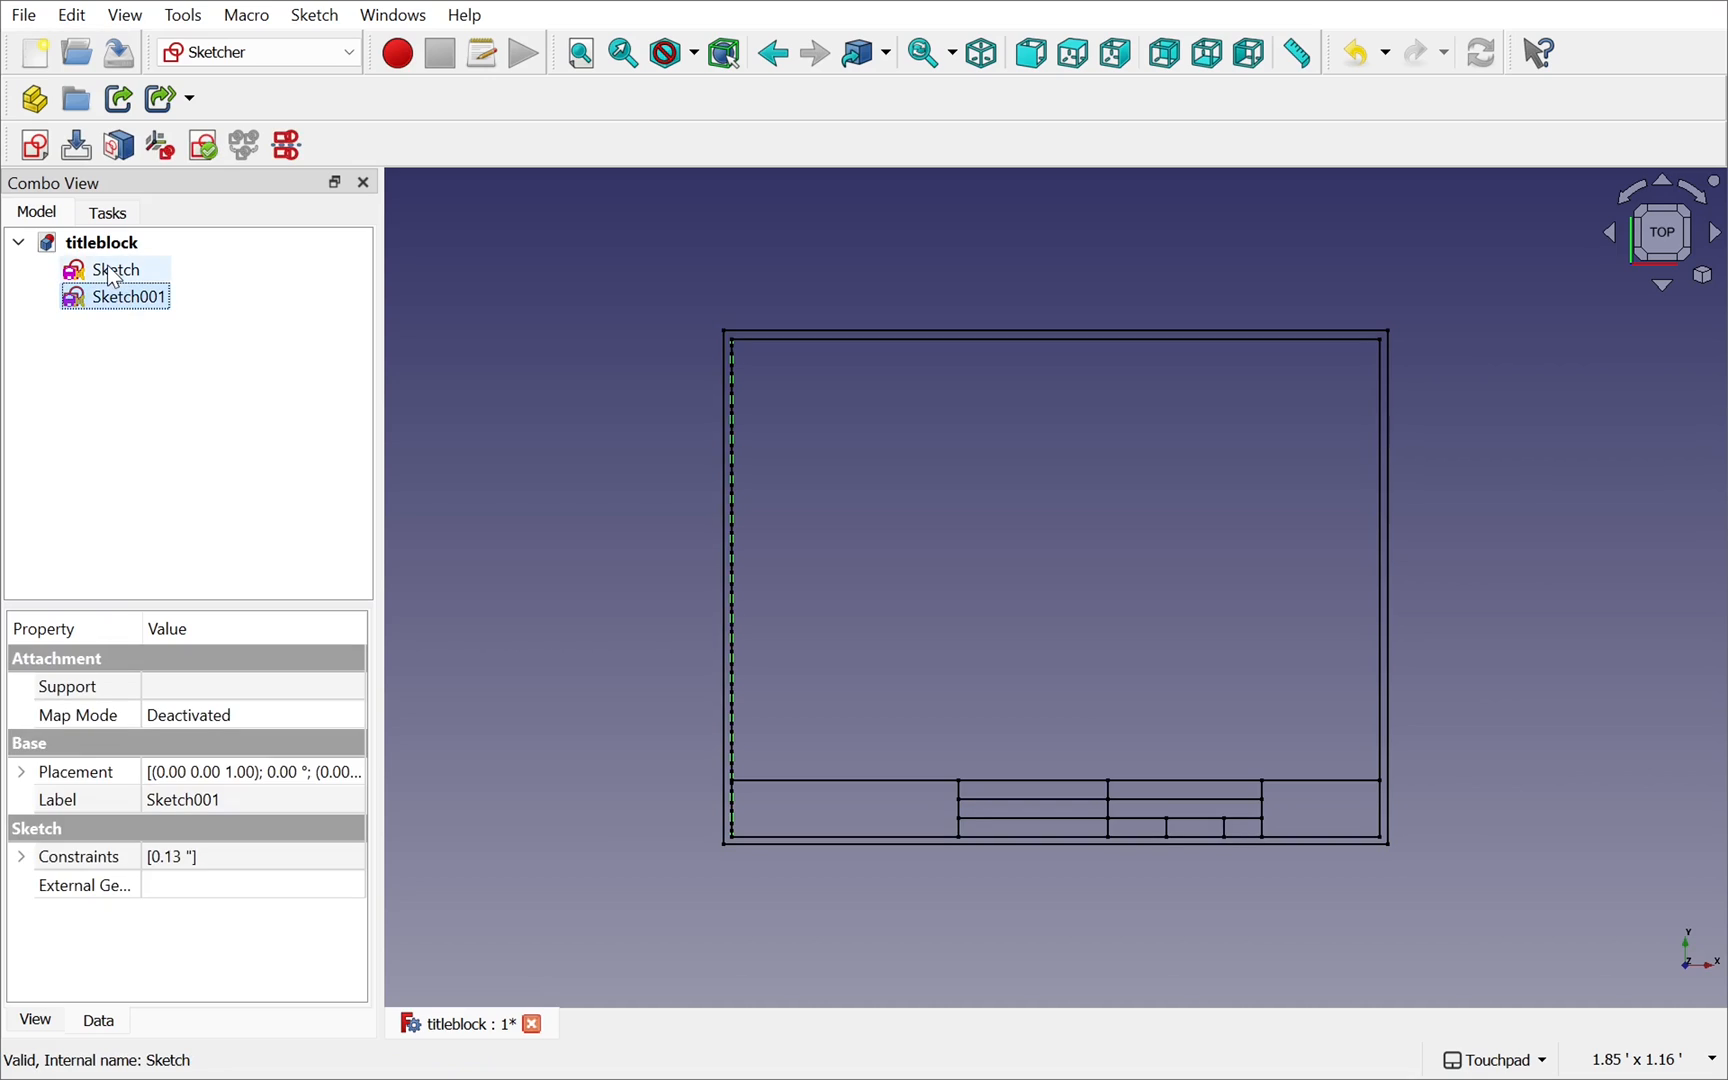
pyautogui.click(114, 268)
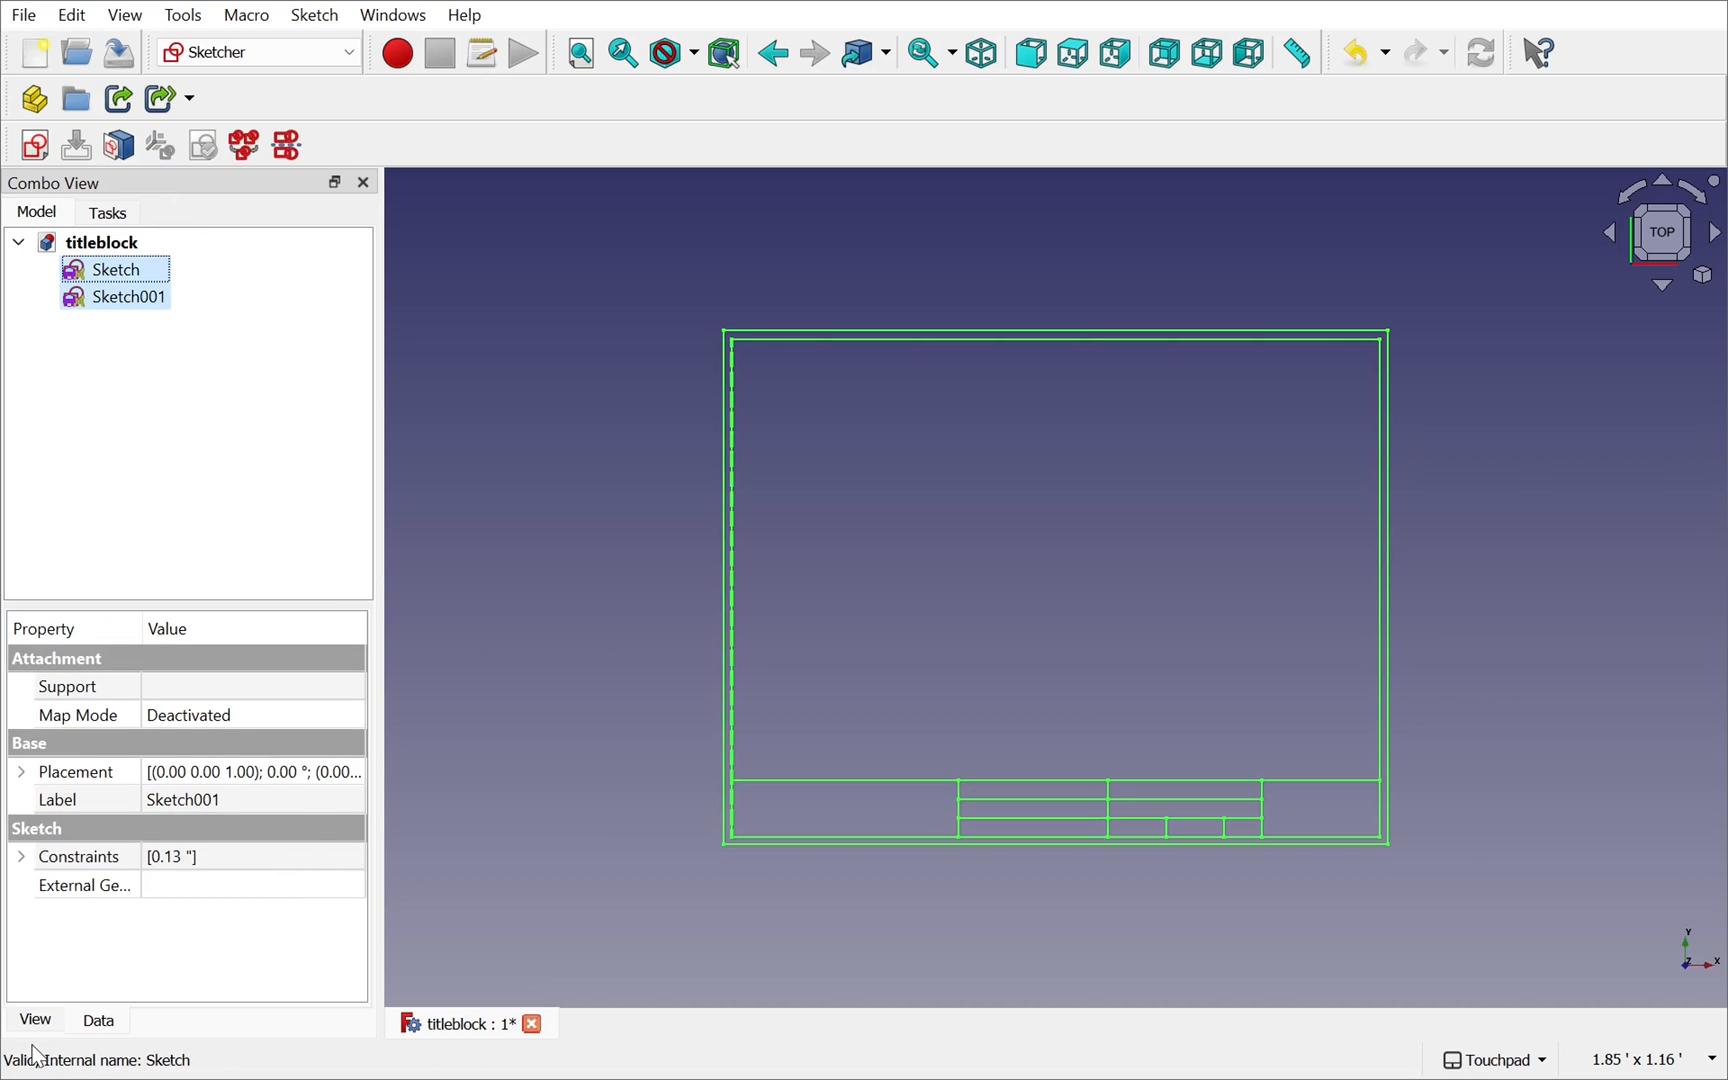
pyautogui.click(34, 1020)
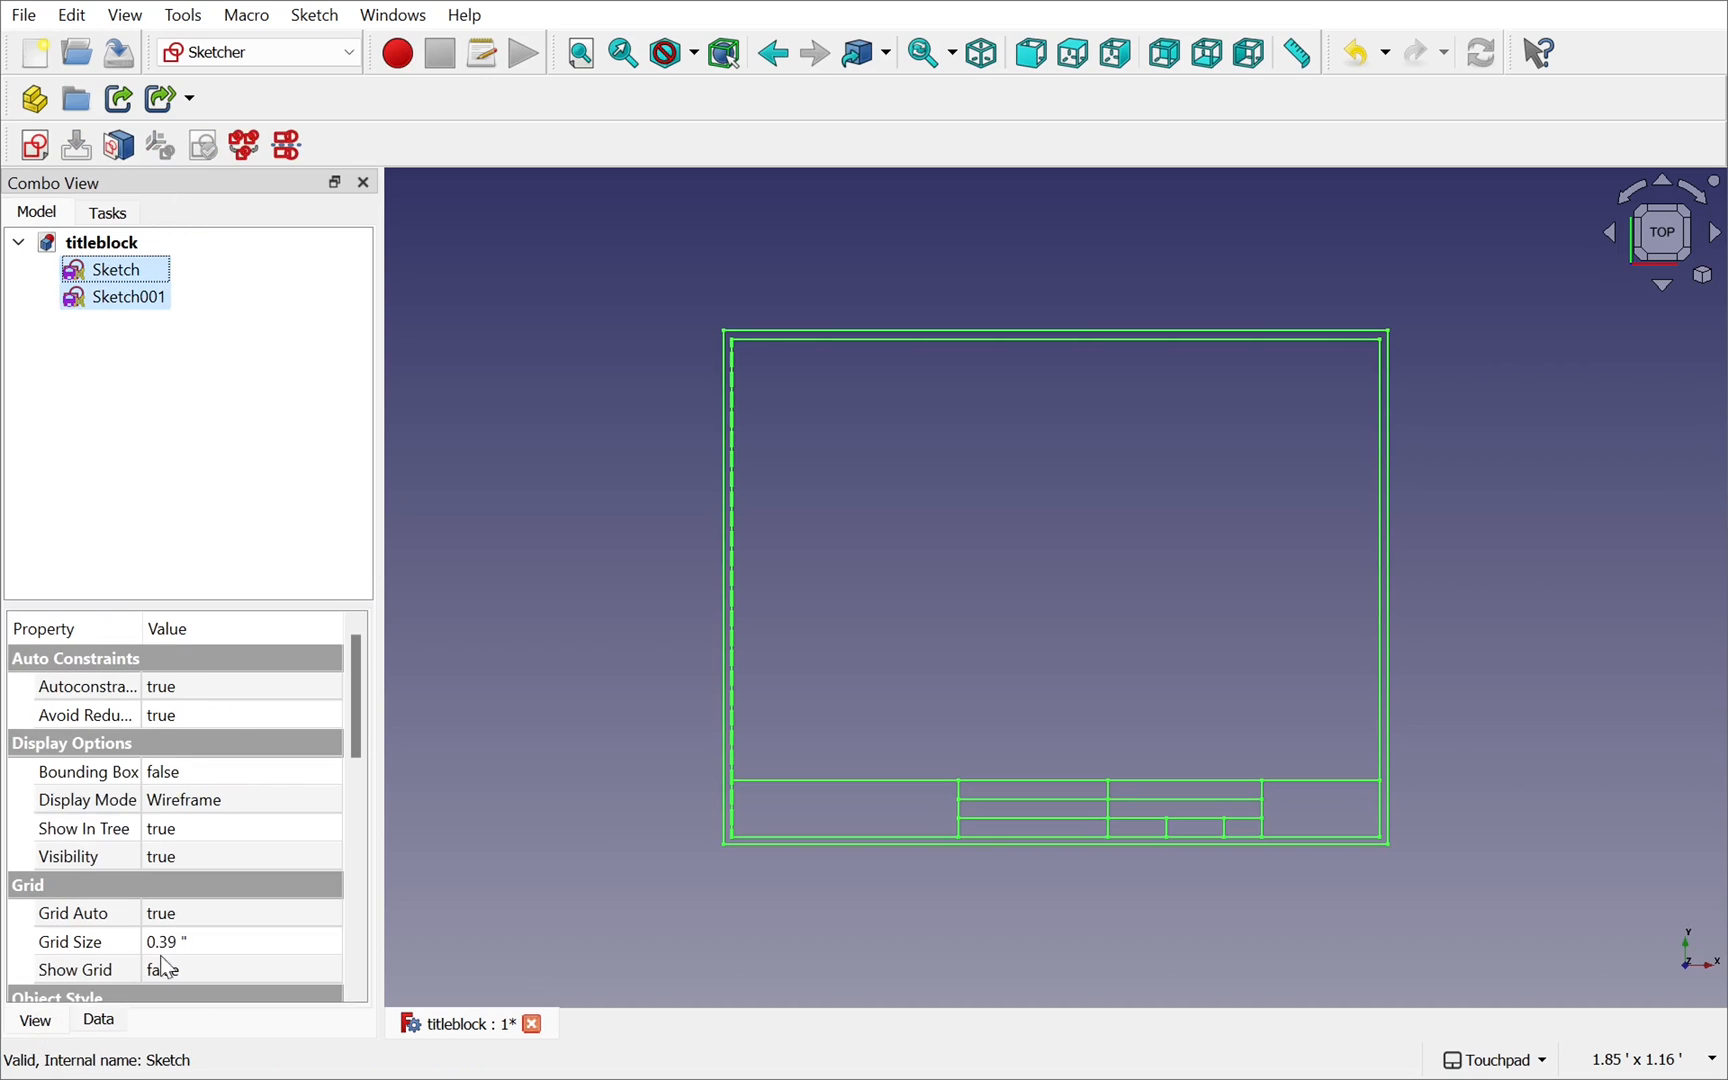
pyautogui.scroll(-3)
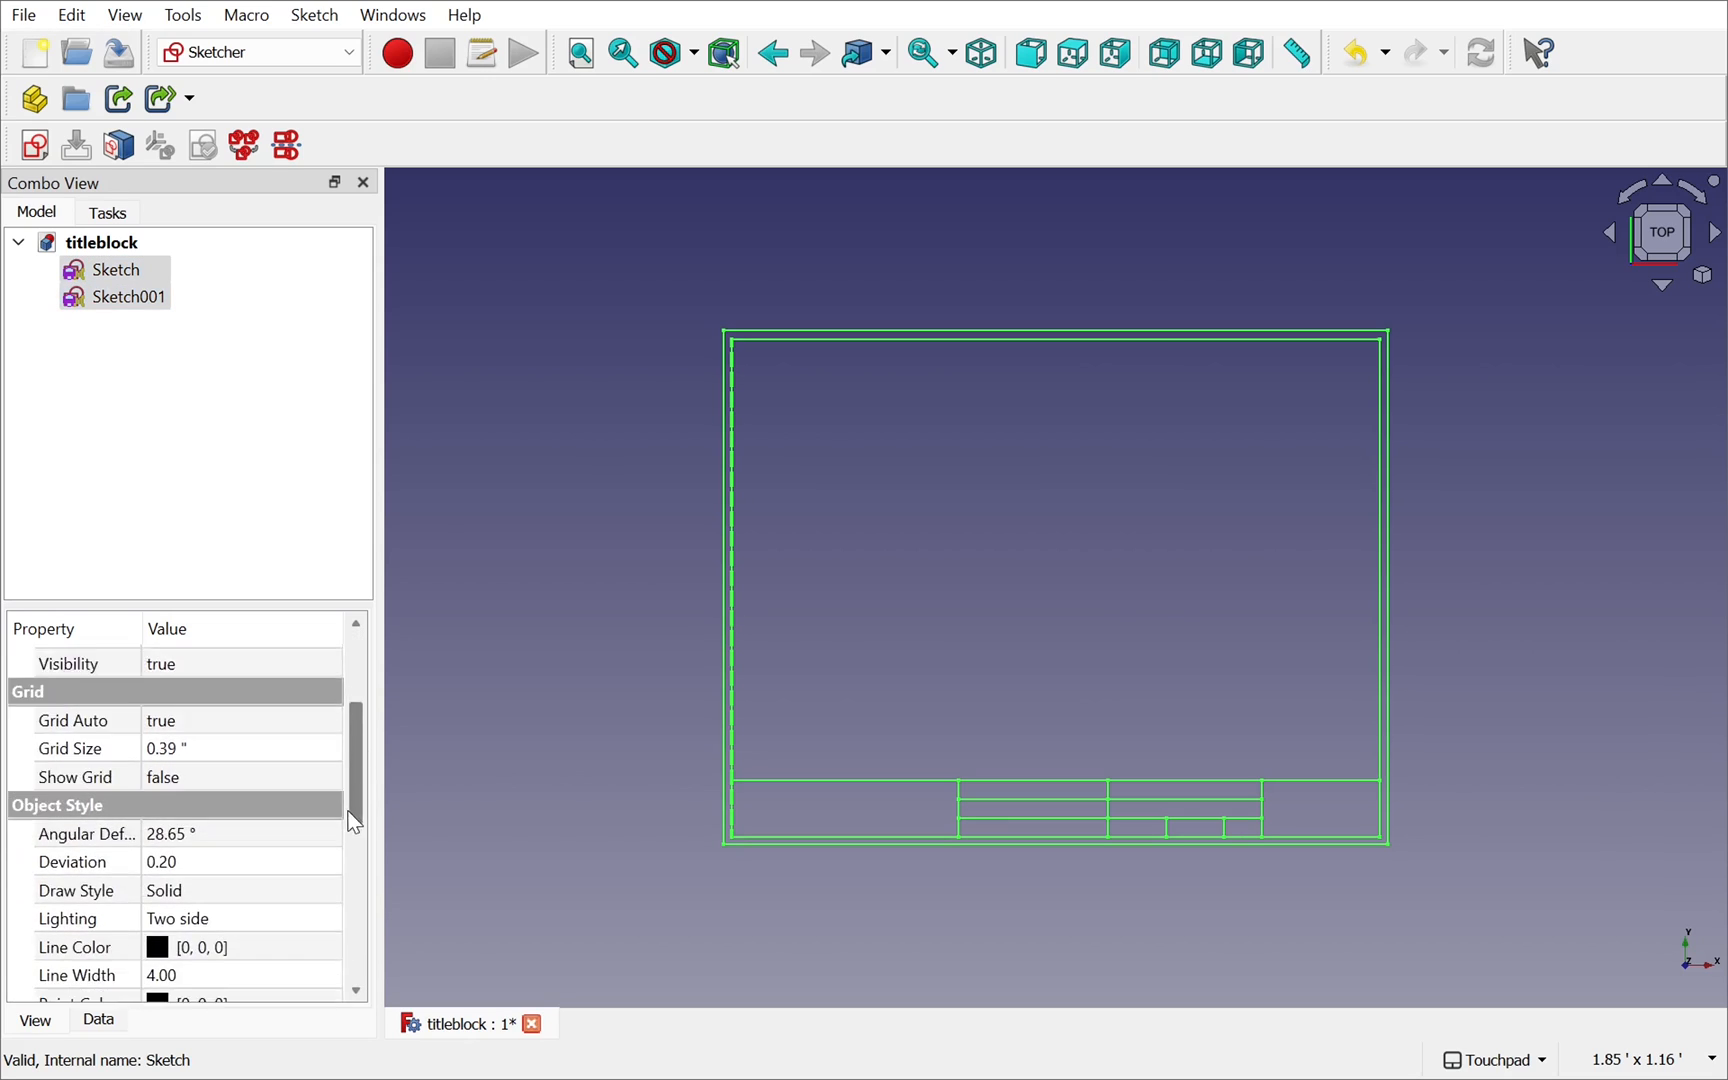
pyautogui.scroll(-3)
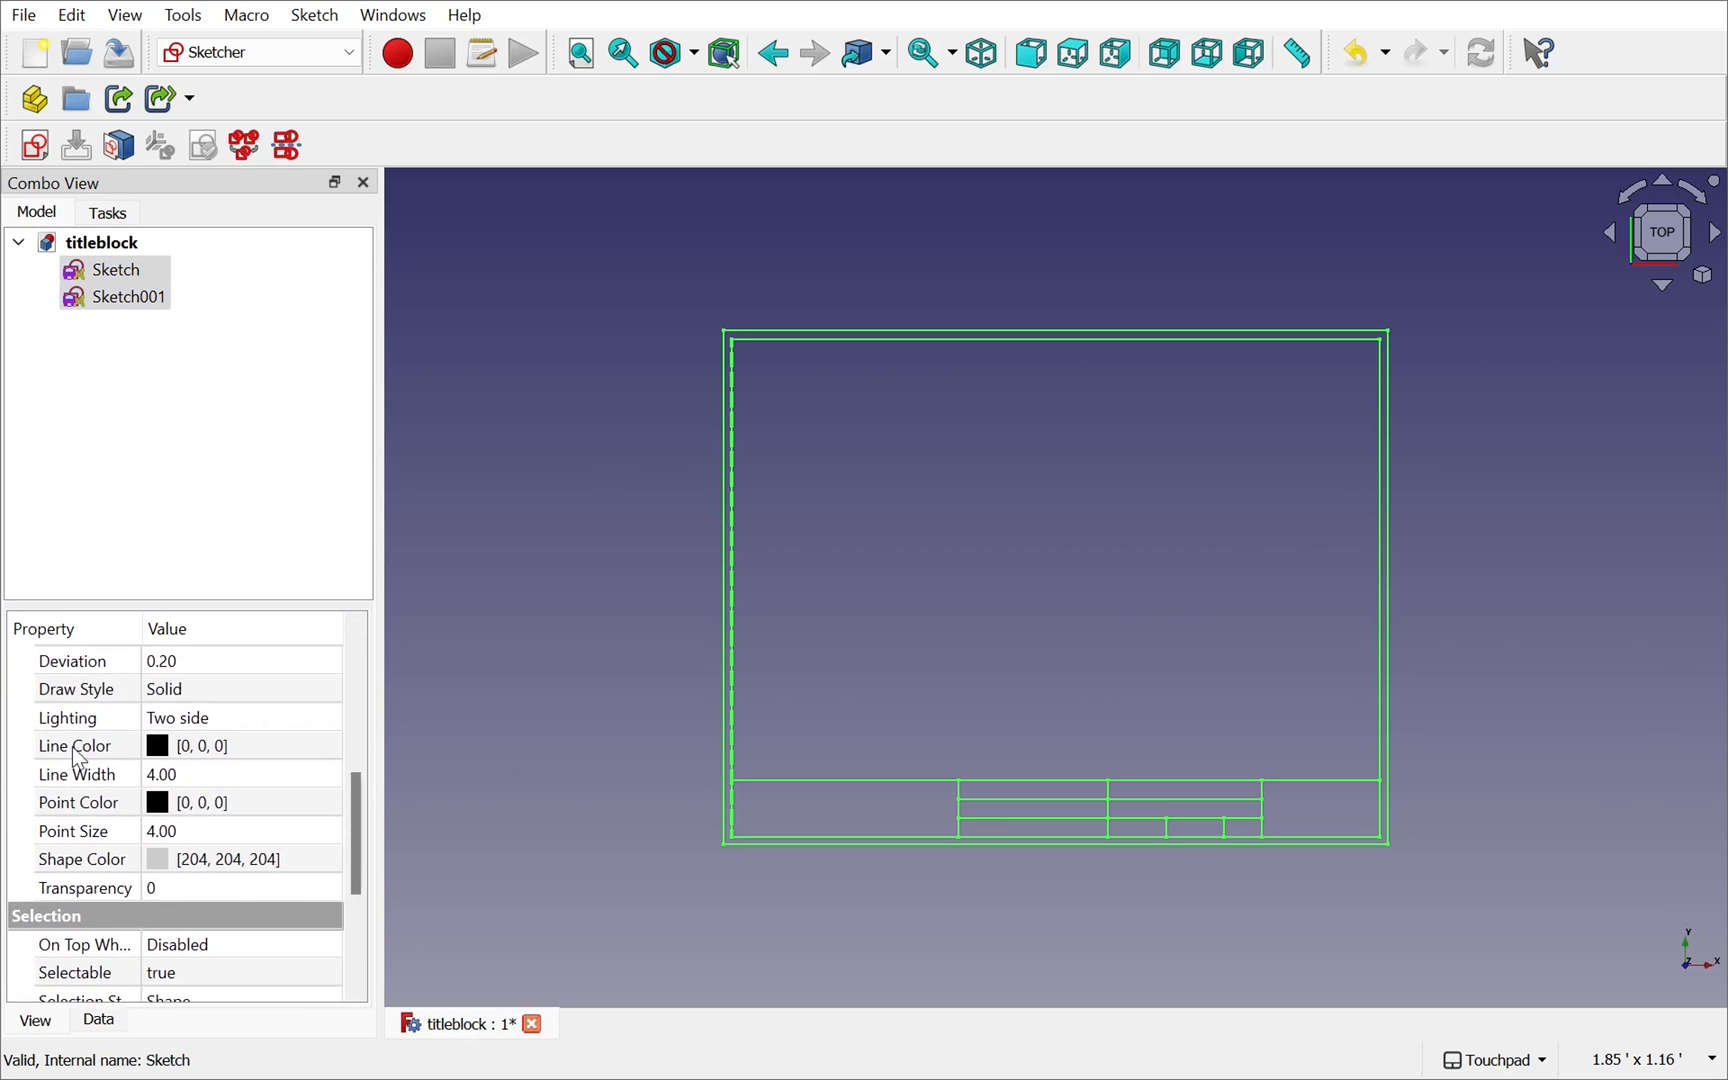
pyautogui.moveTo(564, 632)
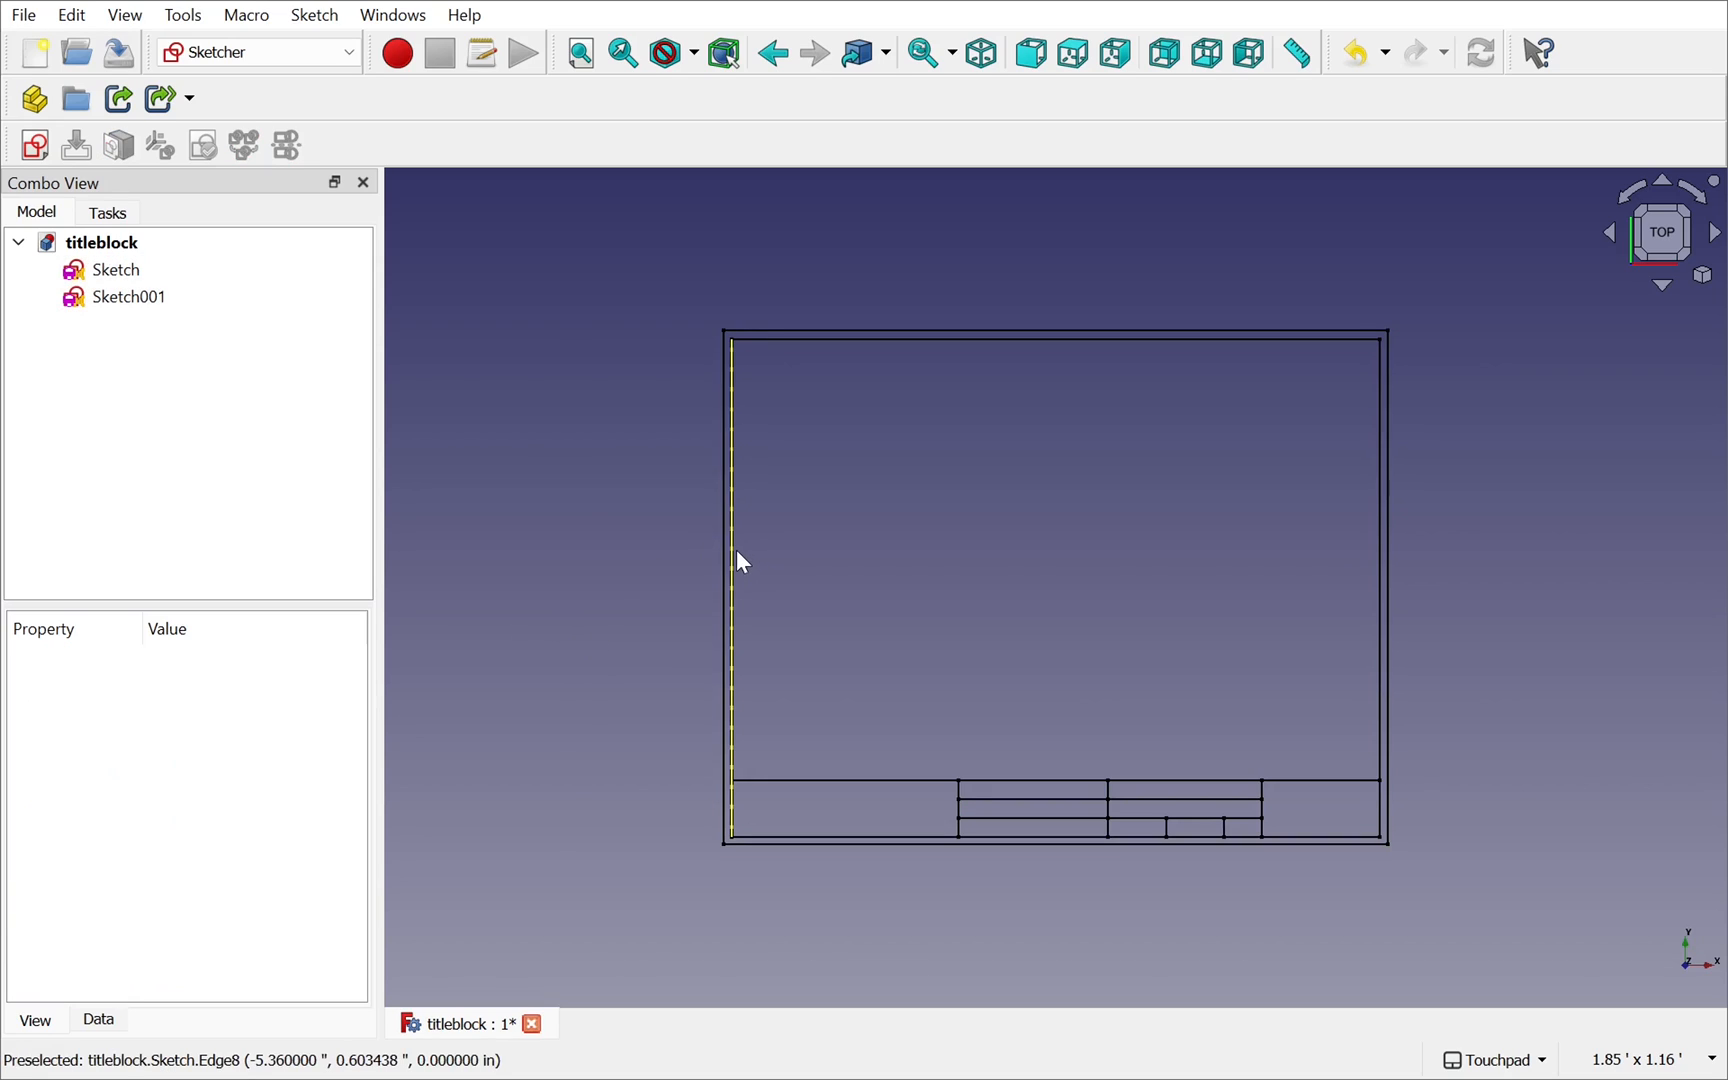
pyautogui.moveTo(734, 632)
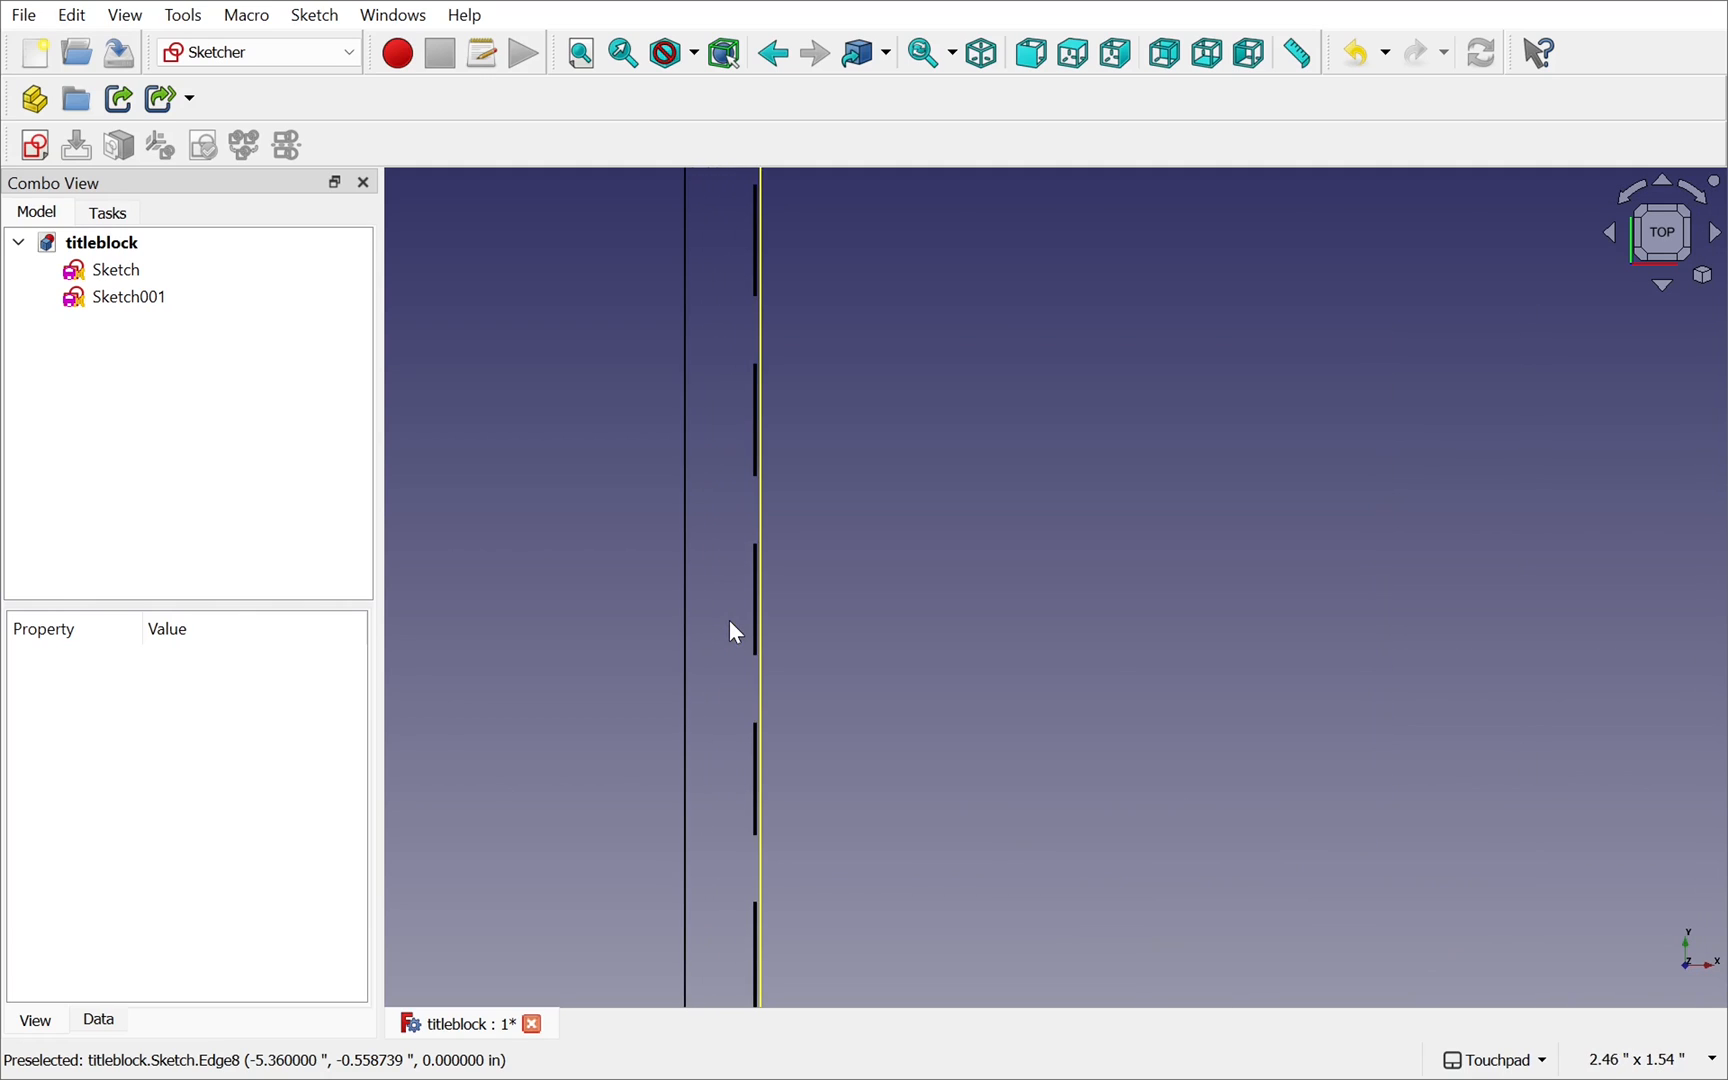
pyautogui.click(116, 268)
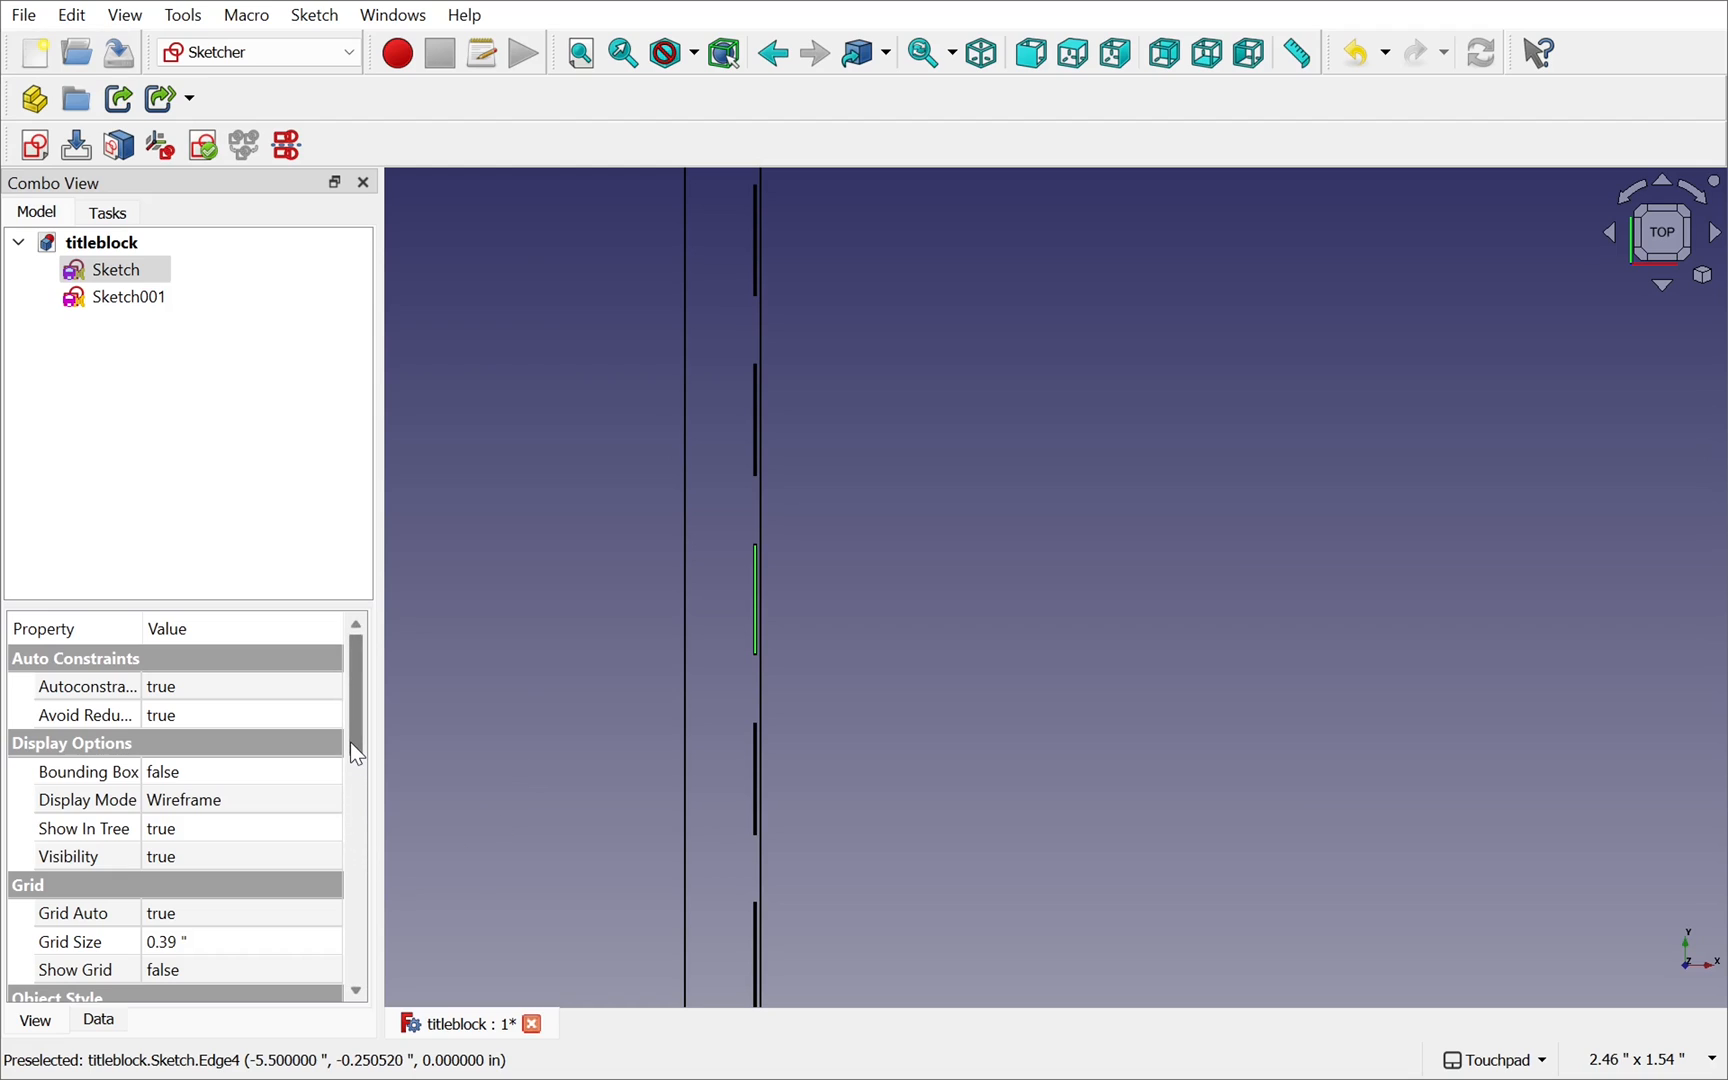
pyautogui.scroll(-3)
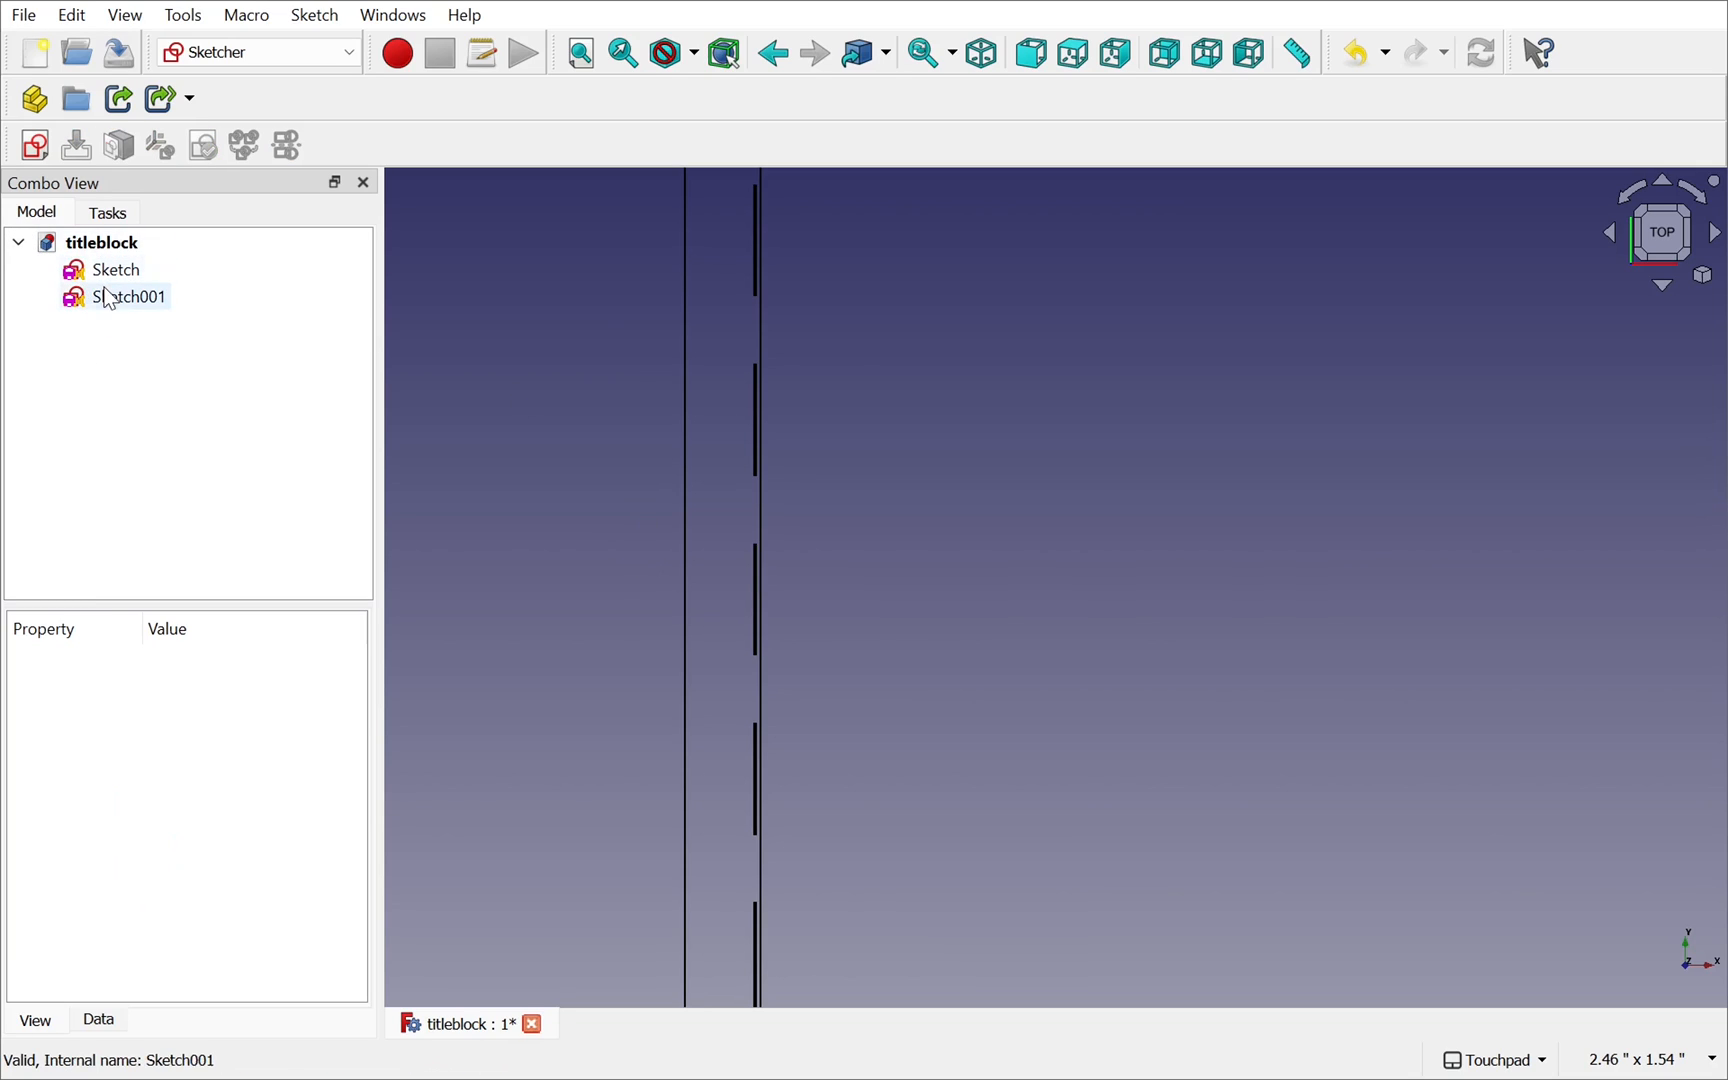
pyautogui.click(116, 268)
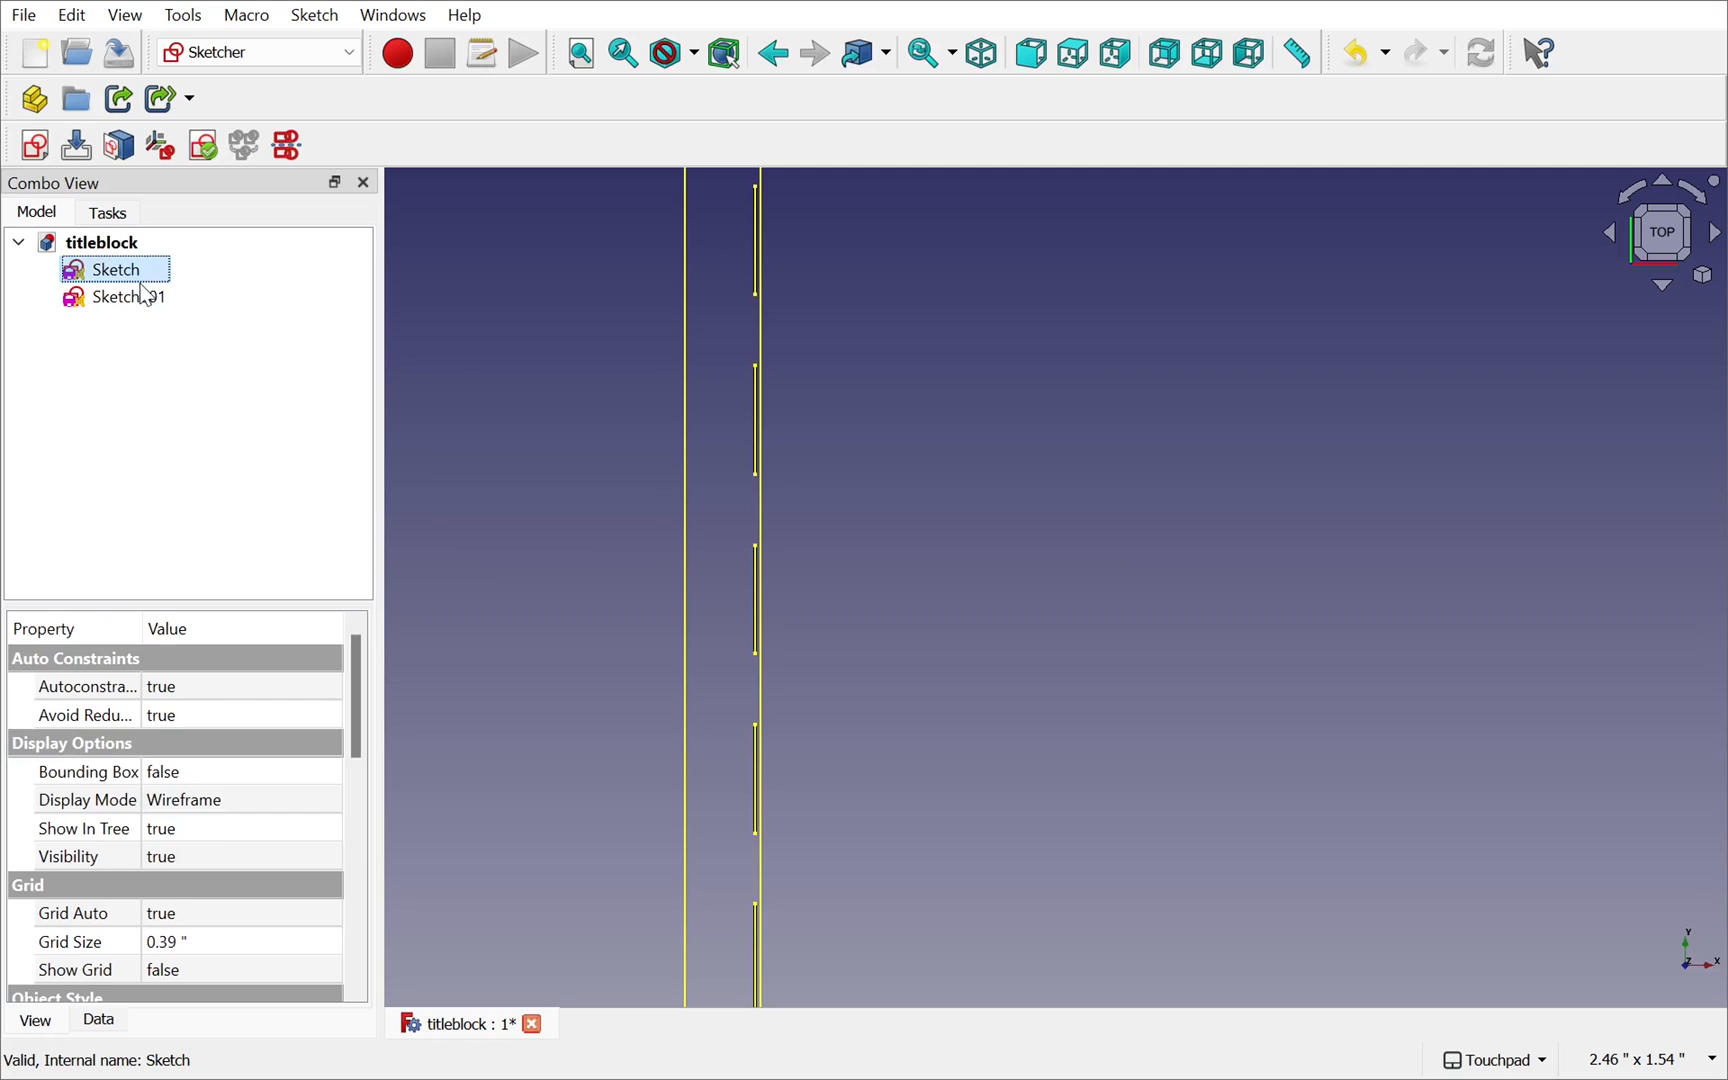
pyautogui.click(128, 296)
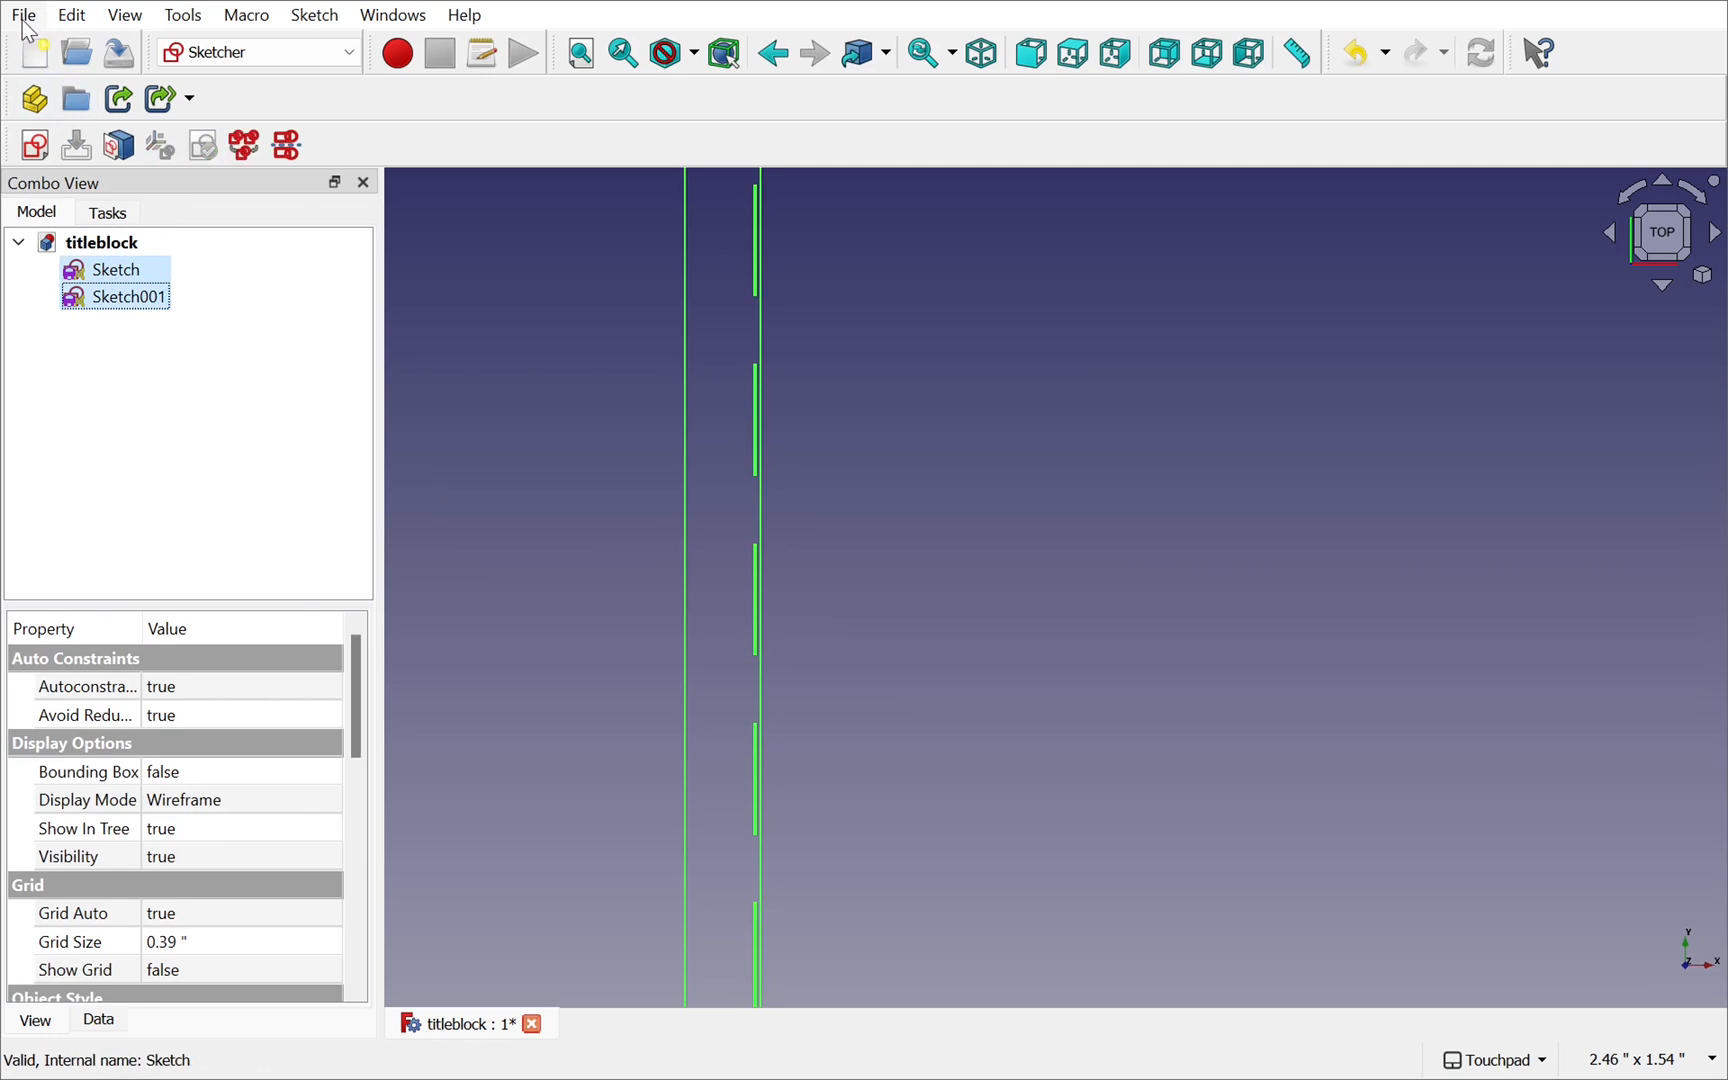
# - Export the selected sketches as flattened SVG test.svg in Downloads, replacing the existing file
pyautogui.click(22, 14)
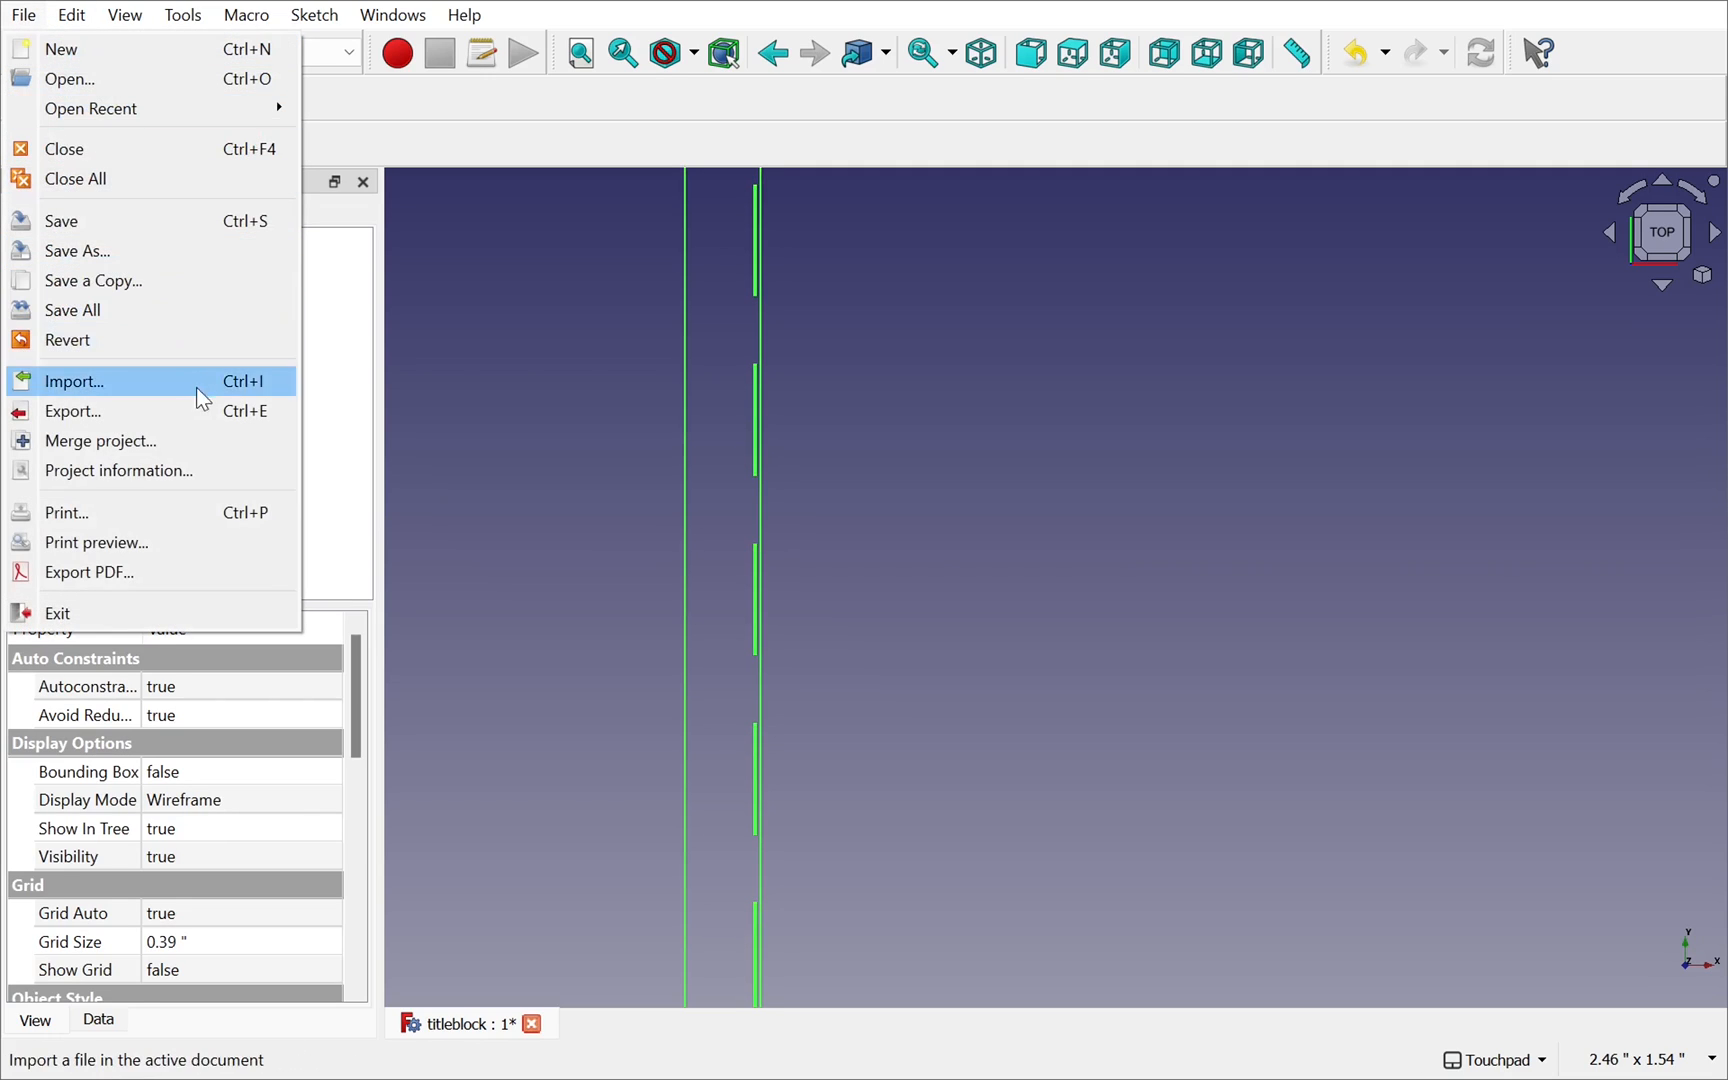
pyautogui.click(72, 410)
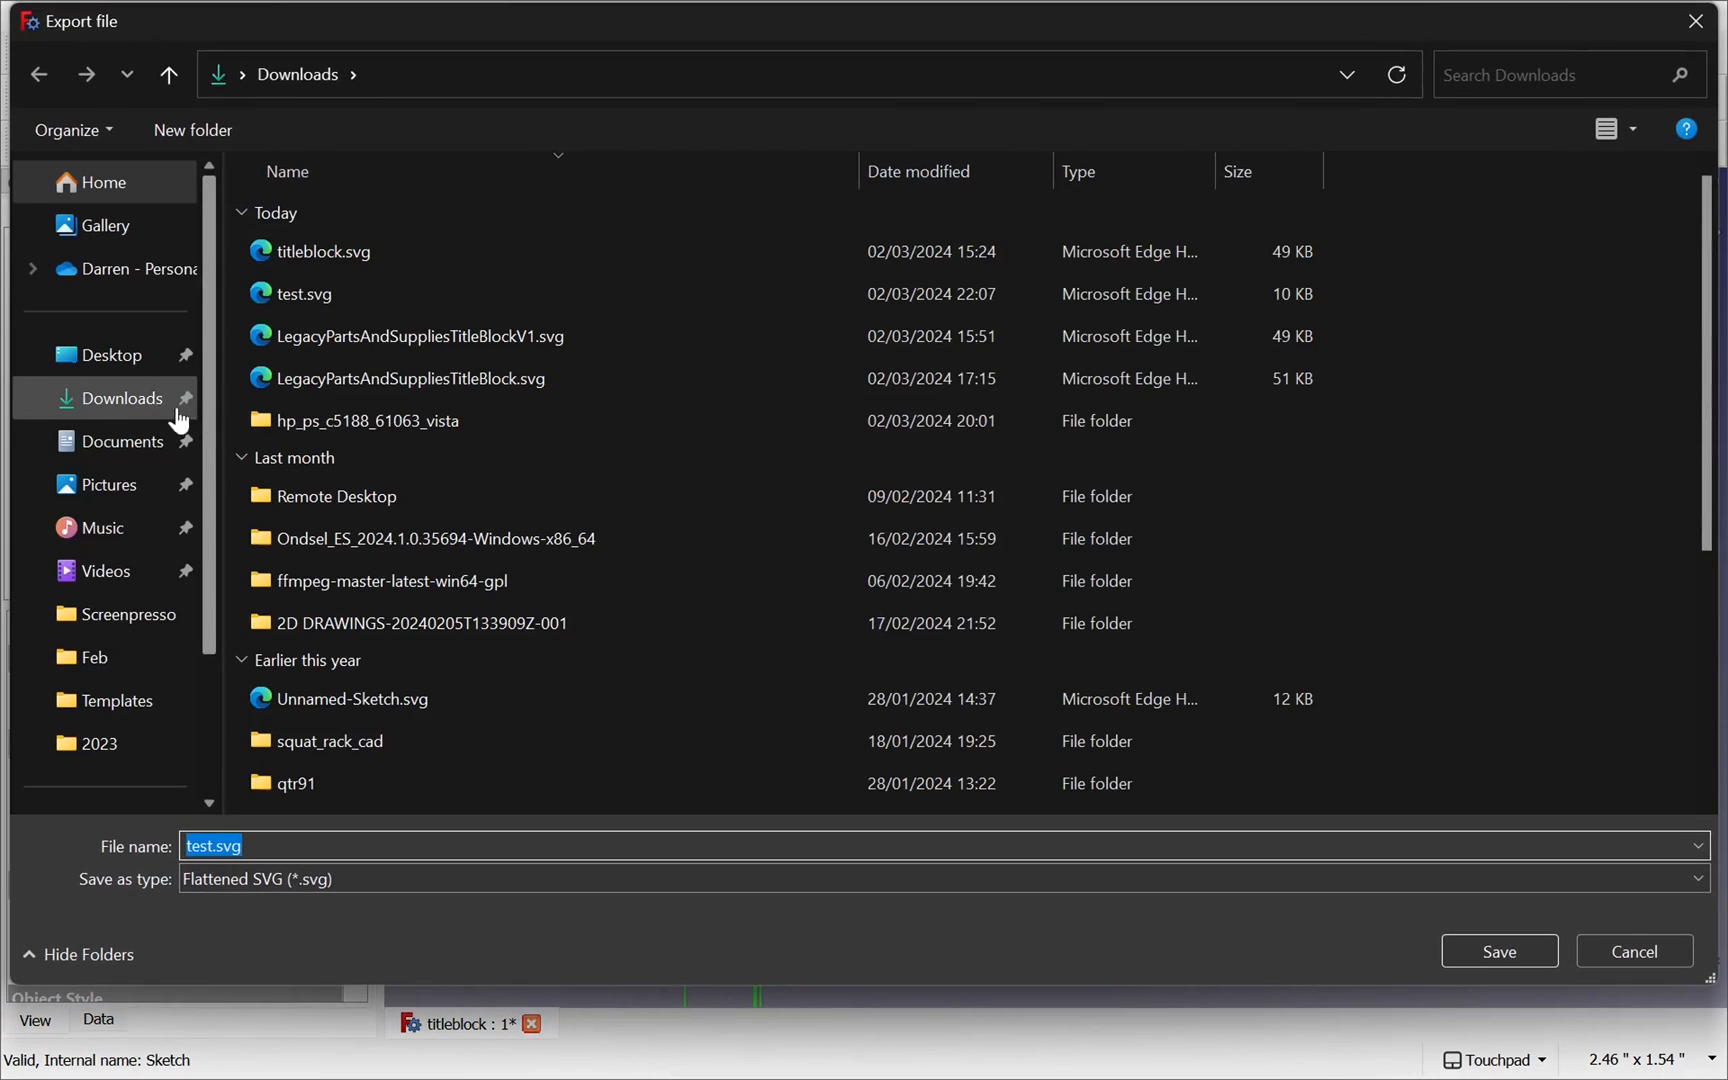
pyautogui.moveTo(342, 888)
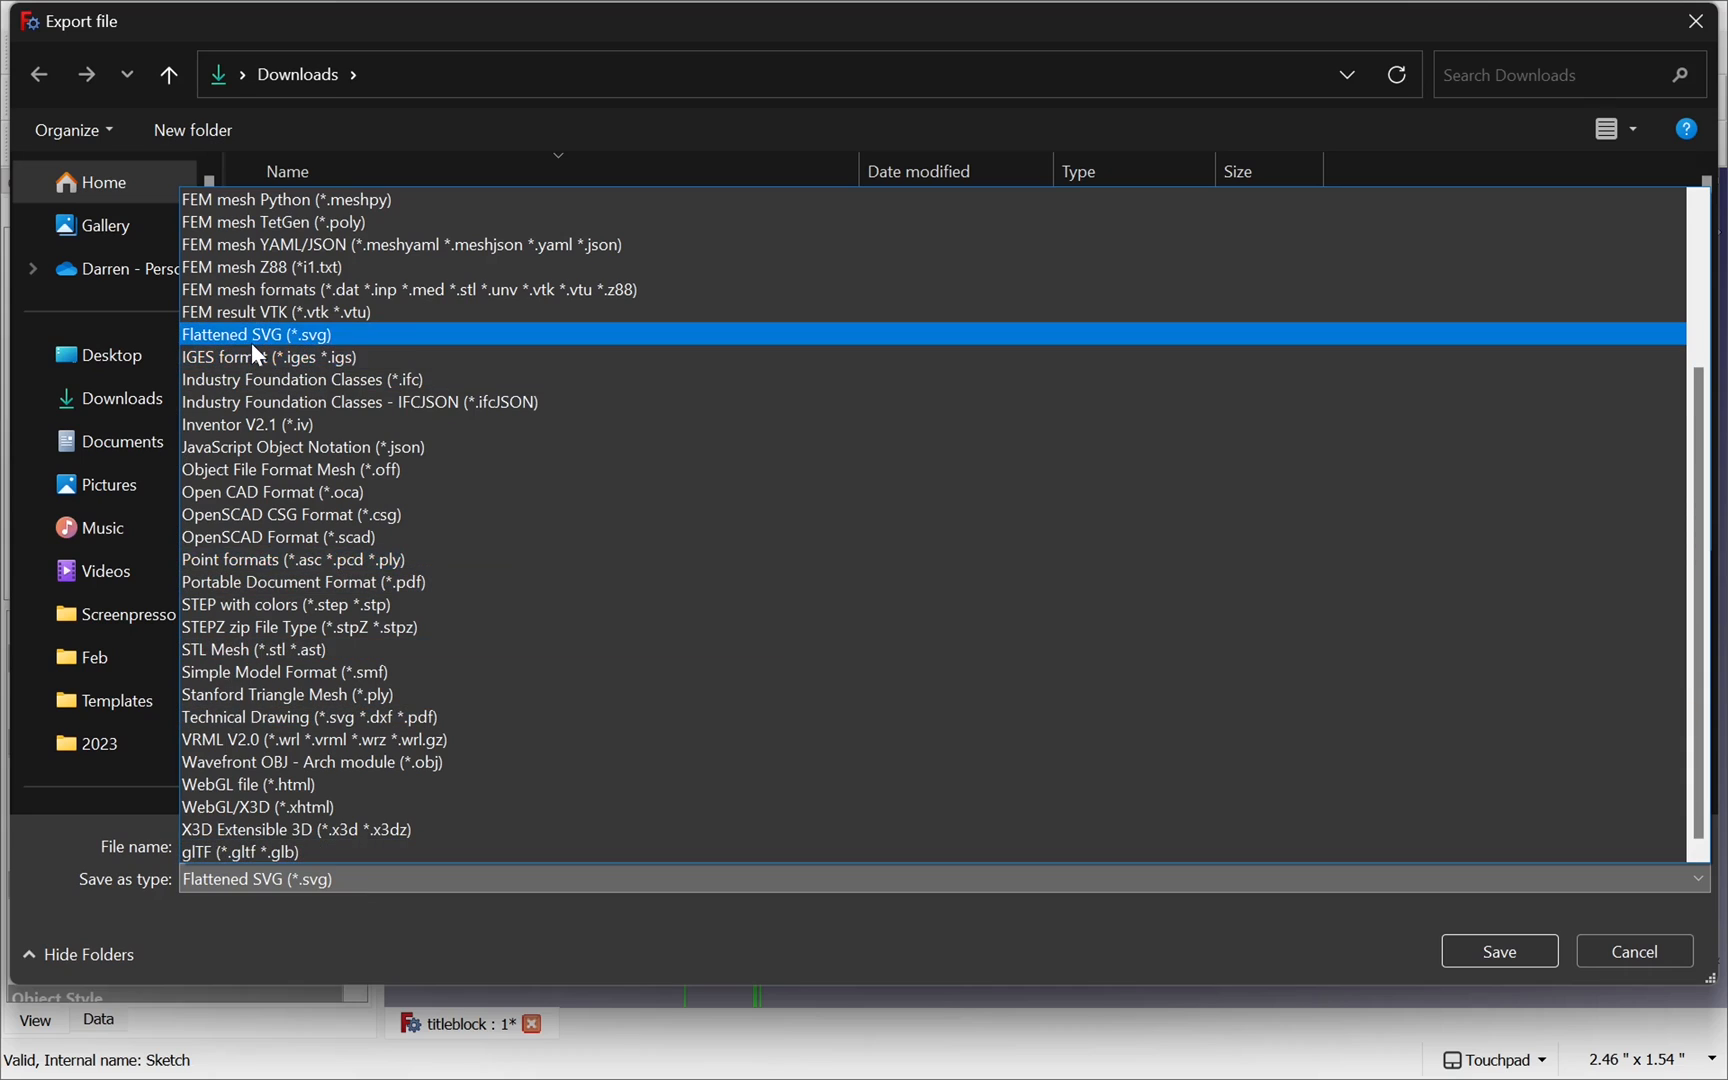
pyautogui.click(1496, 952)
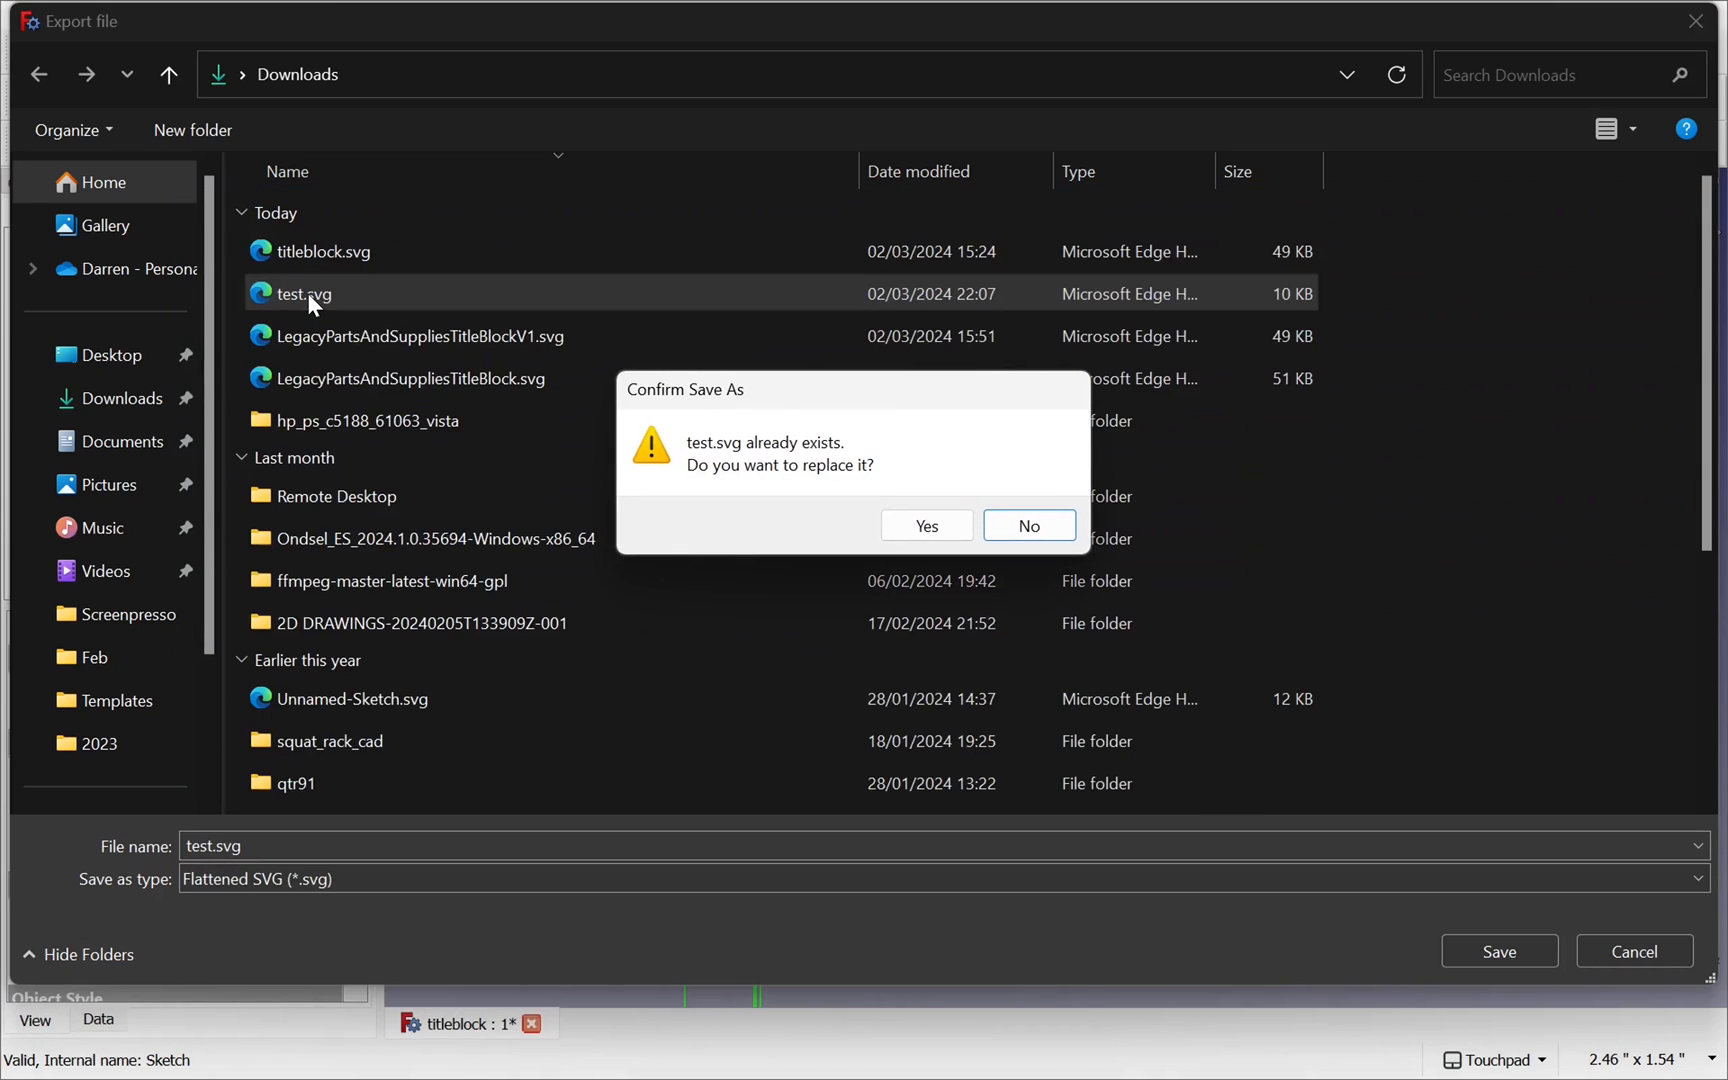
pyautogui.click(926, 526)
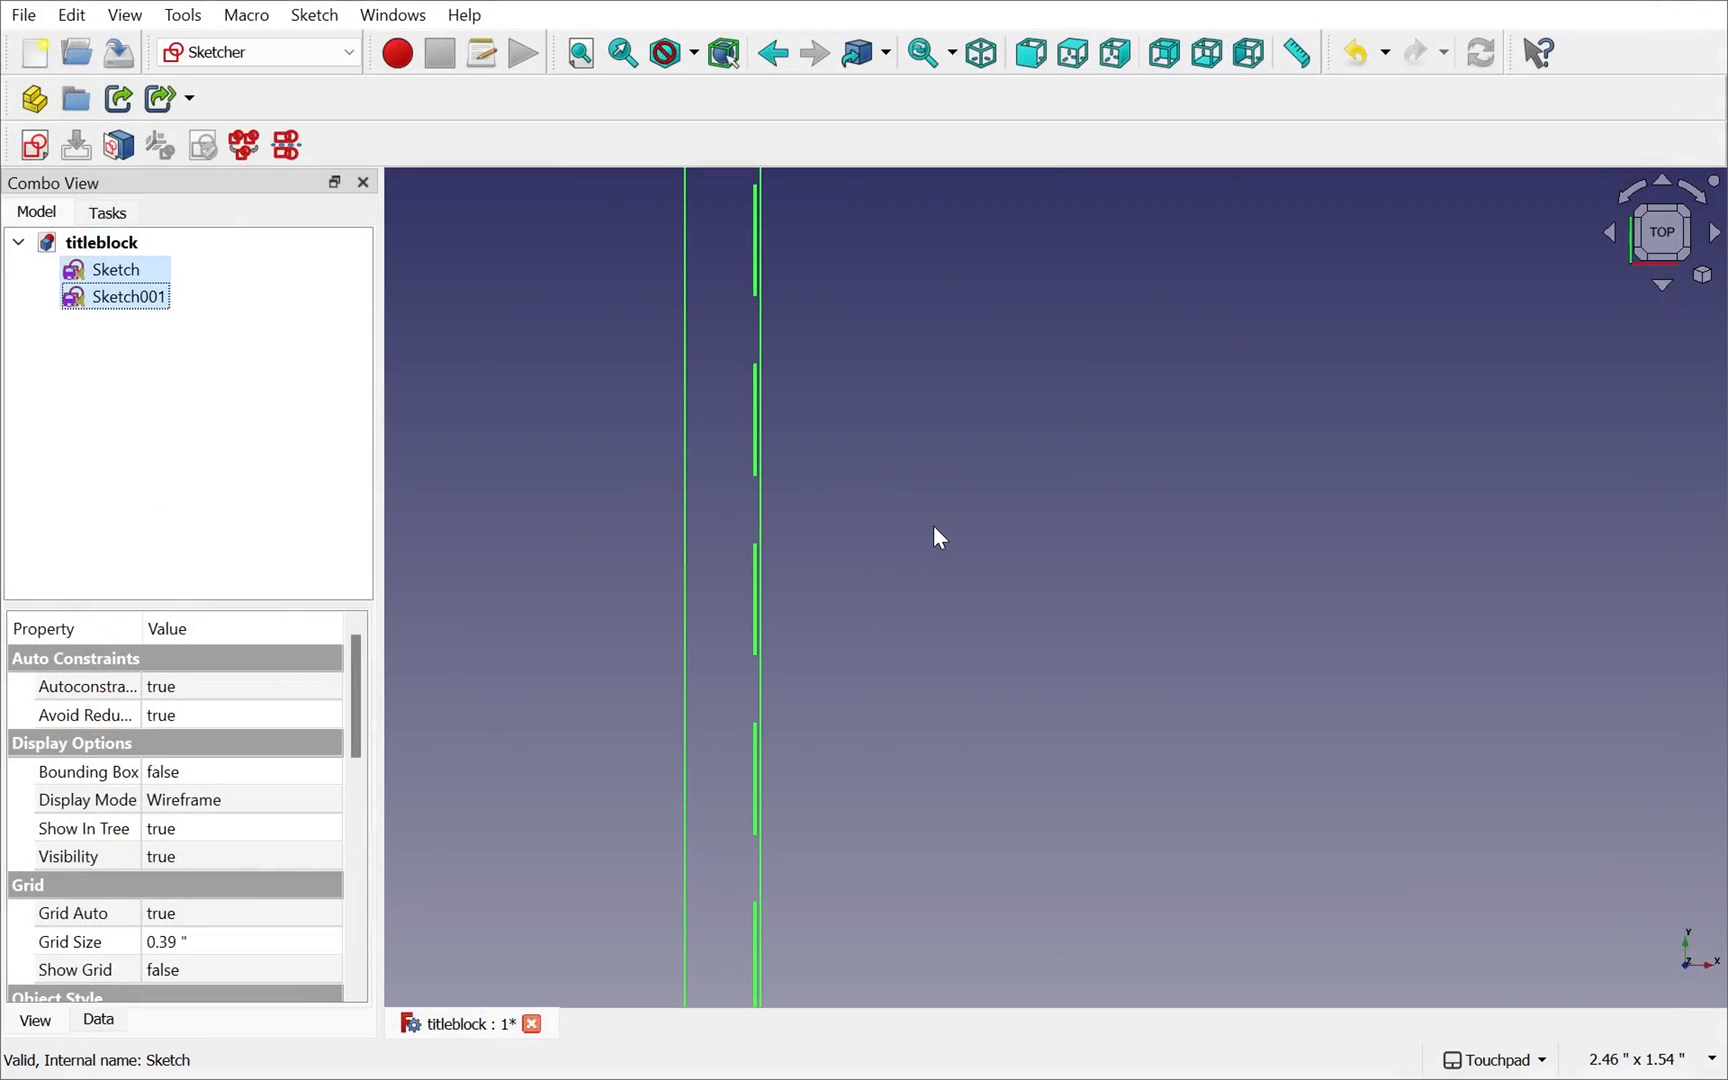
pyautogui.moveTo(572, 622)
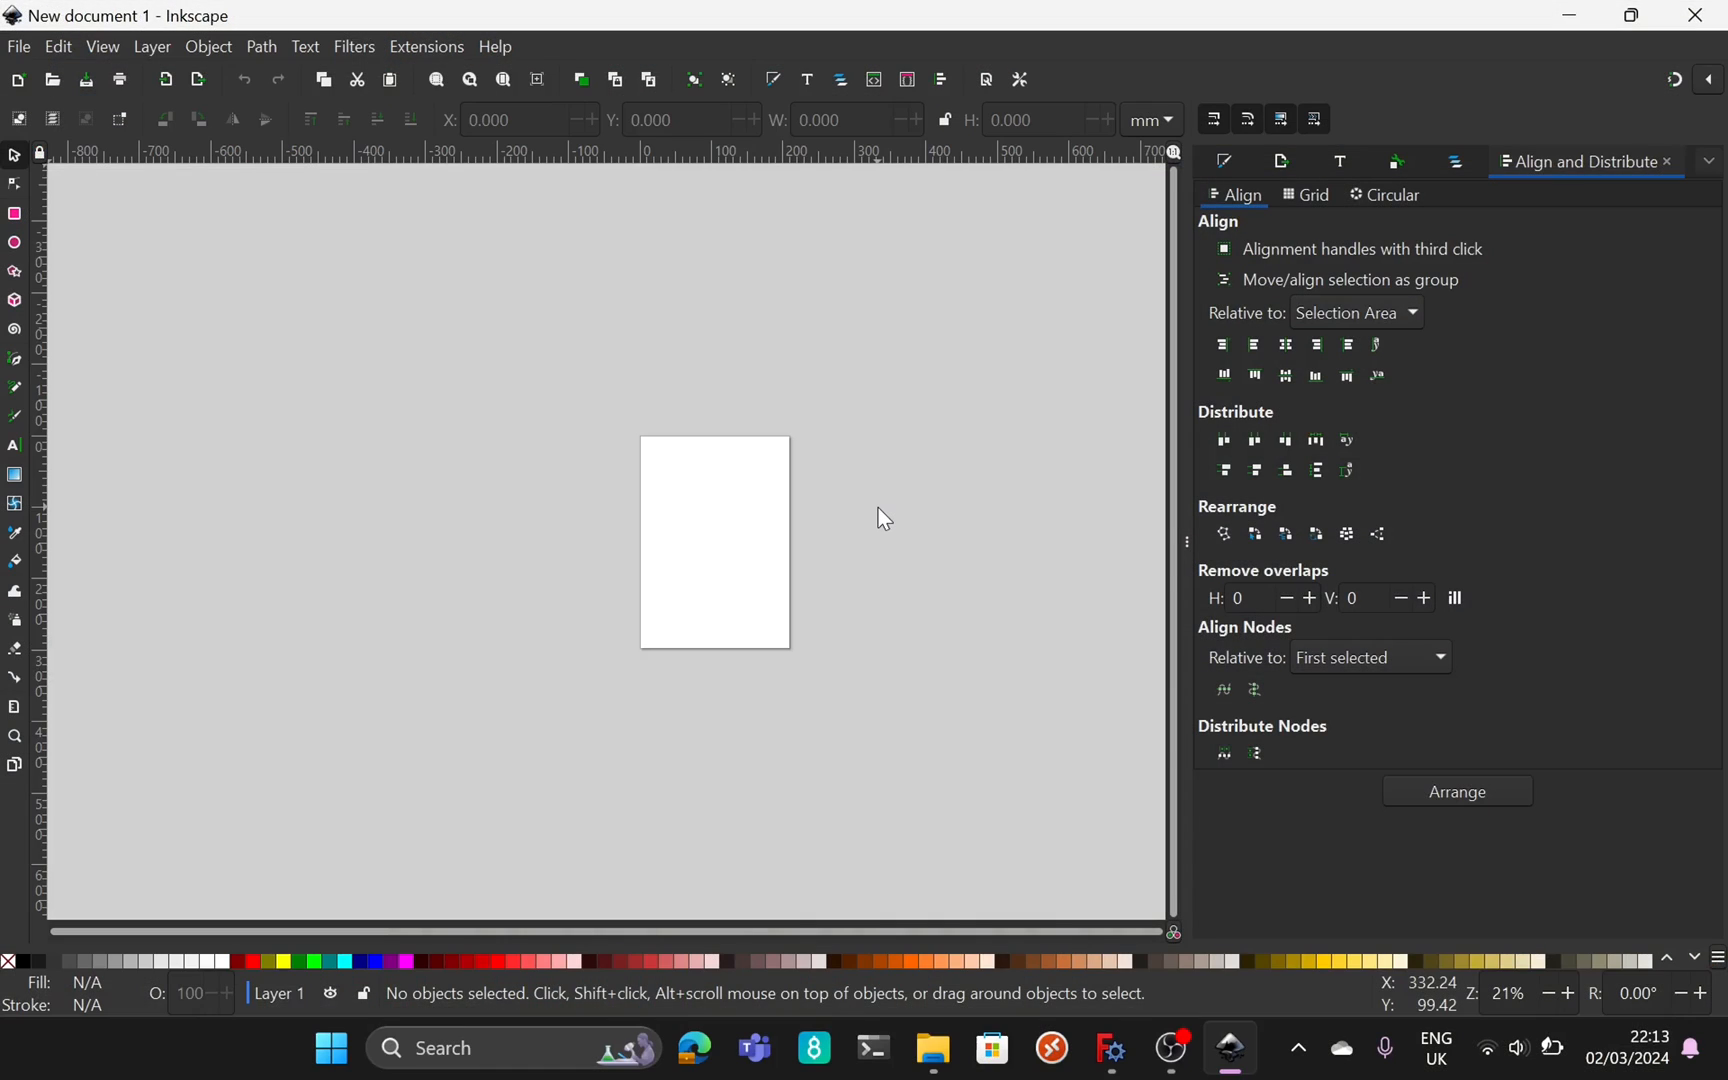
# - Load test.svg in Inkscape and add the text 'asdas' in a title block cell
pyautogui.click(50, 78)
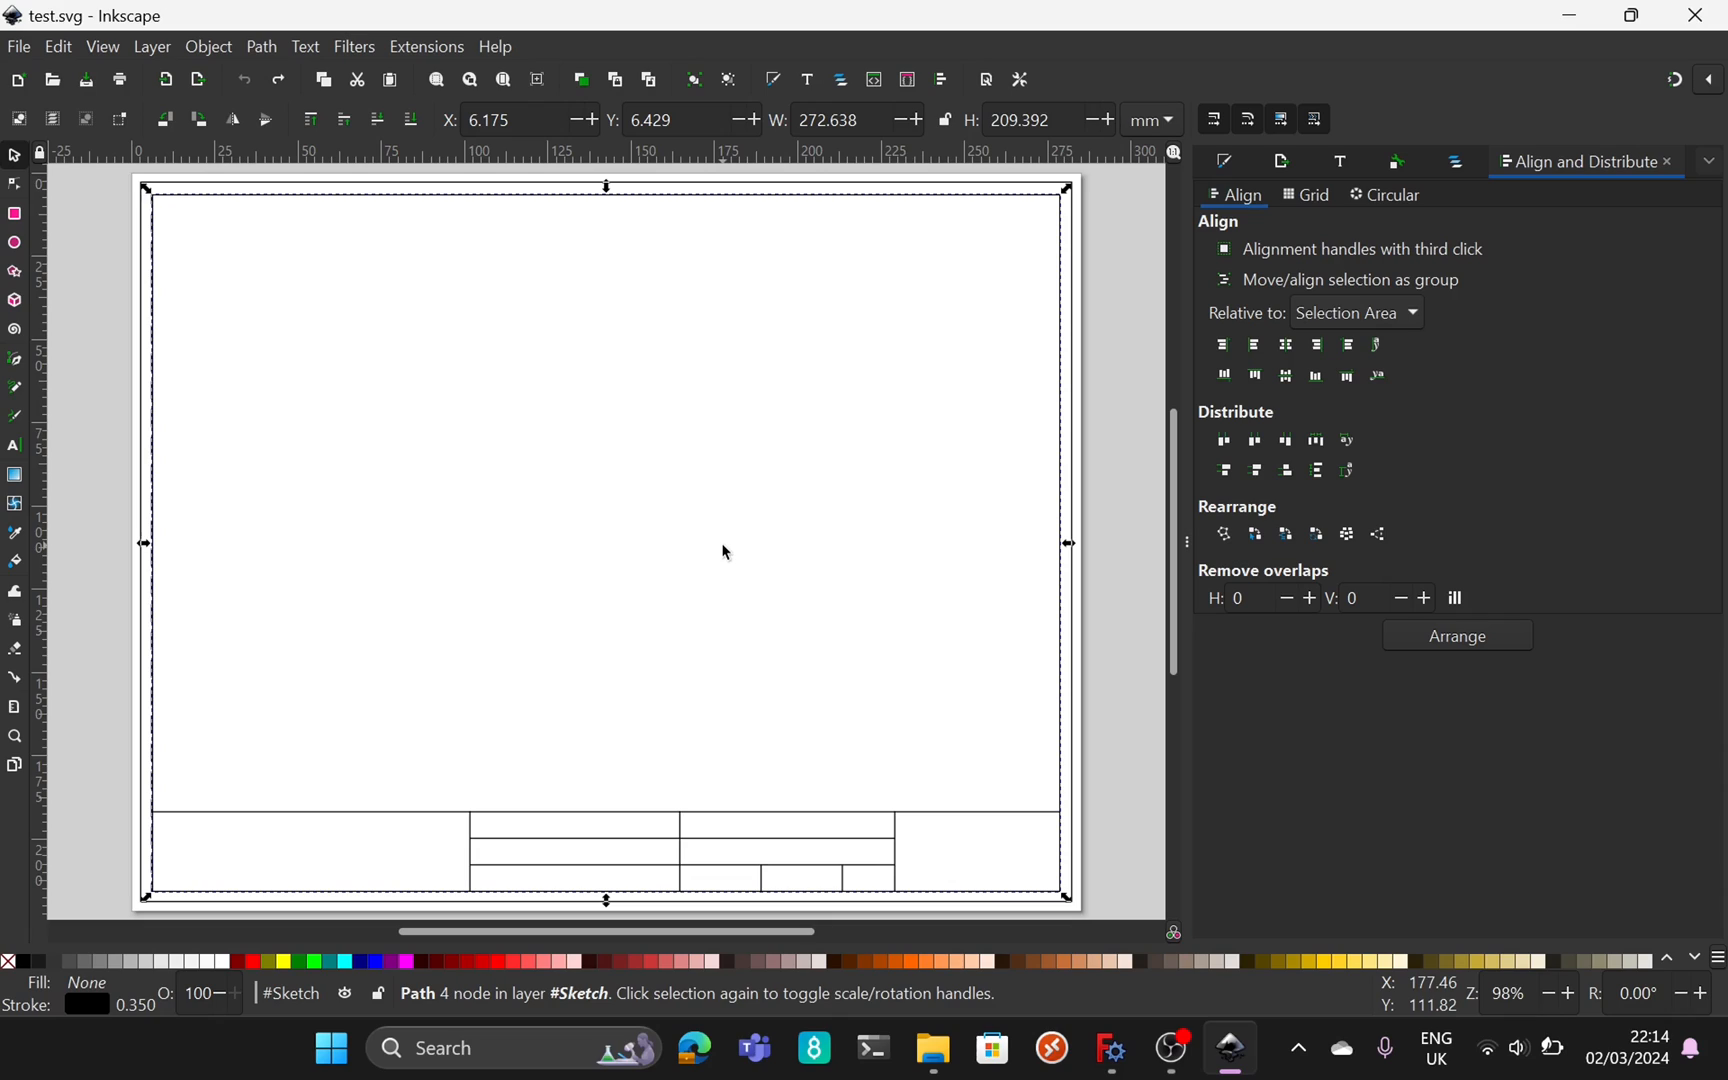
pyautogui.moveTo(18, 666)
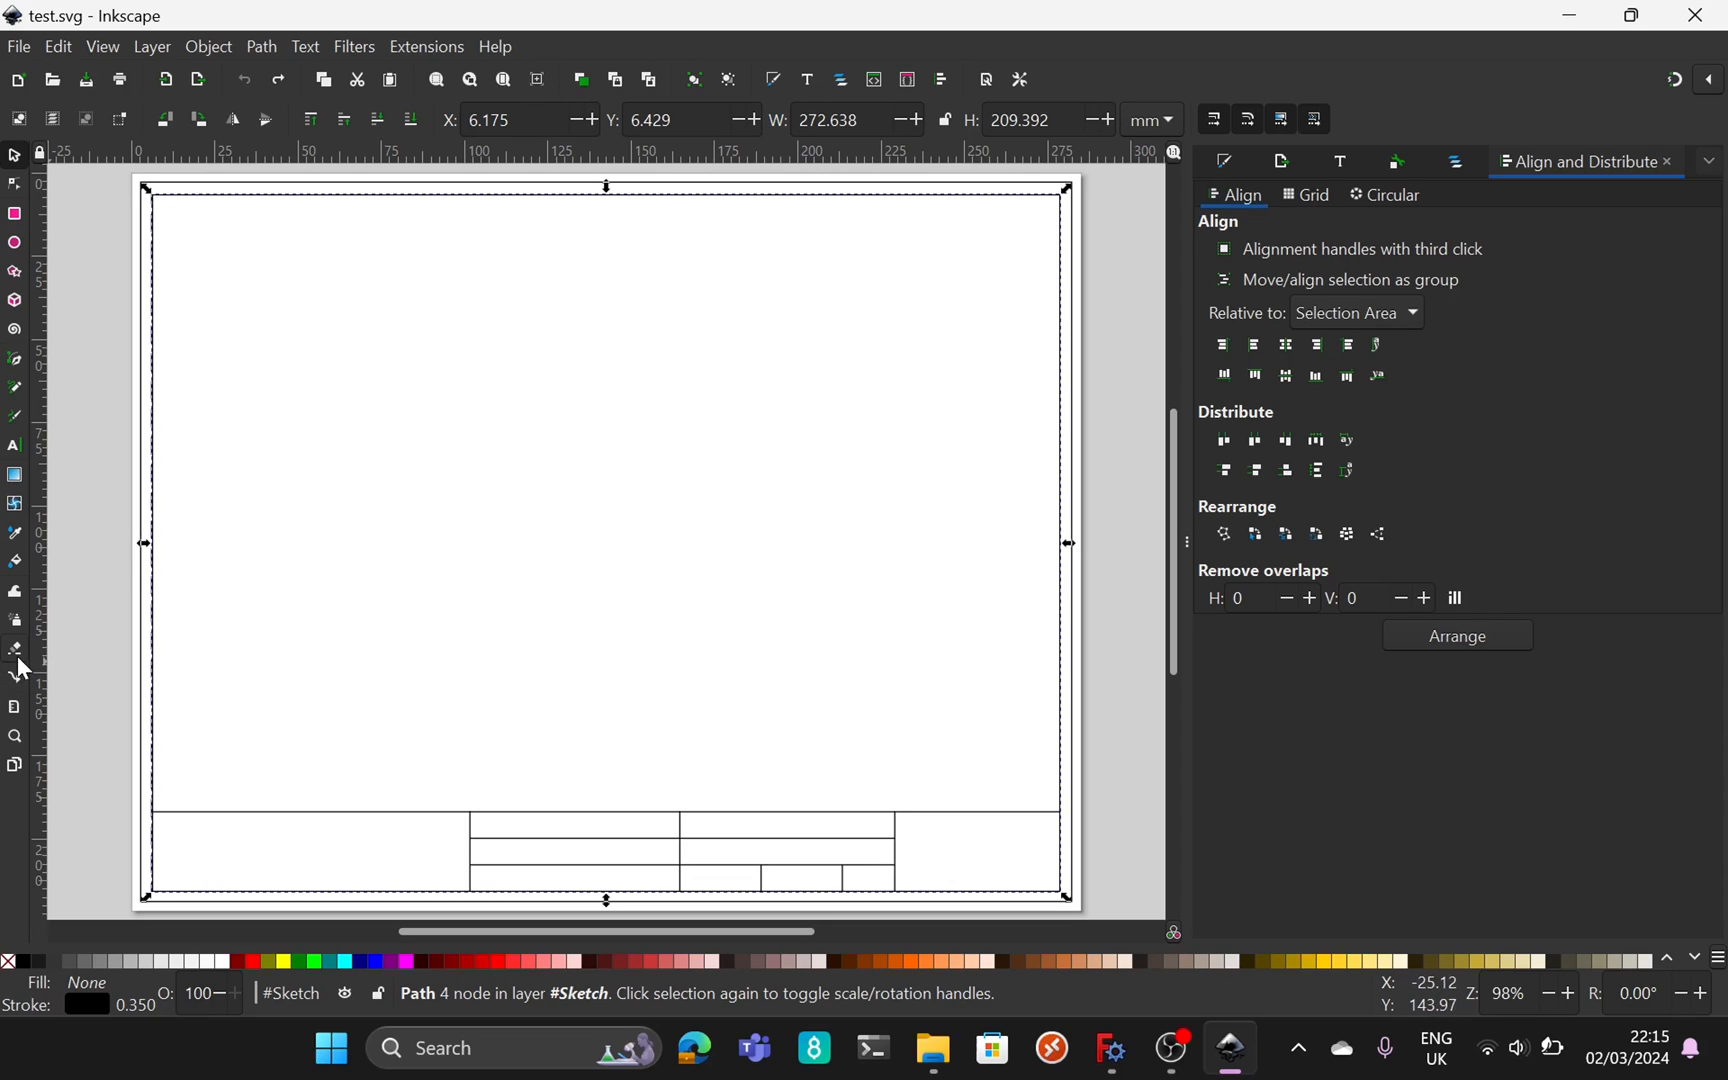
pyautogui.moveTo(16, 446)
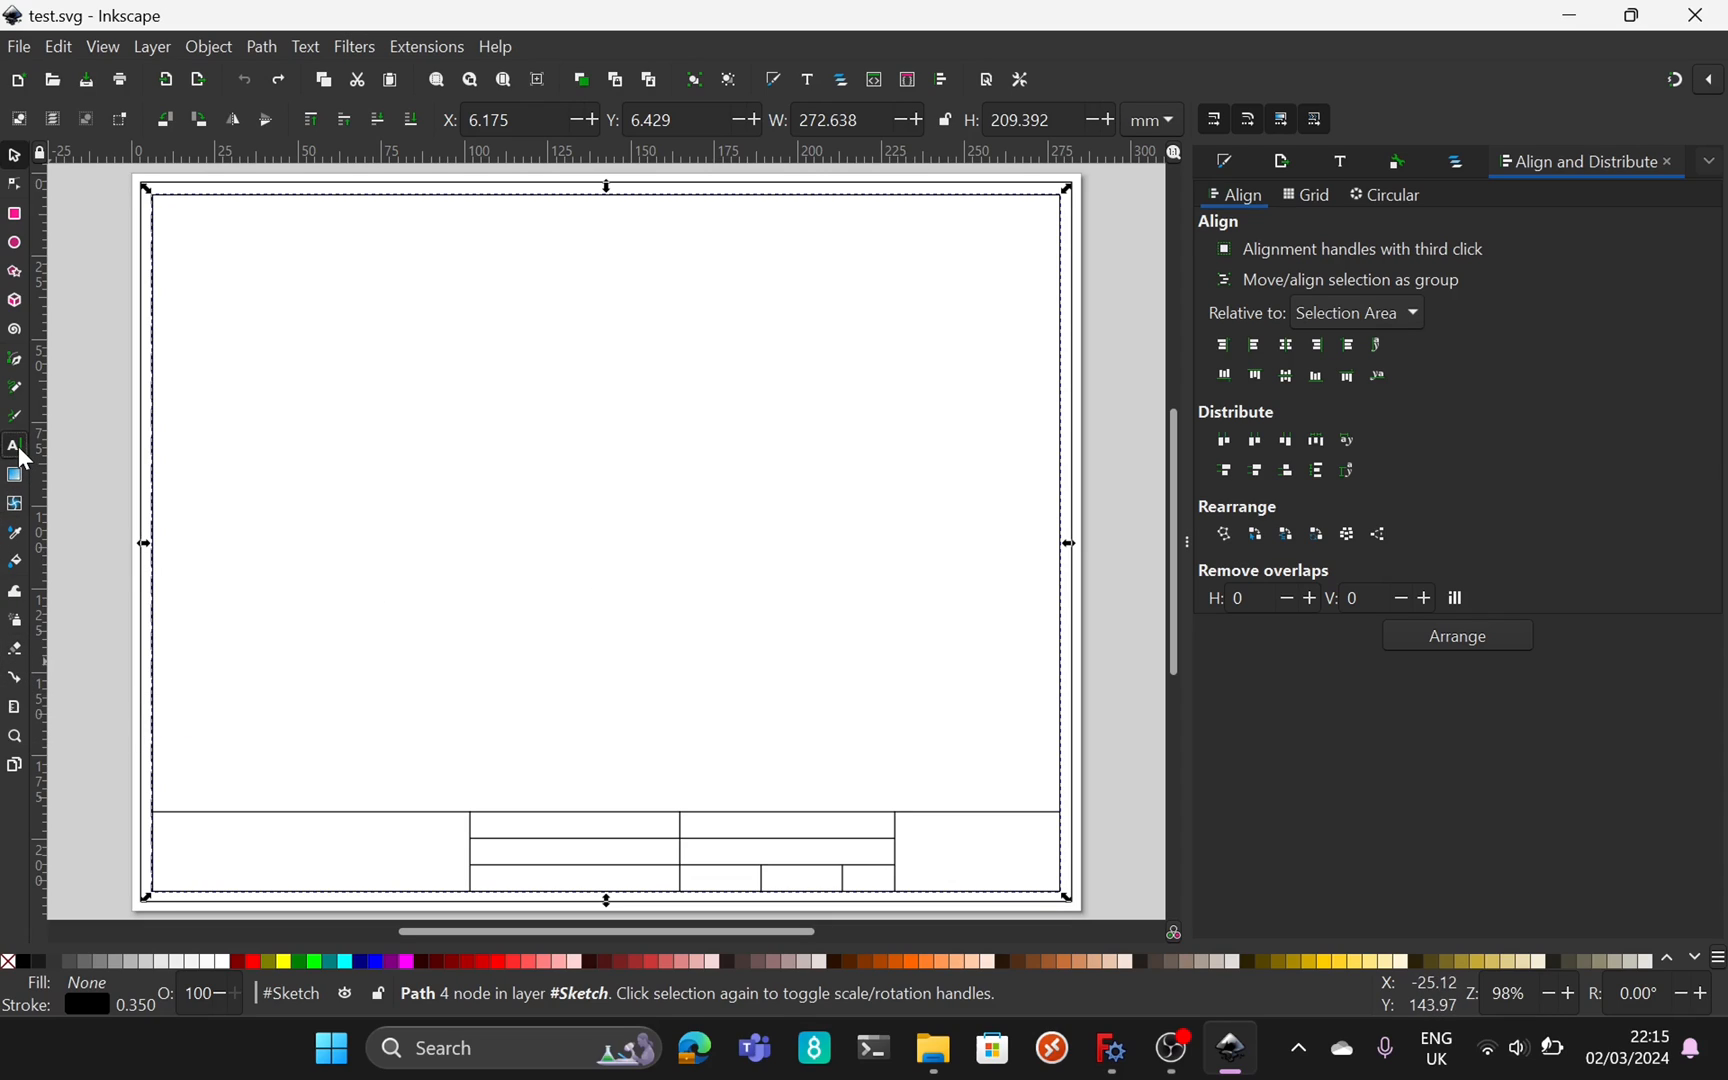
pyautogui.click(16, 446)
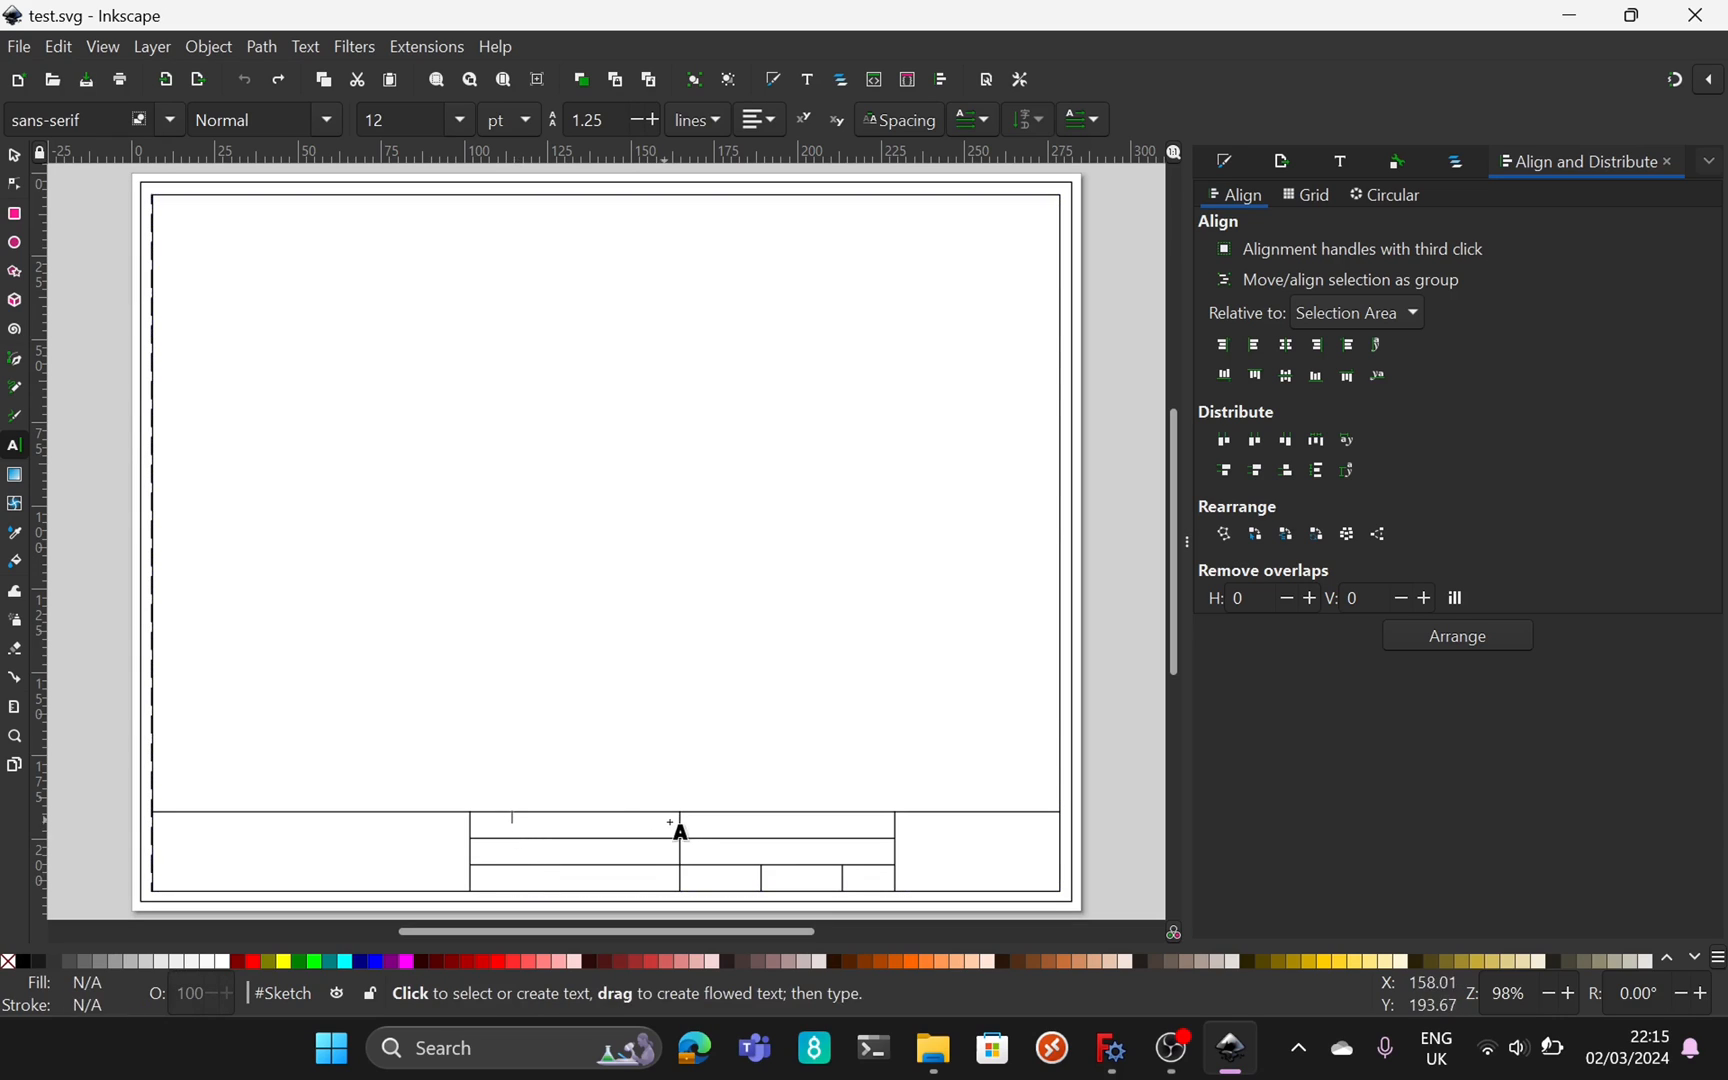
pyautogui.write('asdas')
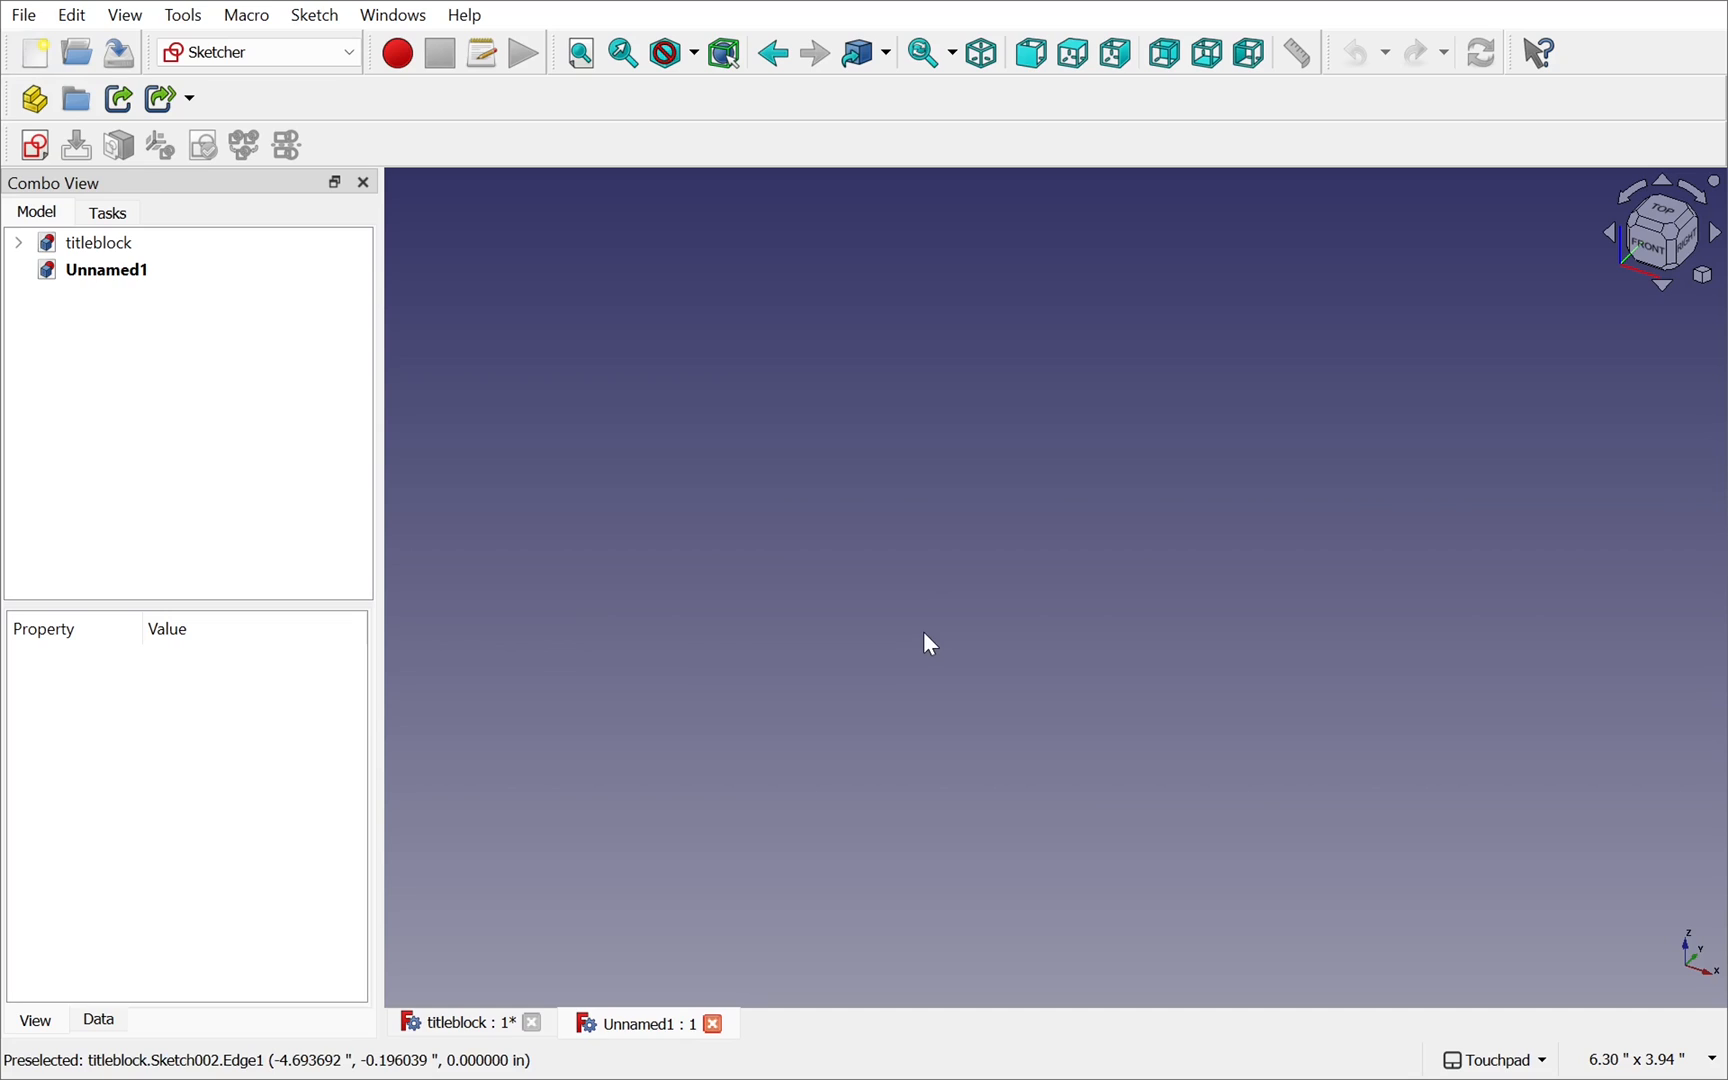
pyautogui.moveTo(14, 98)
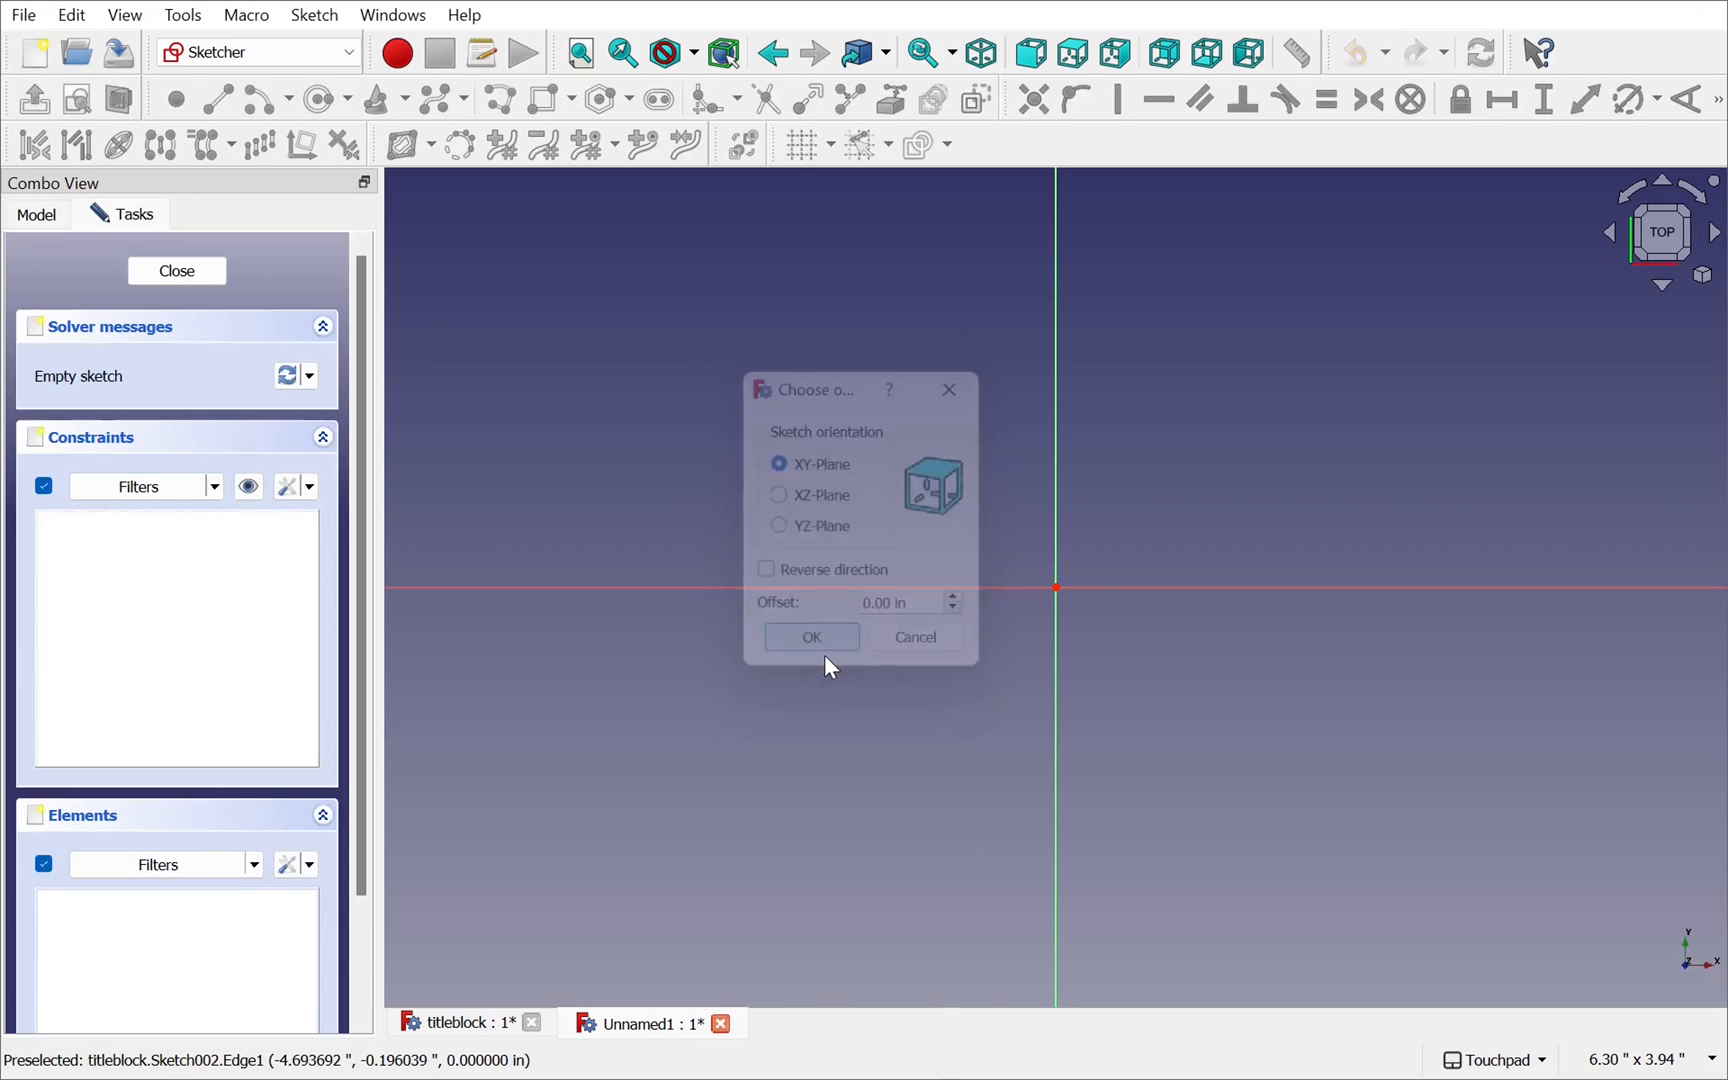
# - On the XY-plane rectangle sketch, dimension the top edge 100 mm wide and 50 mm tall, then close it
pyautogui.click(812, 636)
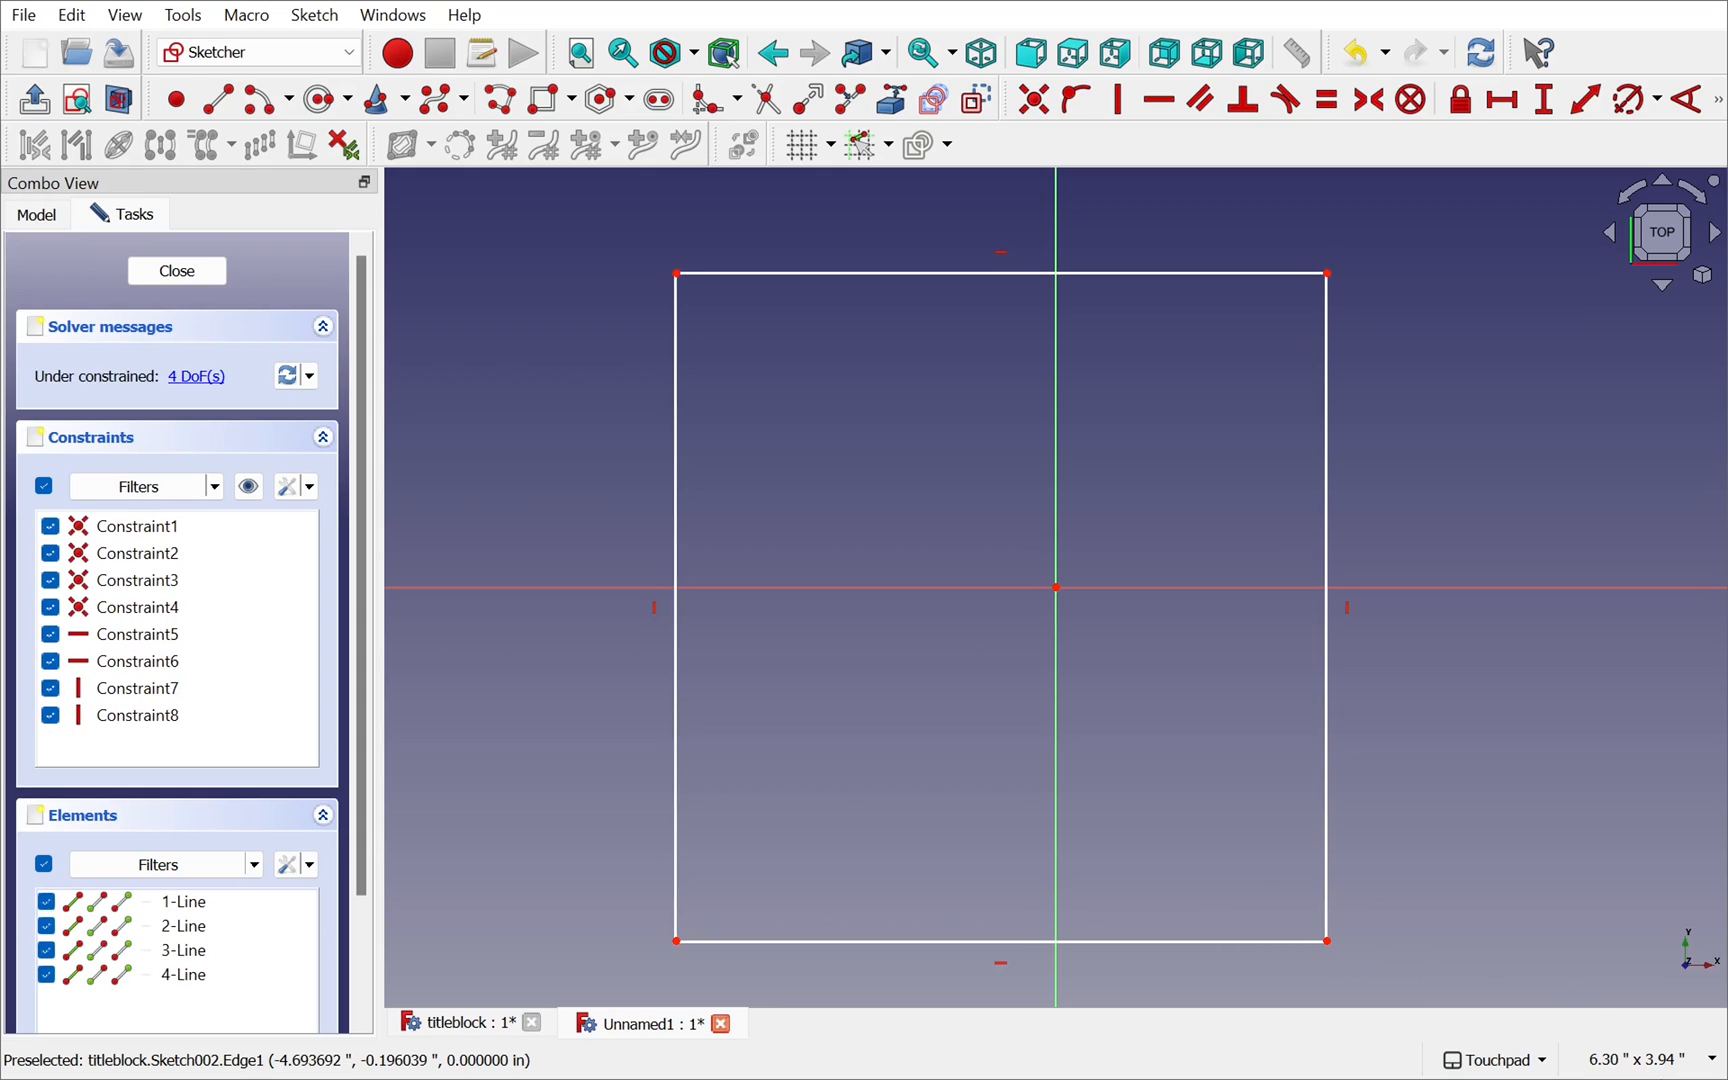
pyautogui.click(1640, 1060)
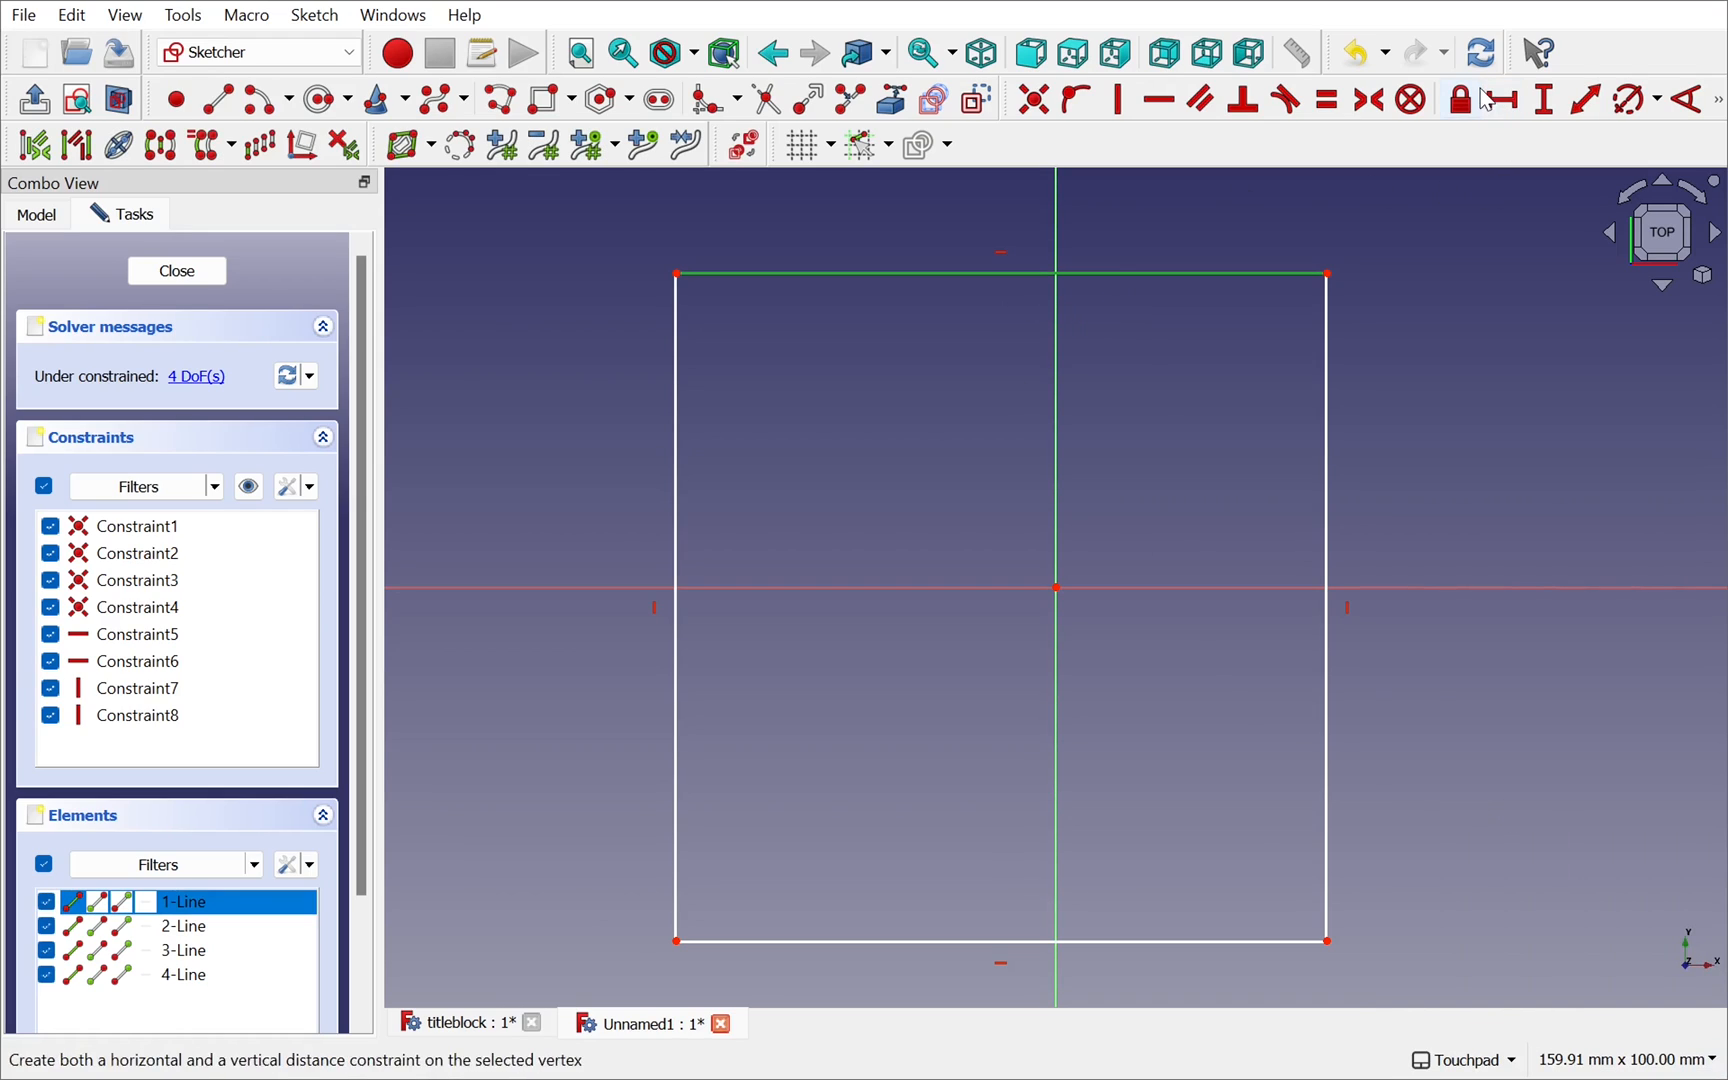
pyautogui.click(1496, 100)
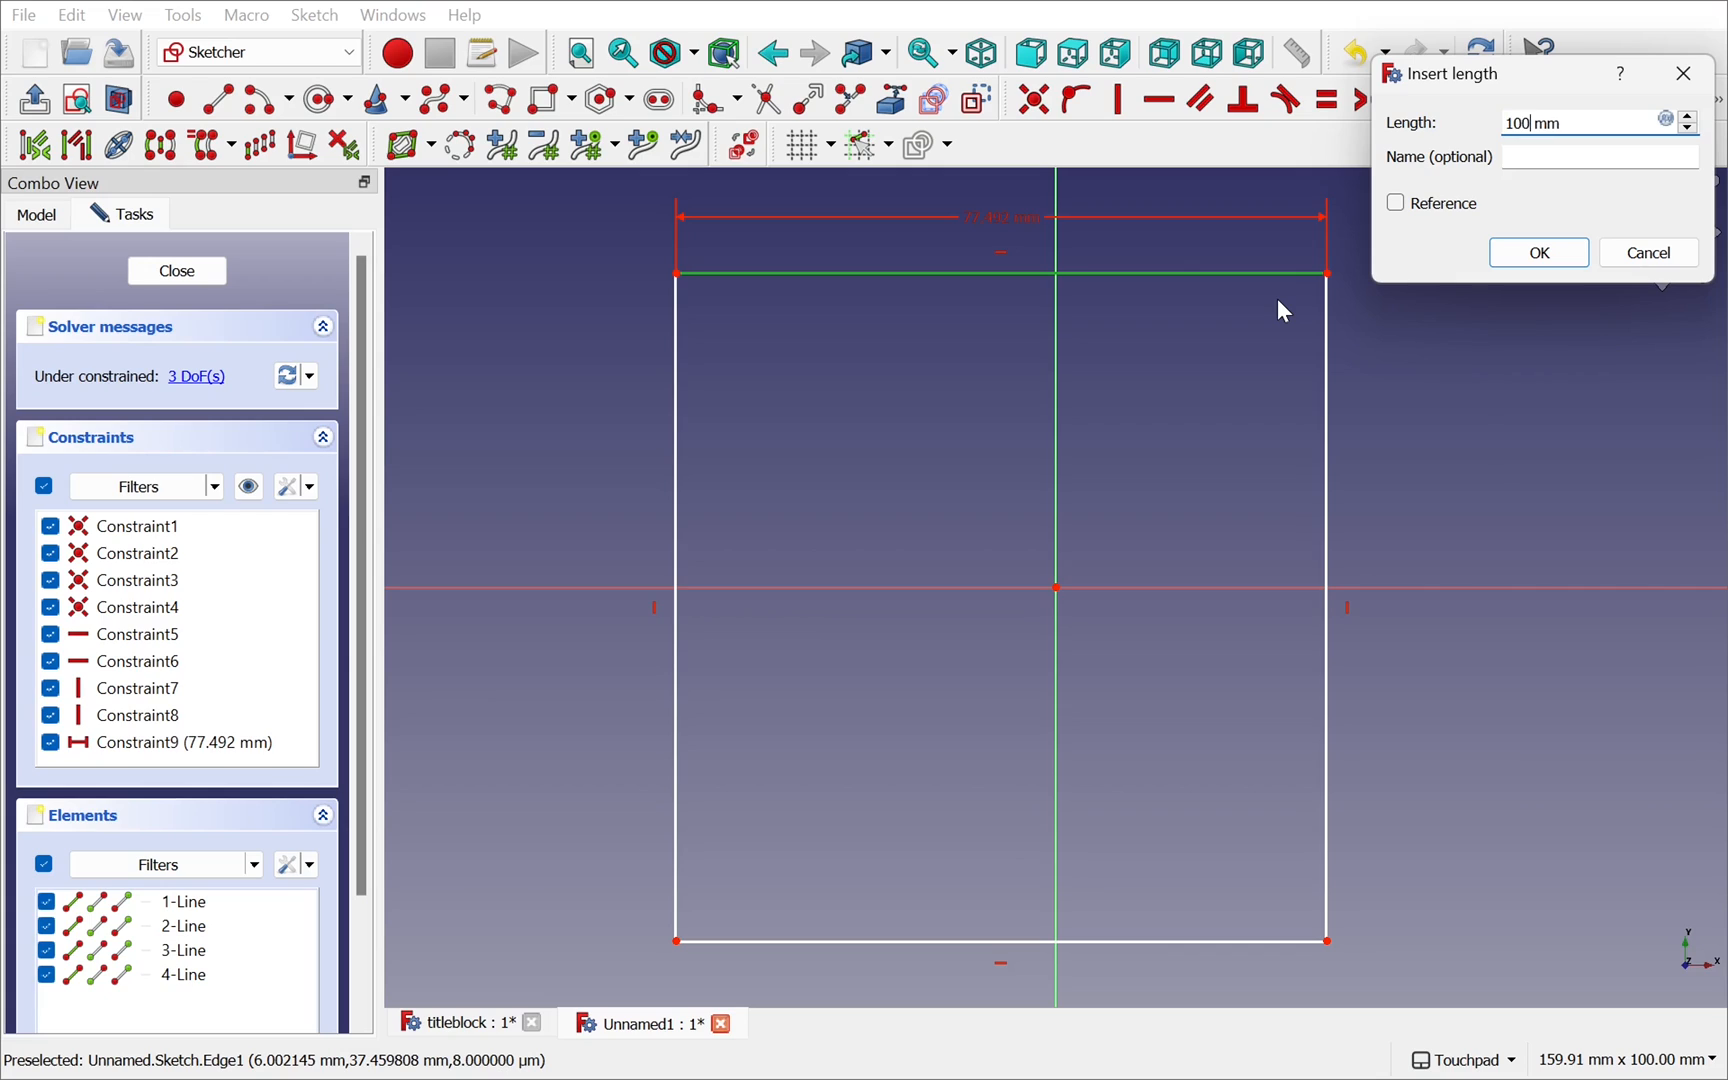
pyautogui.click(1536, 252)
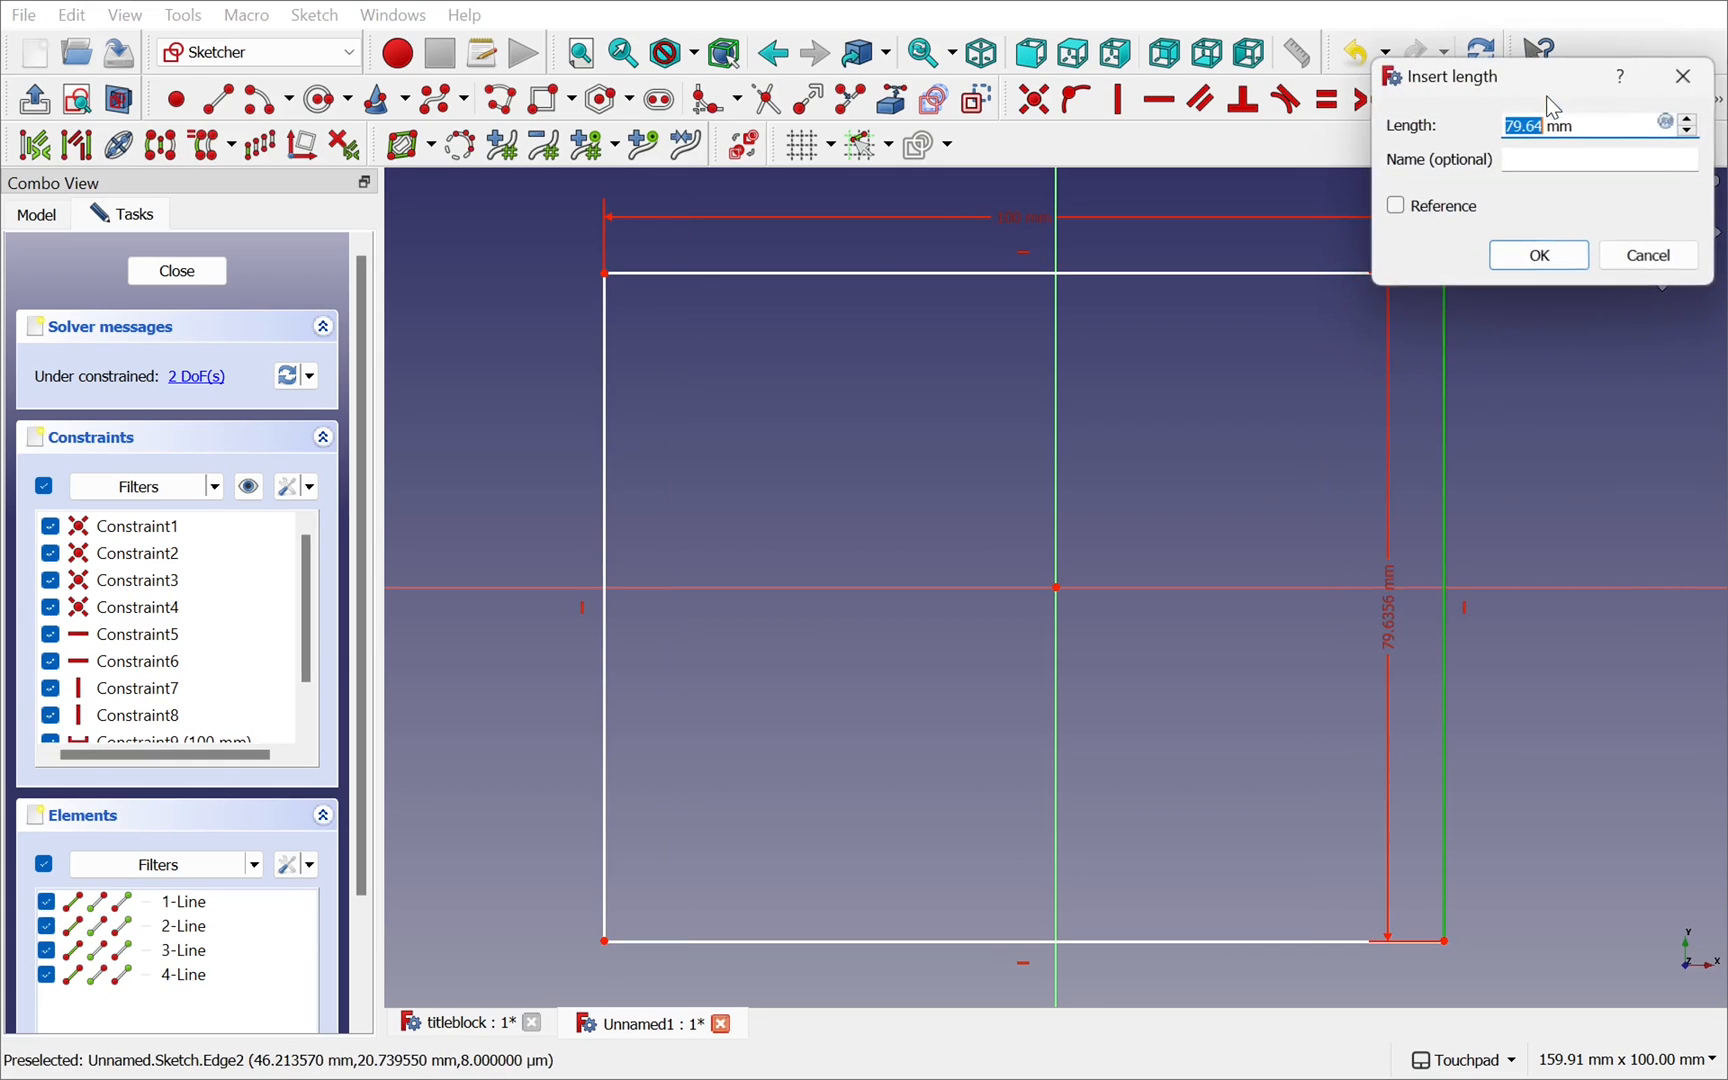
pyautogui.click(1538, 254)
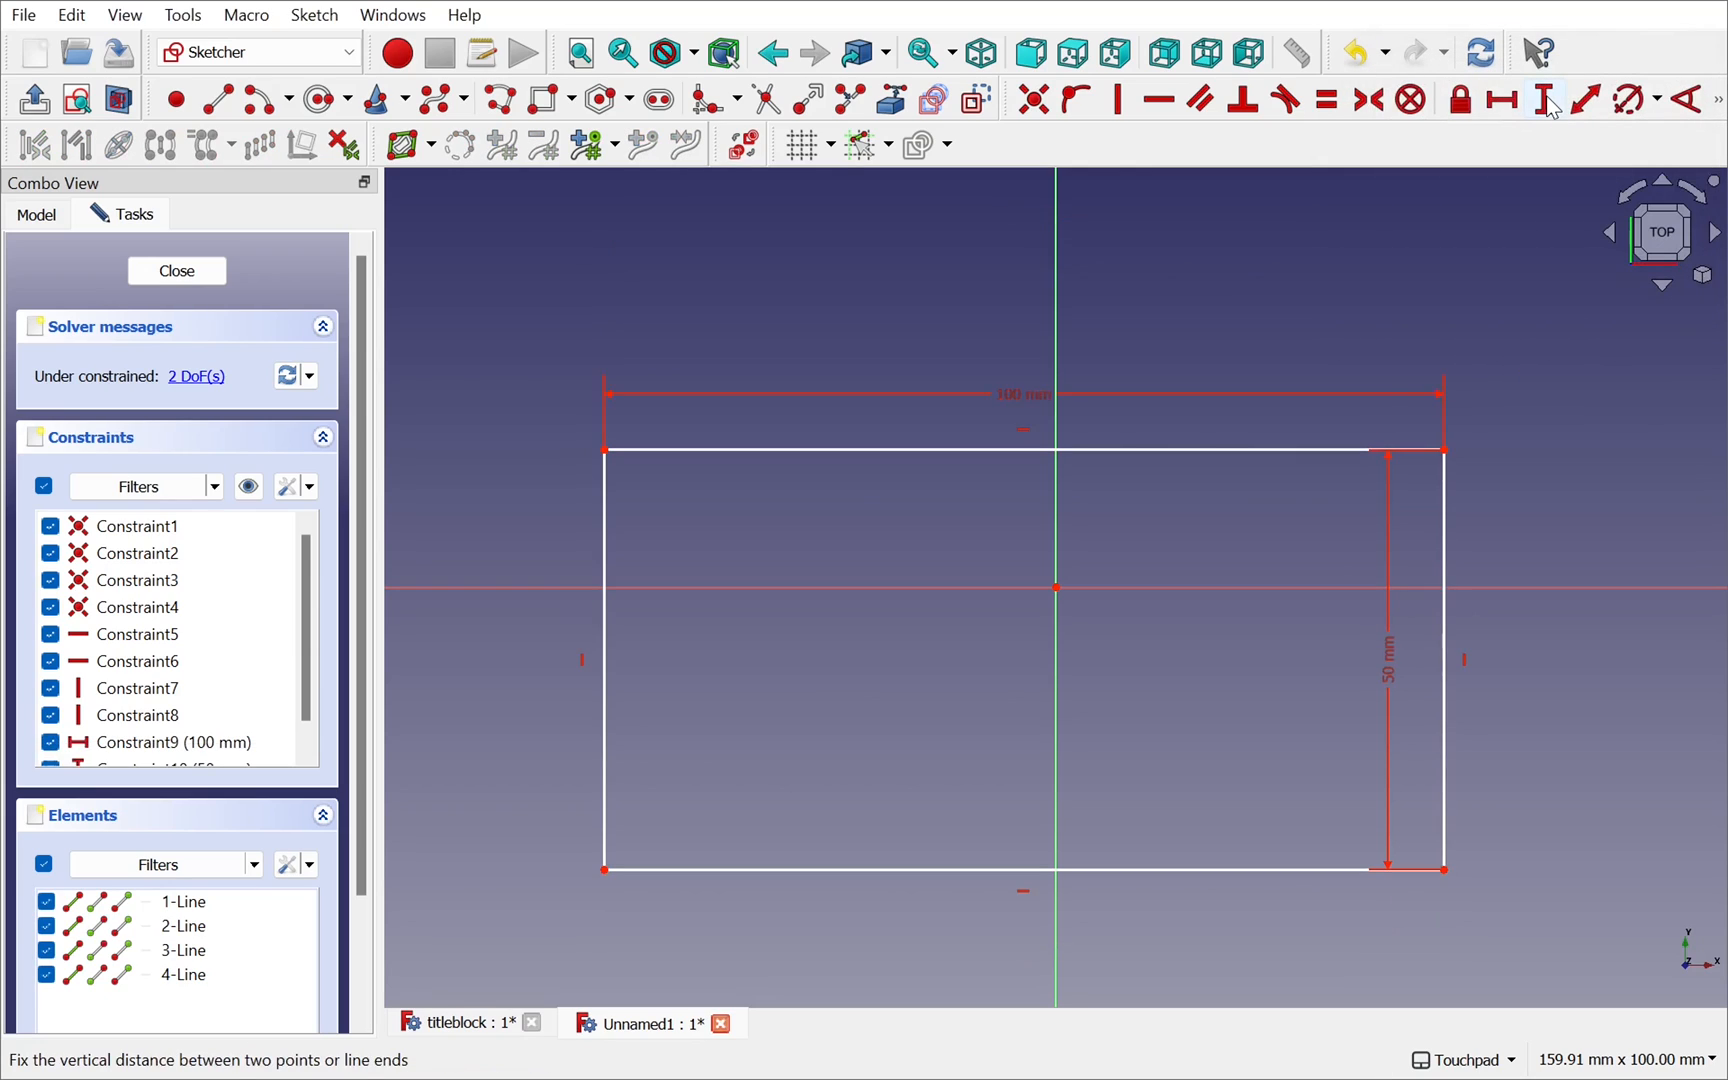
pyautogui.moveTo(980, 662)
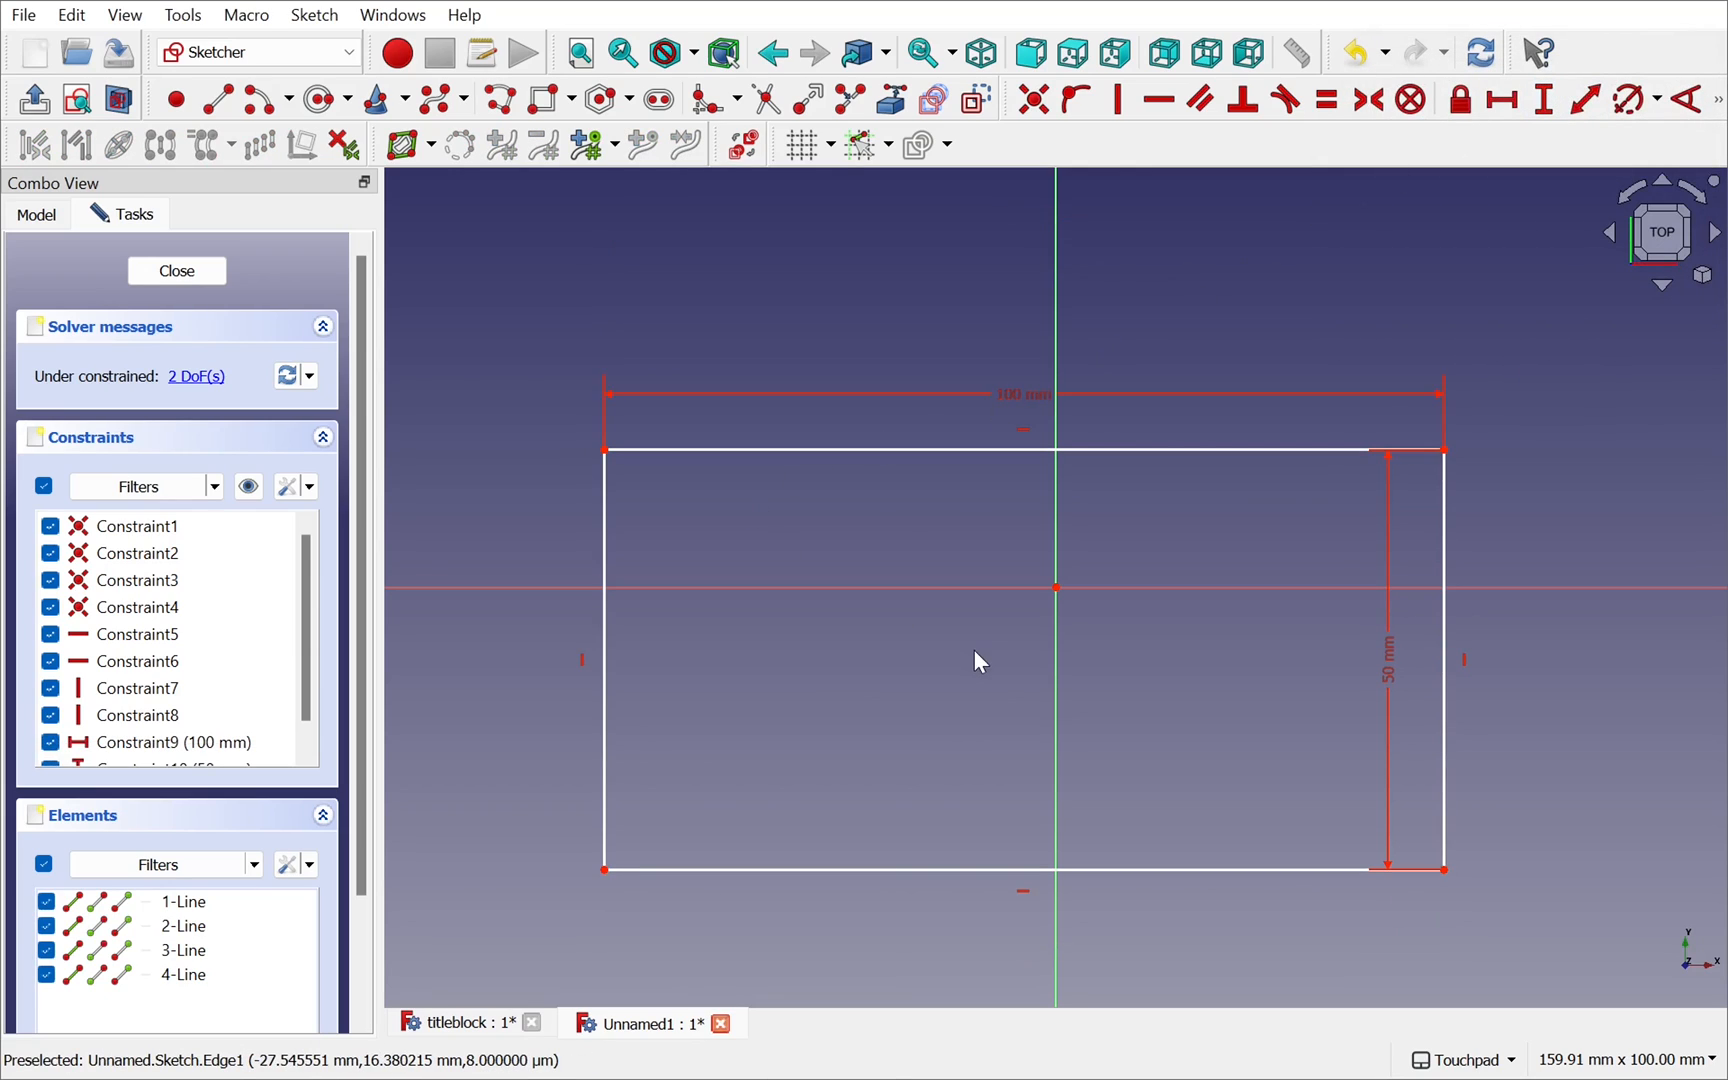
pyautogui.moveTo(540, 422)
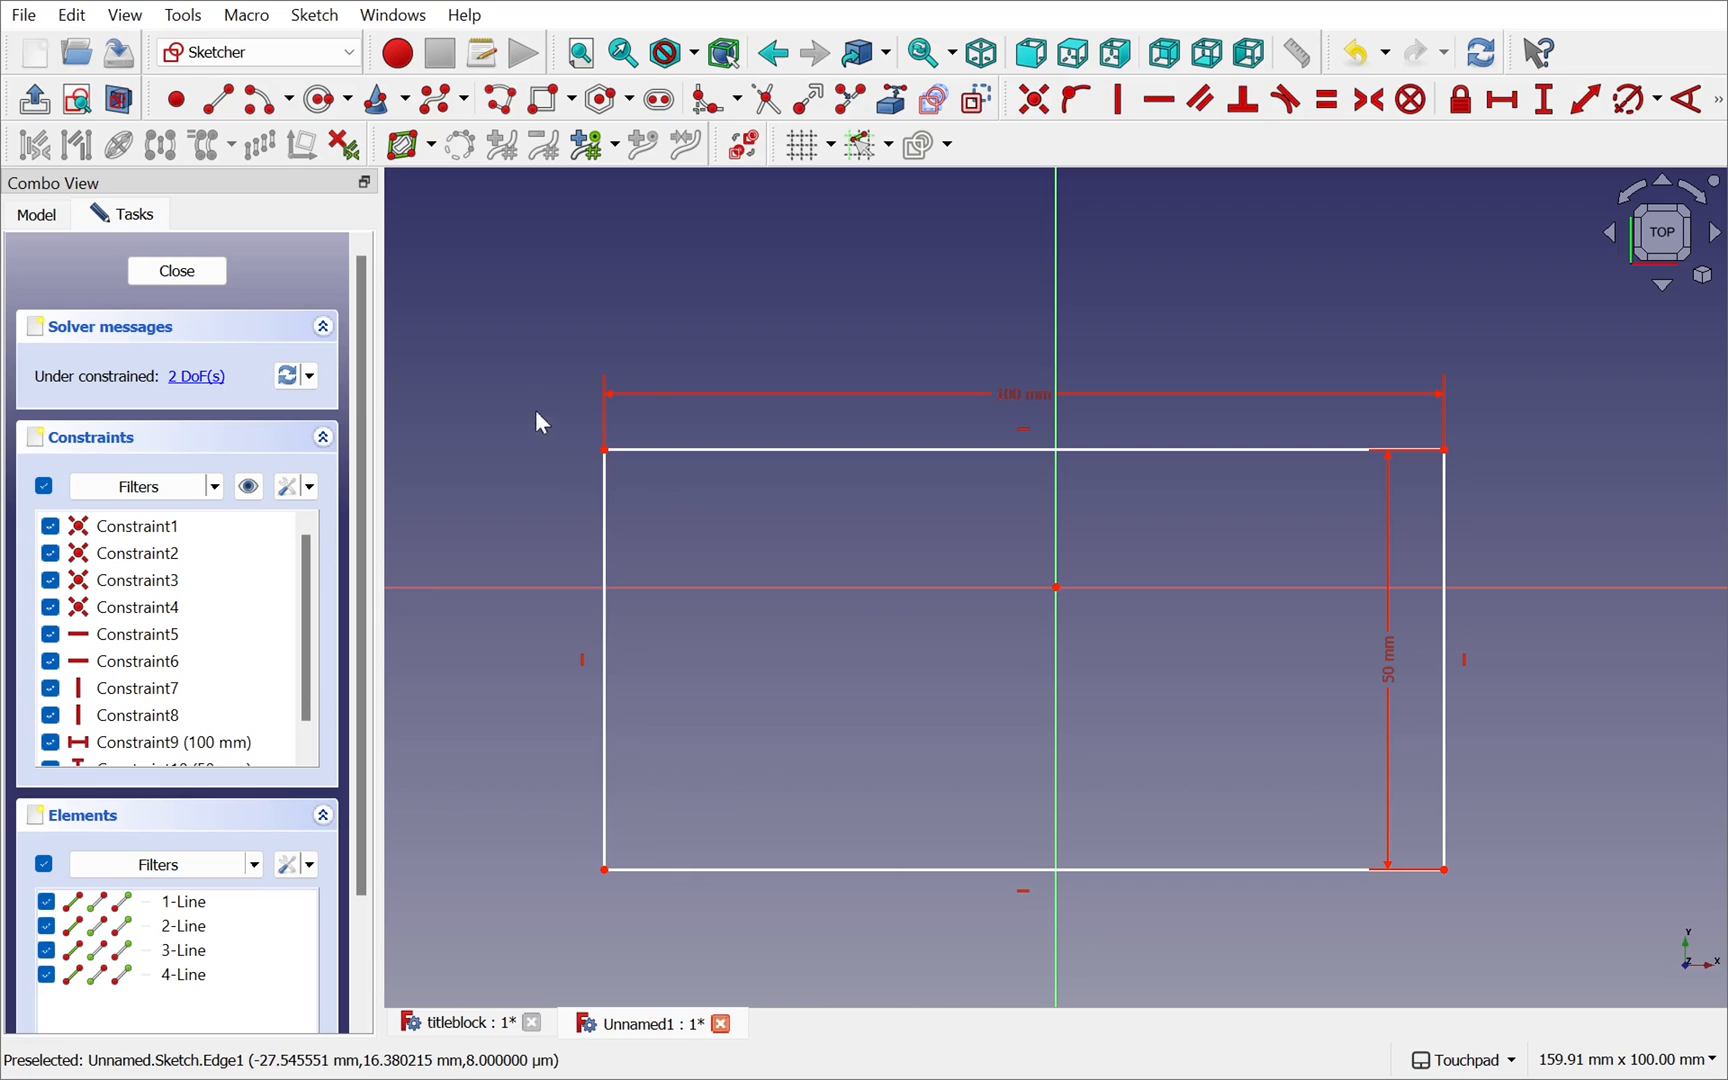
pyautogui.click(176, 270)
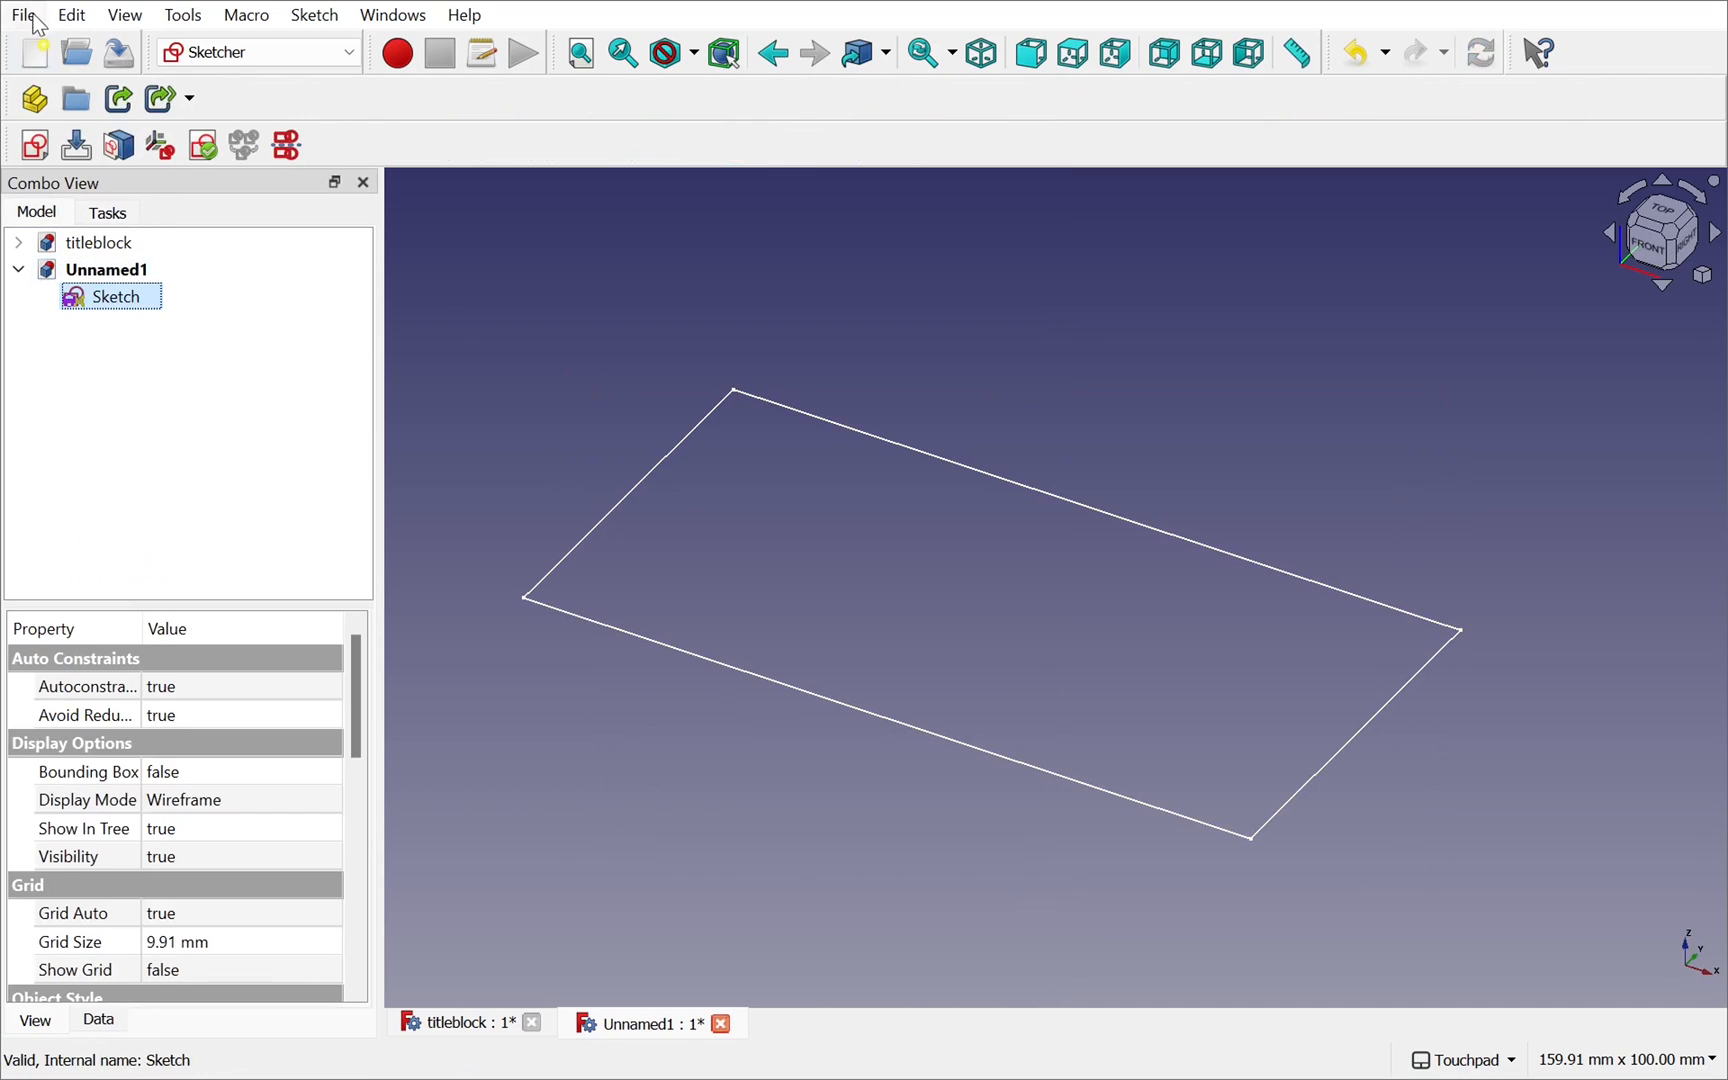
# - Export the rectangle sketch as test.svg in Downloads, replacing the existing file
pyautogui.click(22, 14)
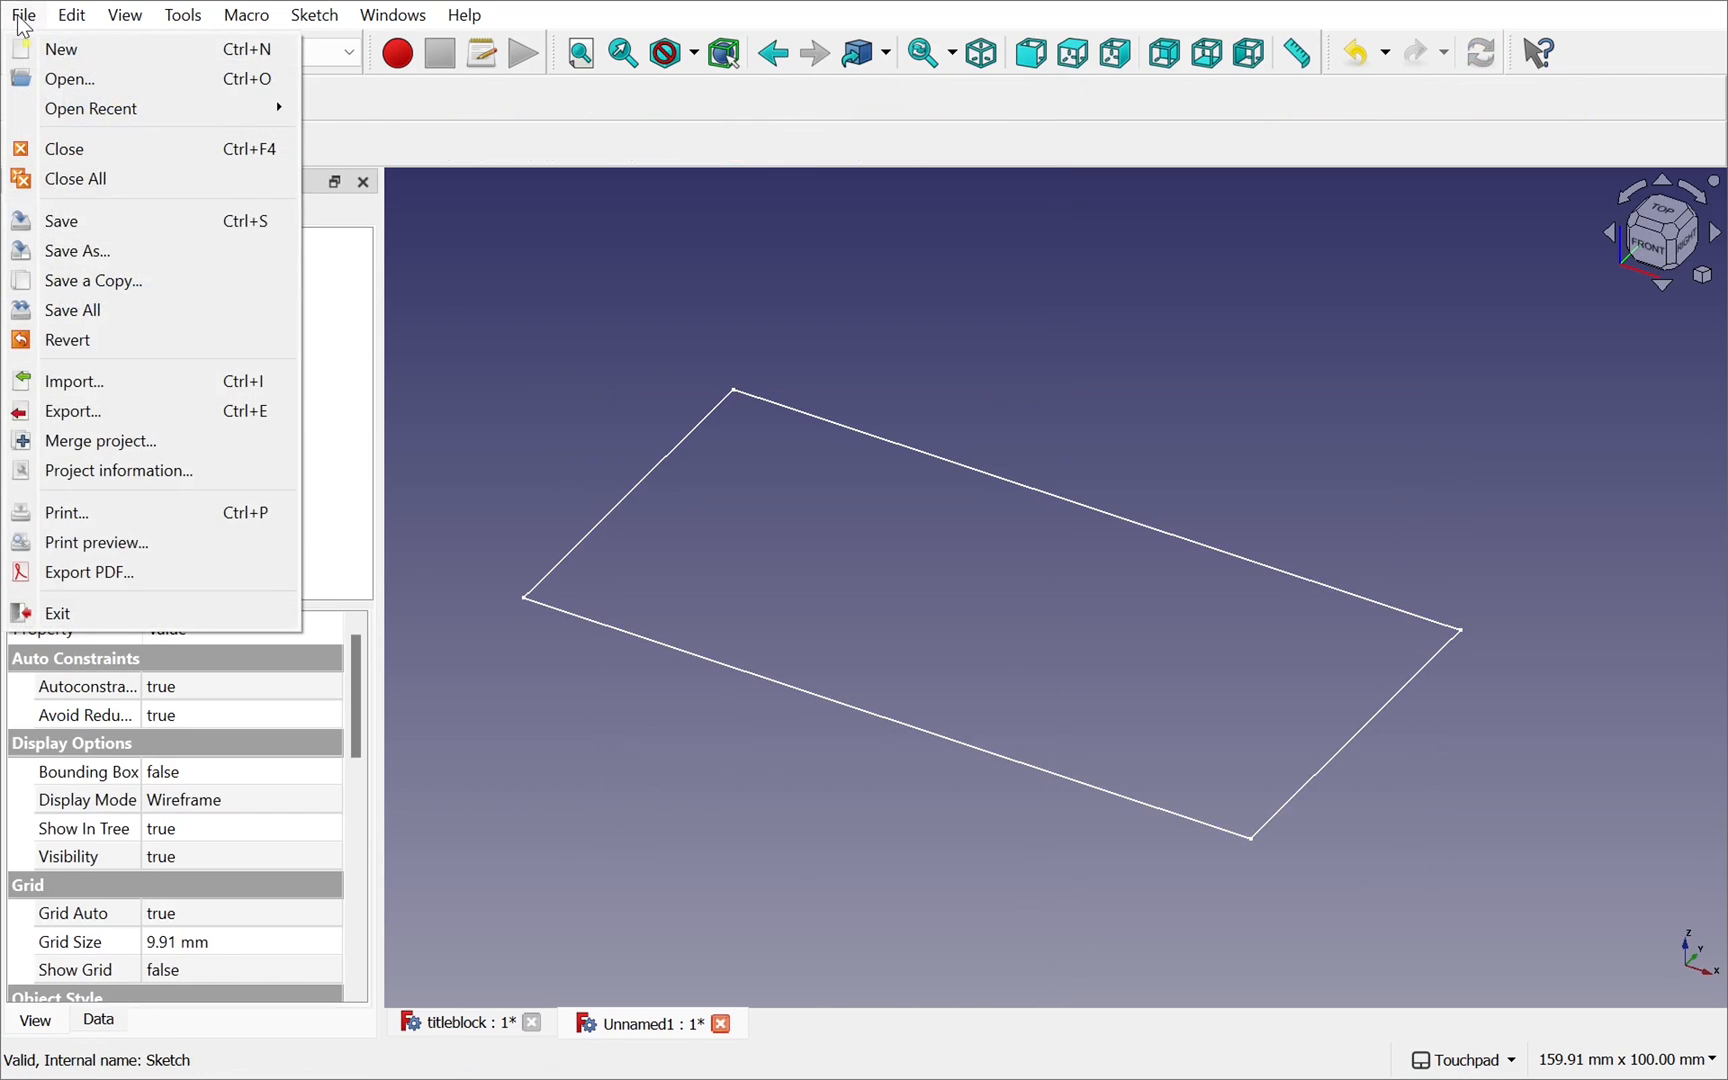
pyautogui.click(72, 412)
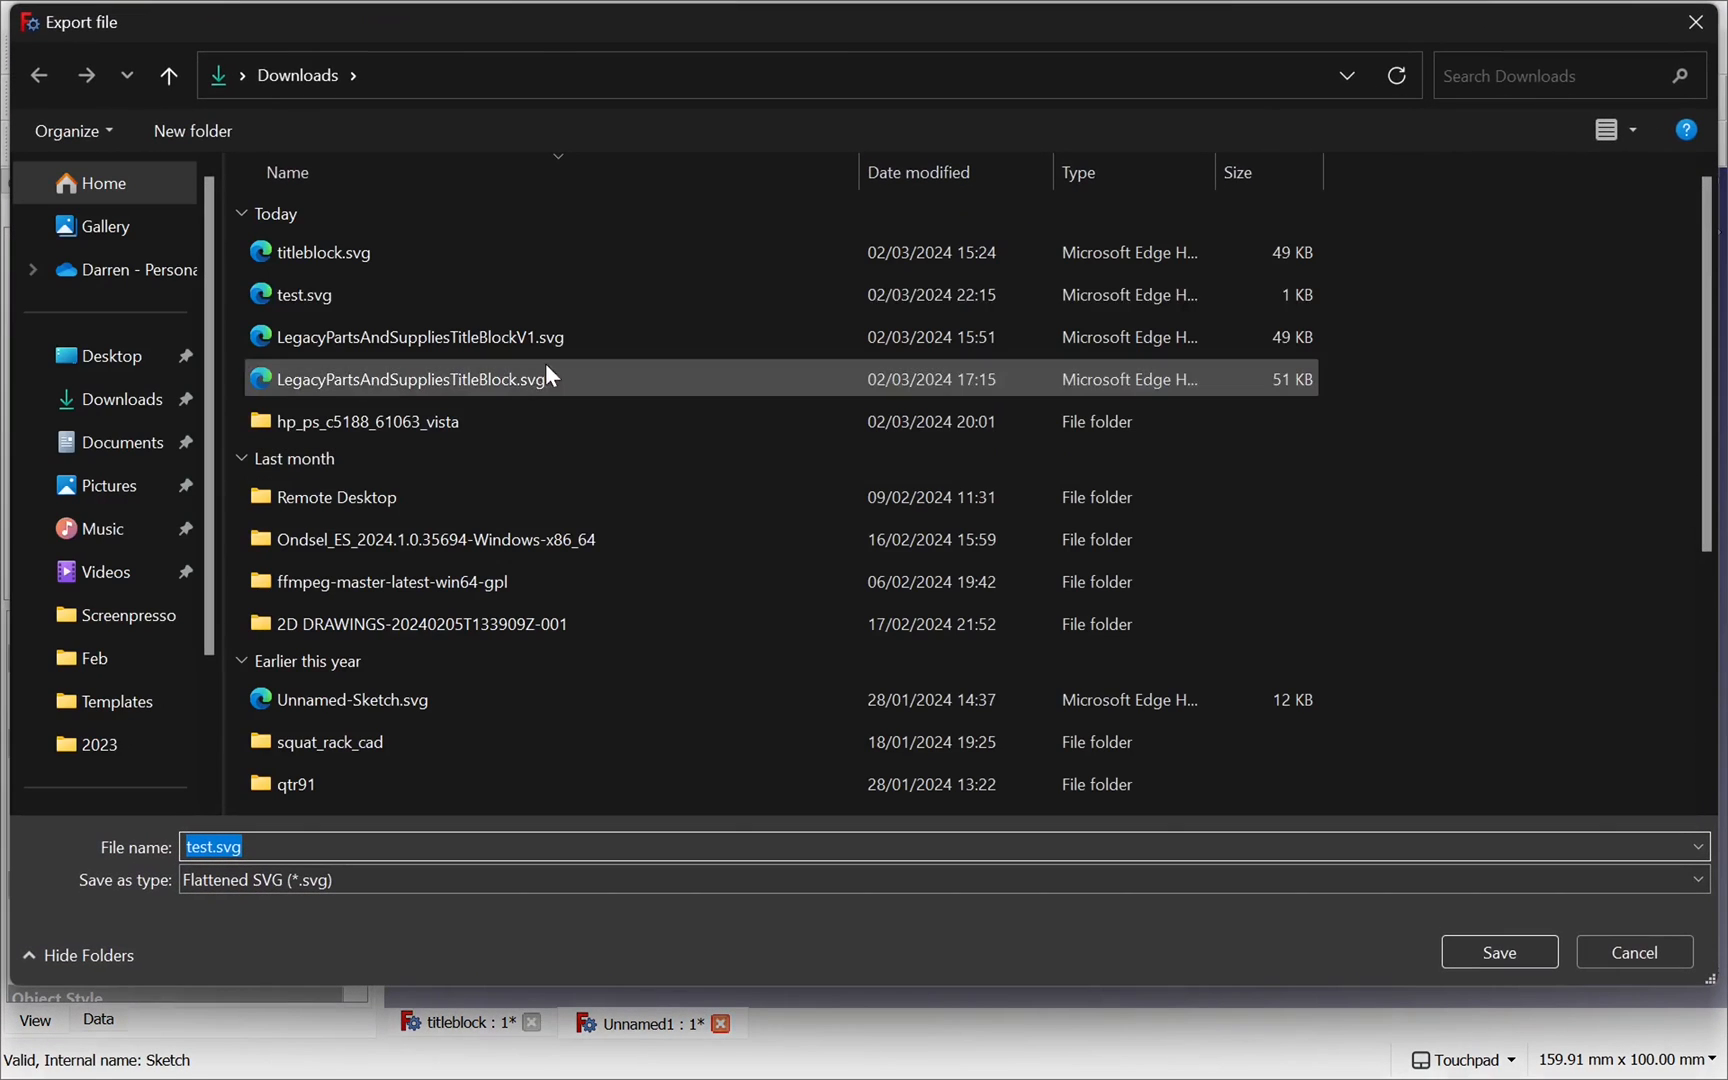
pyautogui.click(1498, 952)
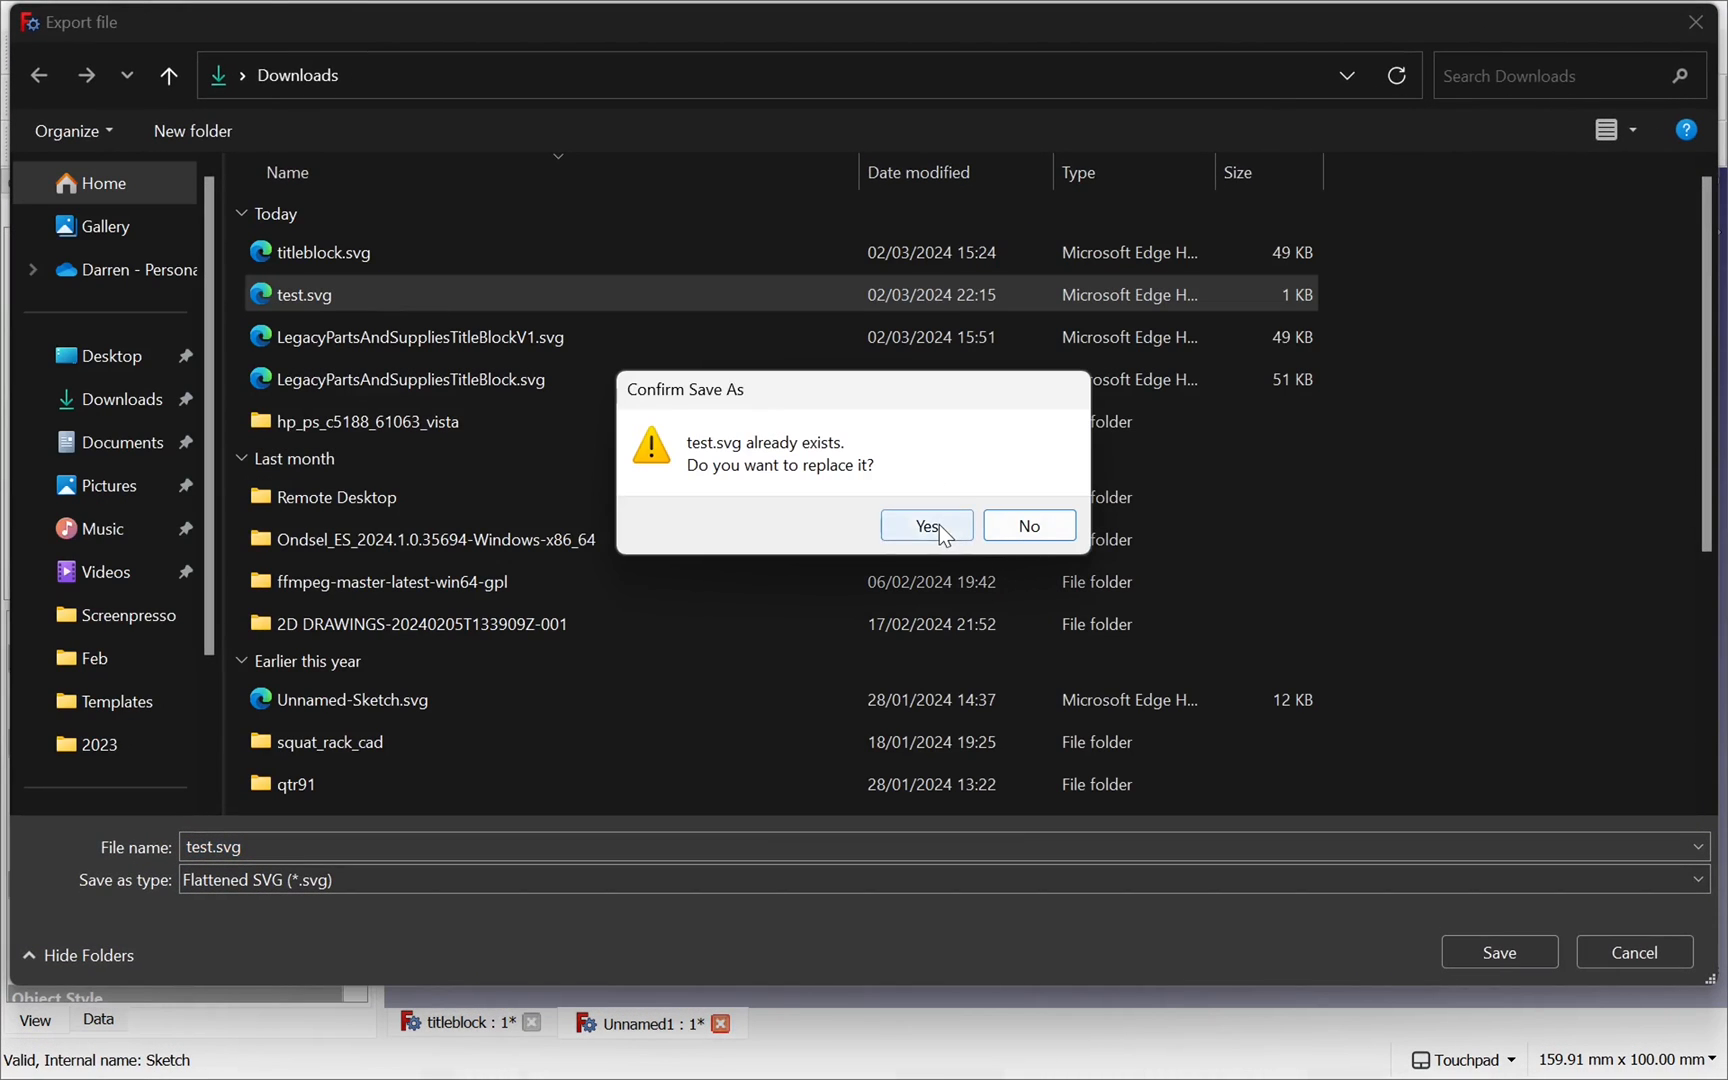
pyautogui.click(926, 526)
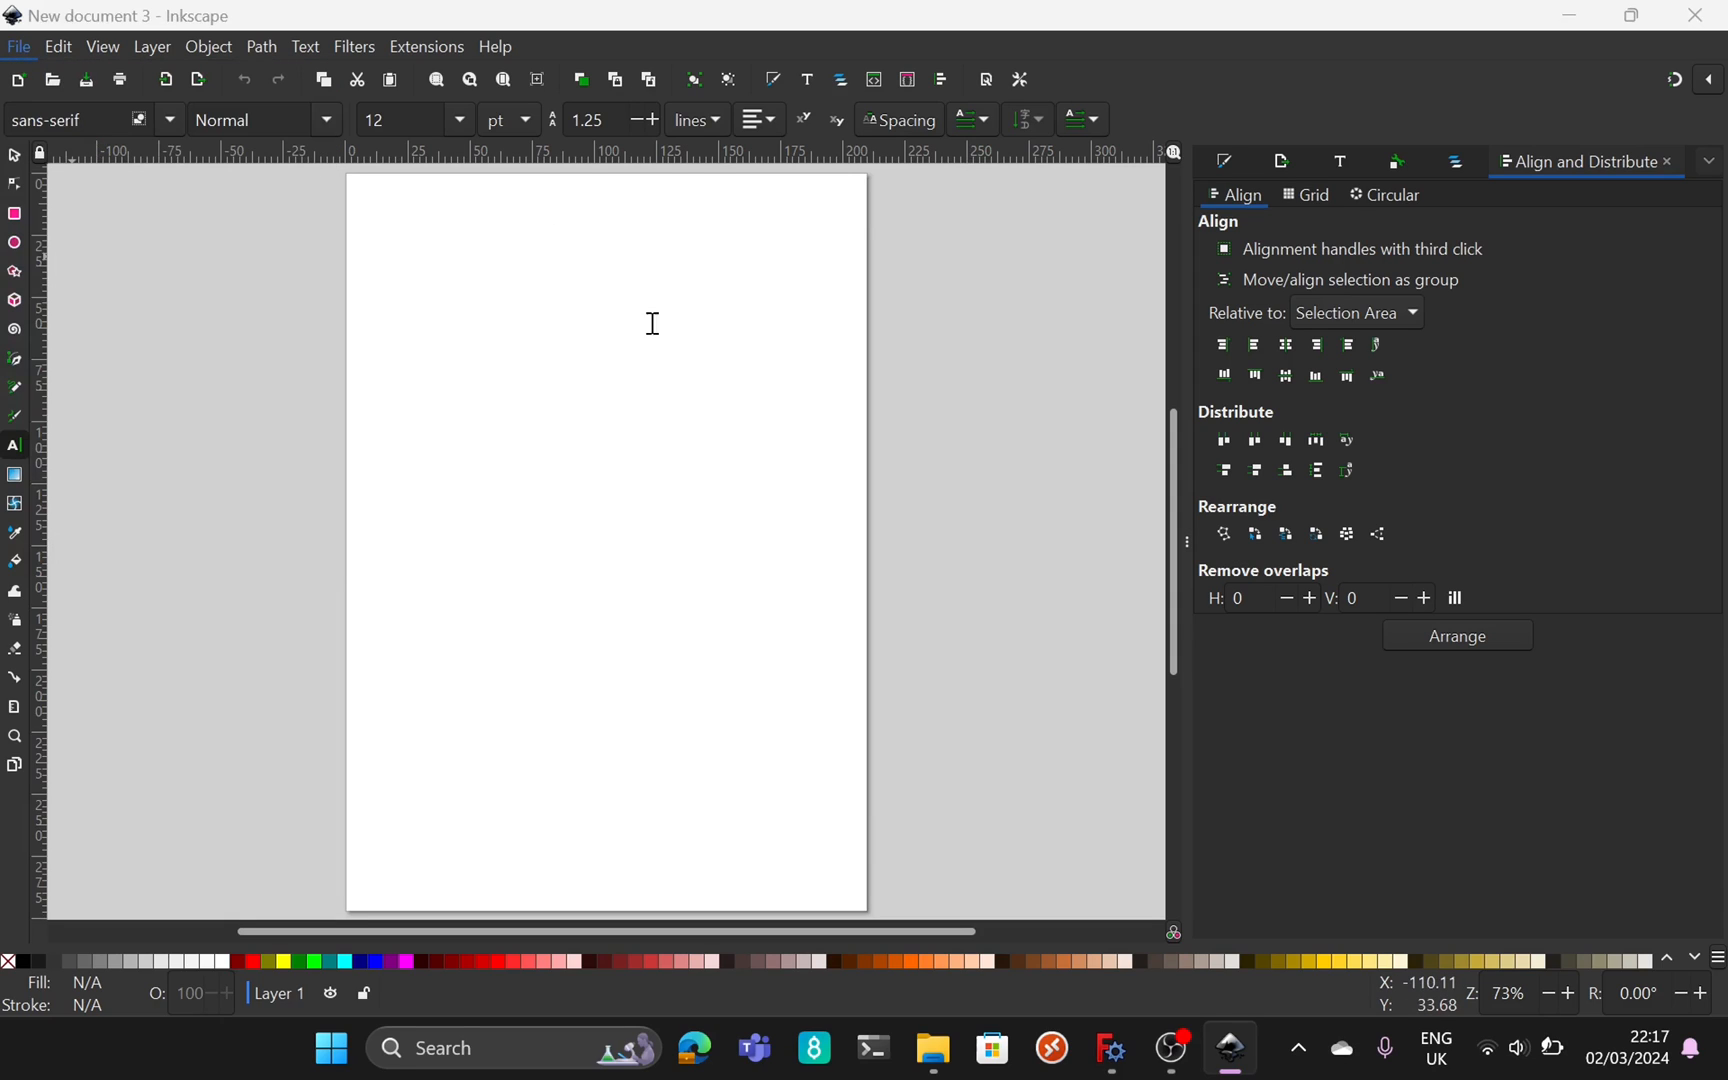
# - Reopen test.svg in Inkscape and resize its page from 102×52 to 100×50 mm in Document Properties
pyautogui.click(52, 80)
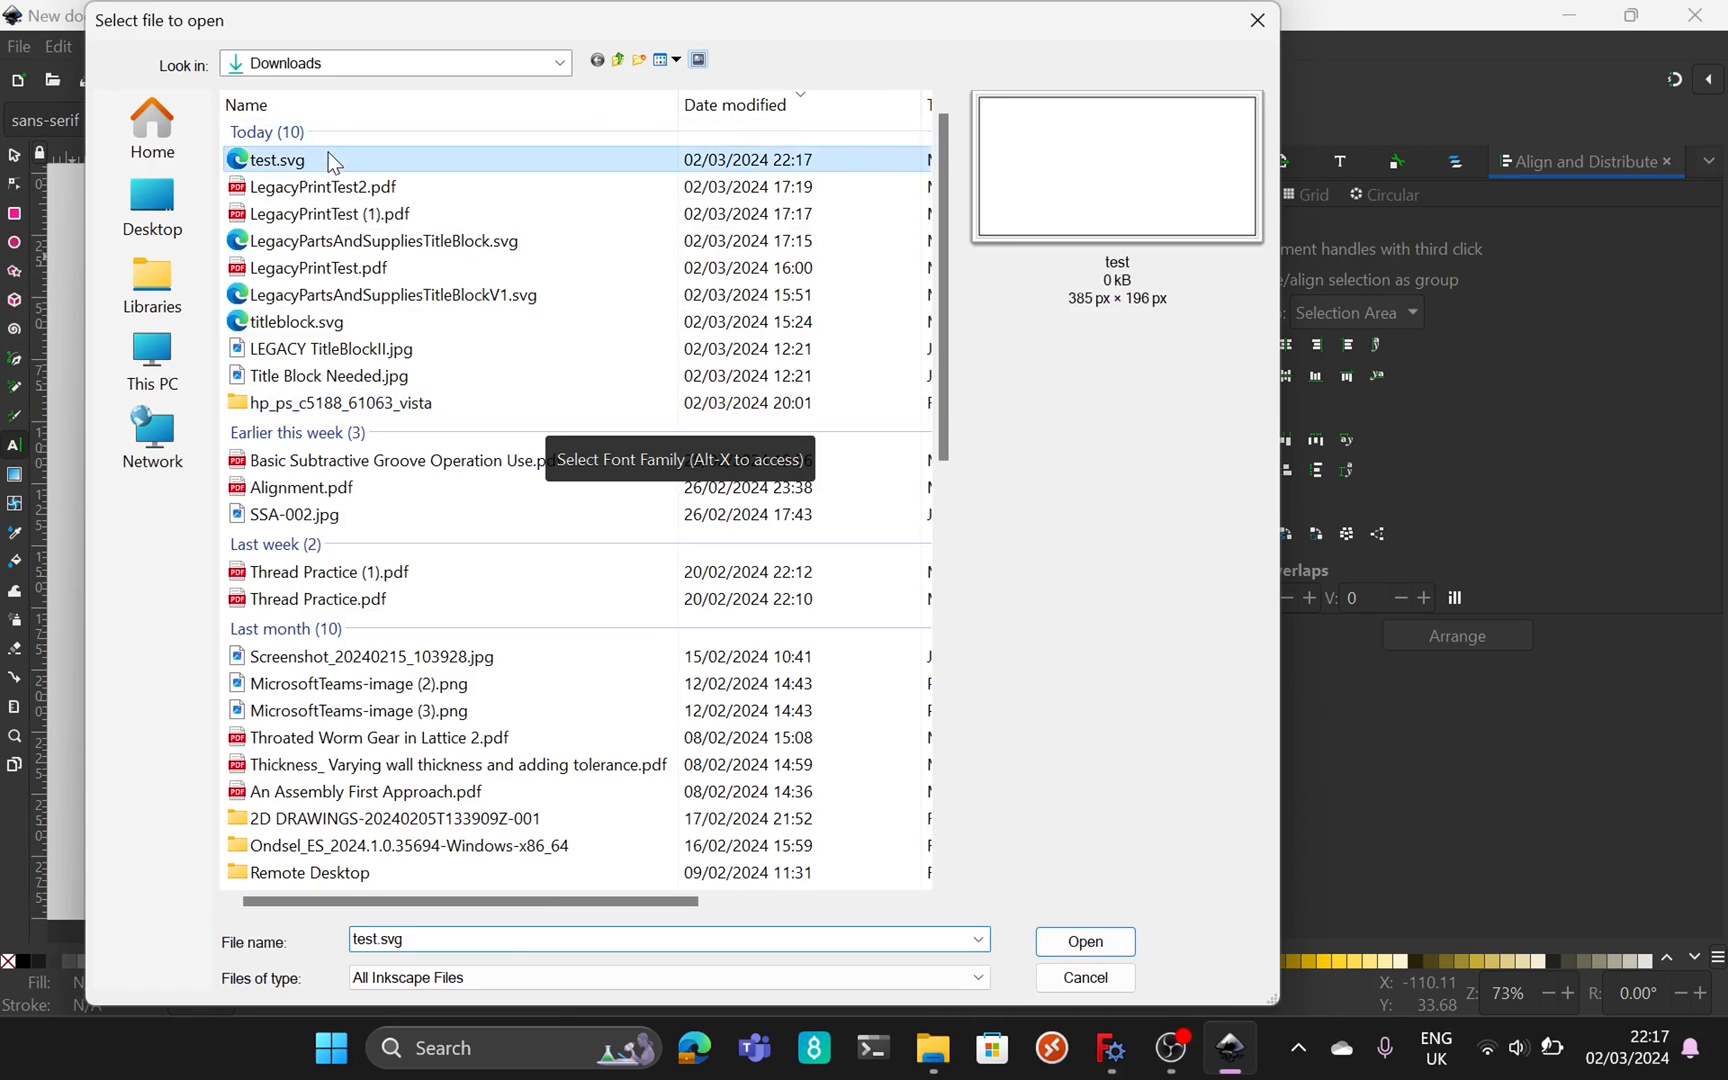
pyautogui.click(1082, 942)
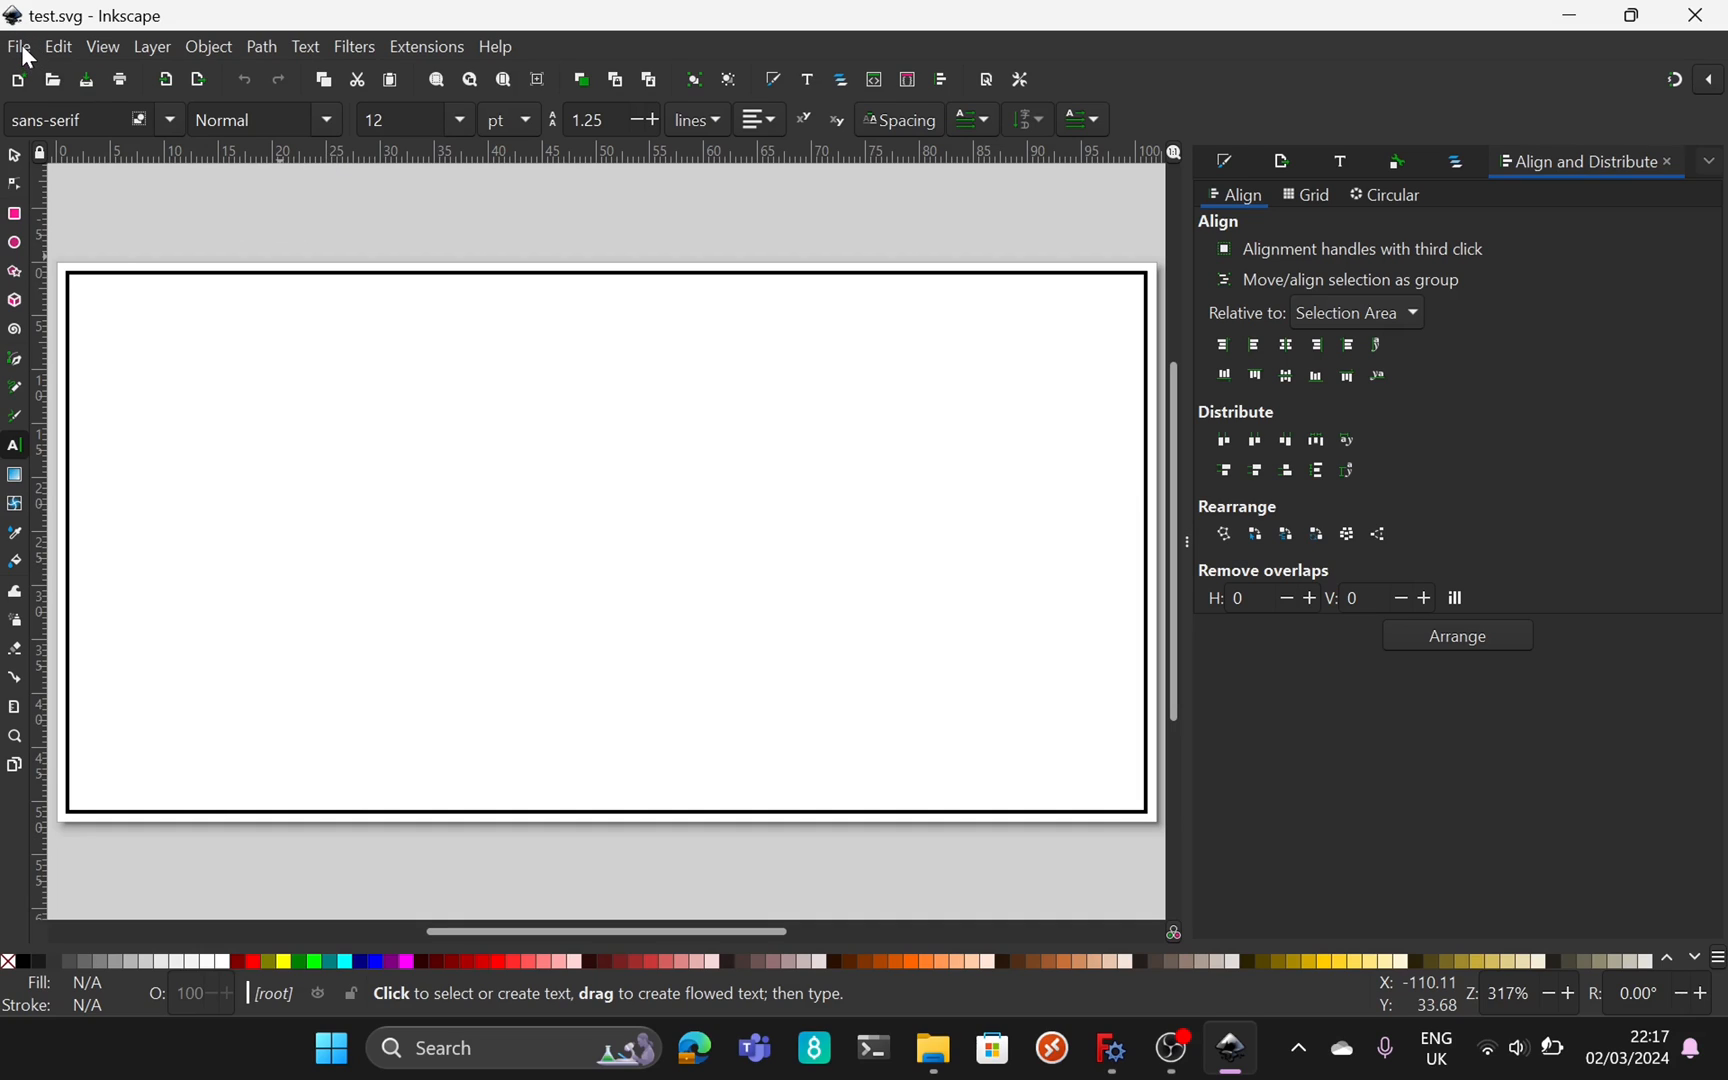
pyautogui.click(18, 46)
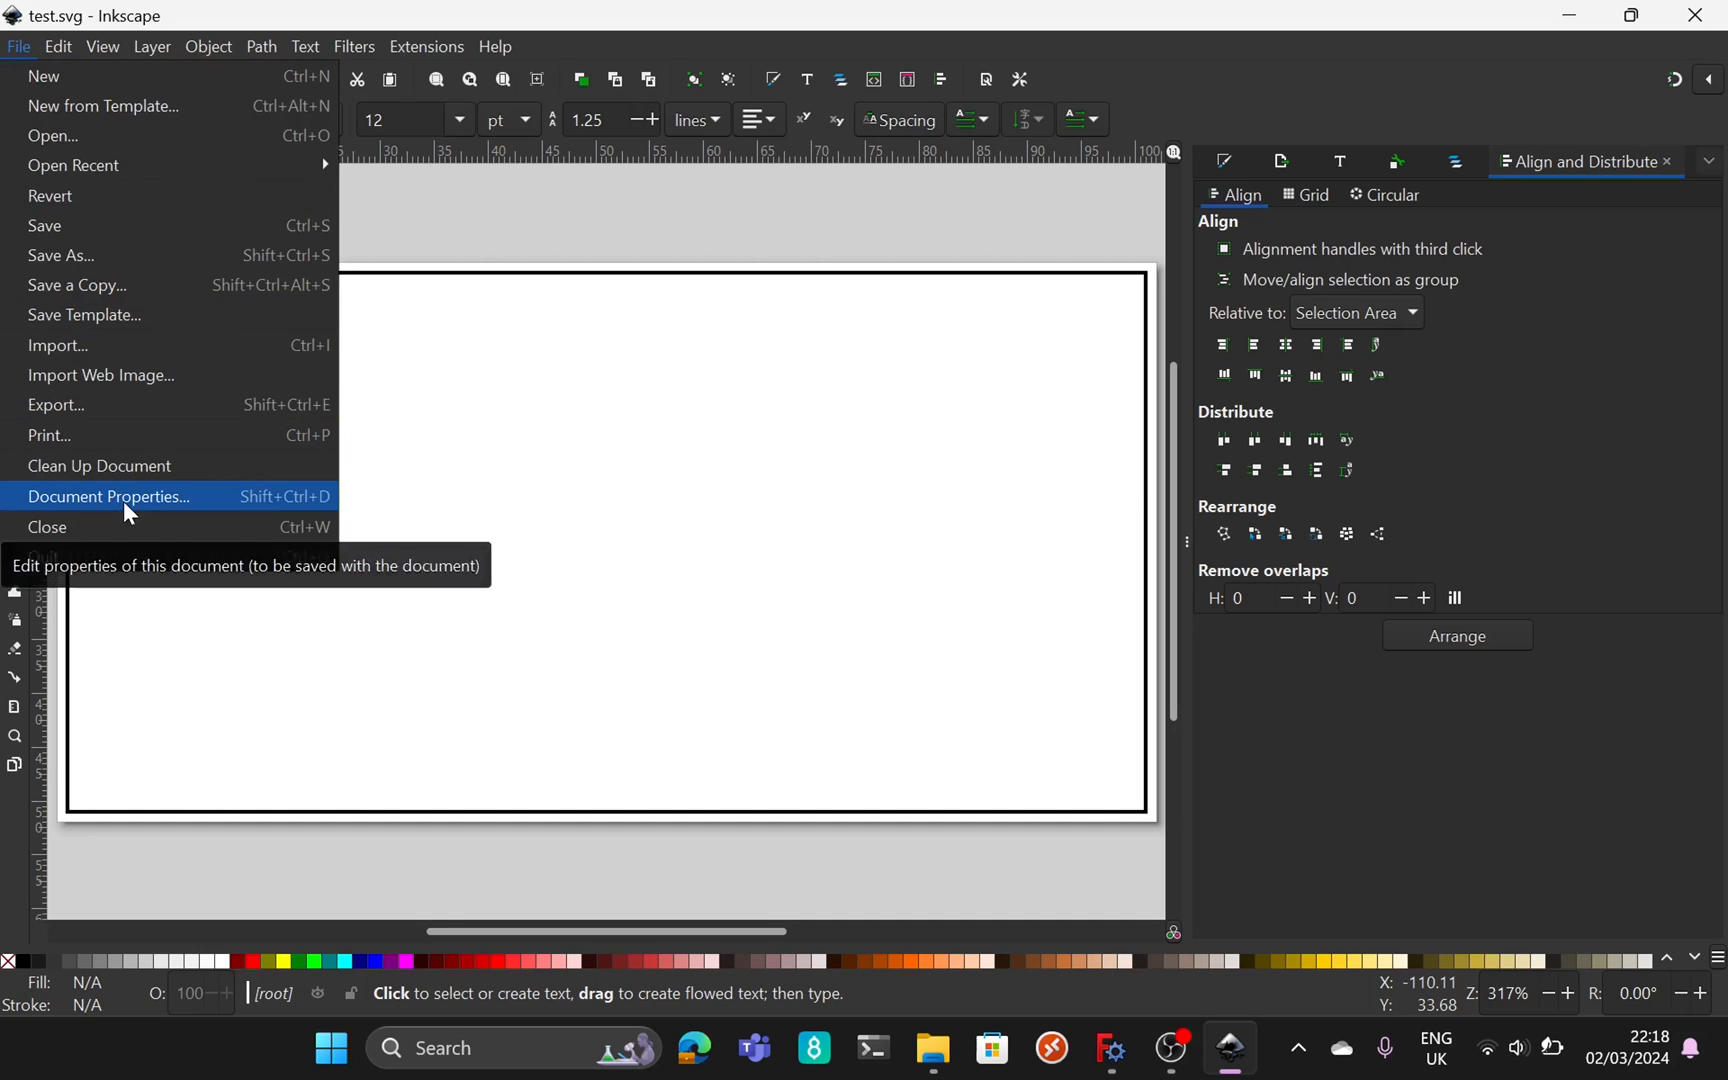
pyautogui.click(108, 496)
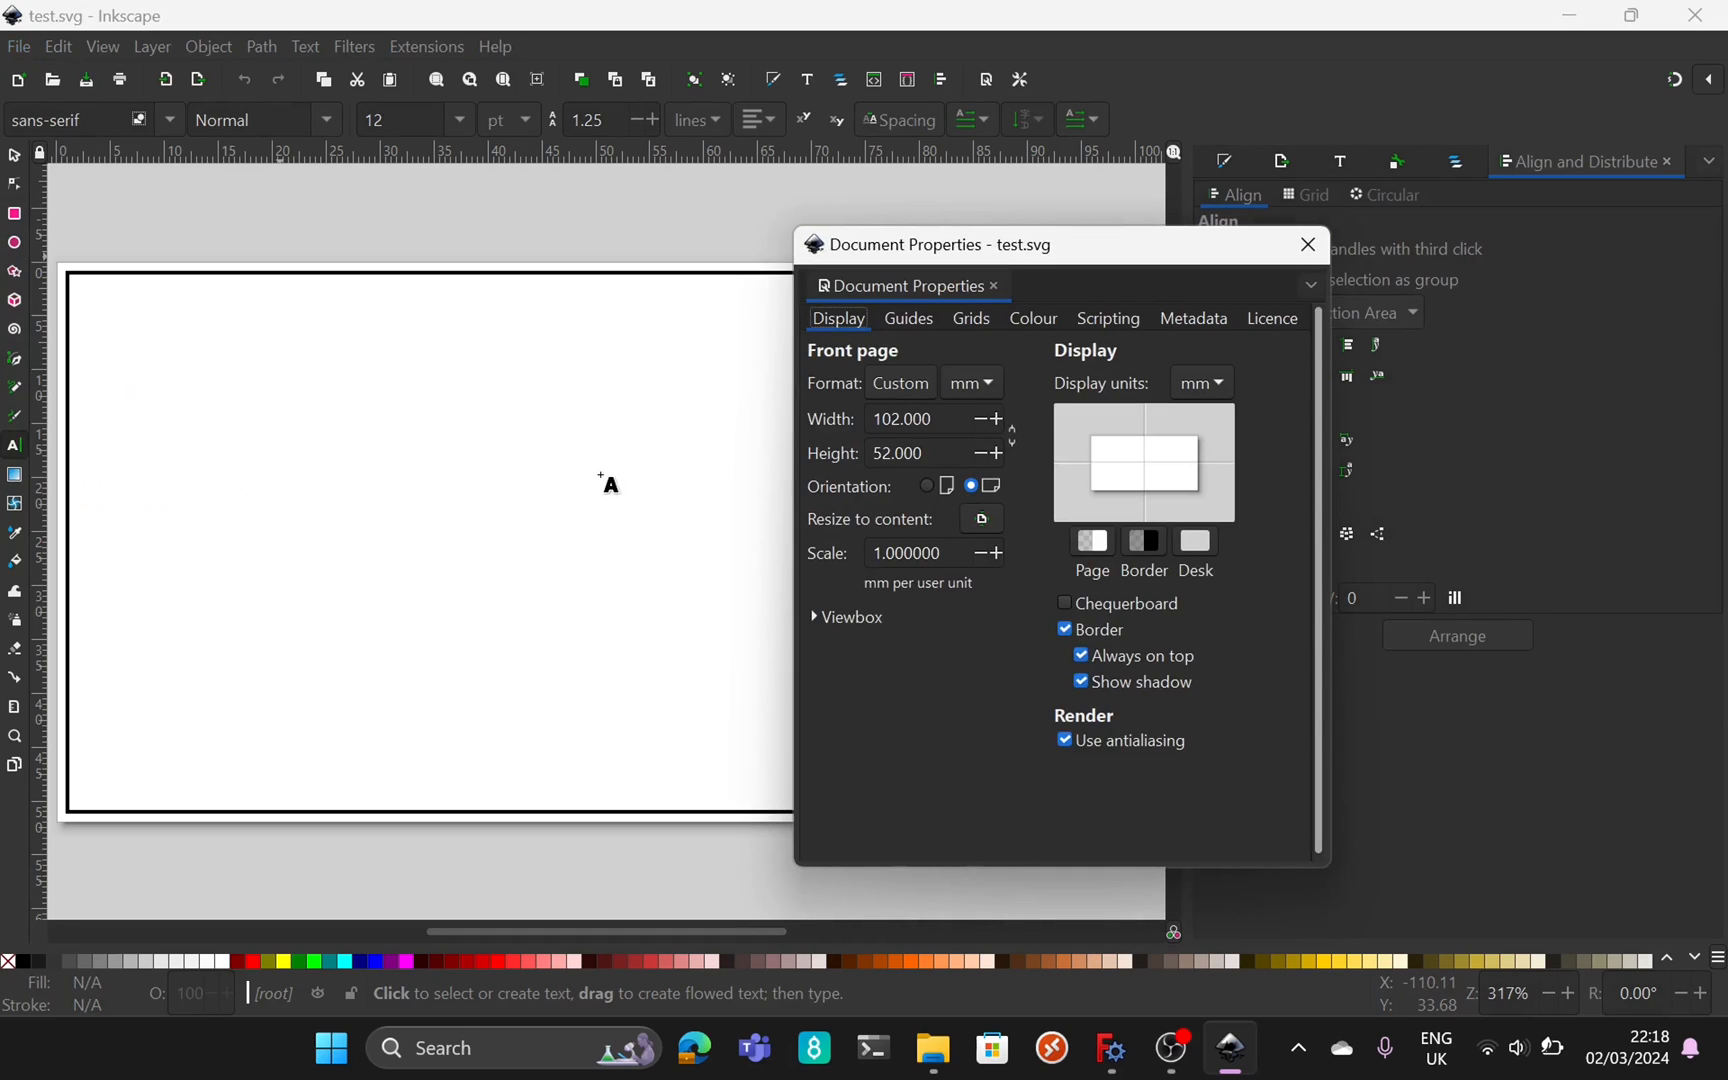
pyautogui.click(896, 452)
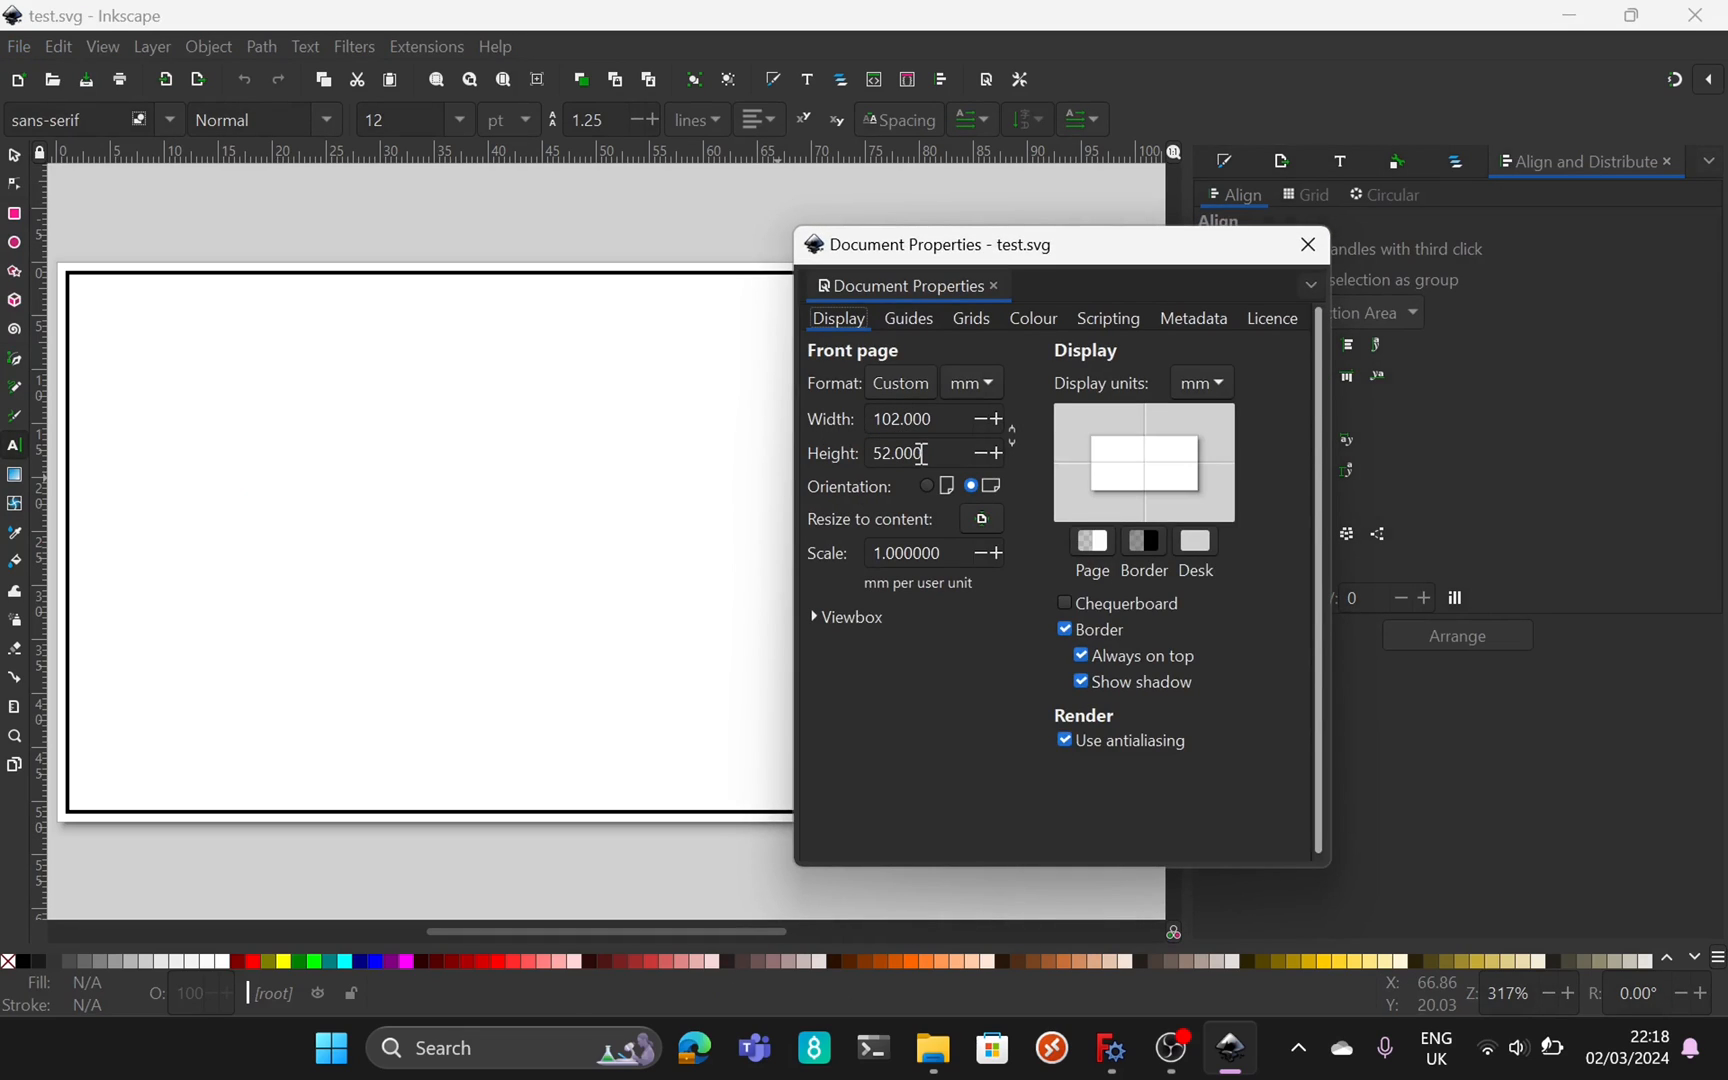
pyautogui.moveTo(898, 418)
pyautogui.write('50.000')
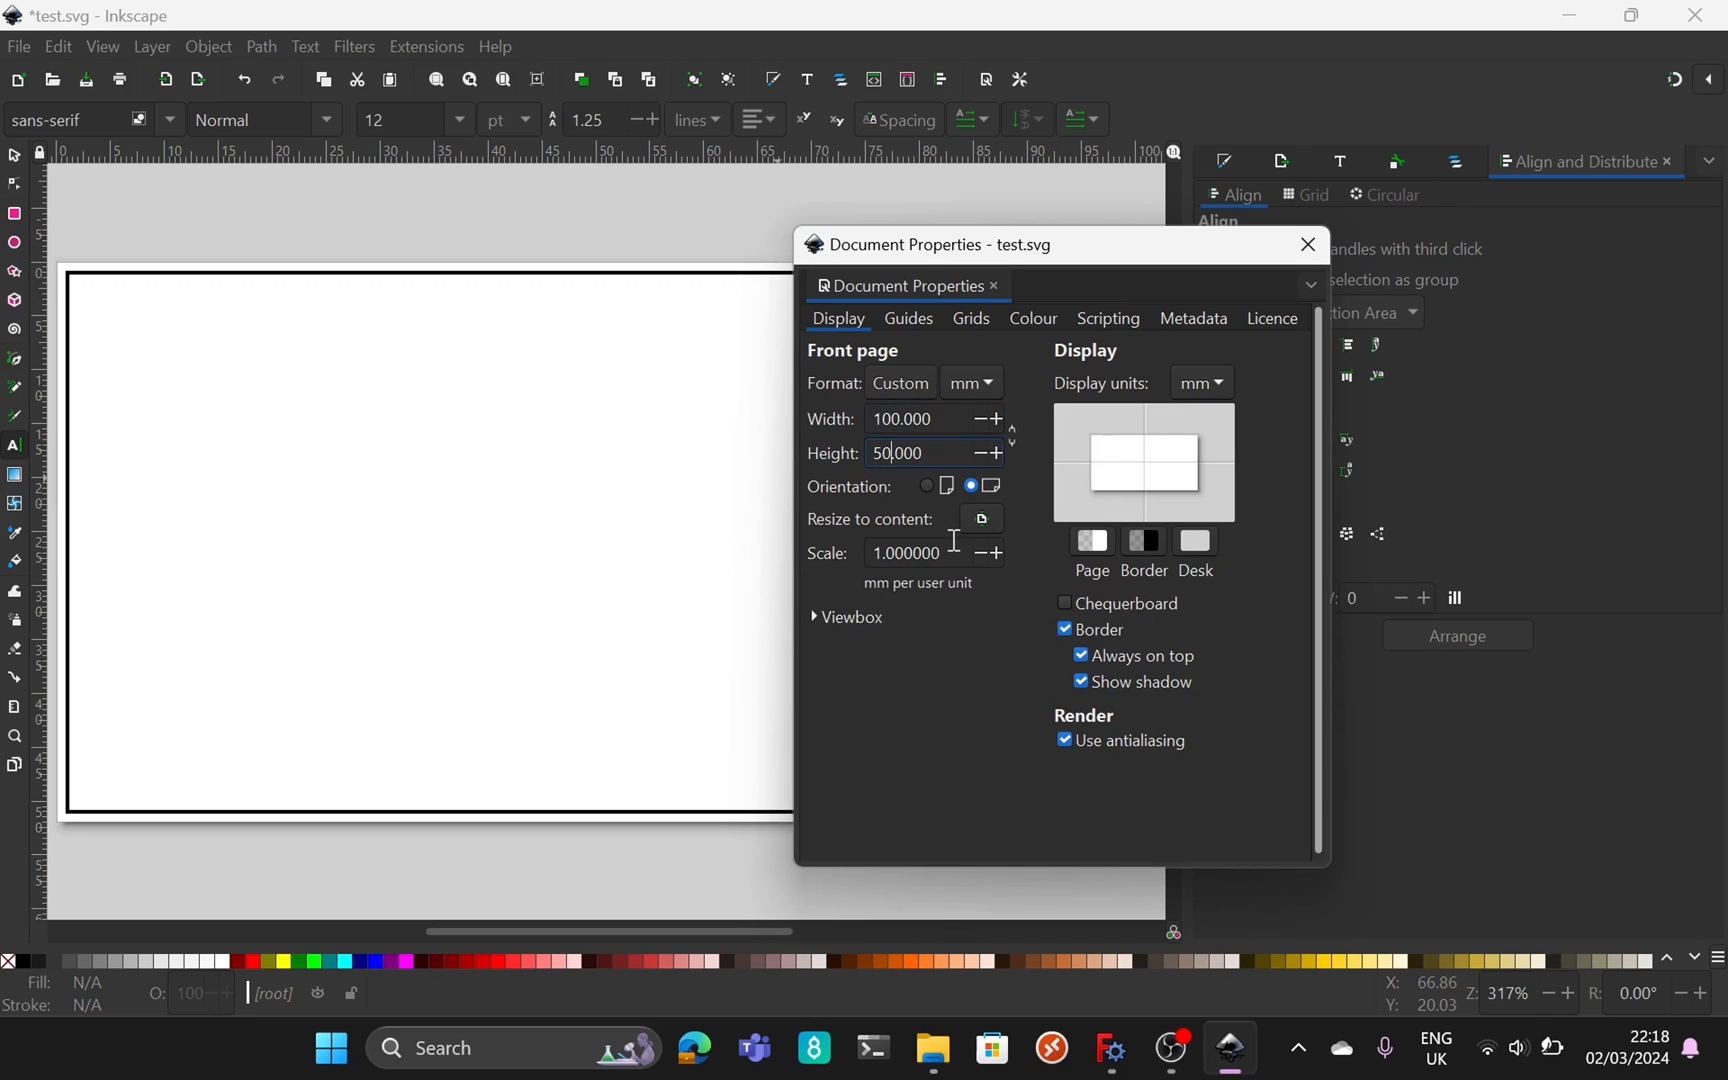
pyautogui.click(1306, 244)
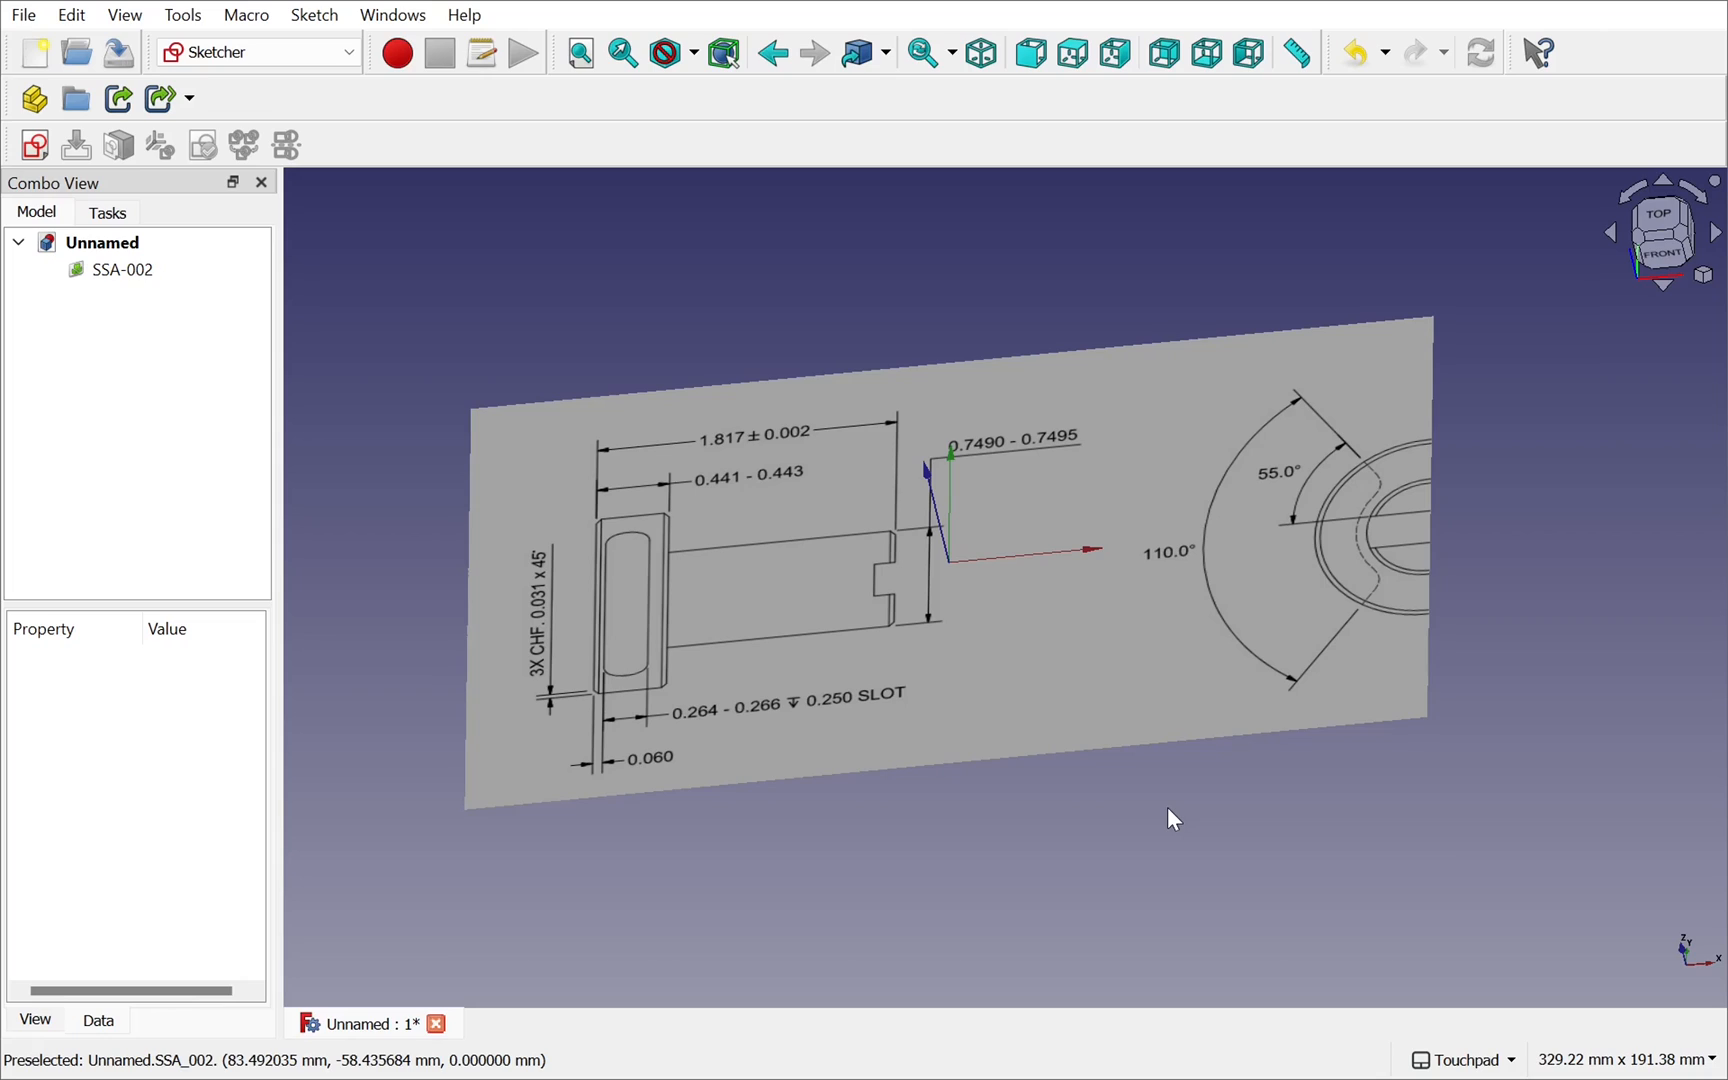
pyautogui.moveTo(830, 738)
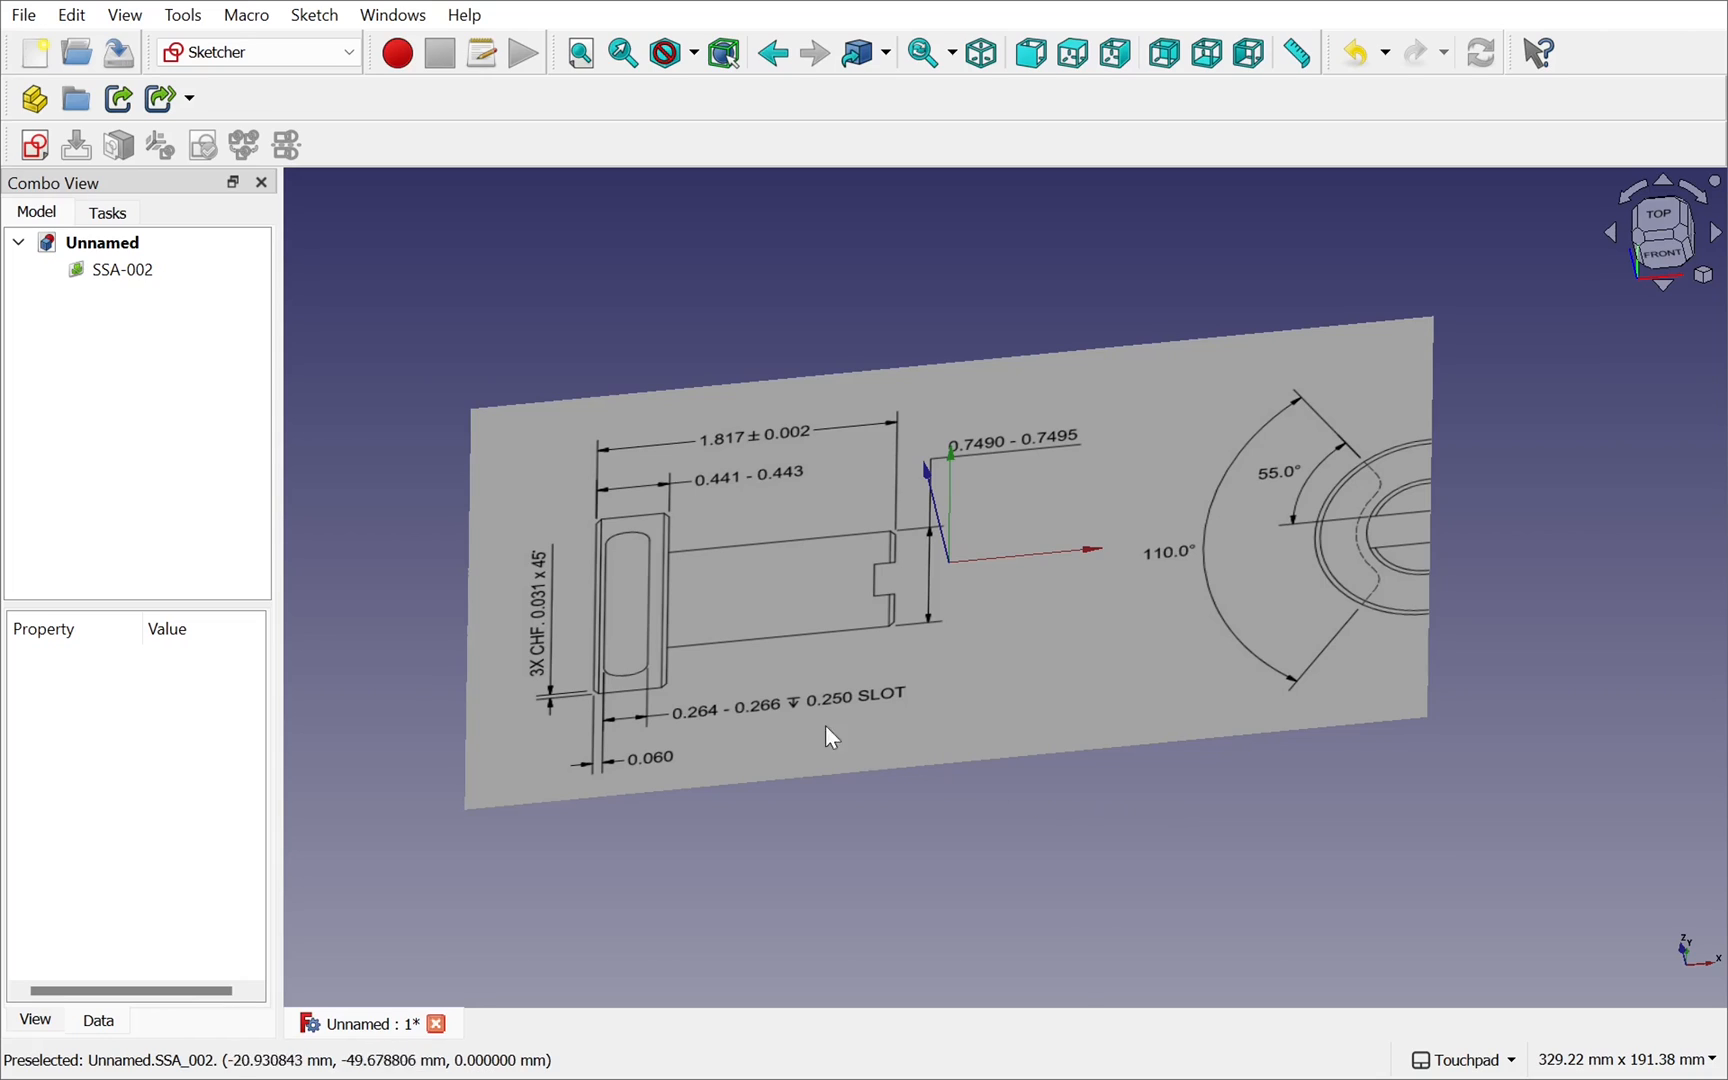
pyautogui.moveTo(926, 514)
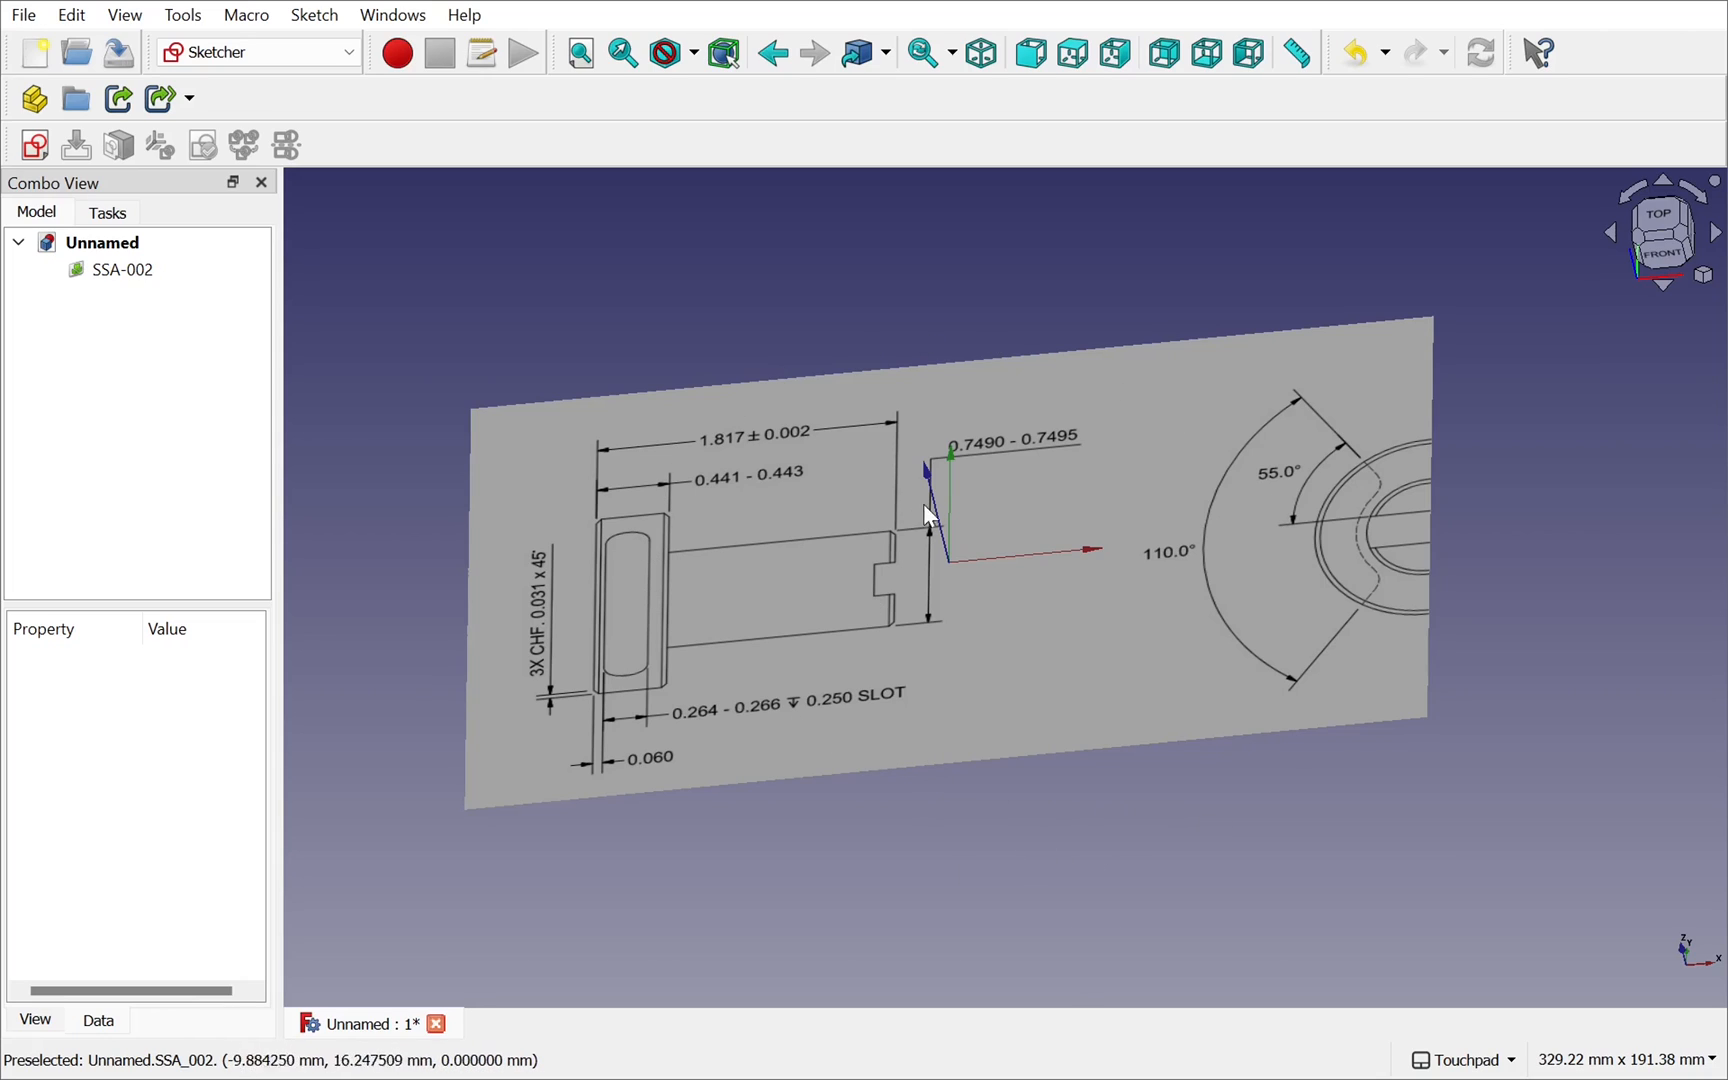
pyautogui.moveTo(930, 574)
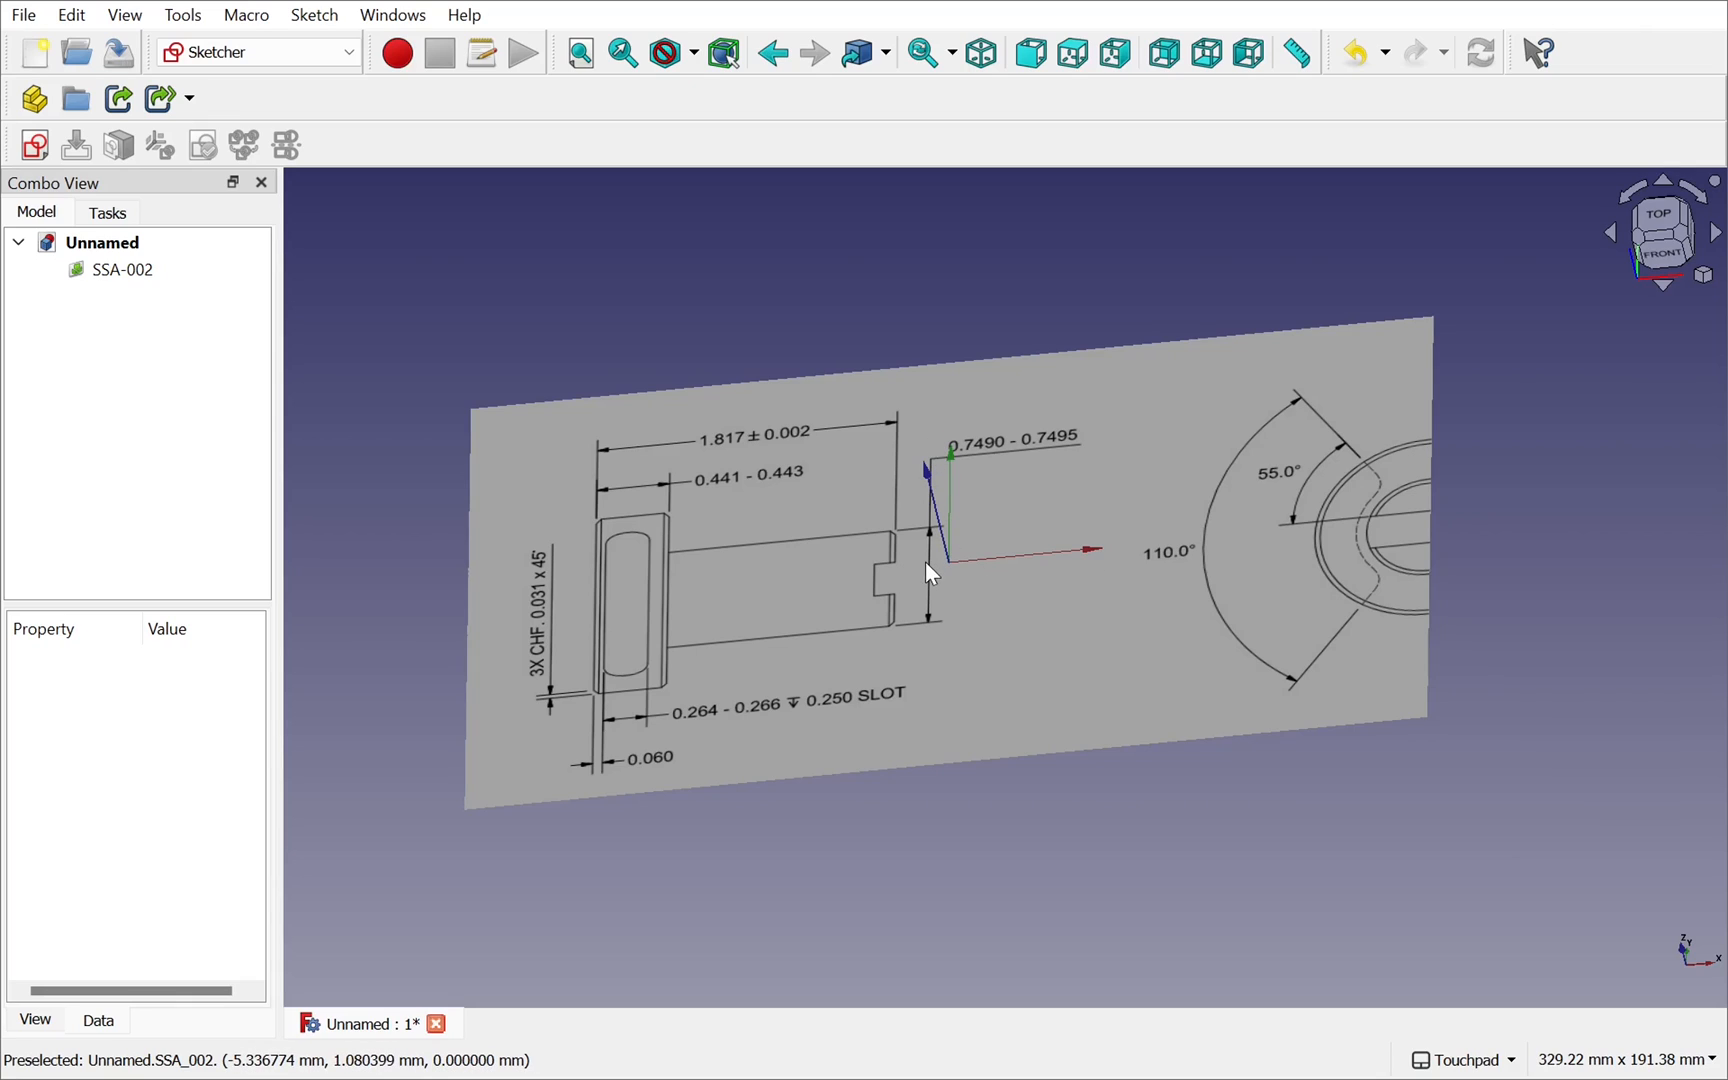
pyautogui.moveTo(694, 528)
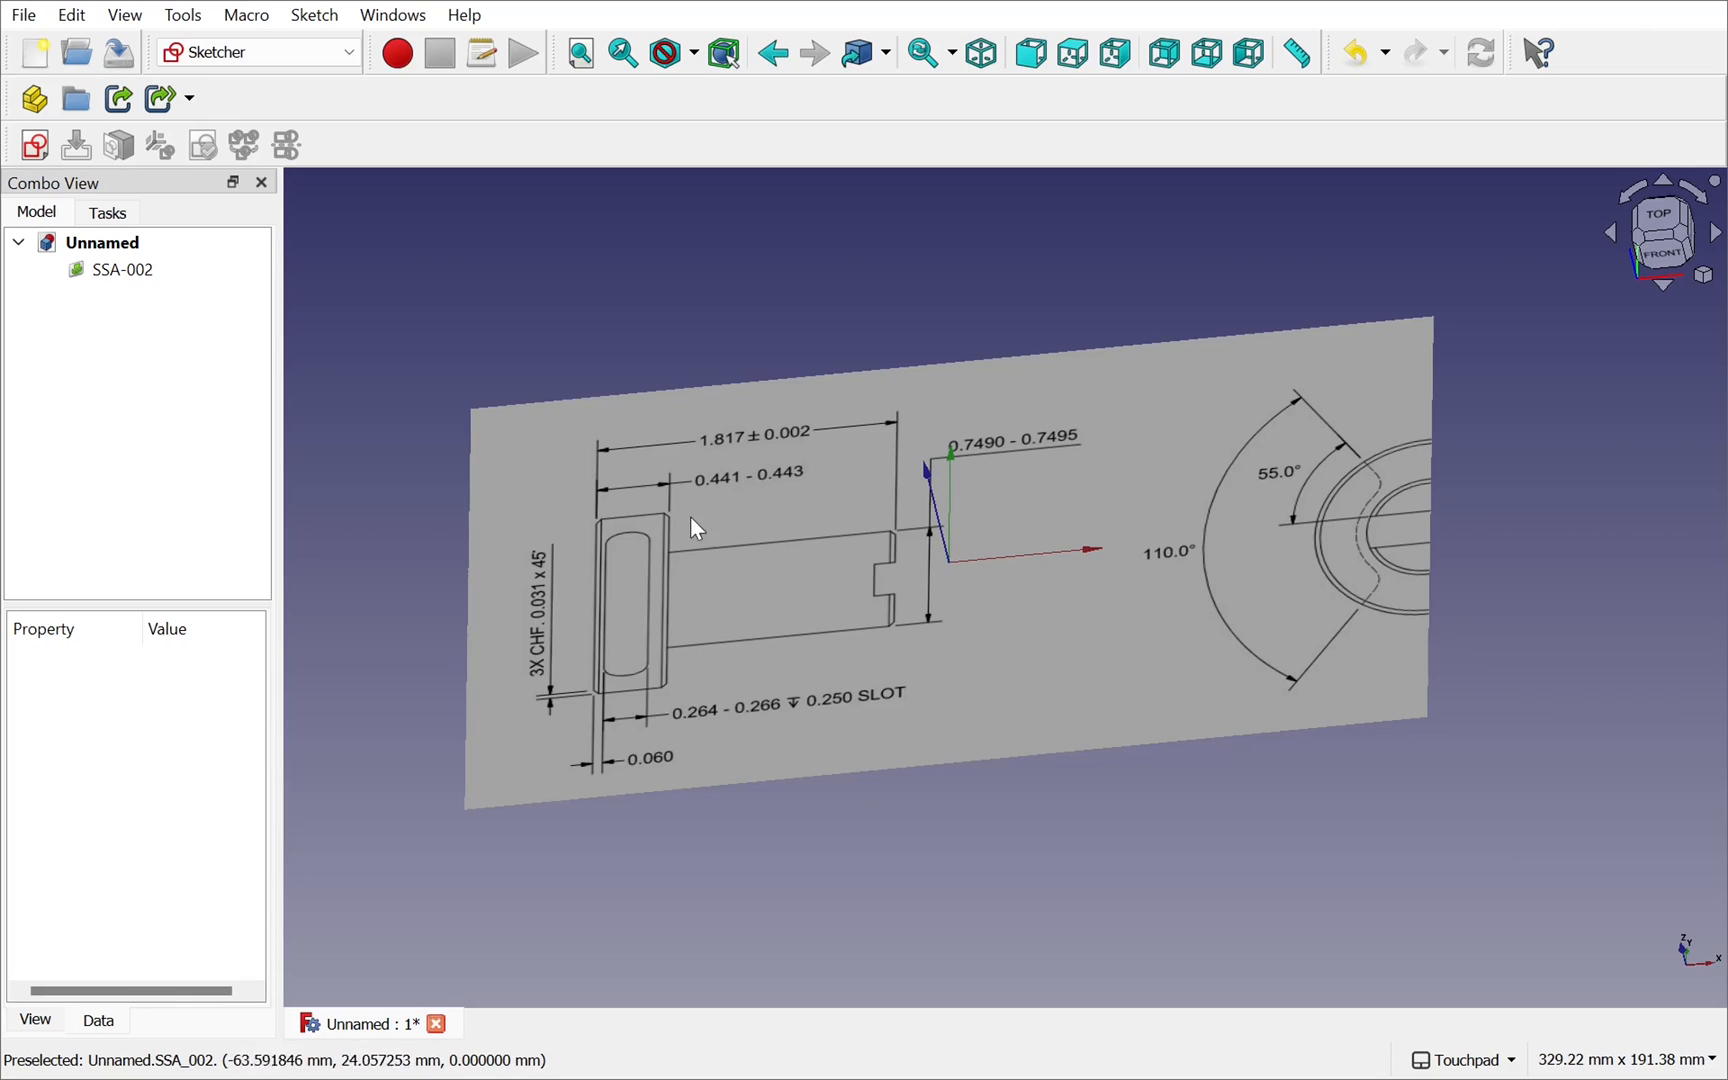
pyautogui.moveTo(124, 14)
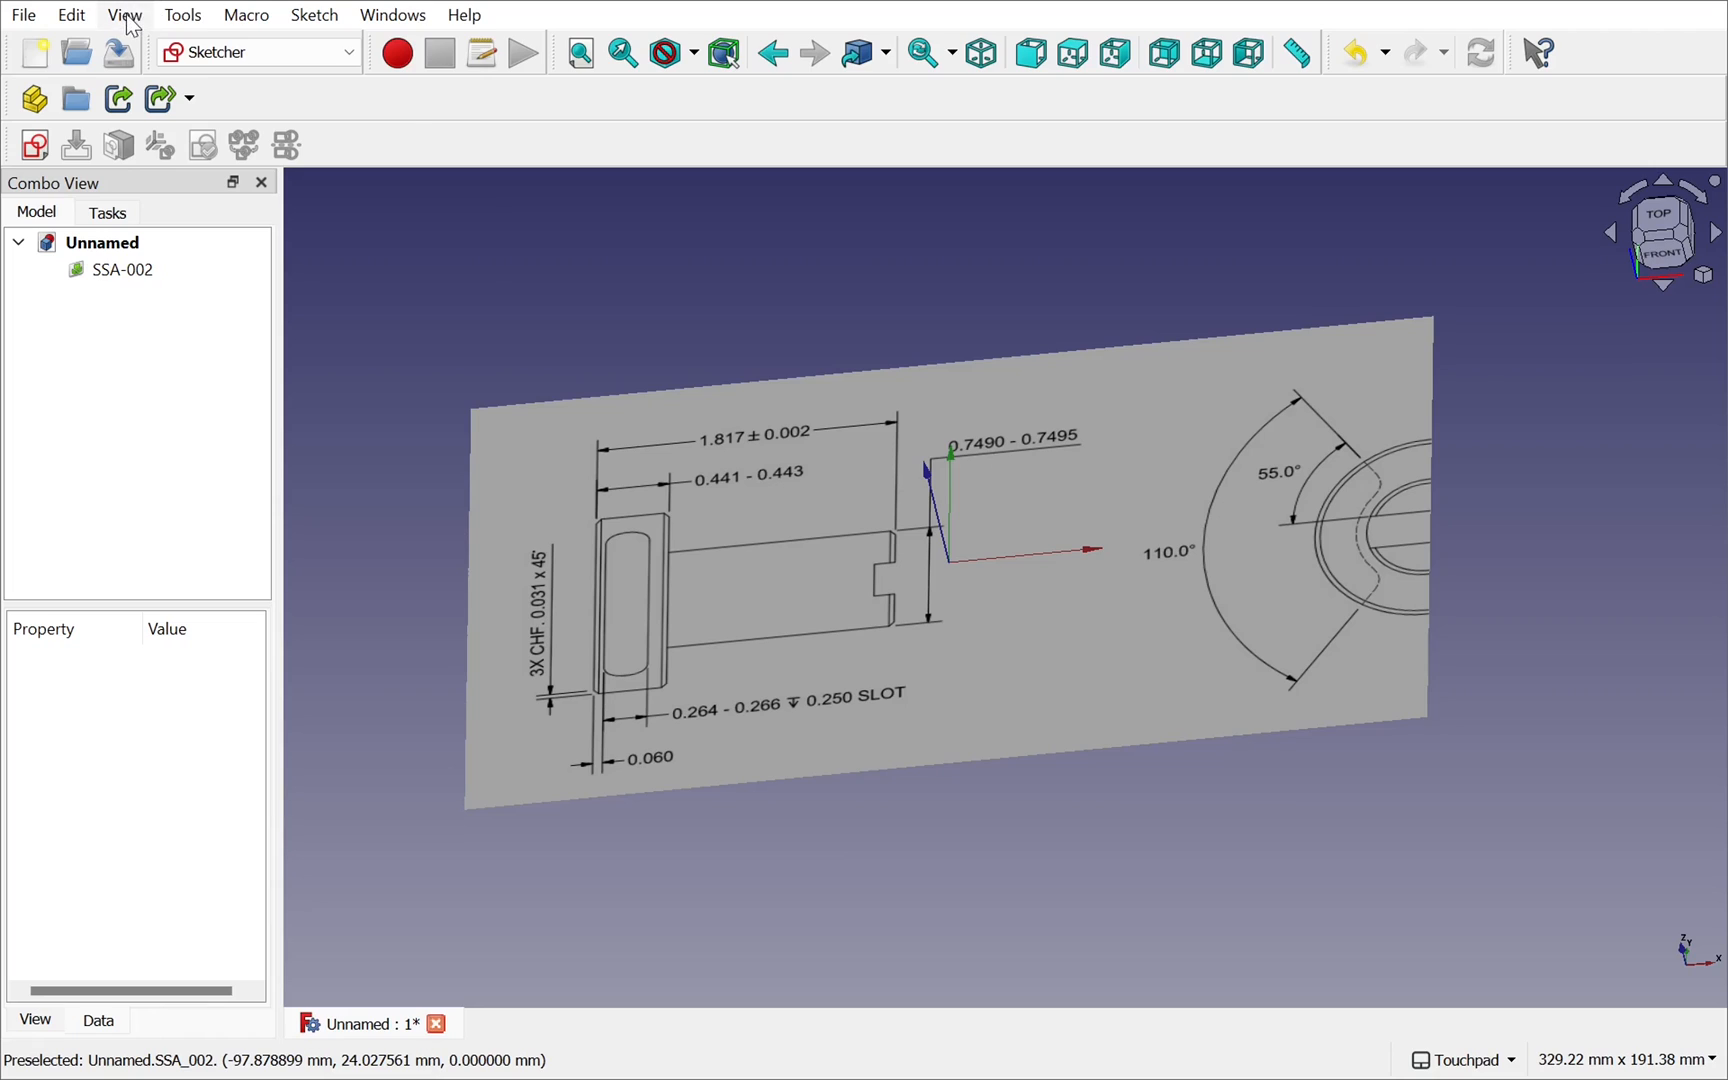
# - Clip the SSA-002 view along Y via the Clipping plane panel and start a new sketch
pyautogui.click(124, 14)
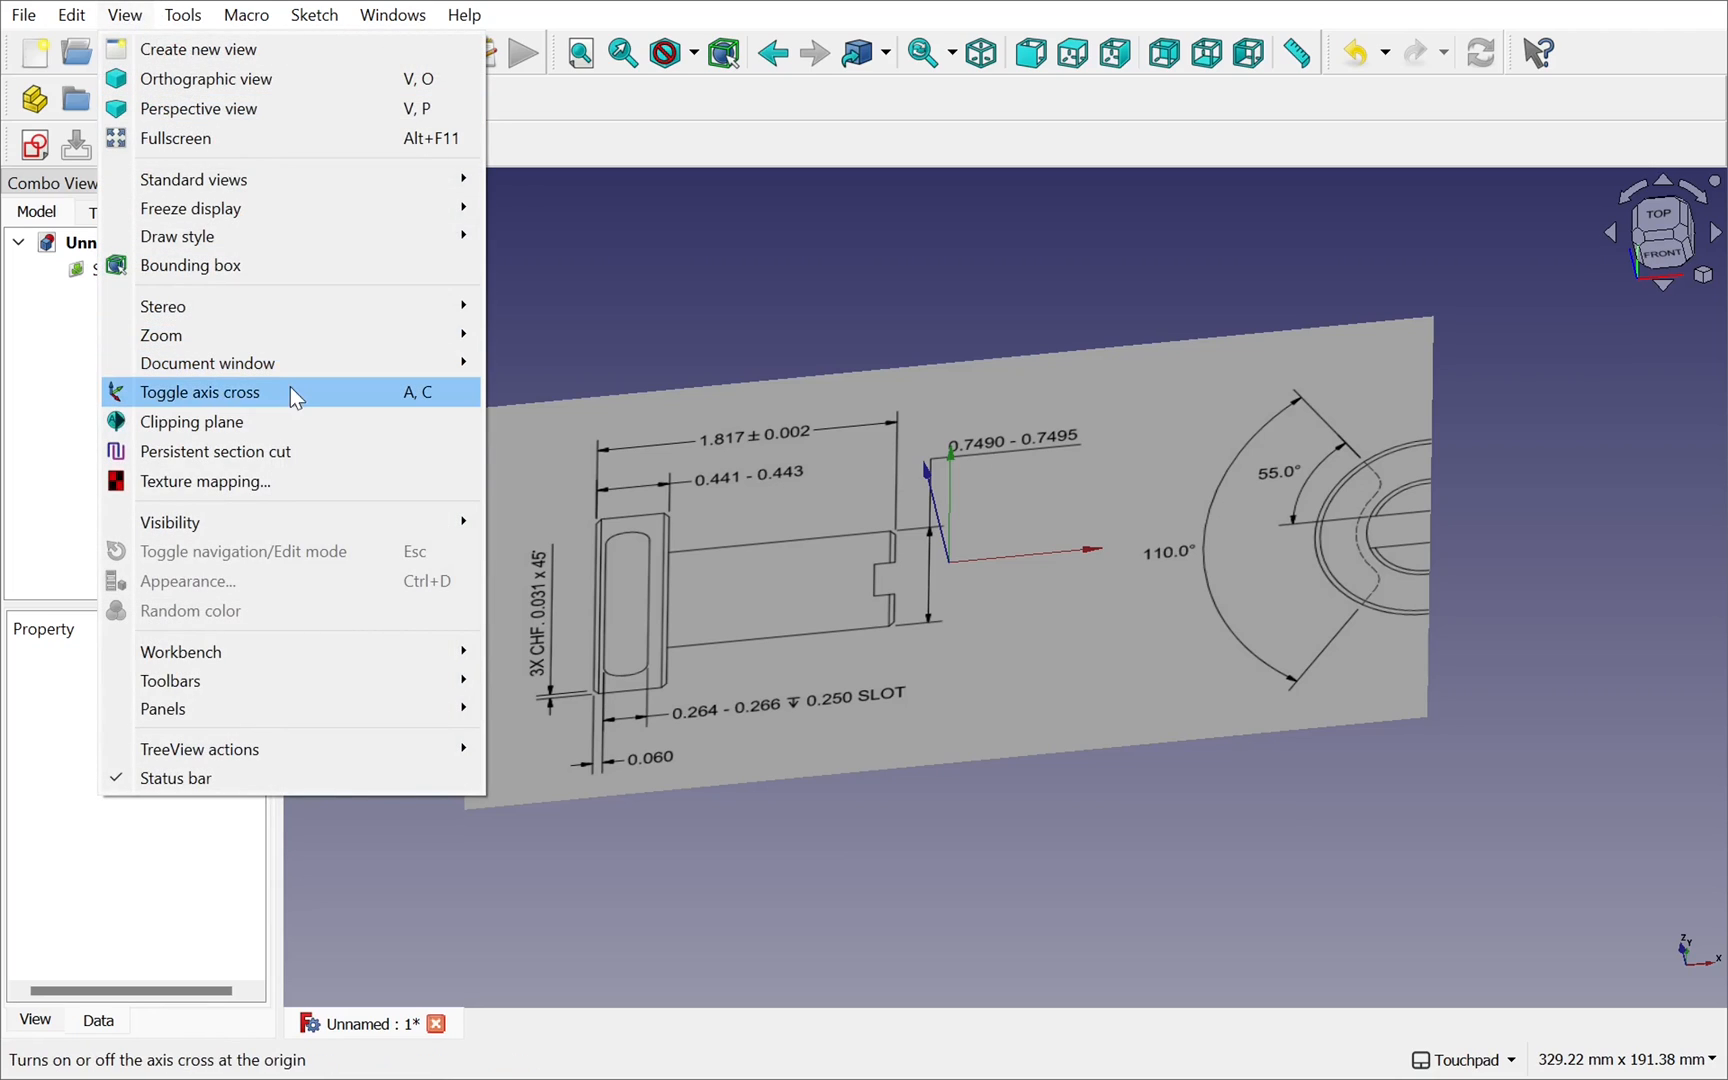
pyautogui.click(190, 420)
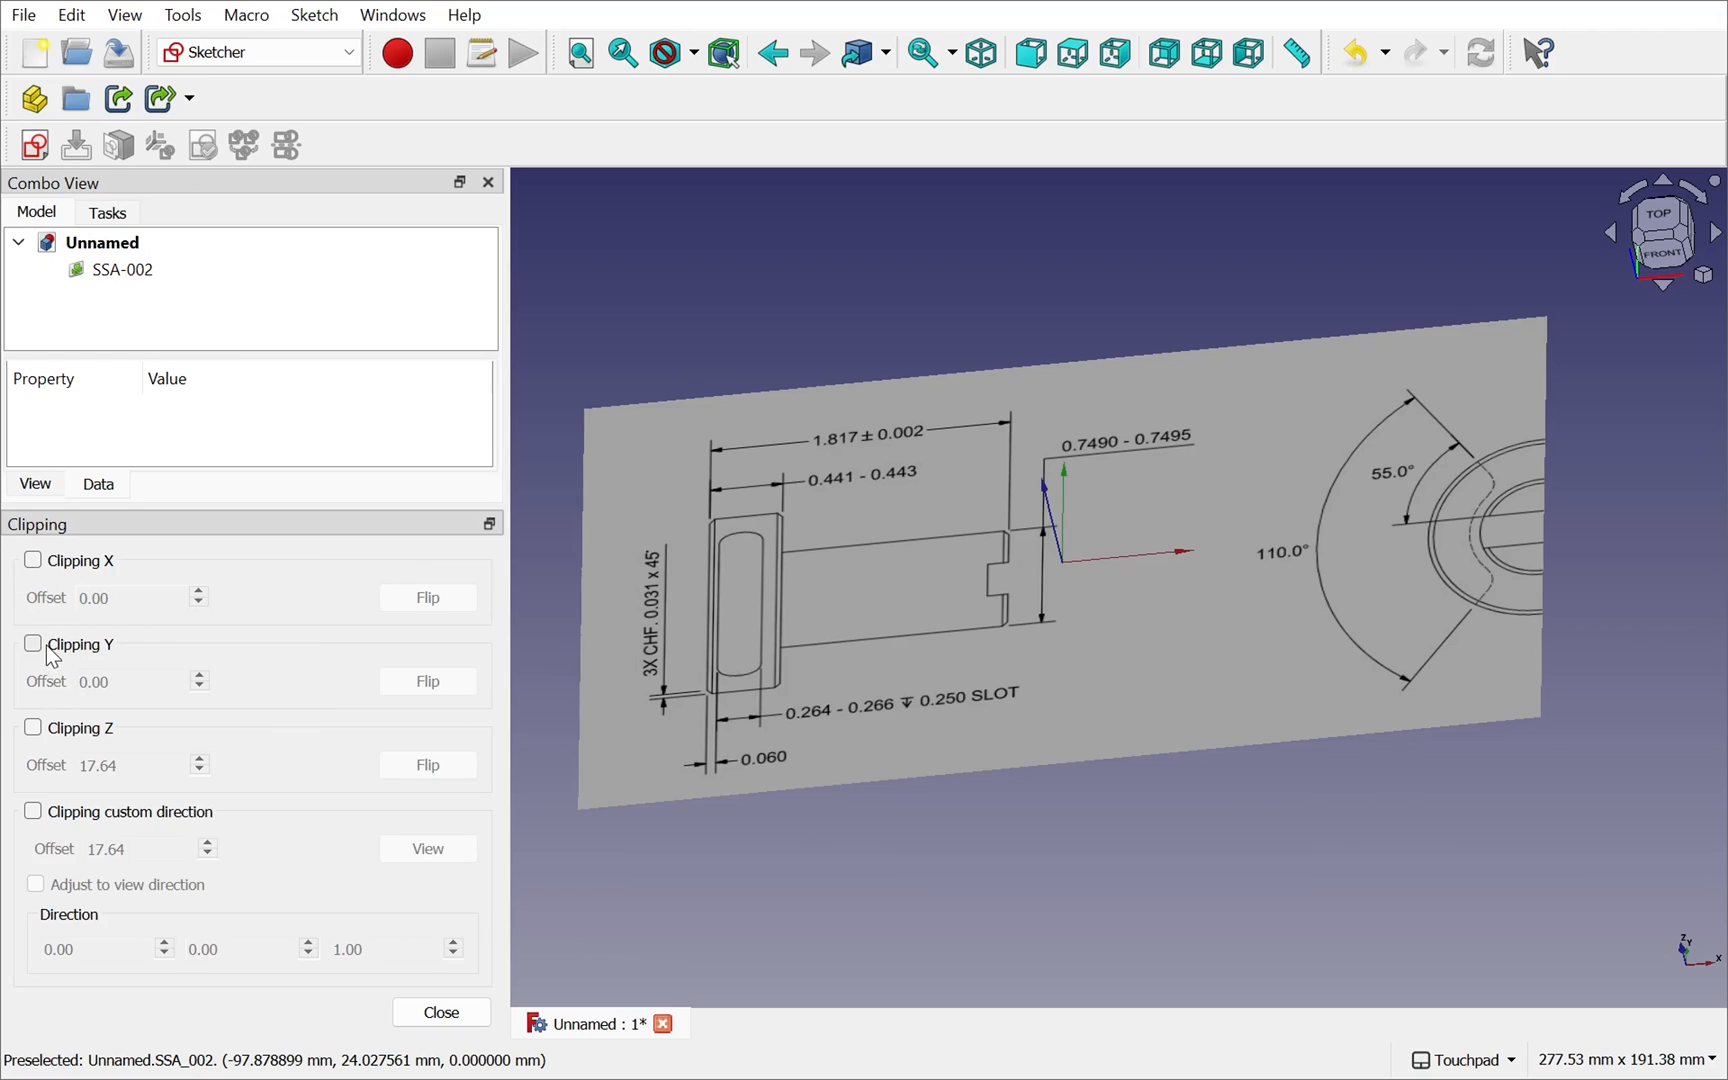
pyautogui.moveTo(1602, 550)
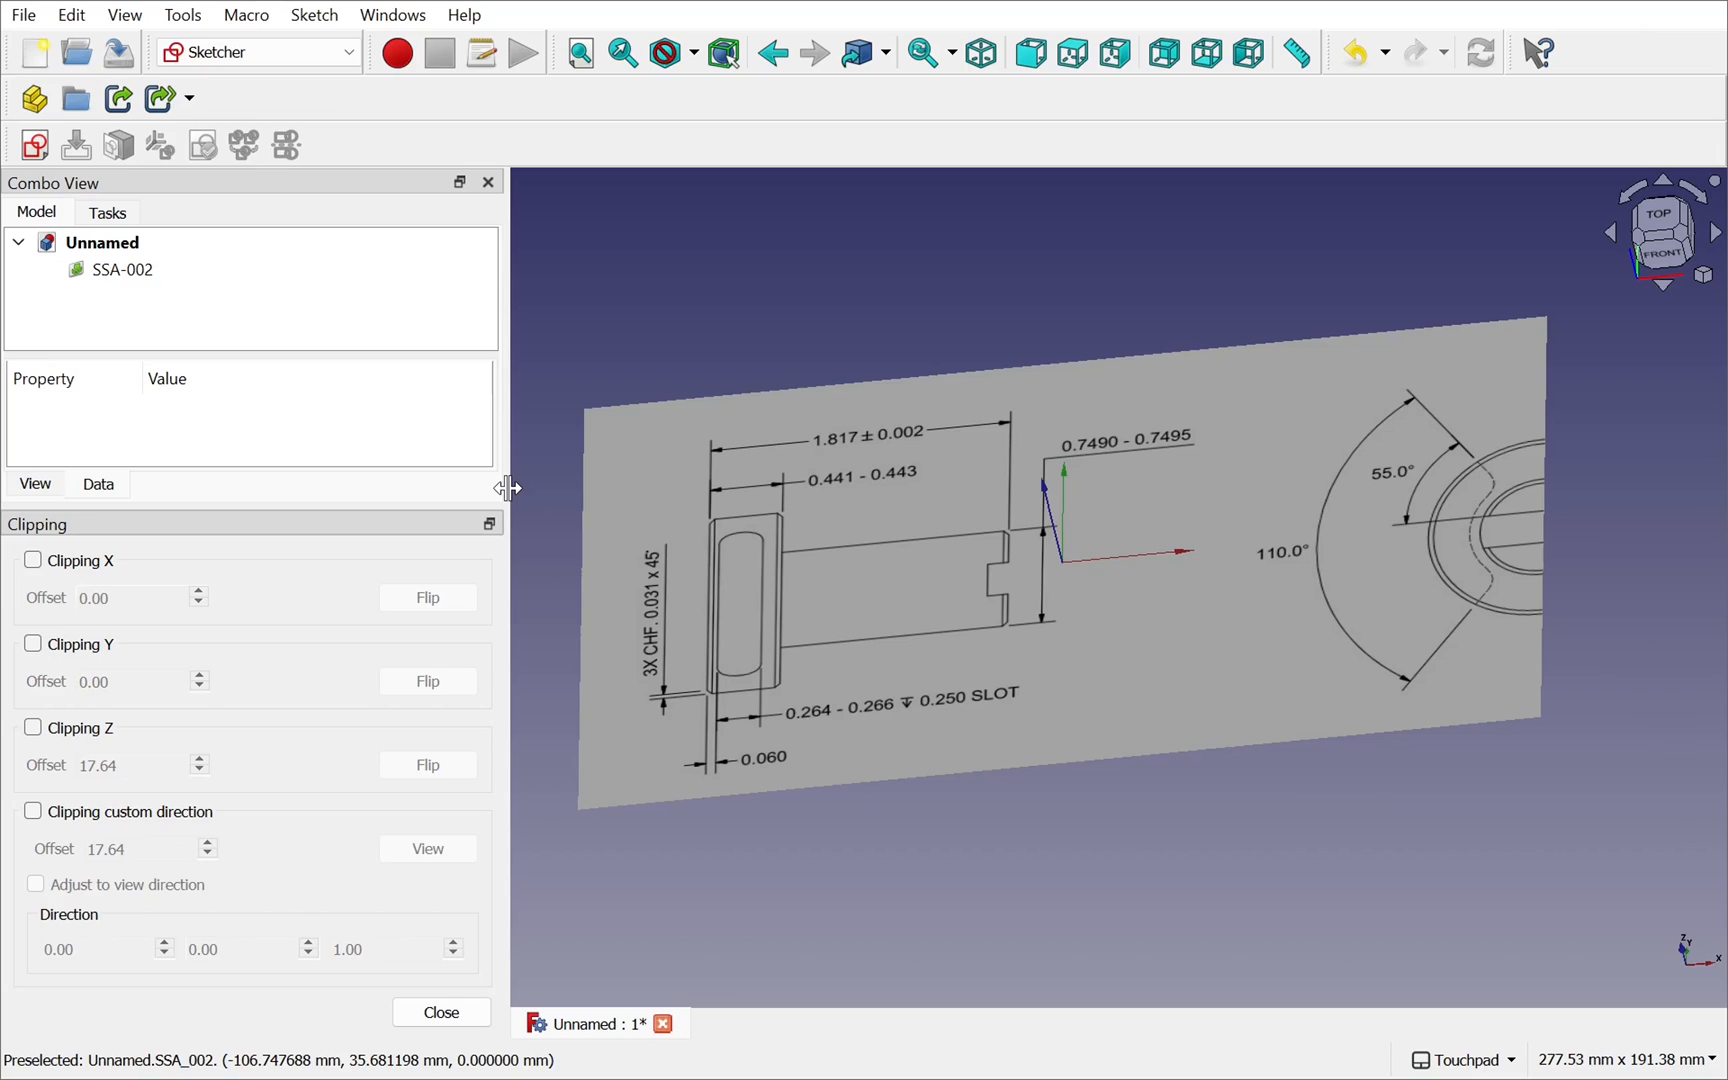
pyautogui.moveTo(1680, 984)
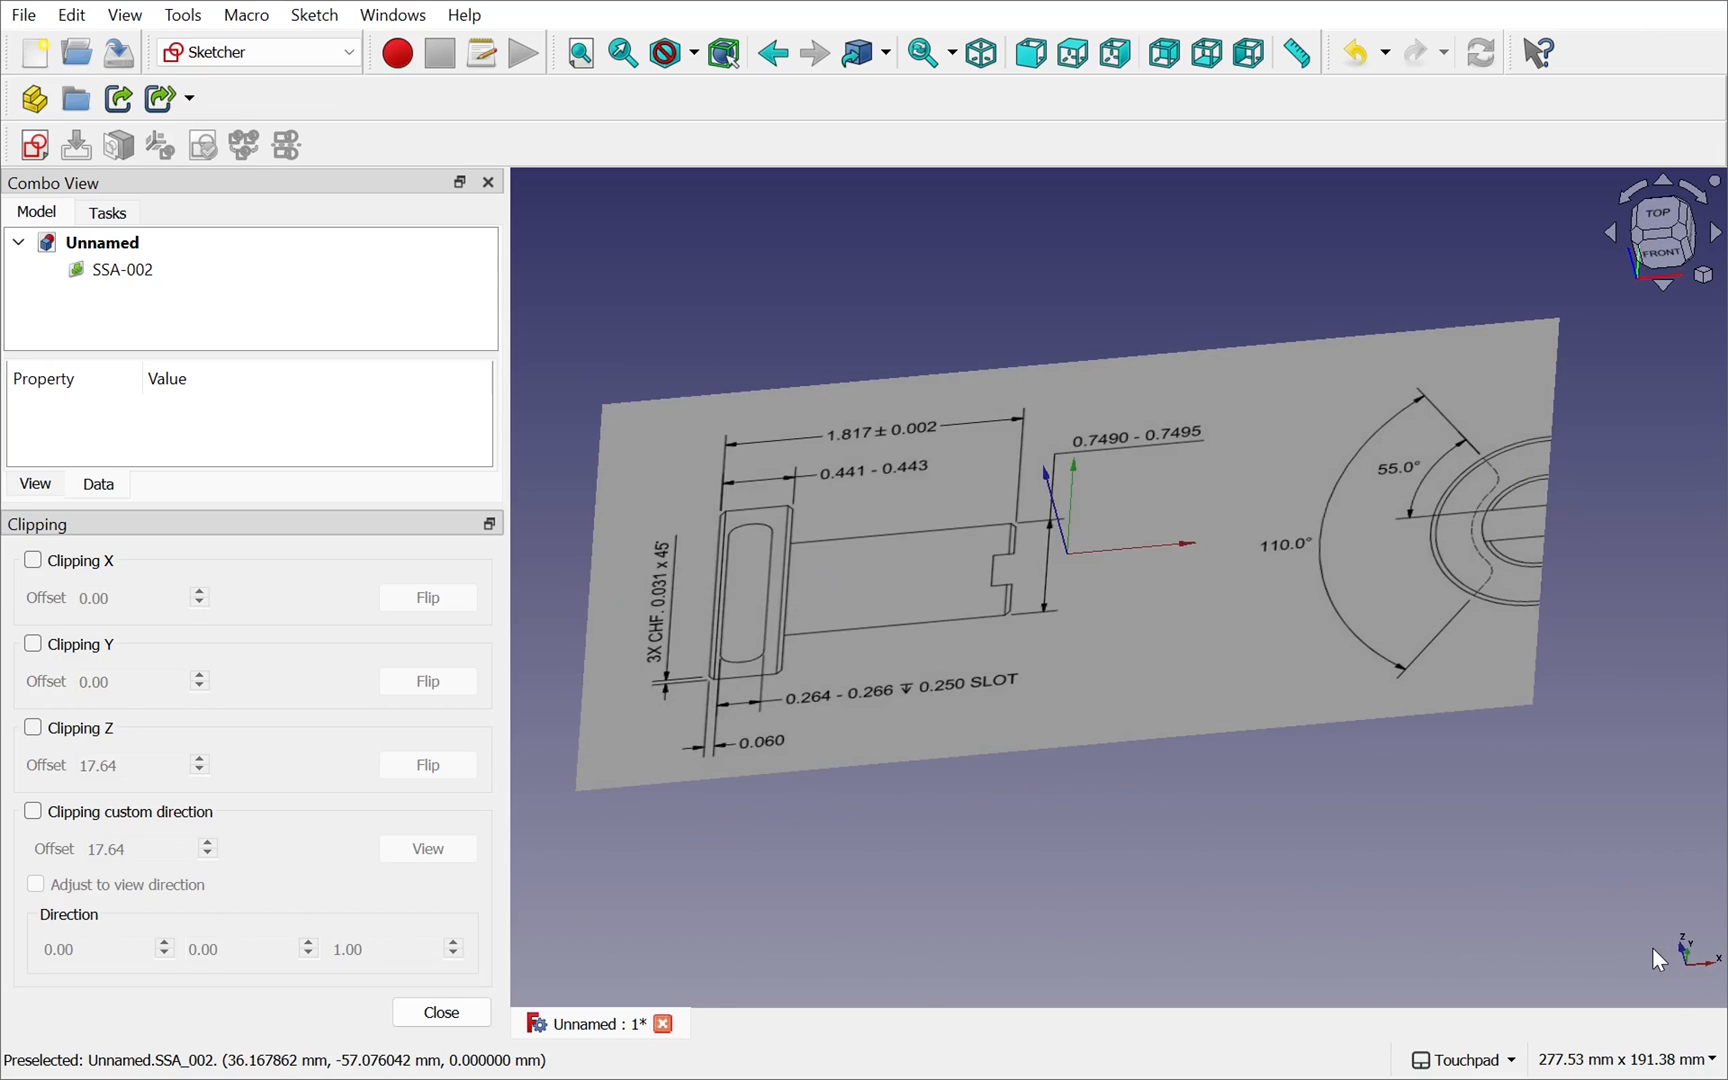
pyautogui.moveTo(1668, 792)
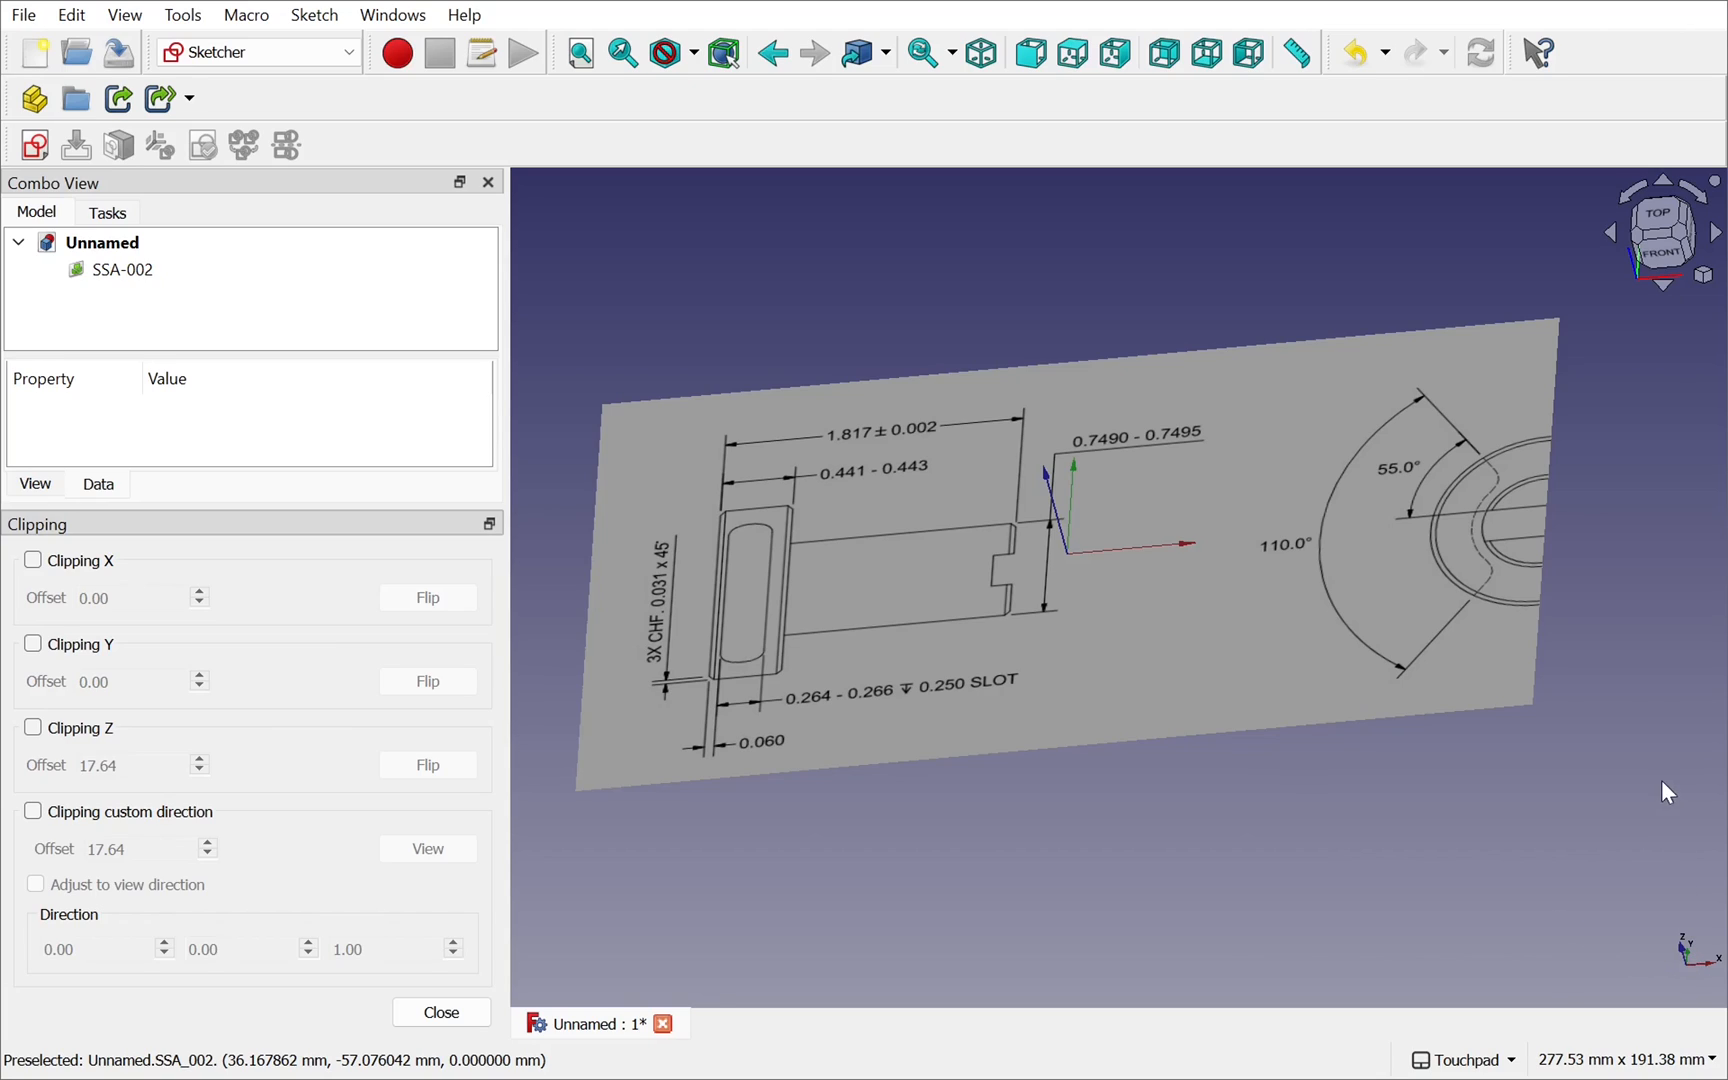
pyautogui.moveTo(1698, 936)
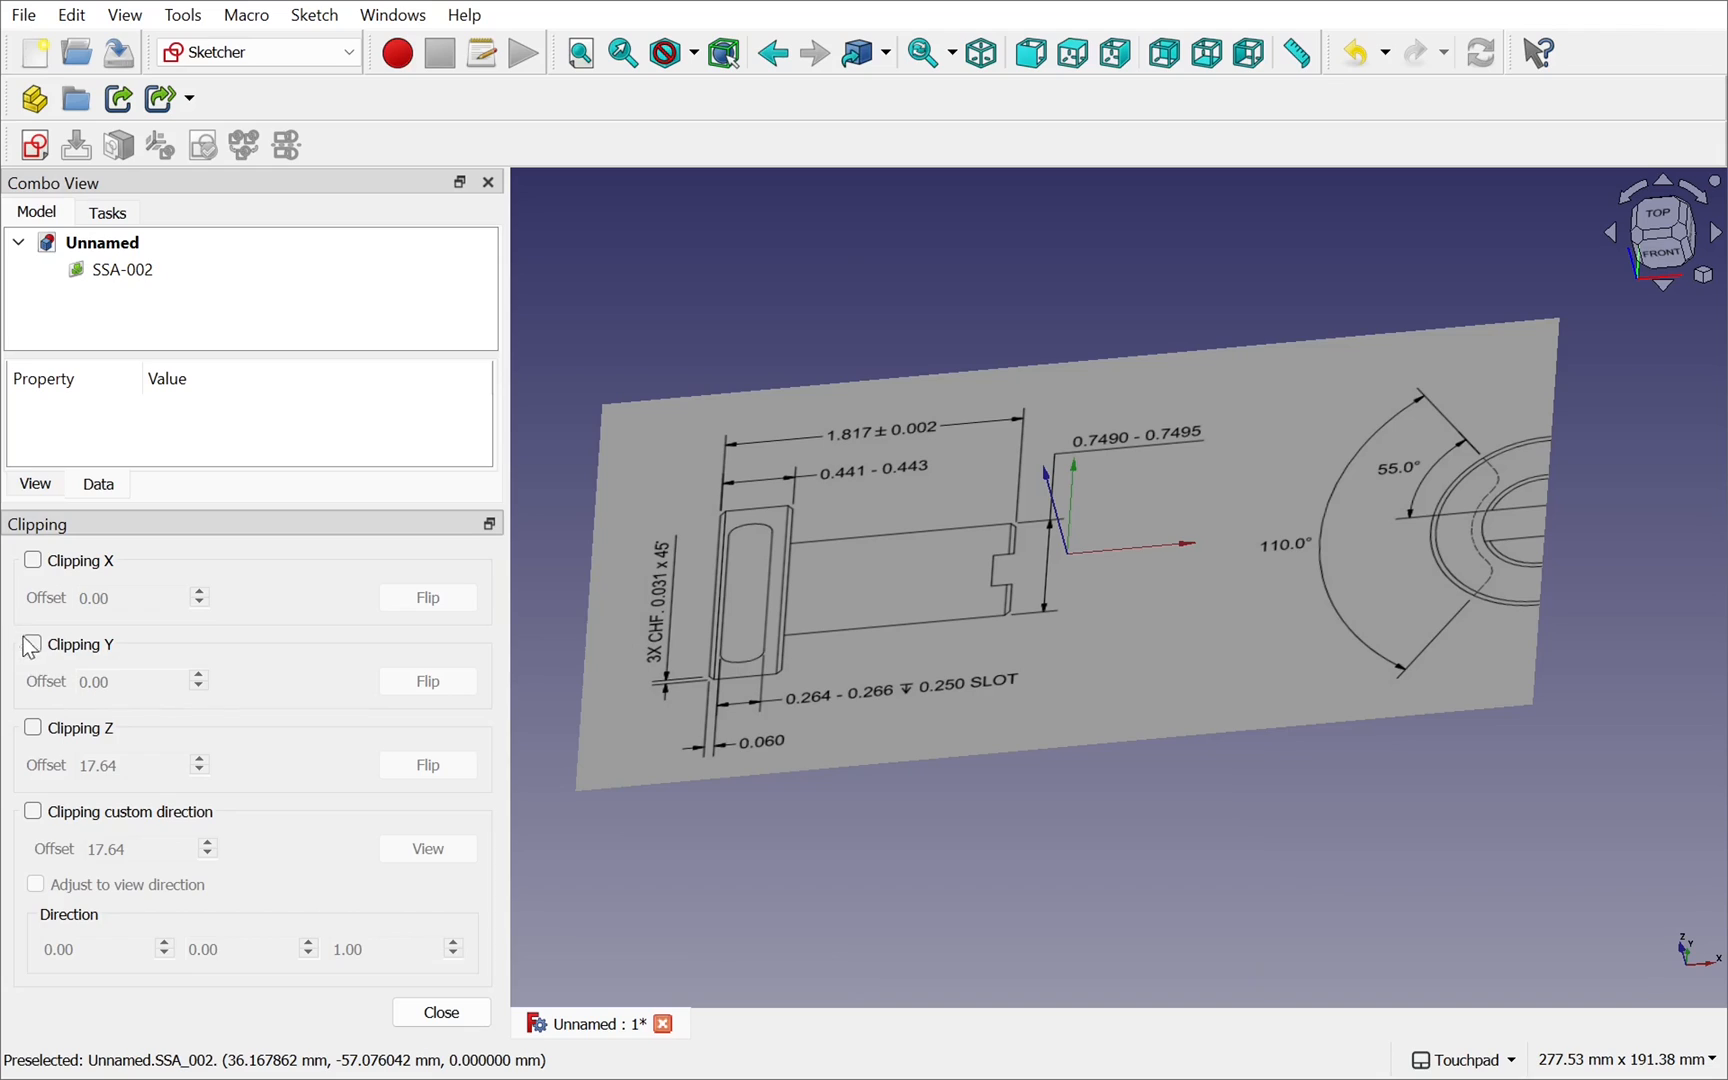
pyautogui.click(34, 644)
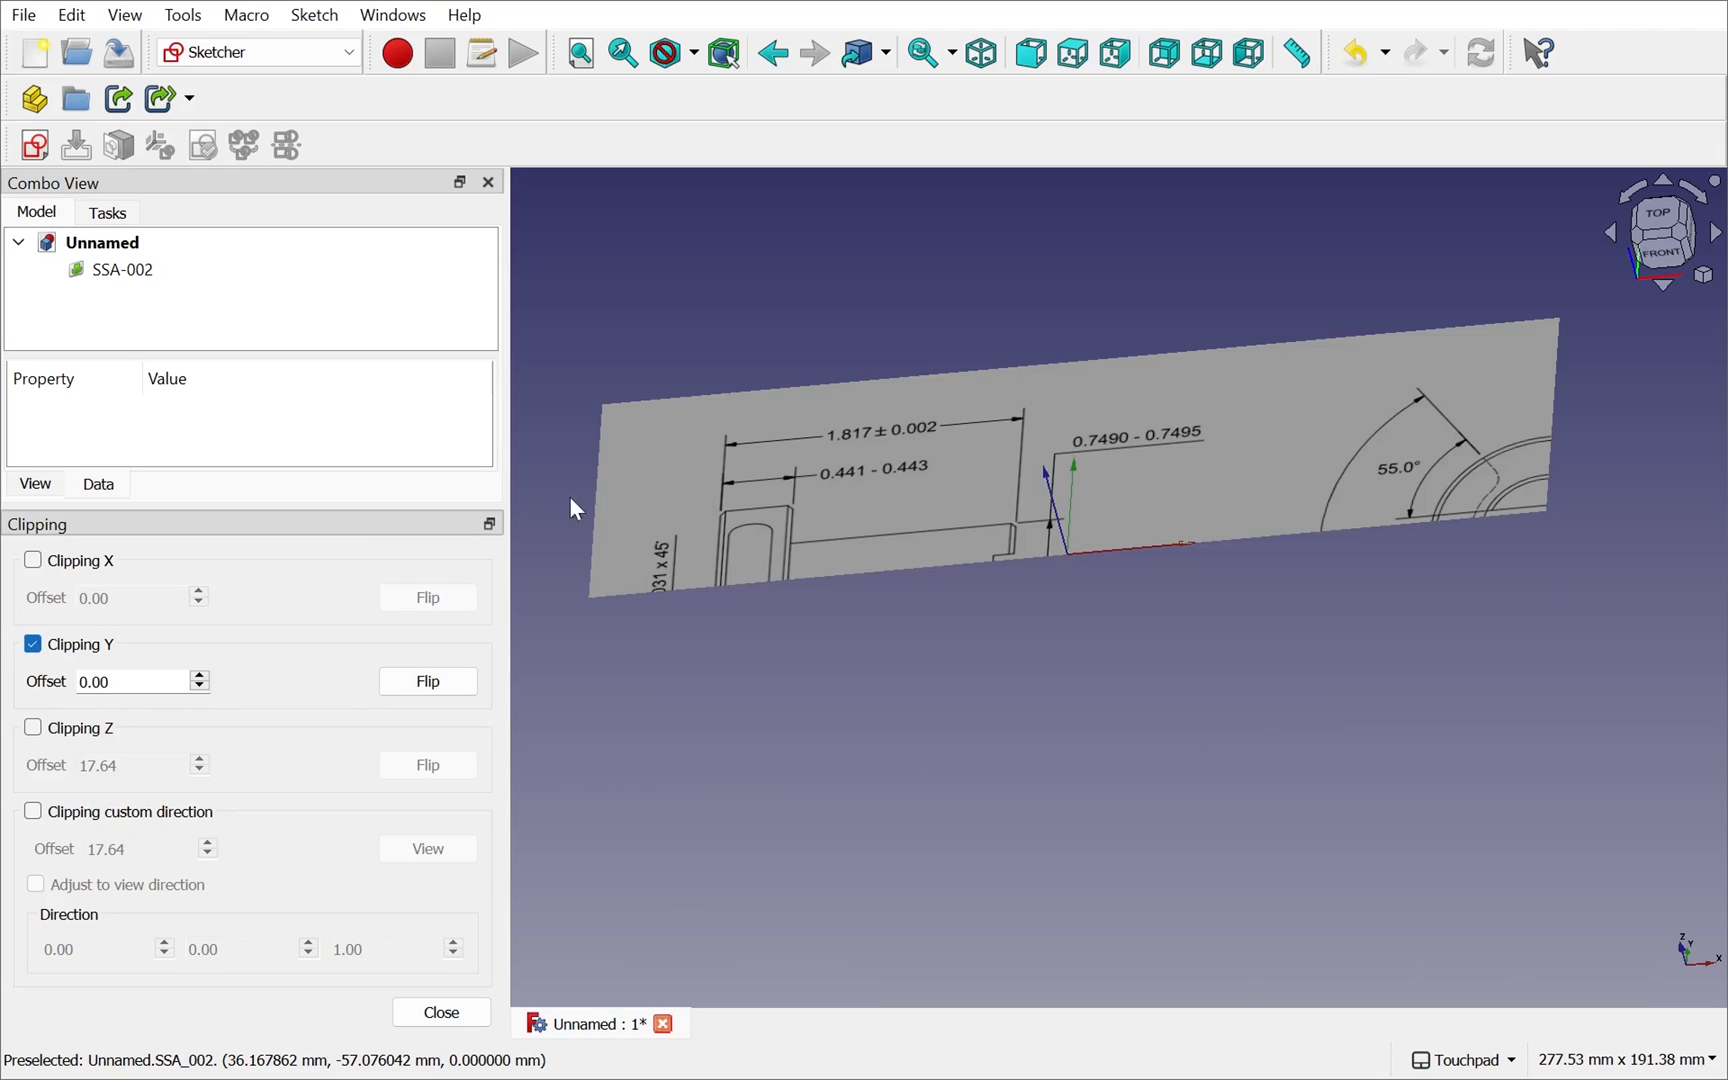
pyautogui.moveTo(1150, 696)
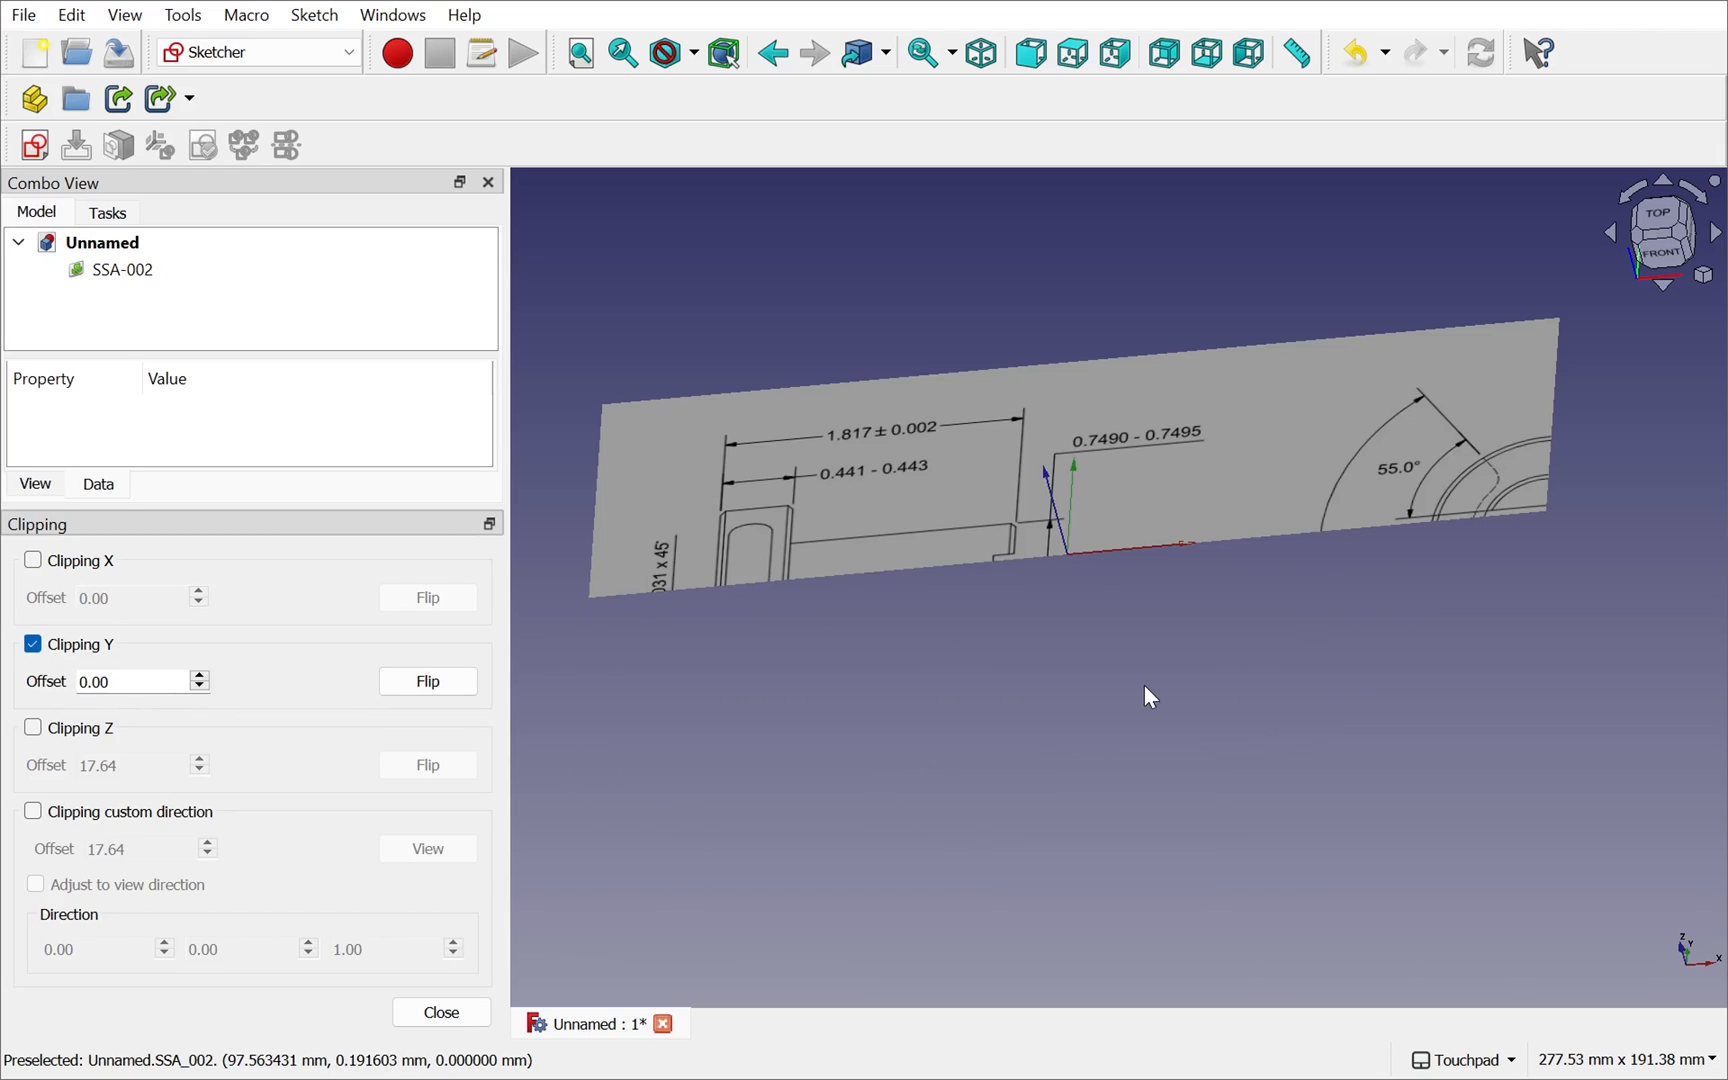
pyautogui.click(34, 144)
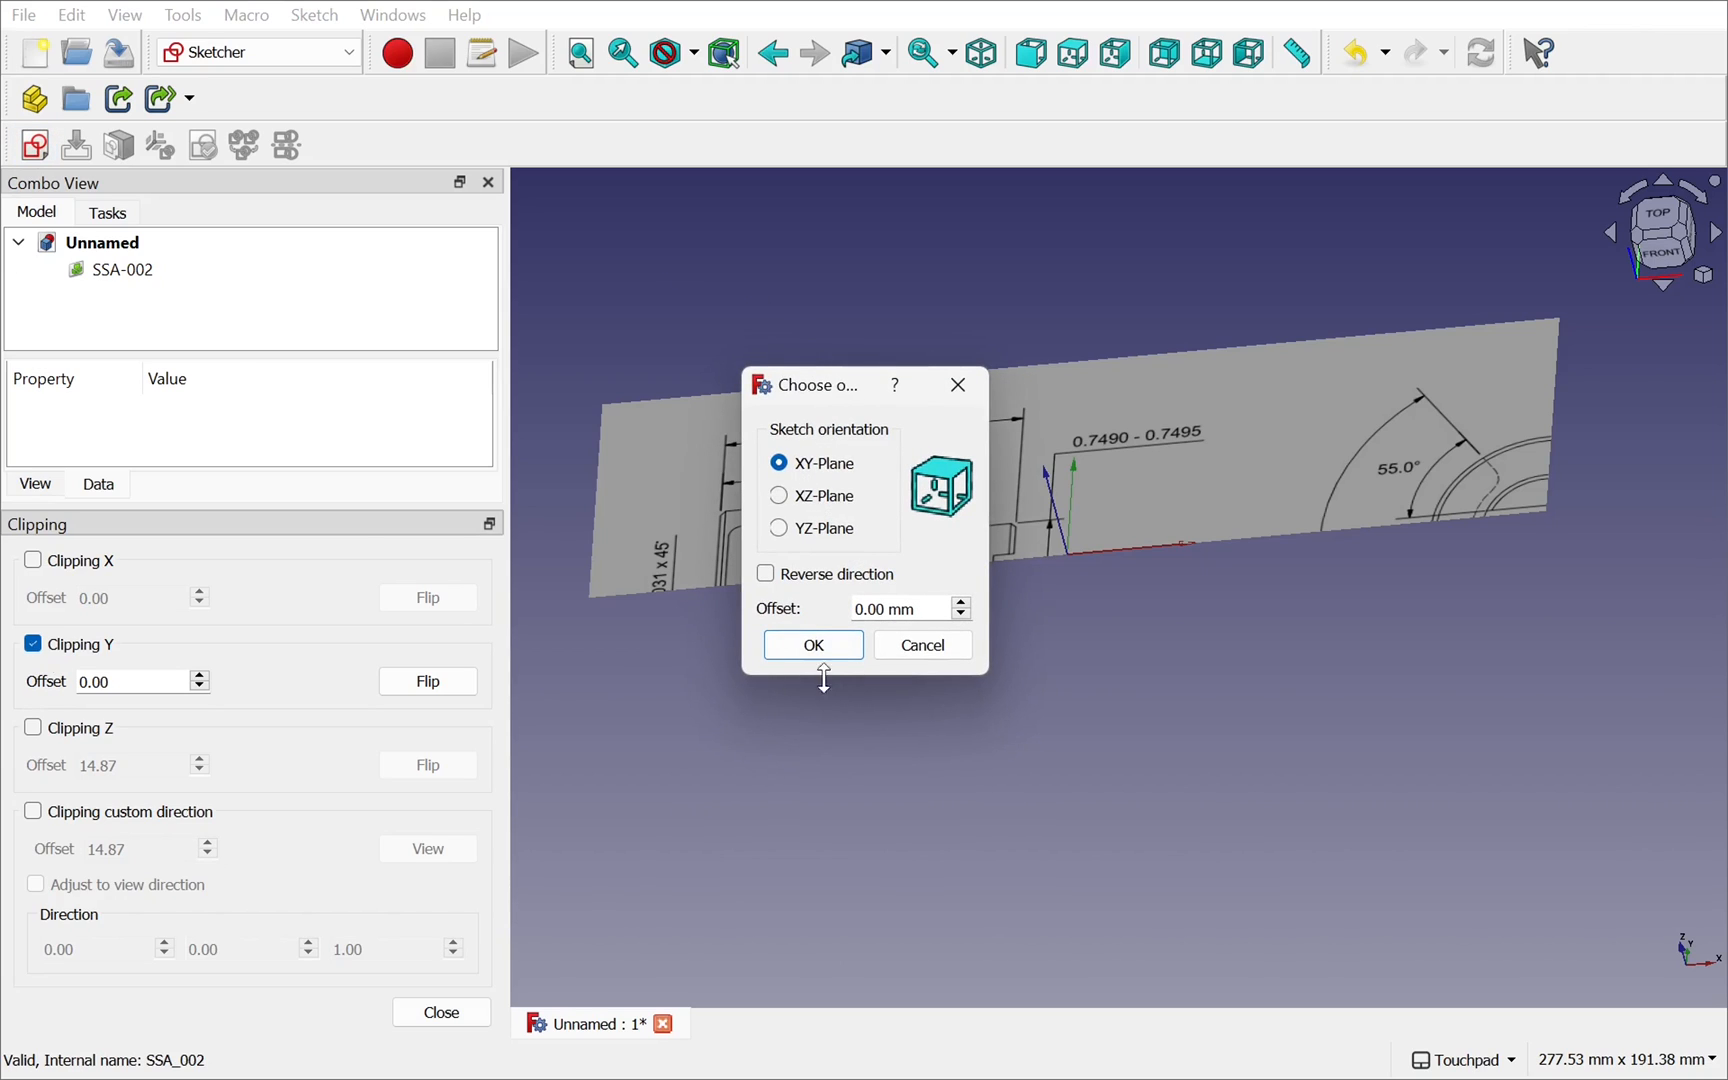
# - Confirm the XY-Plane orientation and enter the empty sketch over the dimensioned drawing
pyautogui.click(812, 644)
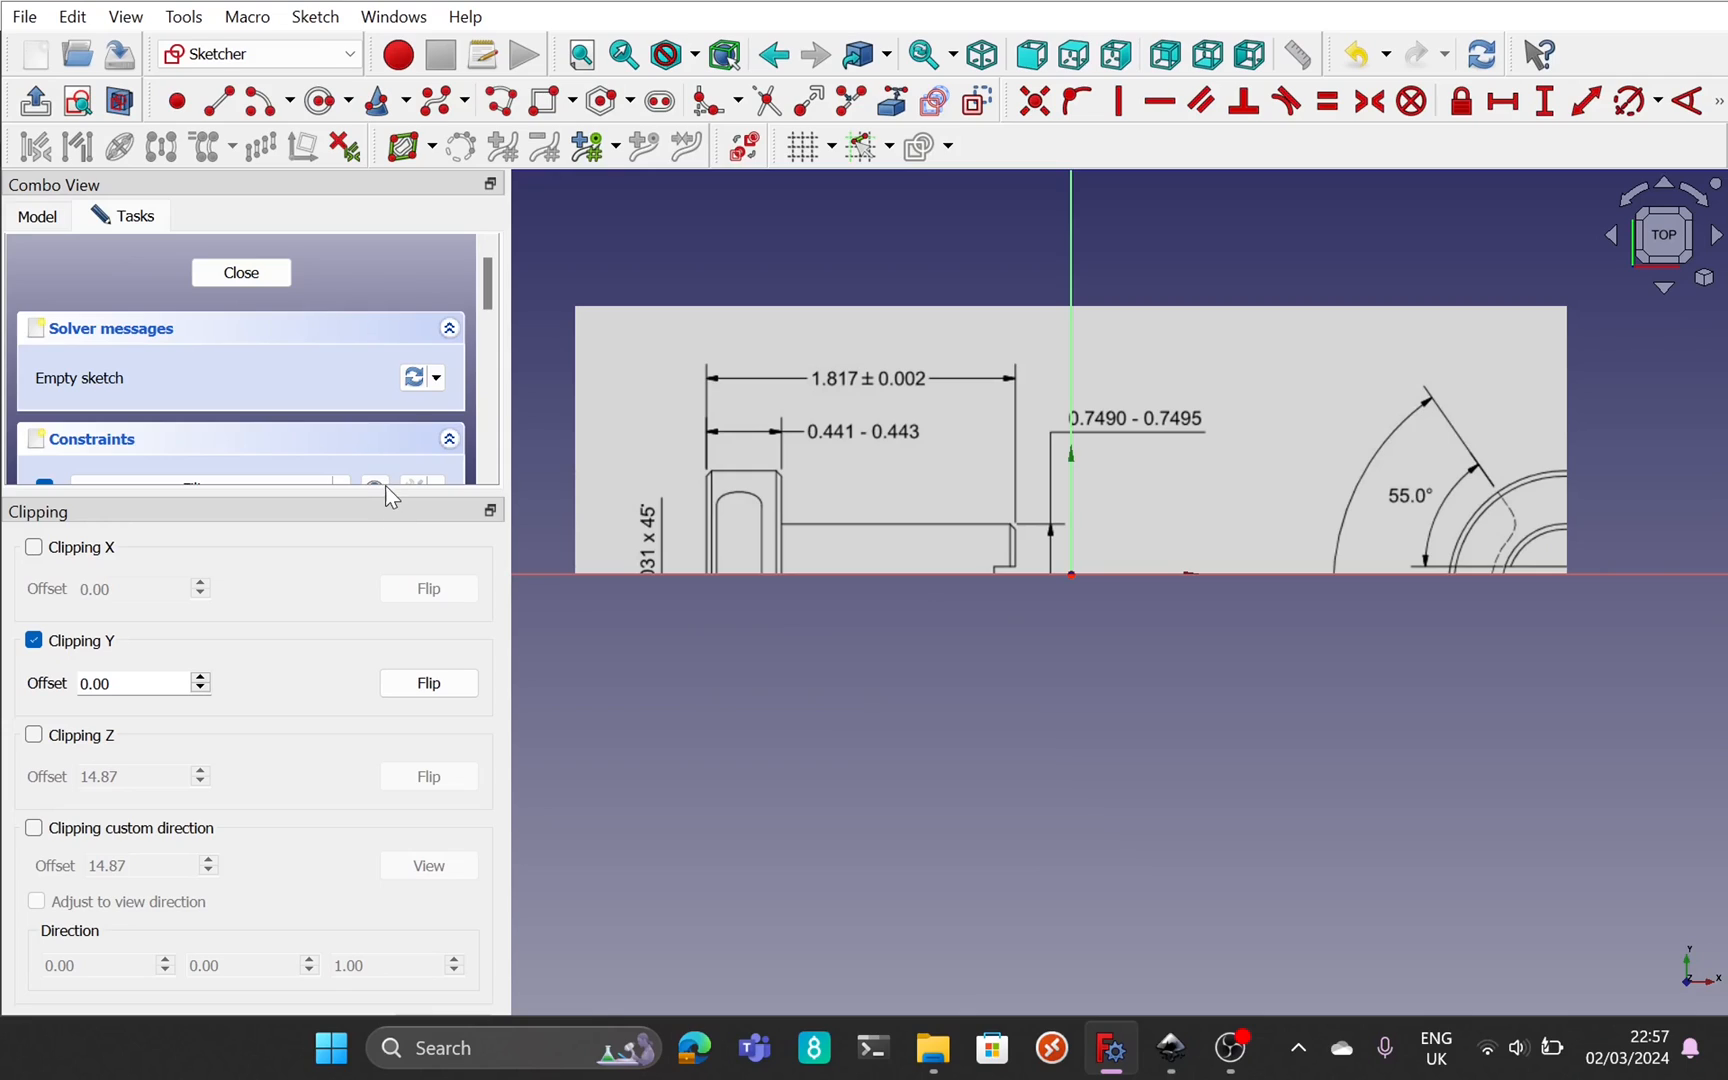
pyautogui.moveTo(380, 496)
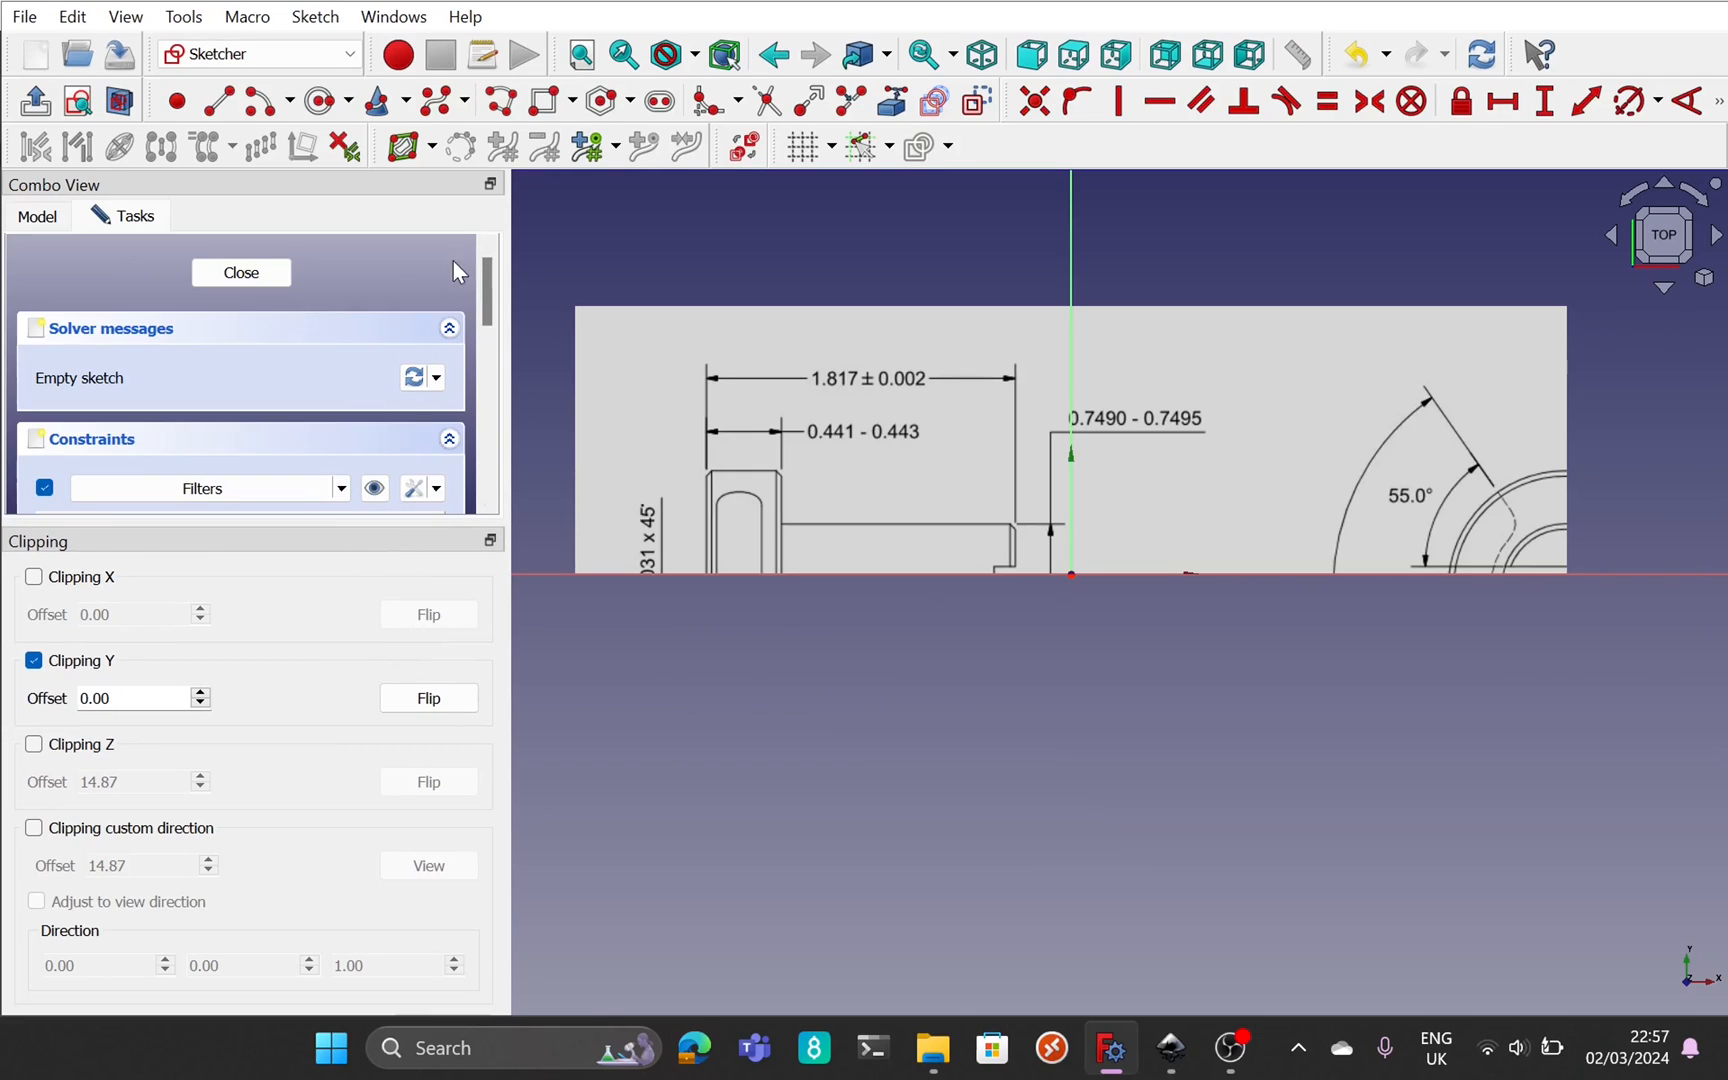
pyautogui.scroll(-3)
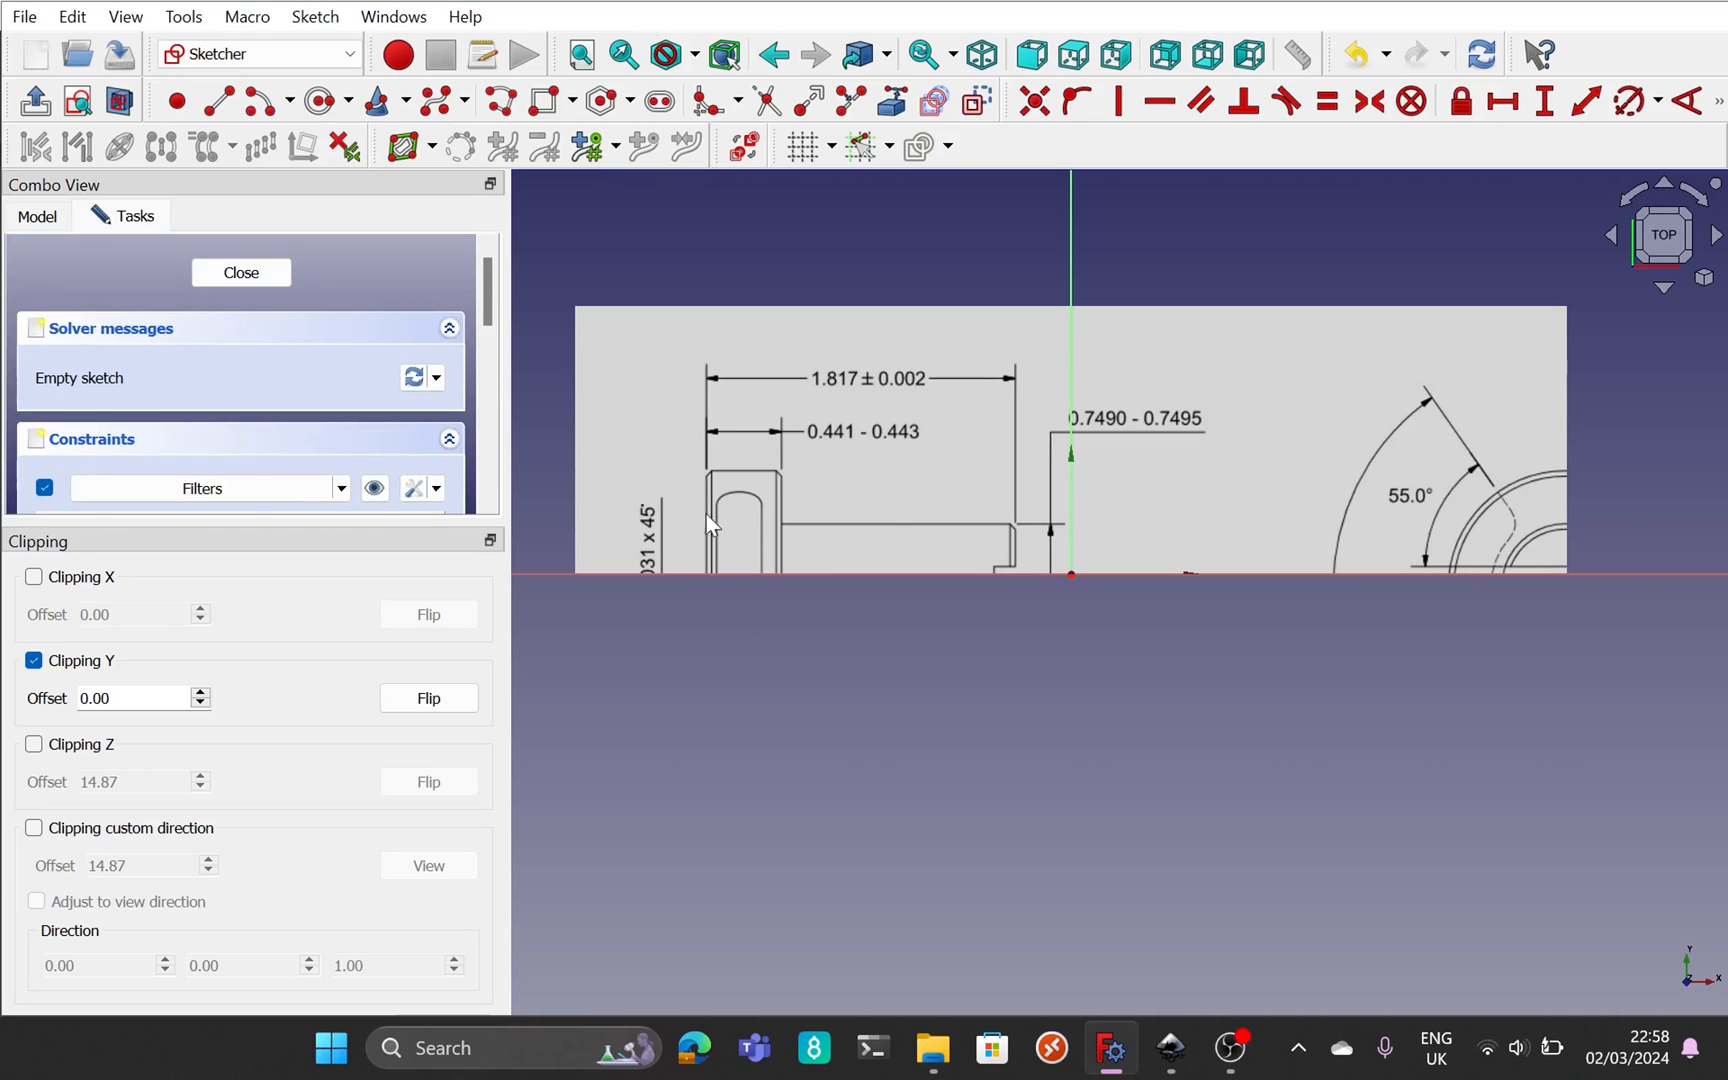
pyautogui.moveTo(1014, 386)
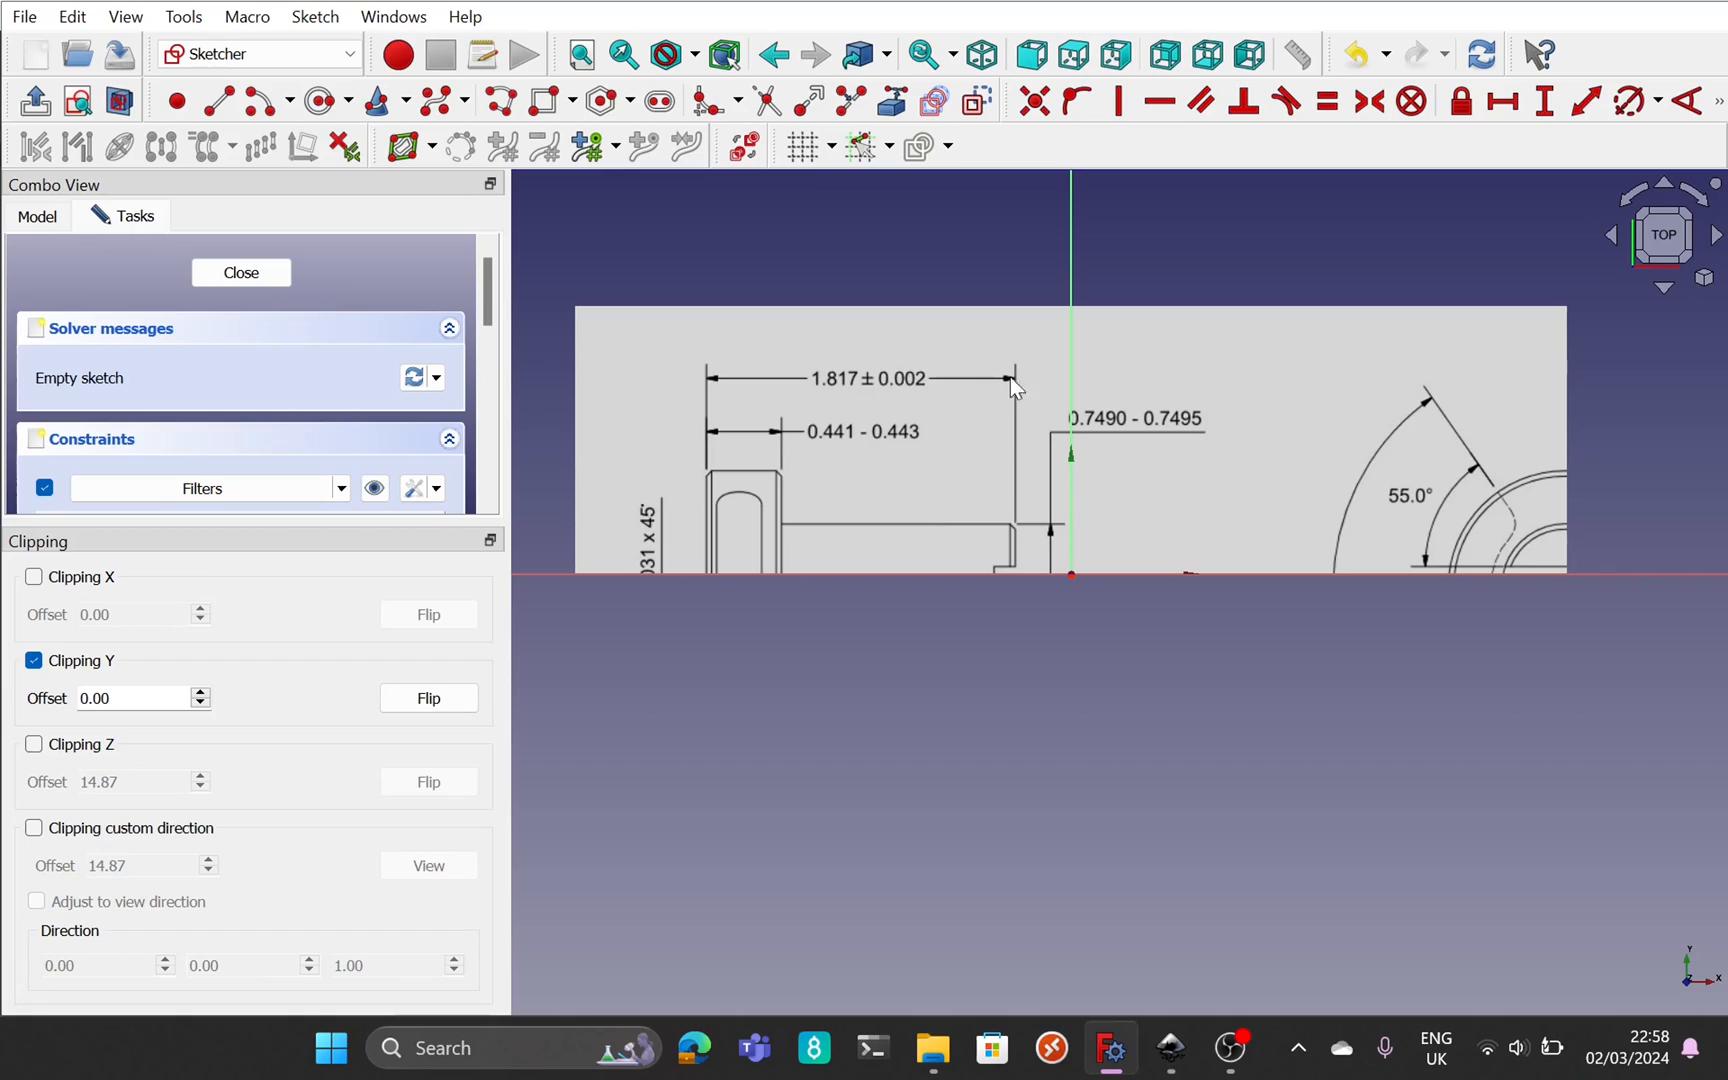
pyautogui.moveTo(1278, 430)
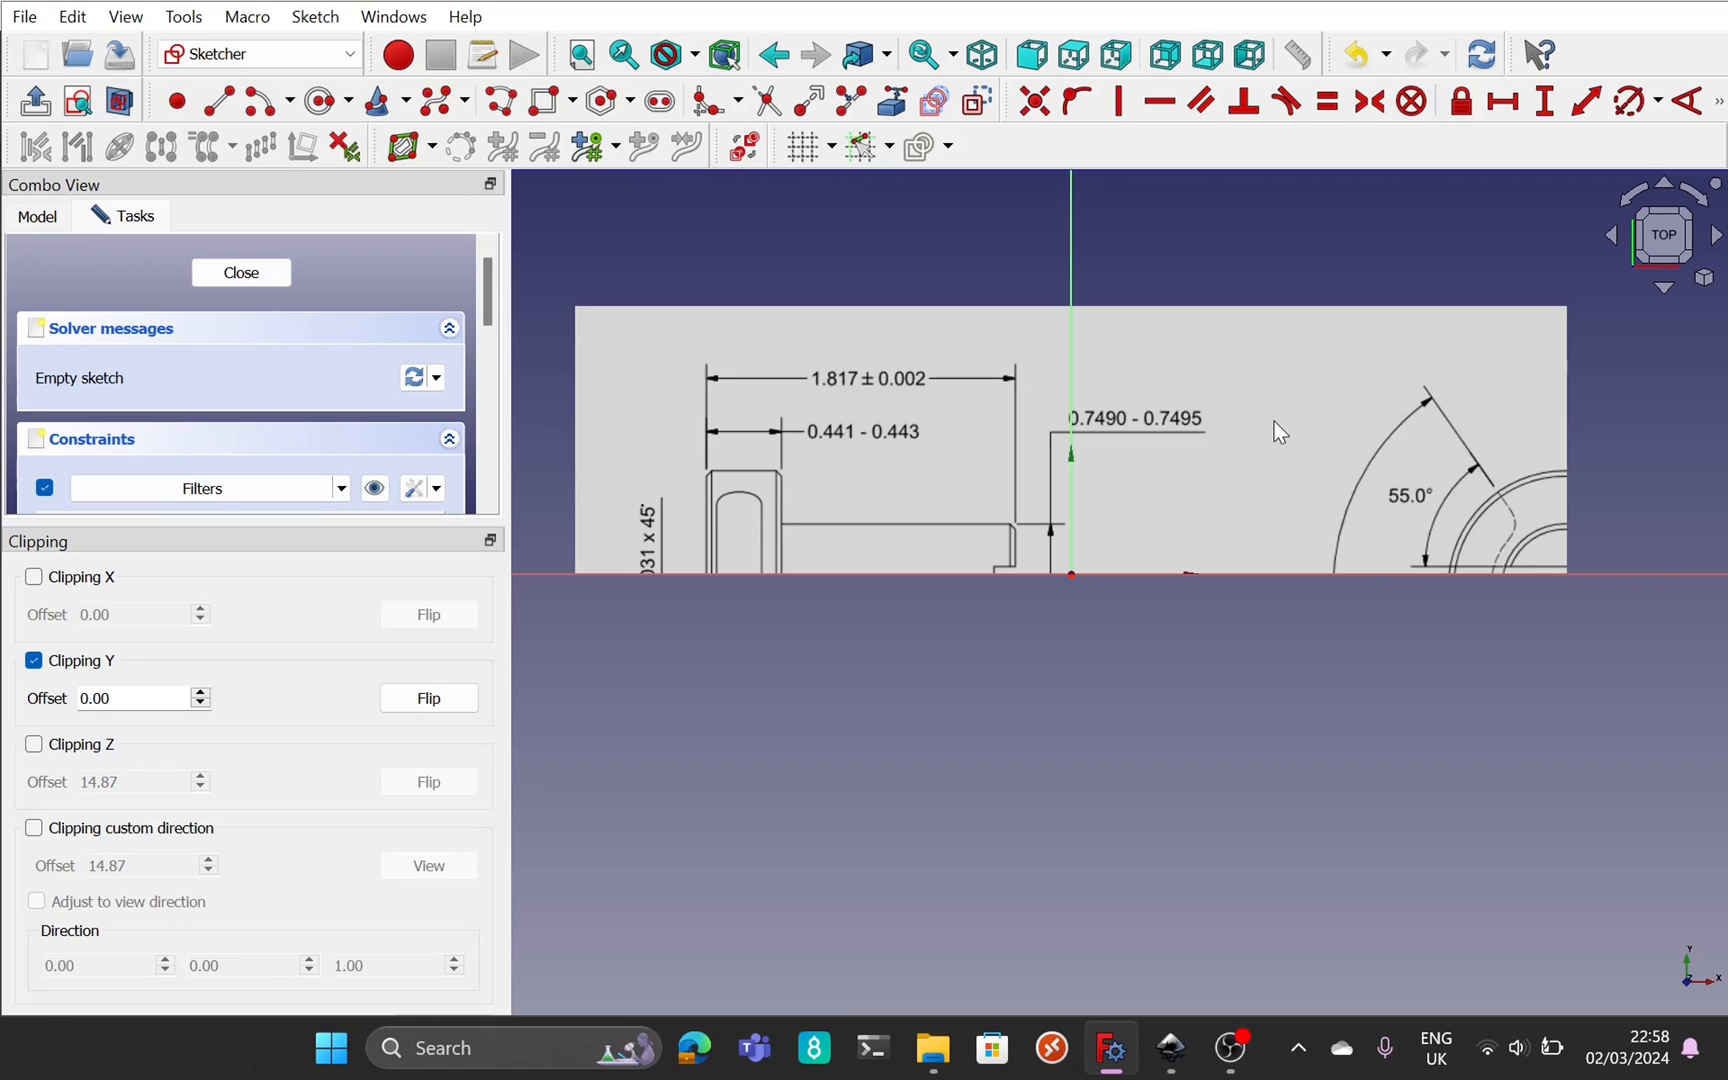
pyautogui.moveTo(188, 728)
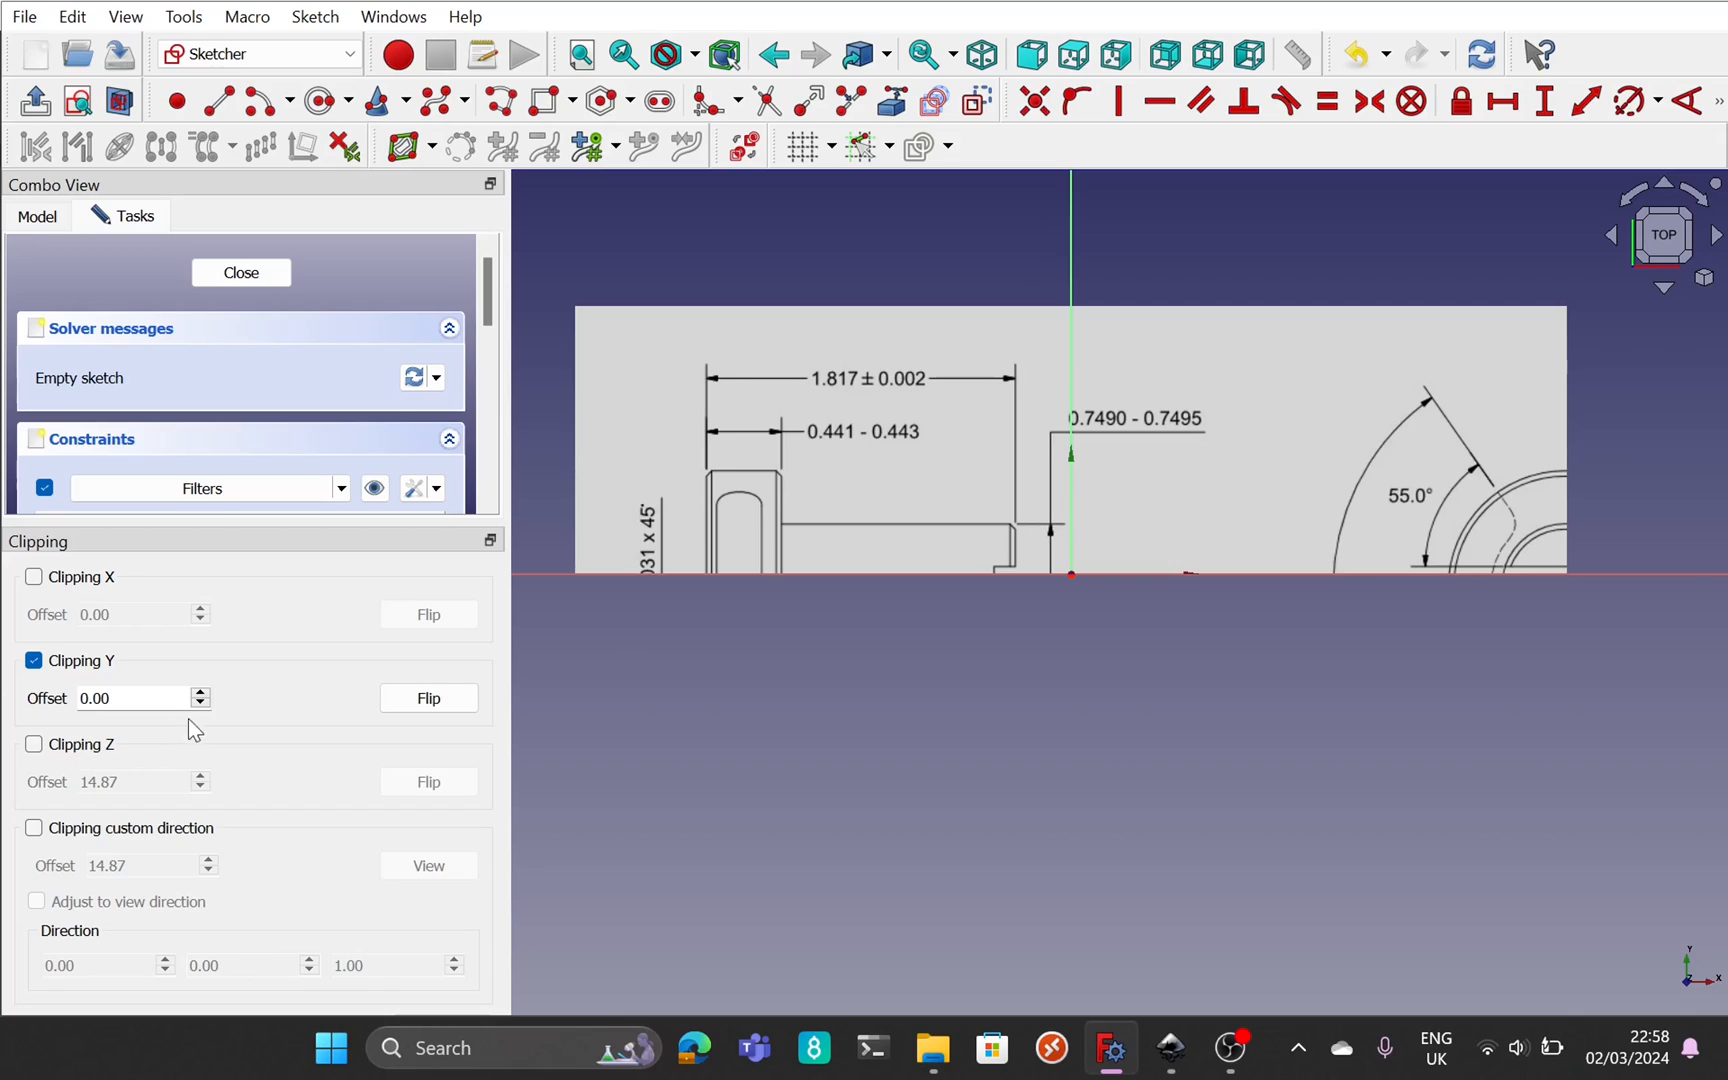
pyautogui.click(200, 690)
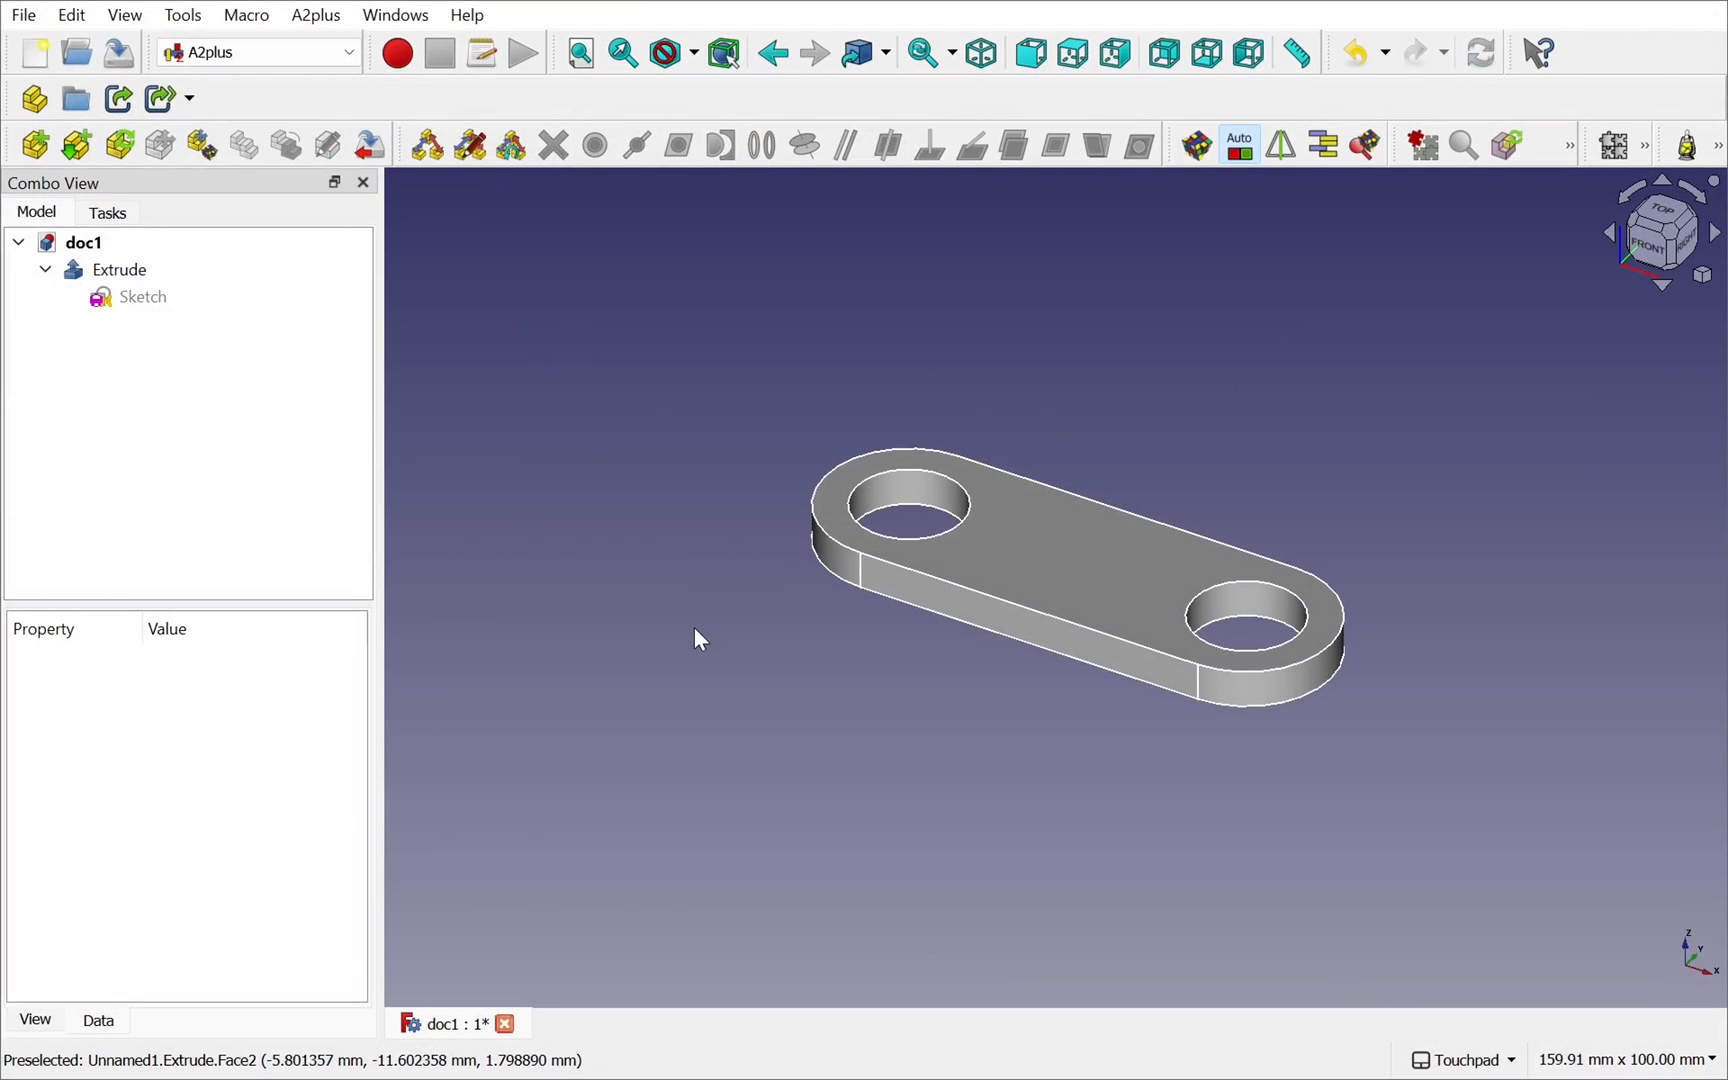
pyautogui.moveTo(36, 50)
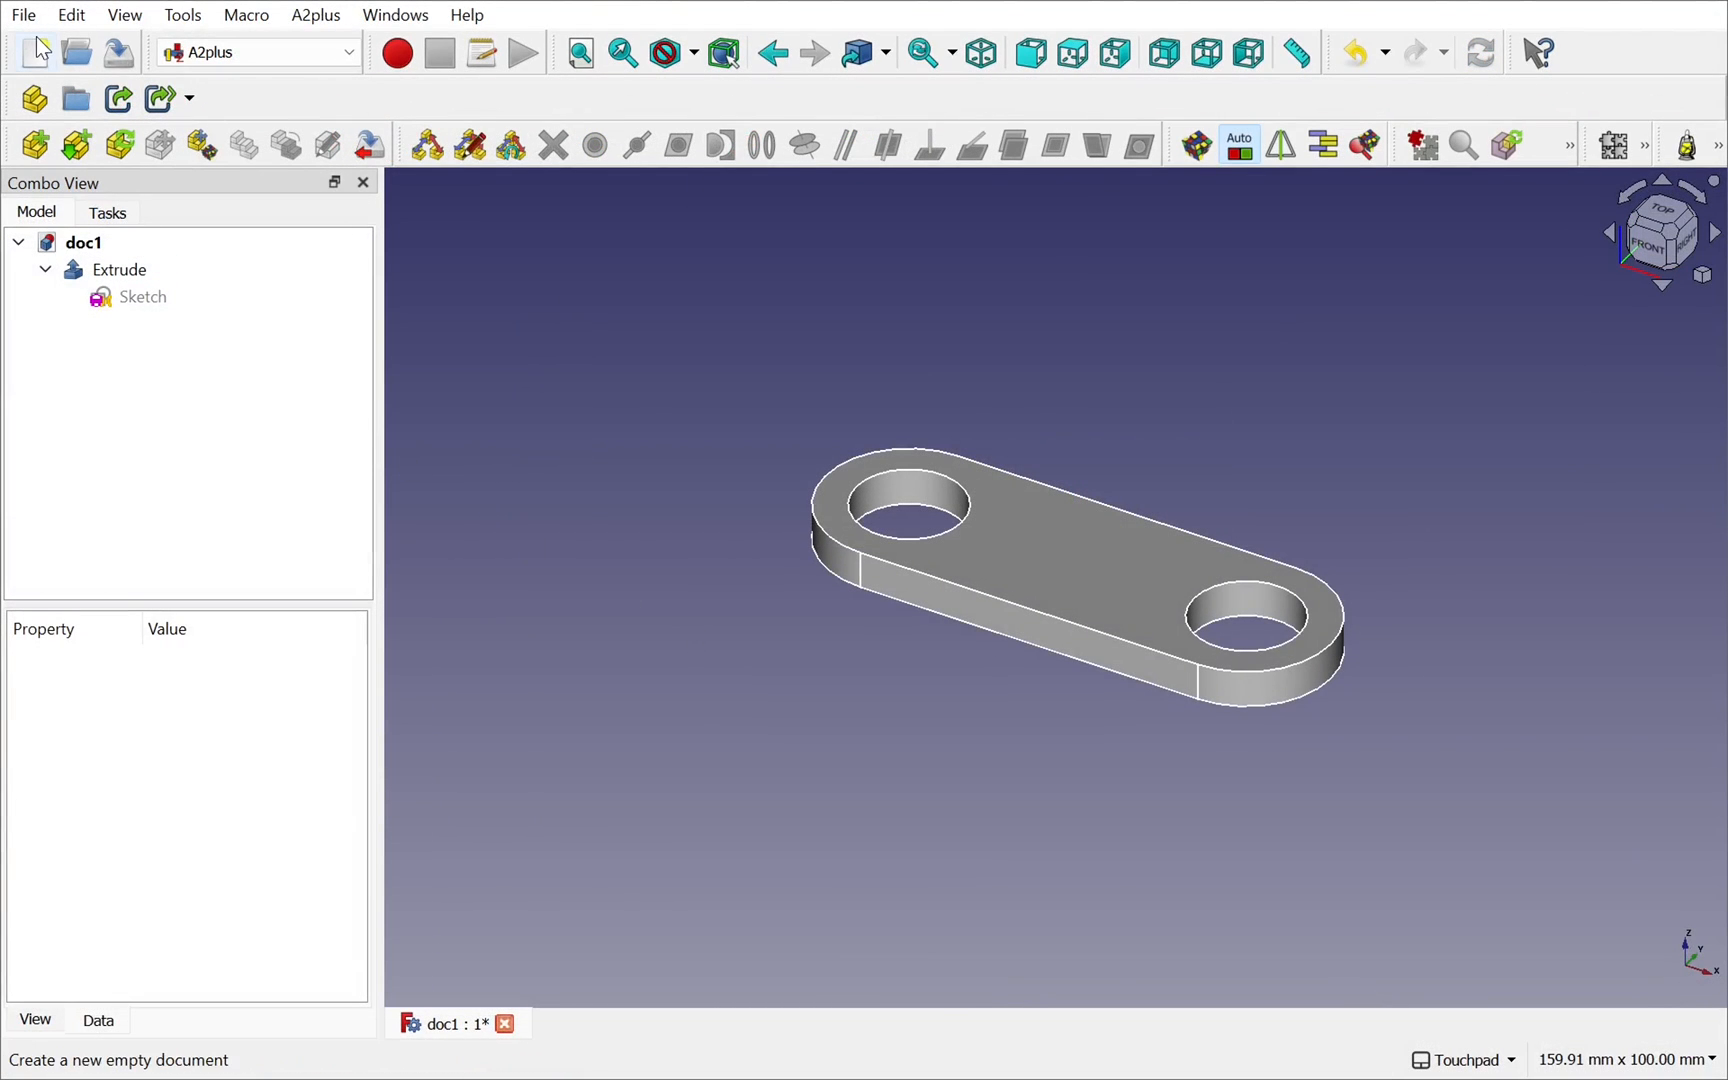
# - Create the new Unnamed1 document and drag doc1's Extrude part onto it
pyautogui.click(36, 52)
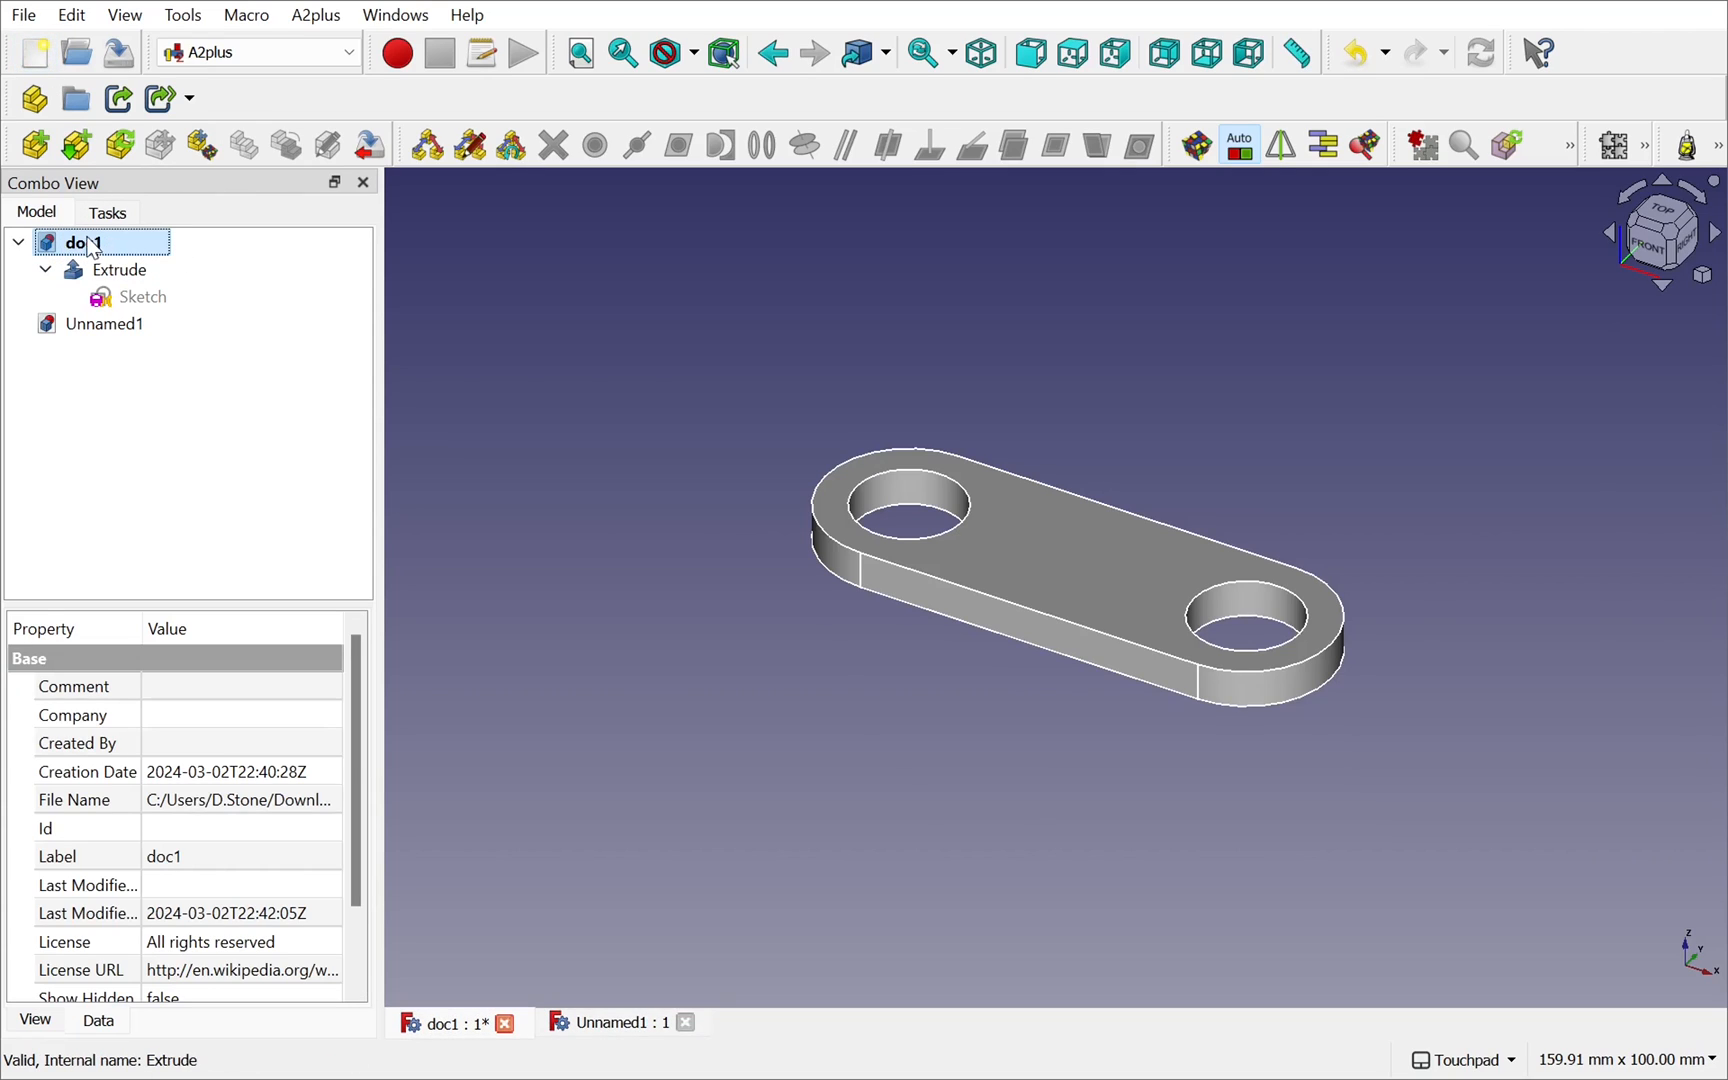
pyautogui.click(118, 268)
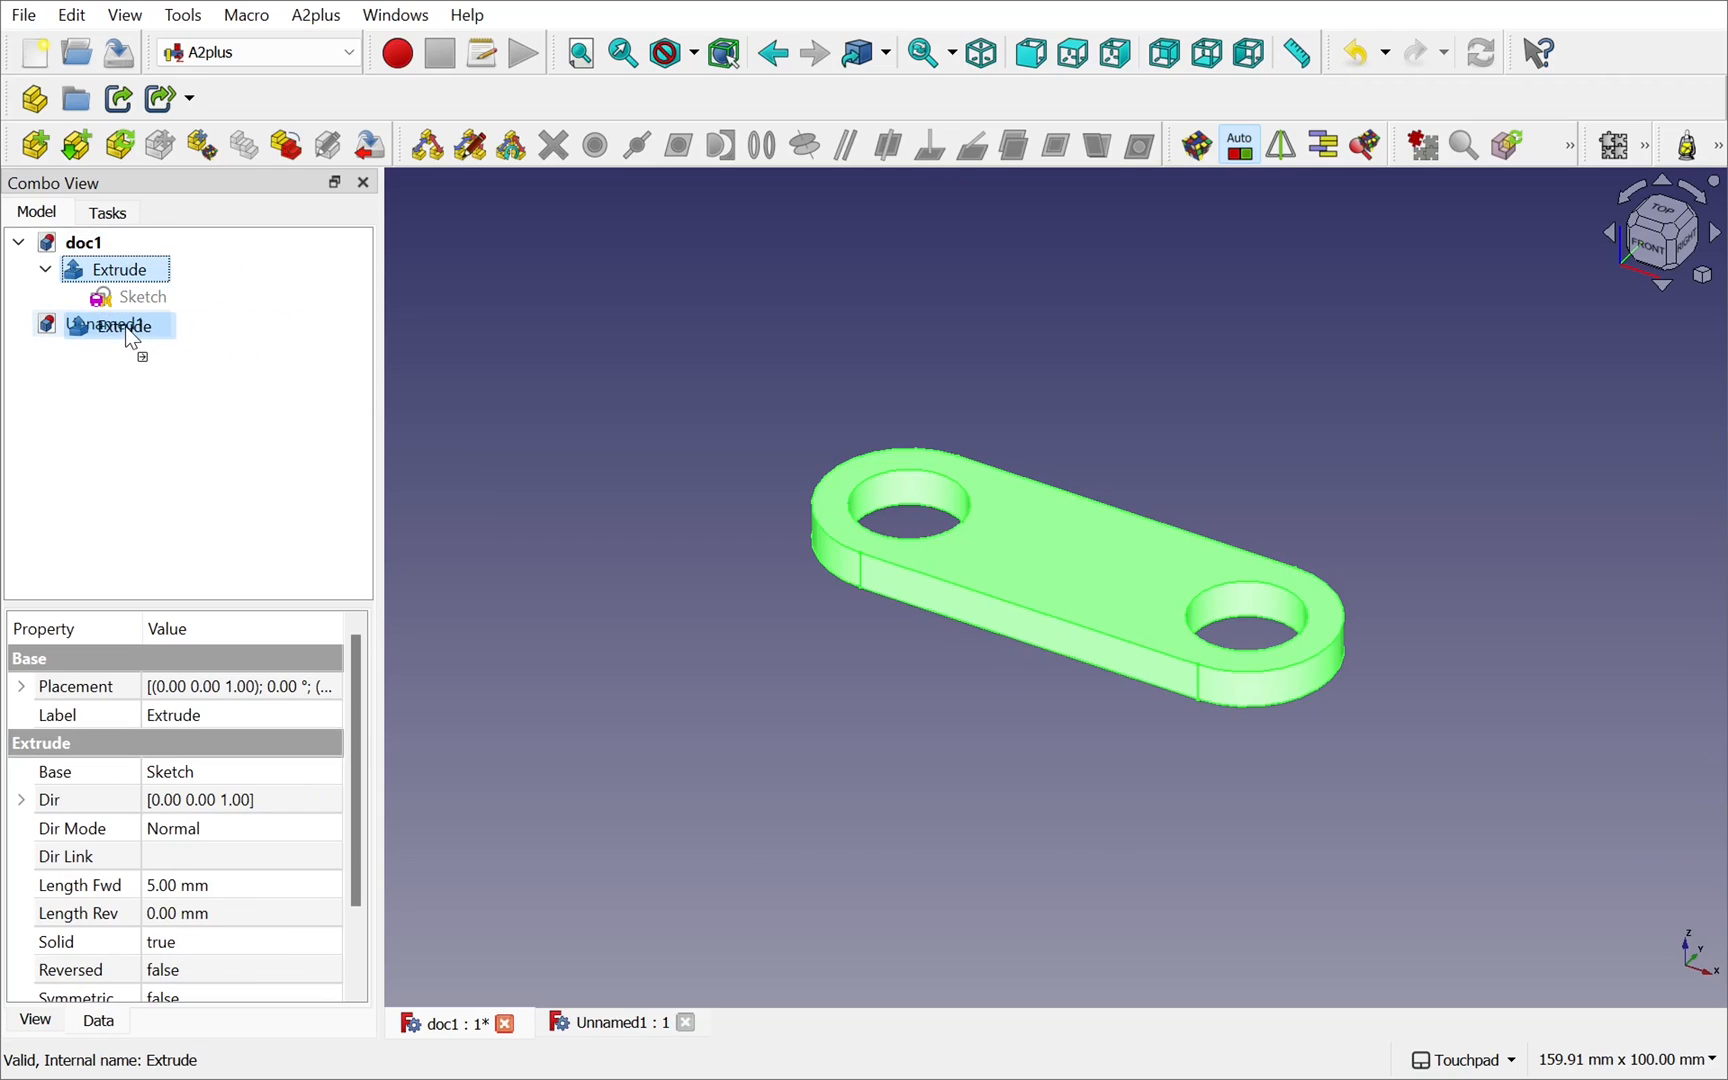
pyautogui.click(612, 1022)
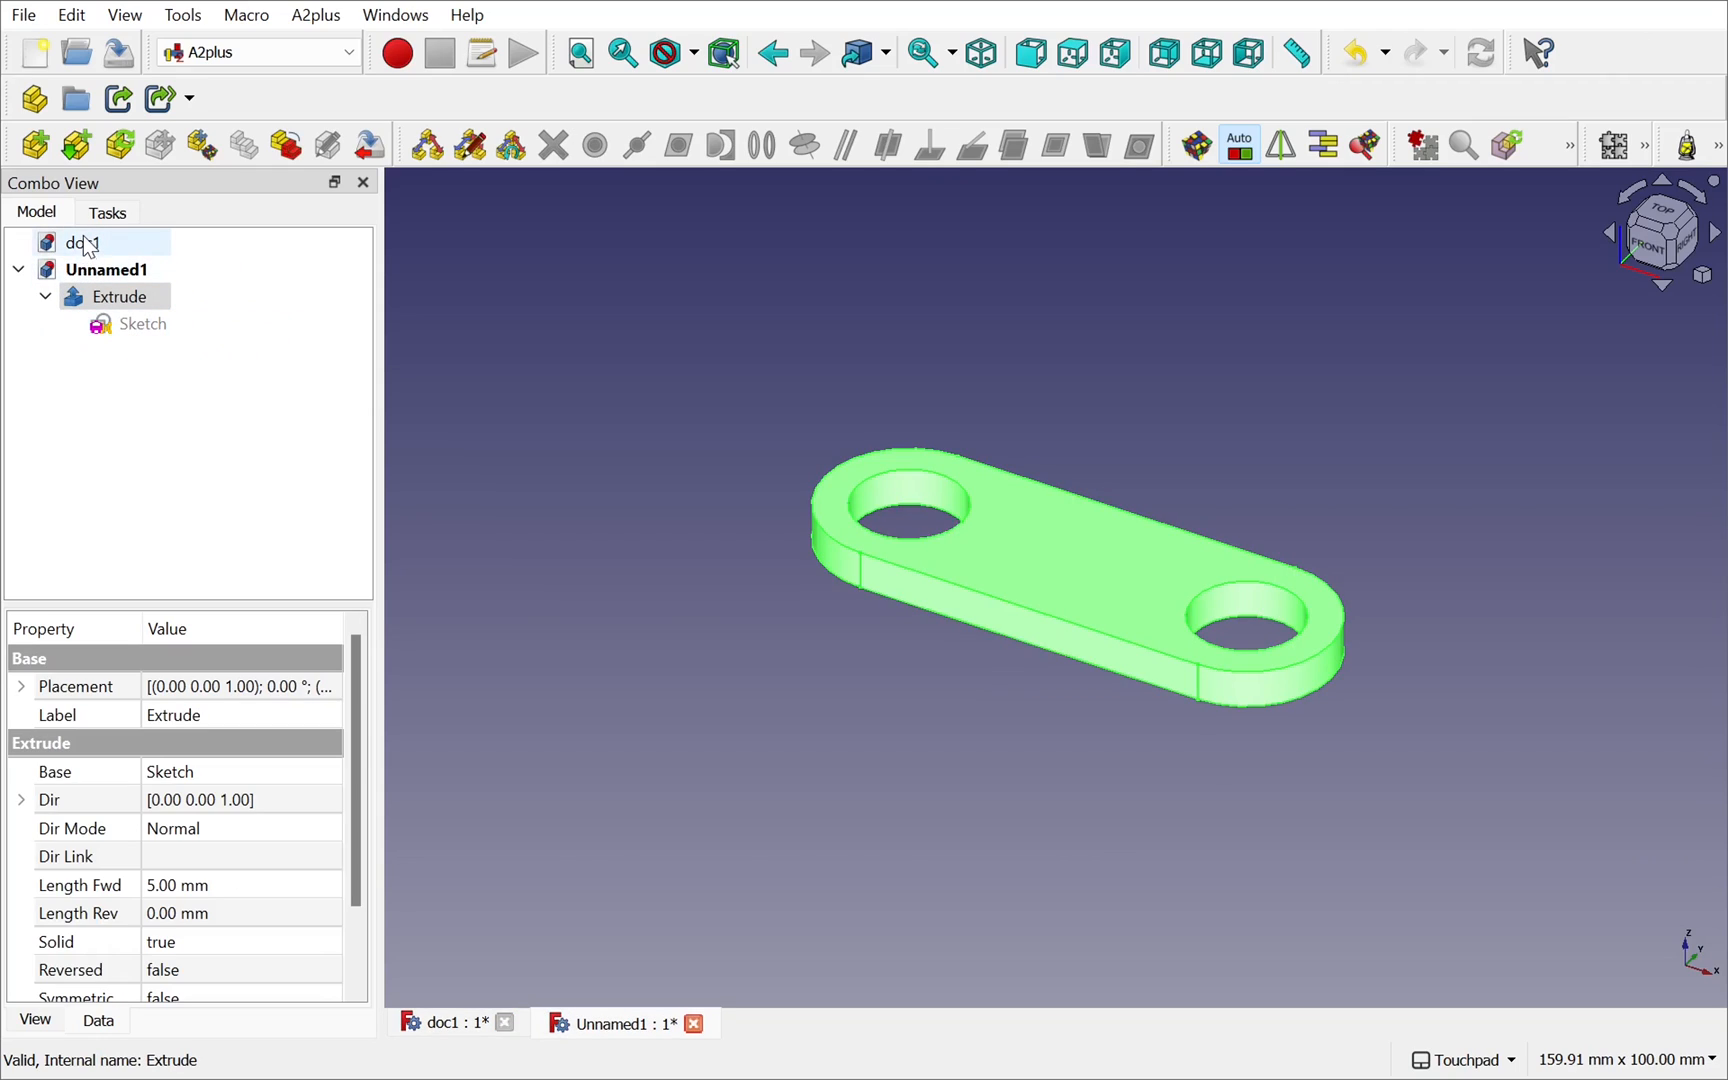
# - Select the Sketch and Extrude back under doc1 in the tree
pyautogui.click(144, 322)
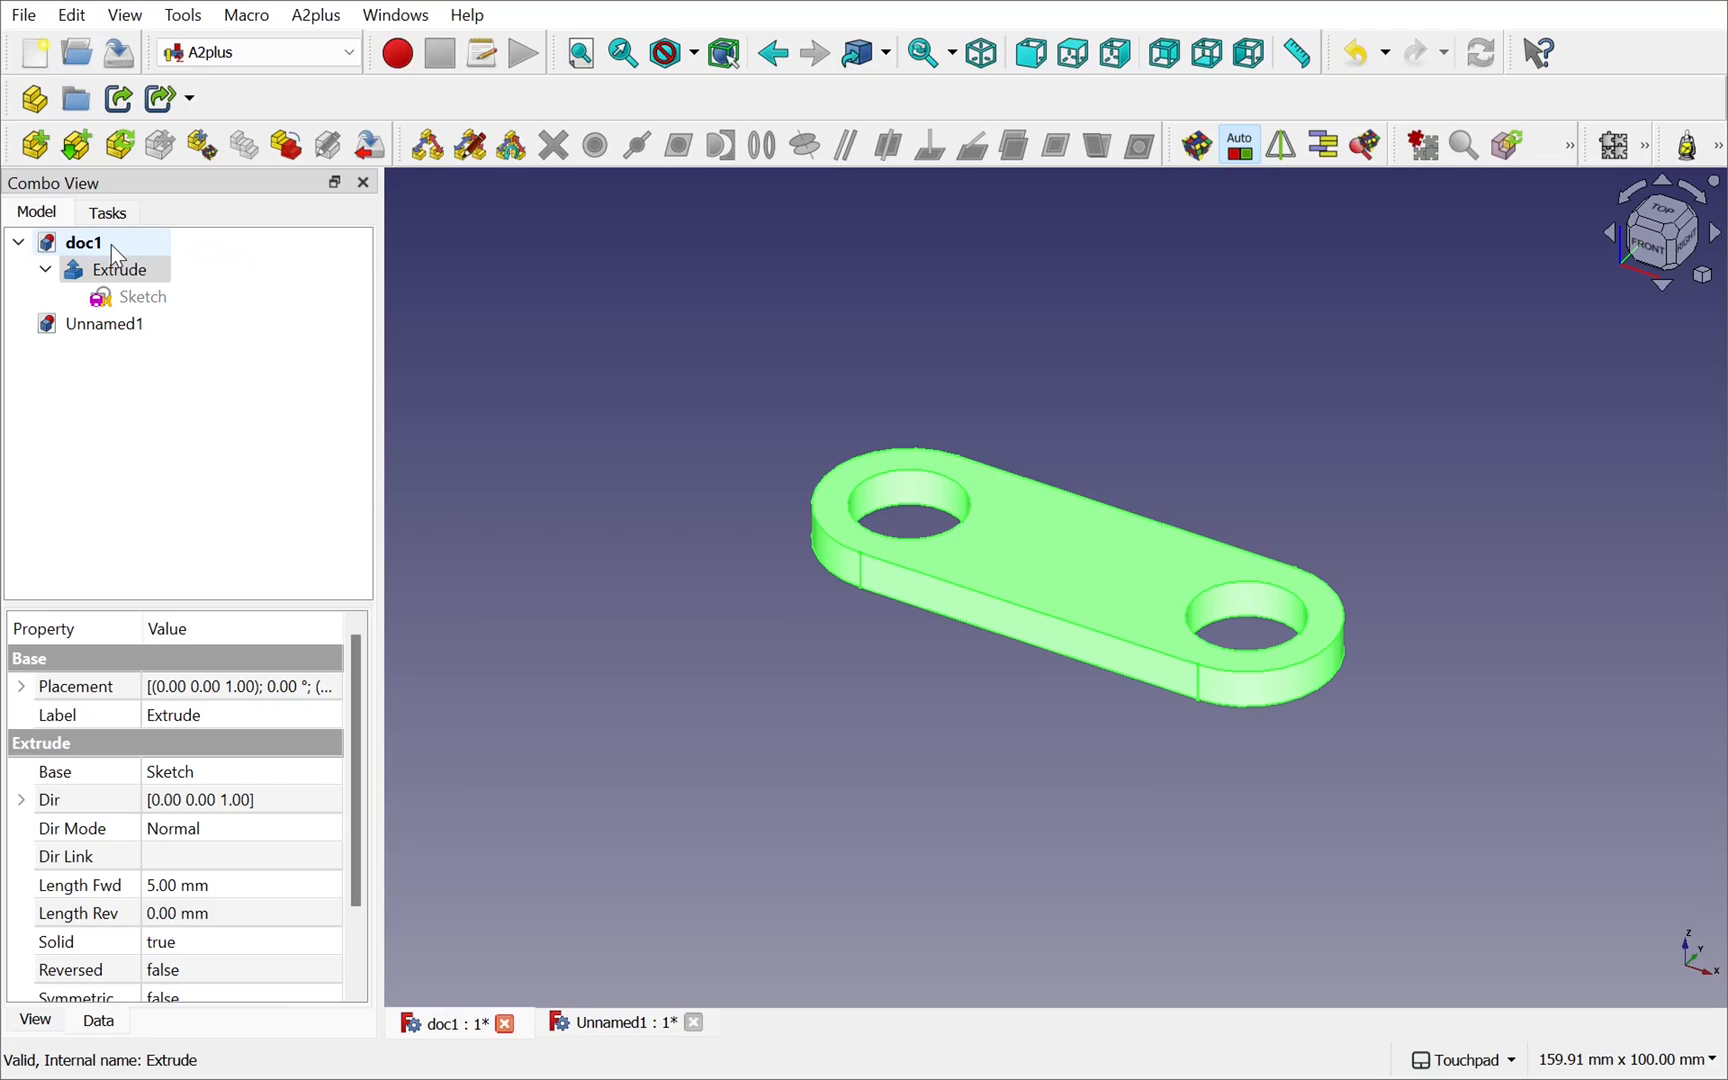
pyautogui.click(144, 296)
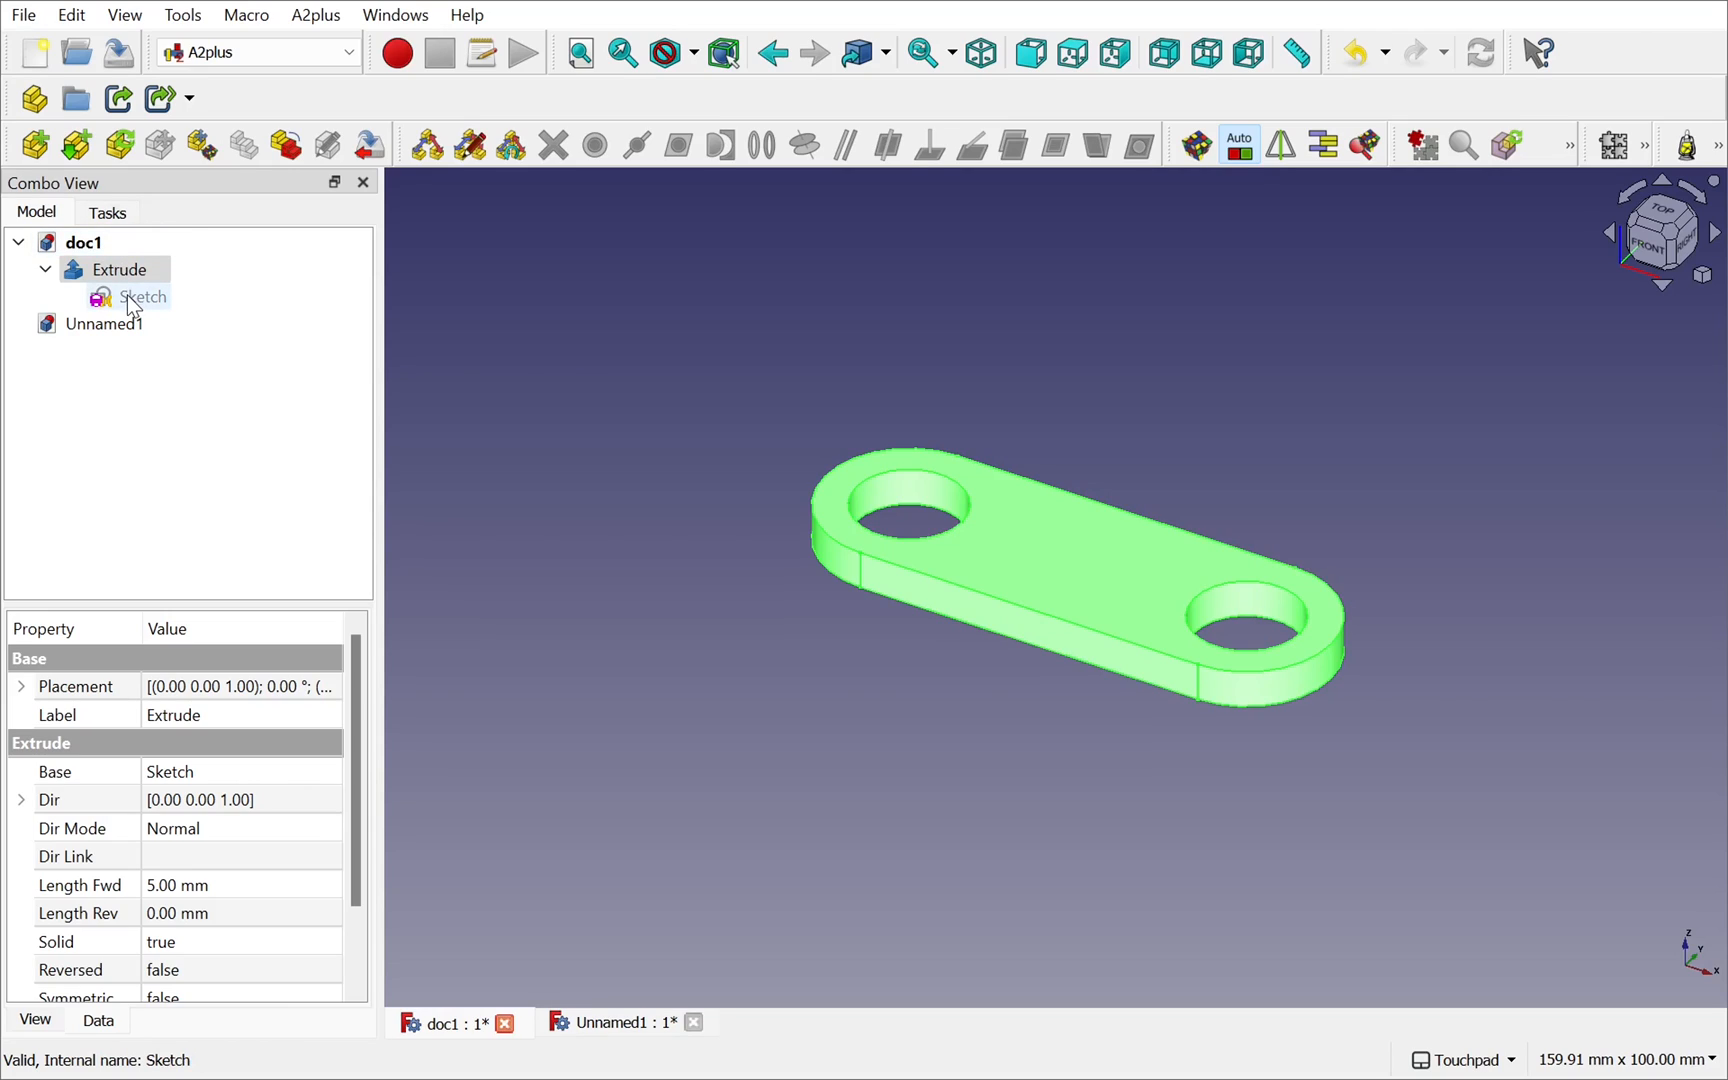
pyautogui.moveTo(134, 310)
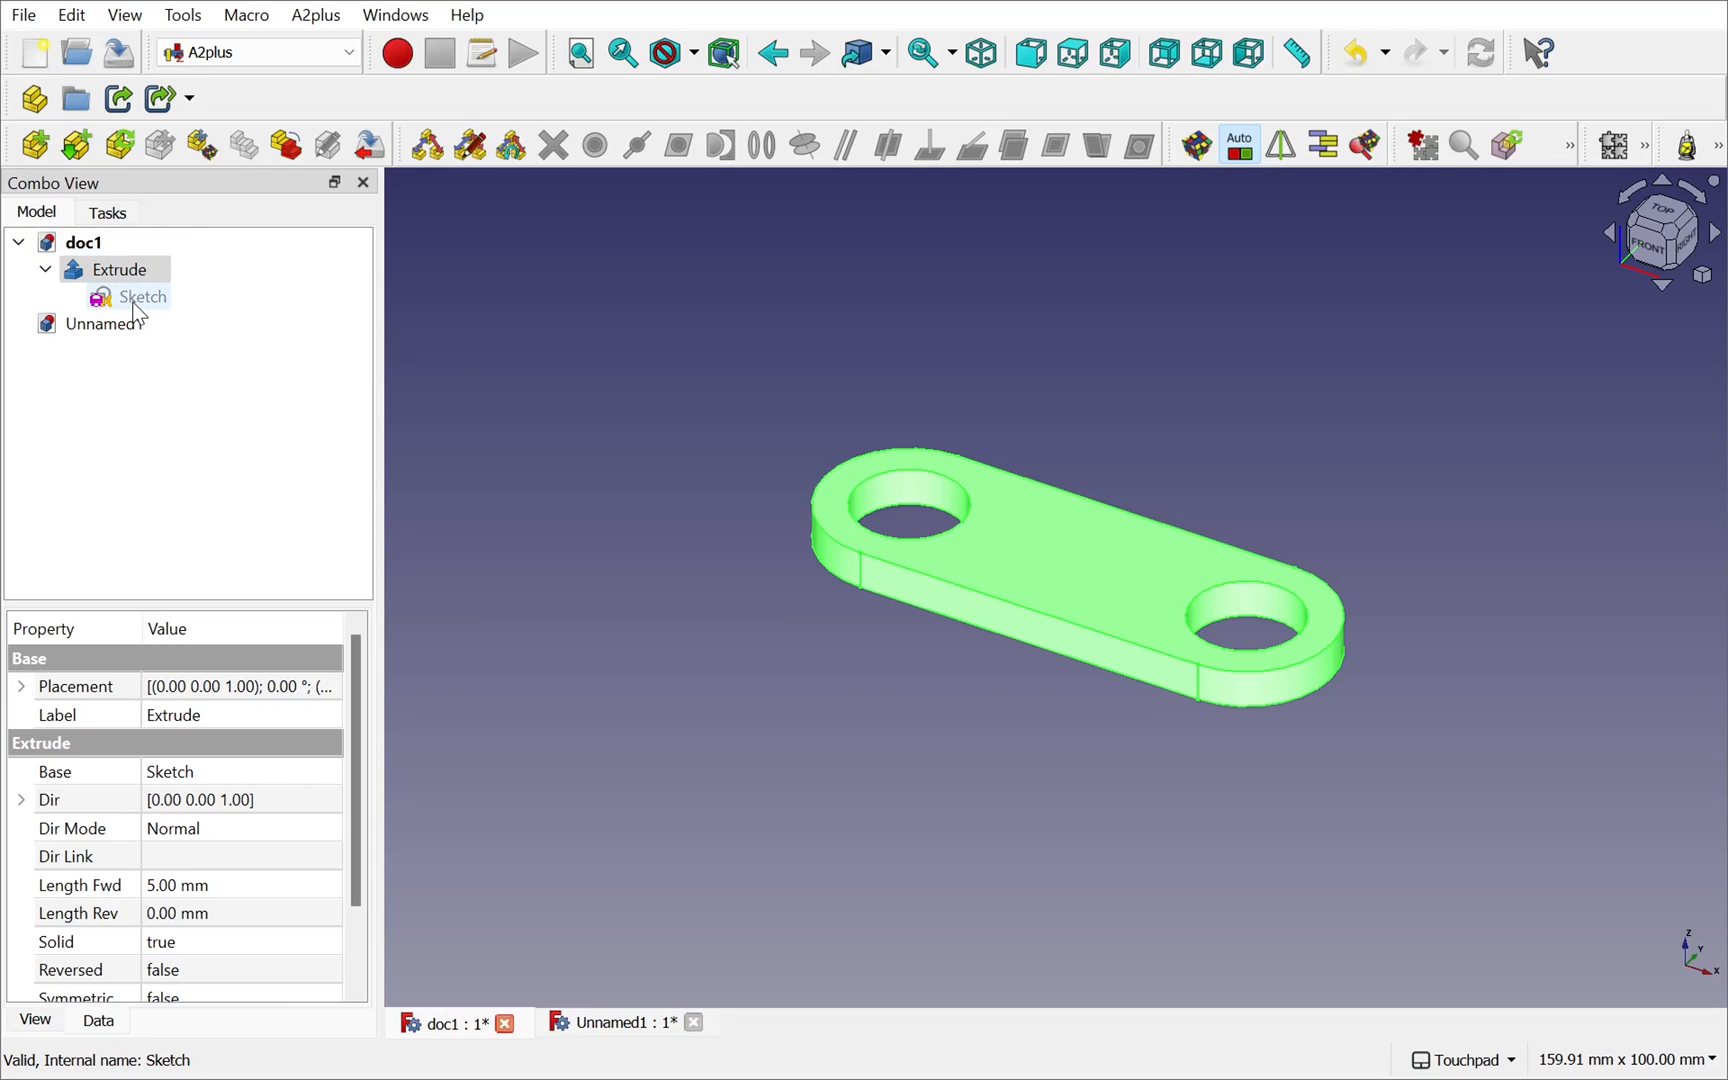
pyautogui.click(120, 268)
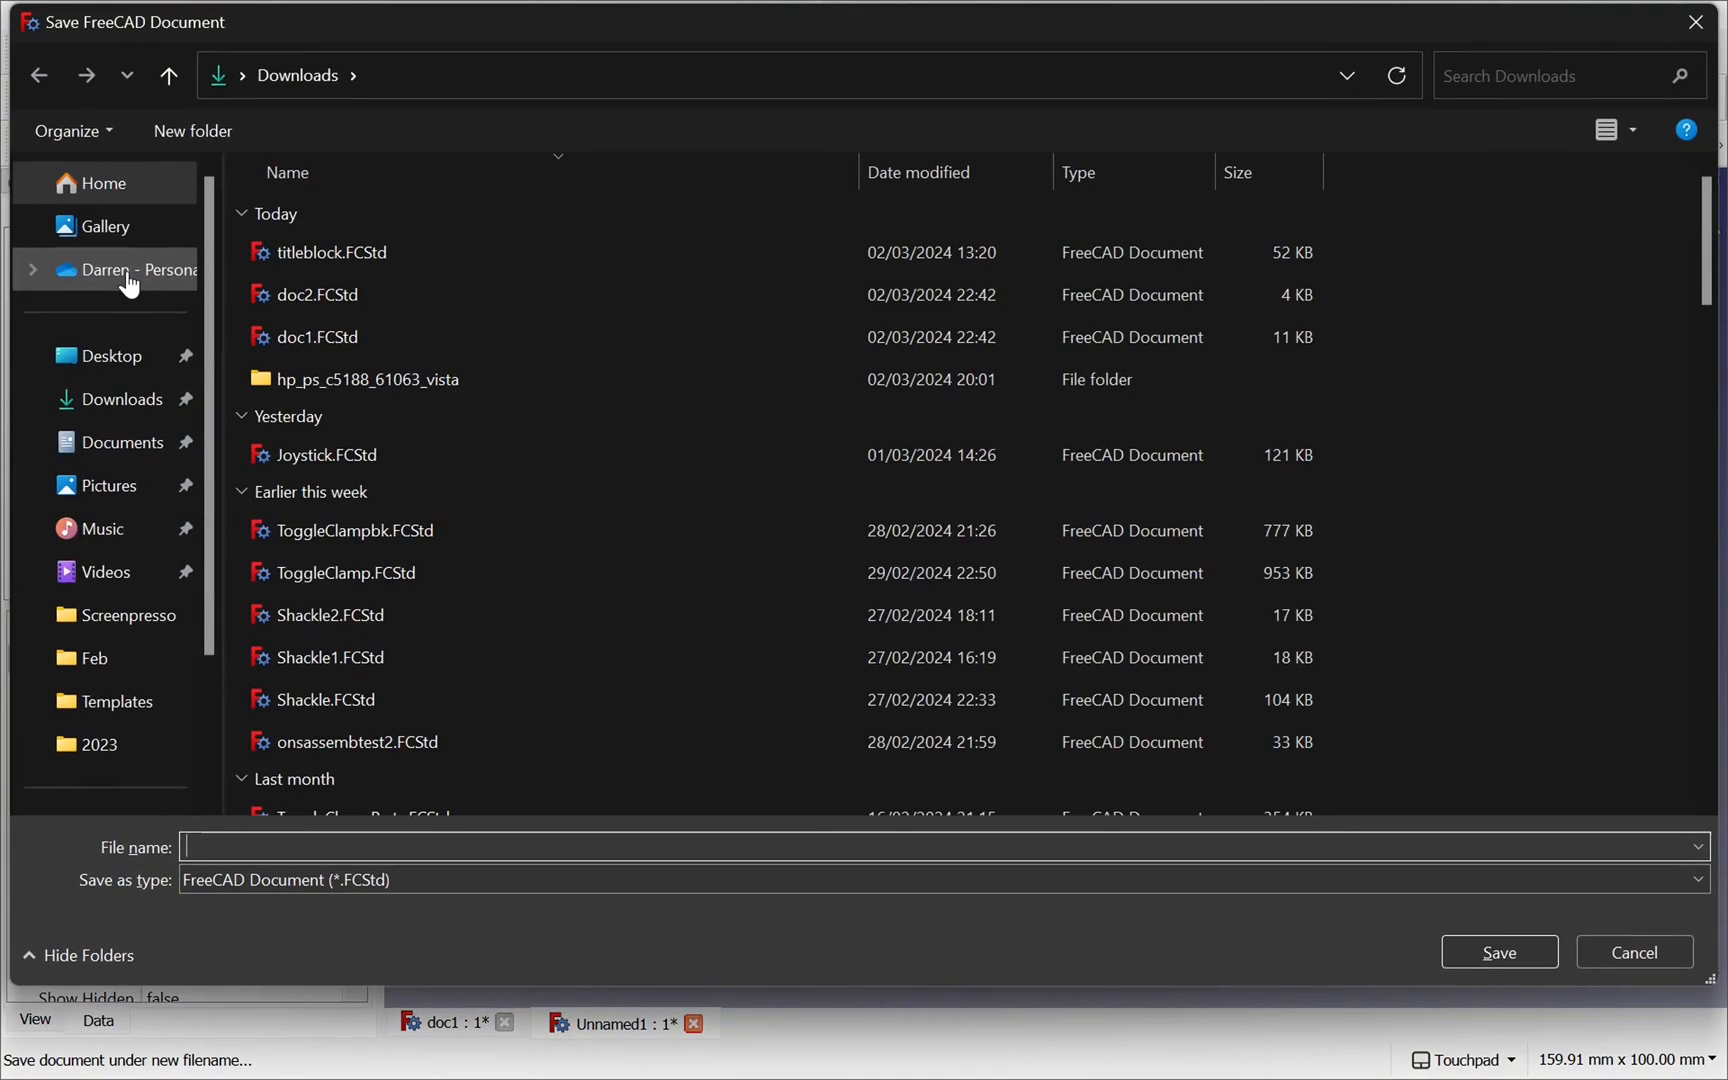
# - Save the new document to Downloads under the name newdoc
pyautogui.write('newd')
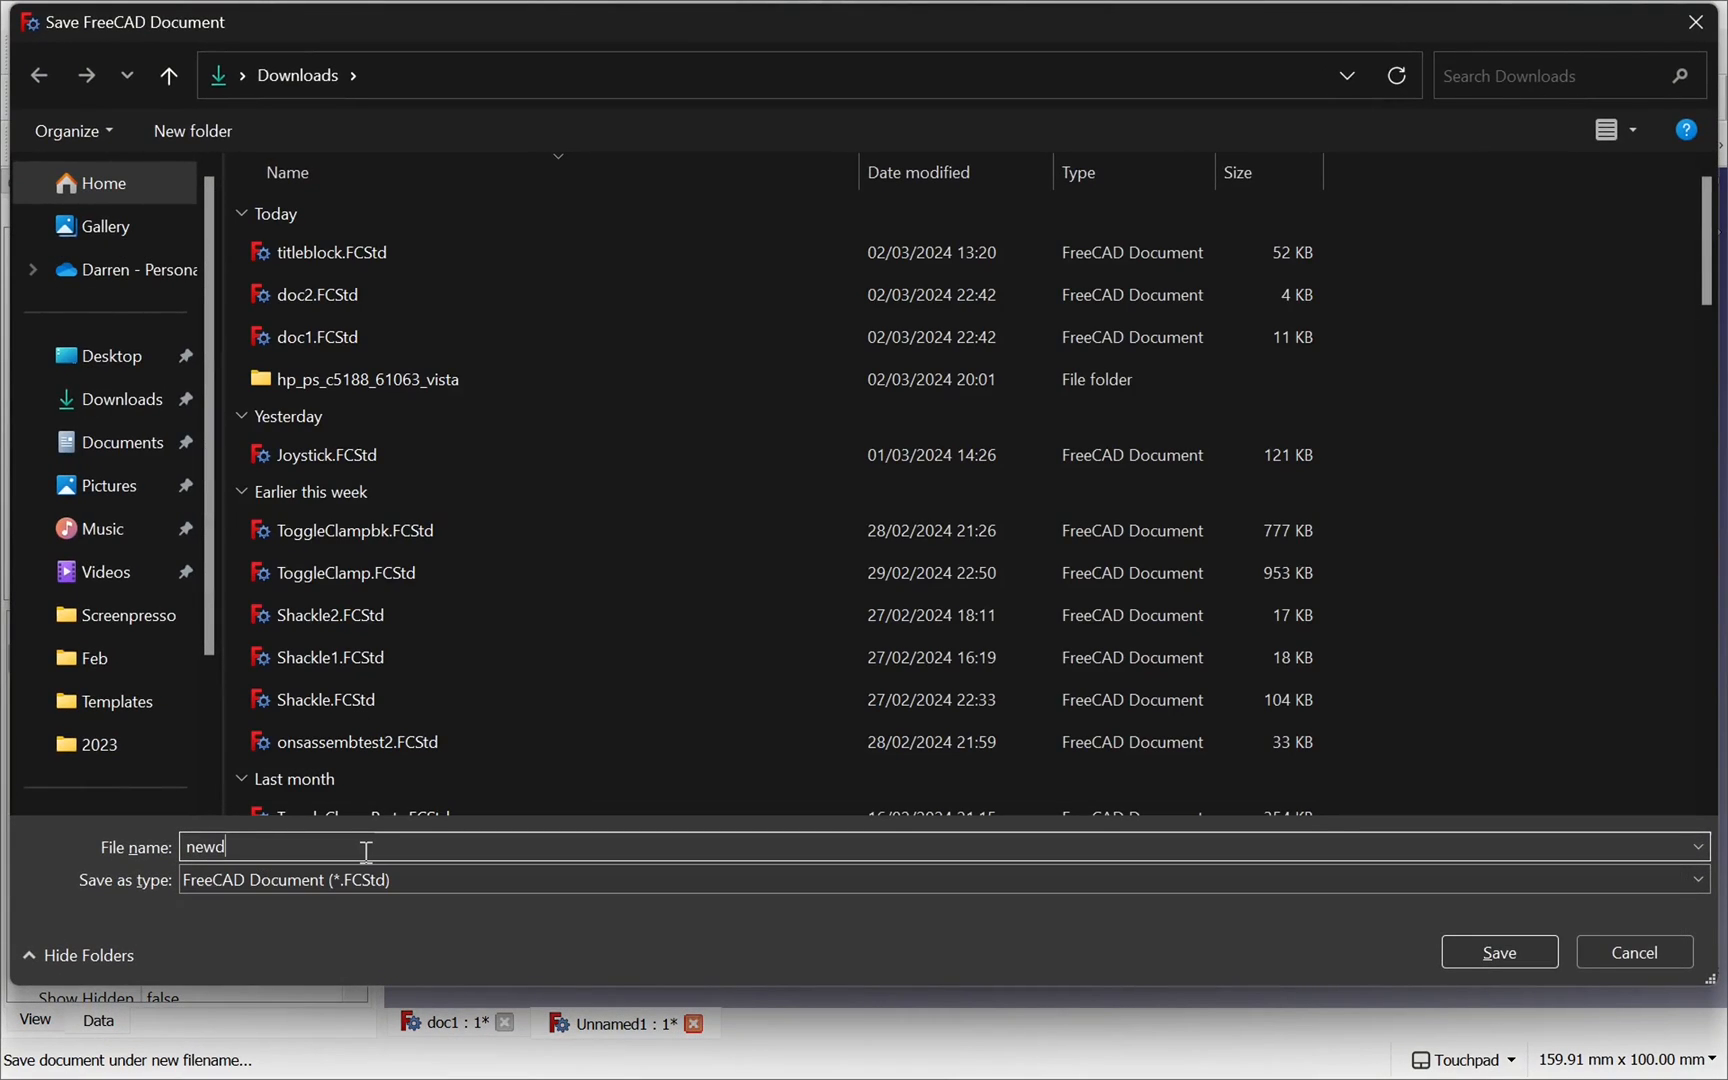
pyautogui.click(1496, 952)
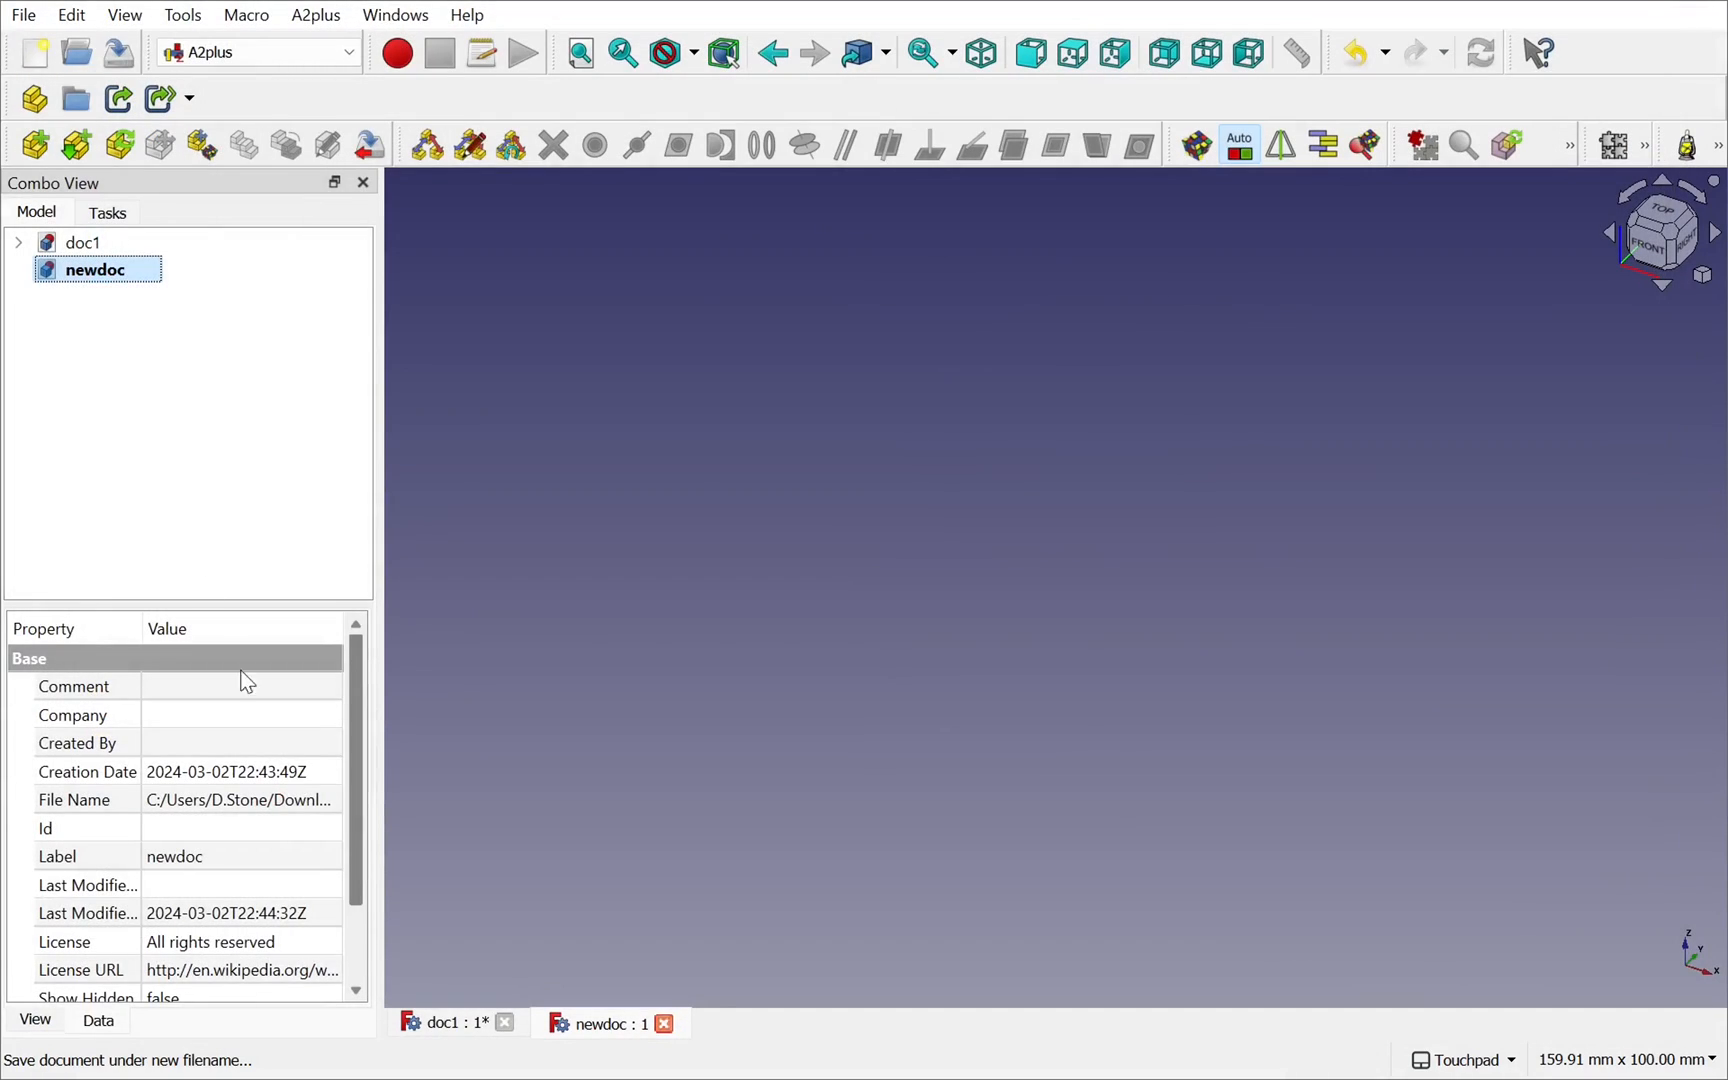
# - Drag doc1's Extrude part onto newdoc to create a cross-document link
pyautogui.click(82, 242)
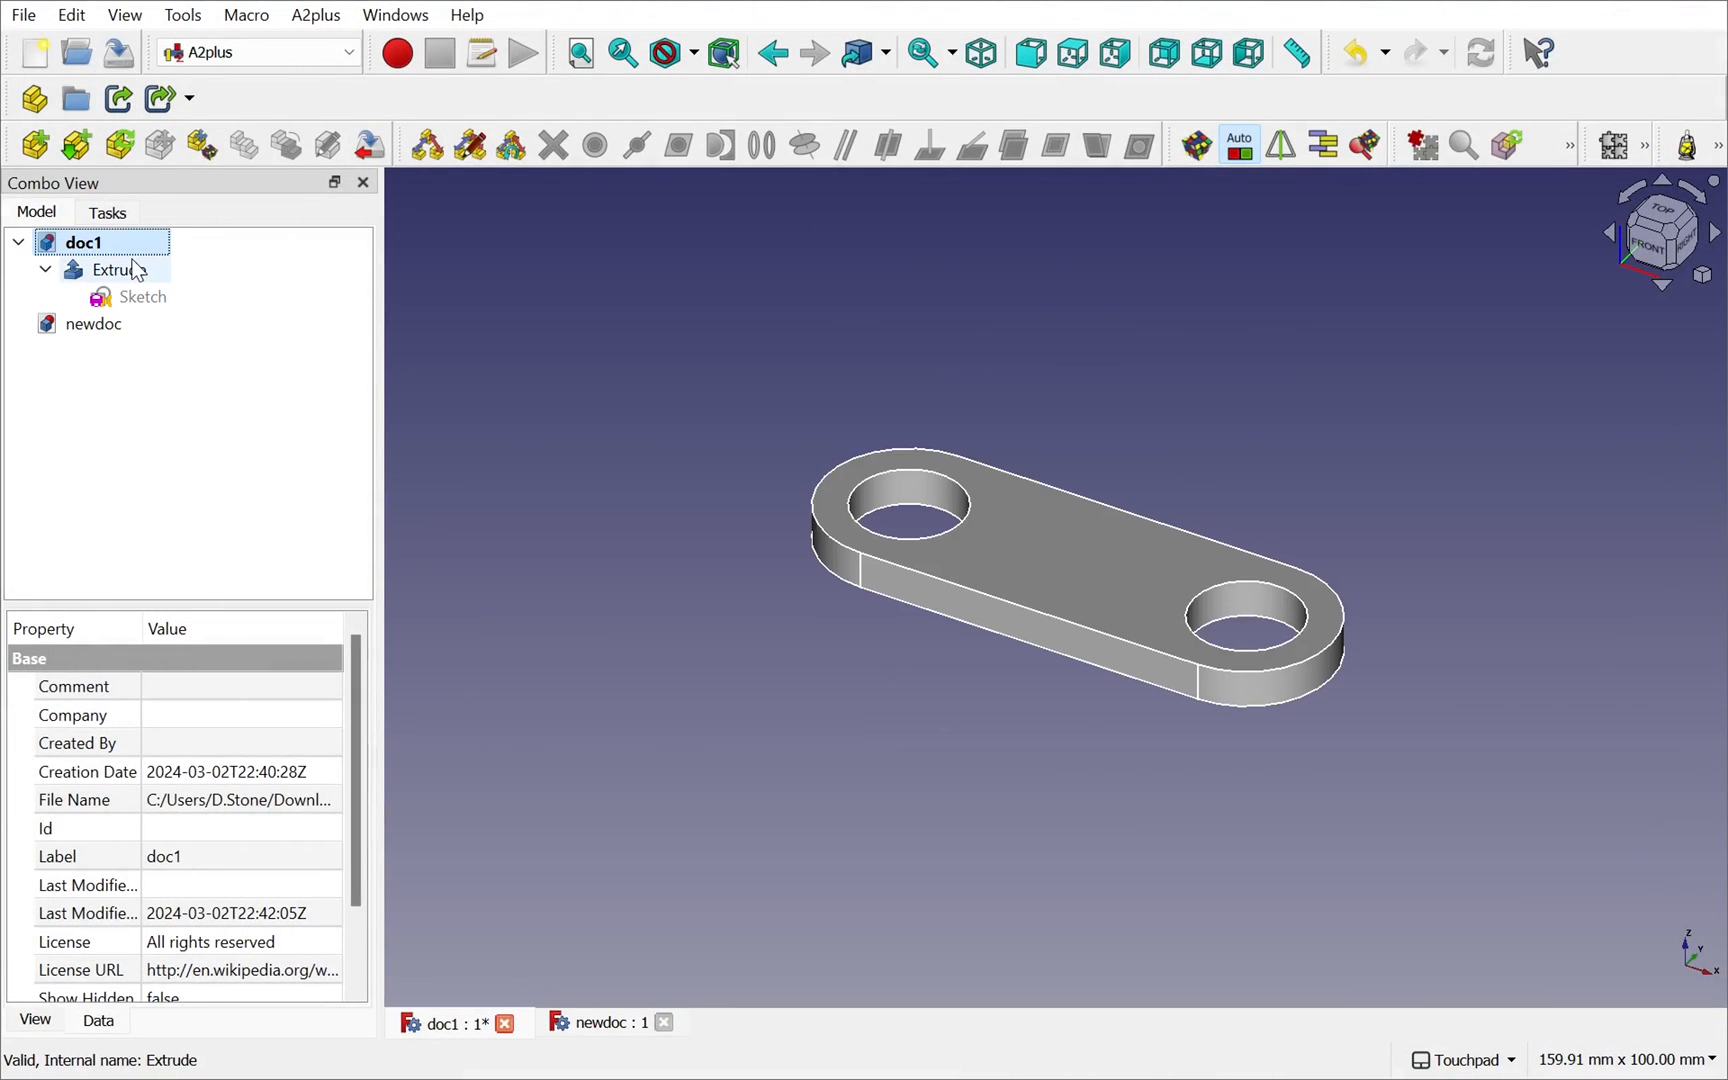
pyautogui.click(120, 270)
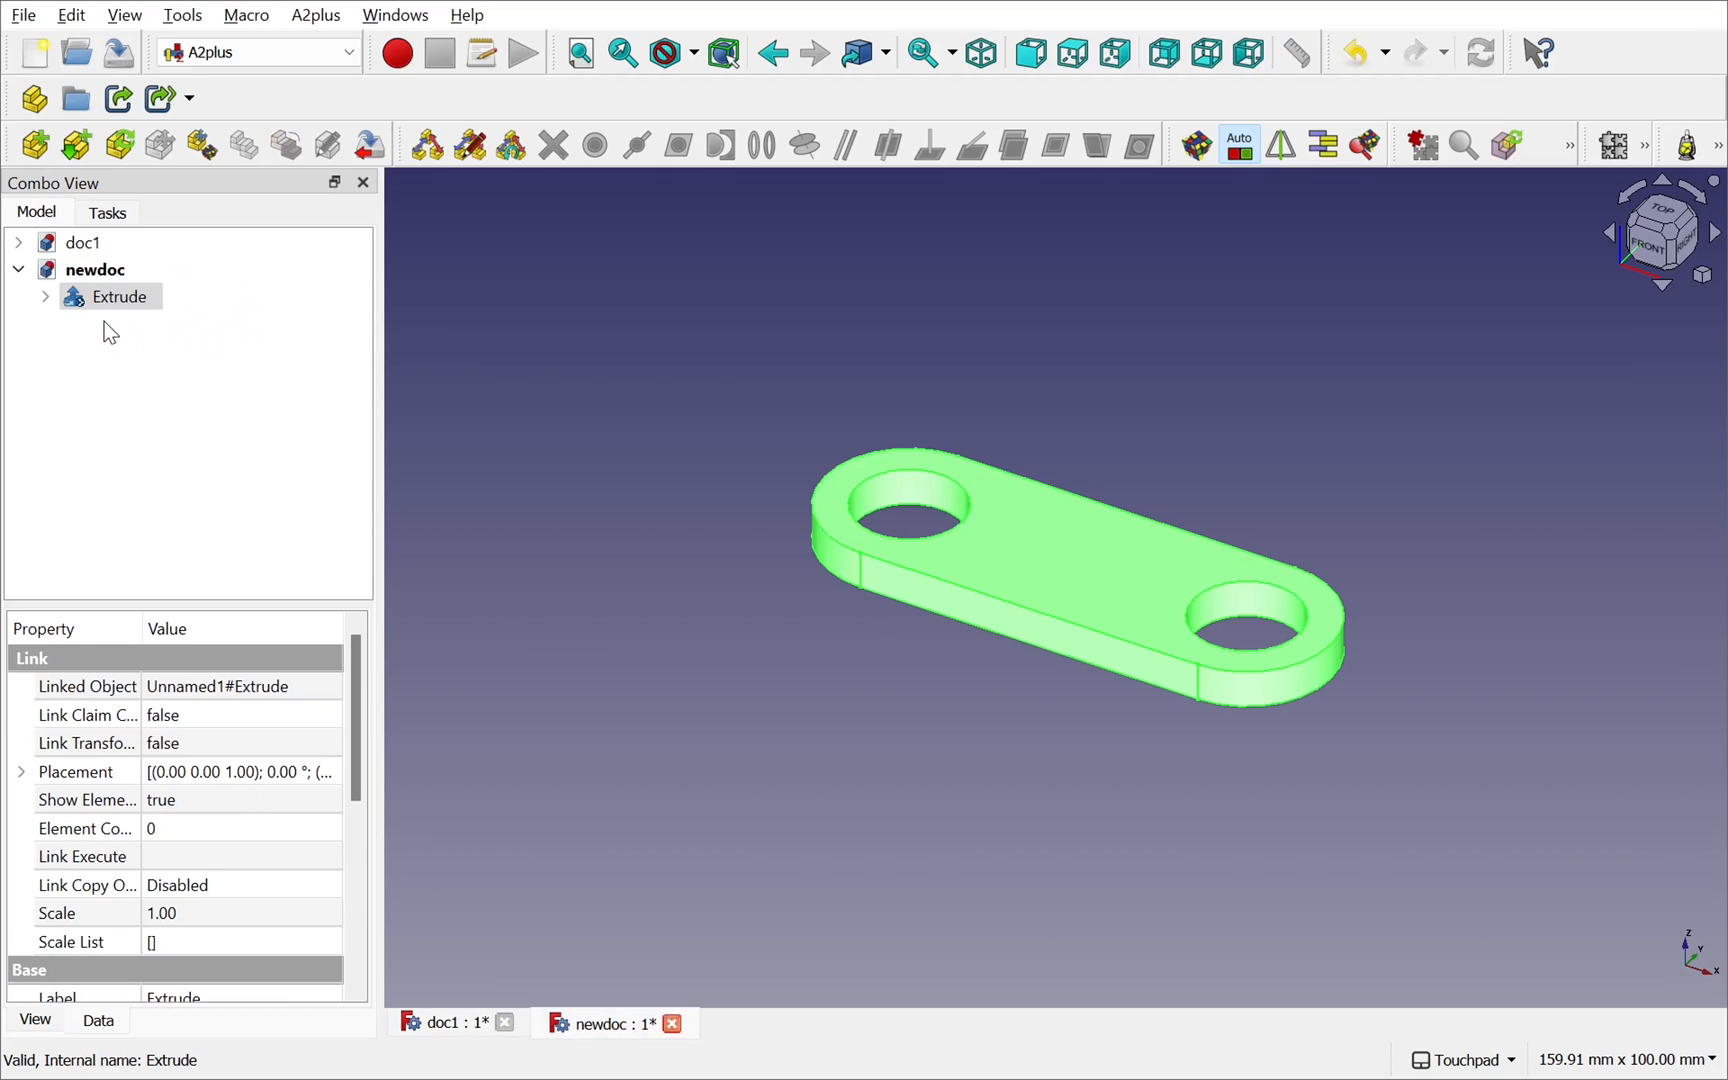
pyautogui.click(198, 440)
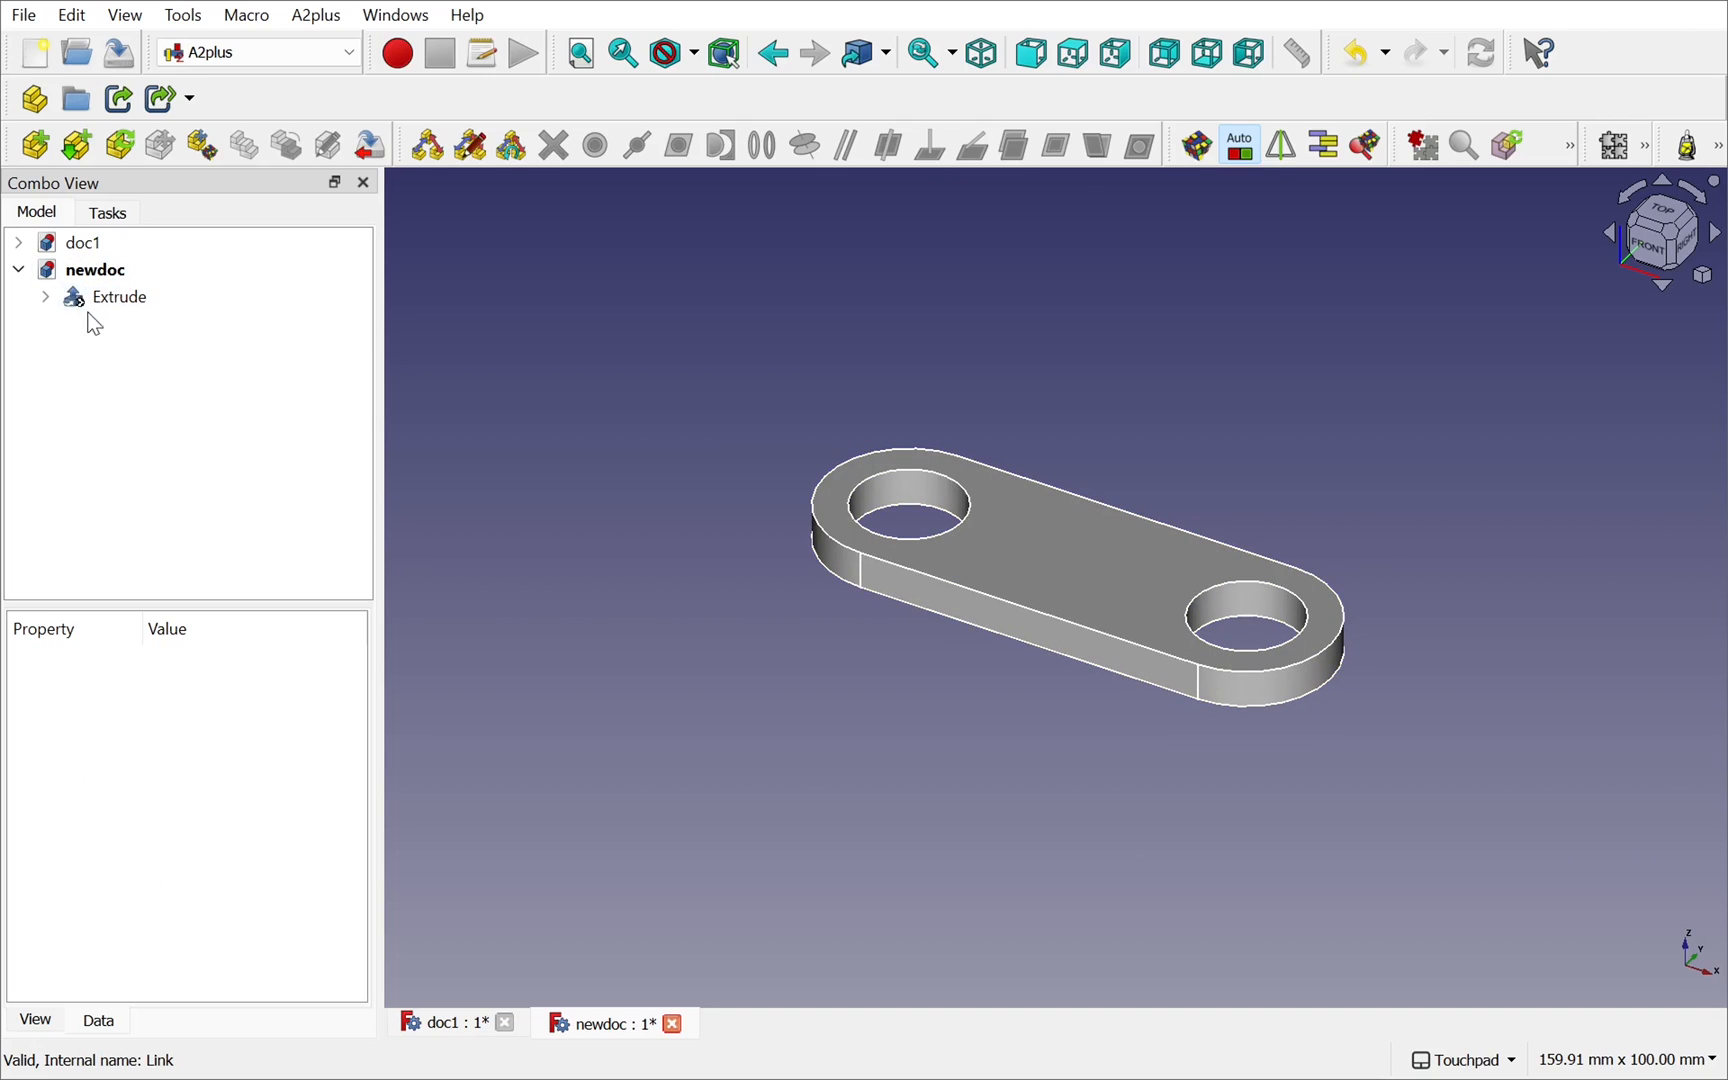
# - Select the linked Extrude in newdoc and check its Linked Object property
pyautogui.click(118, 296)
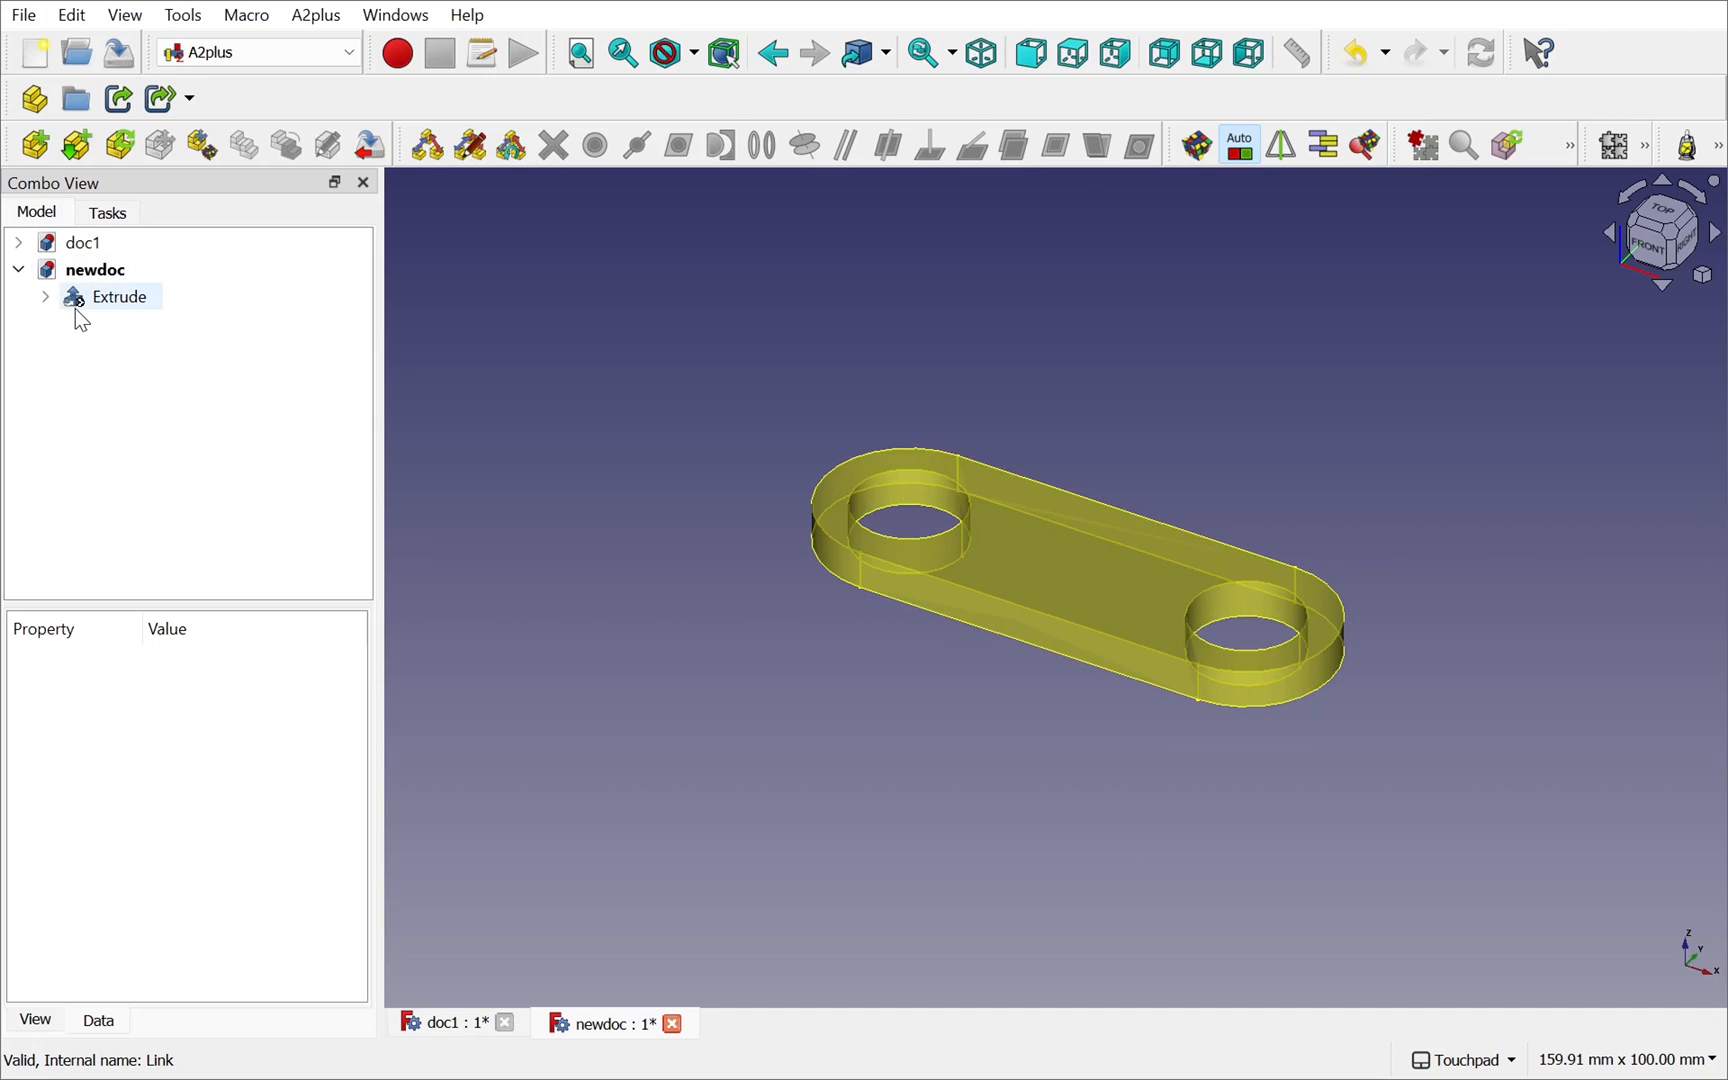
pyautogui.click(120, 296)
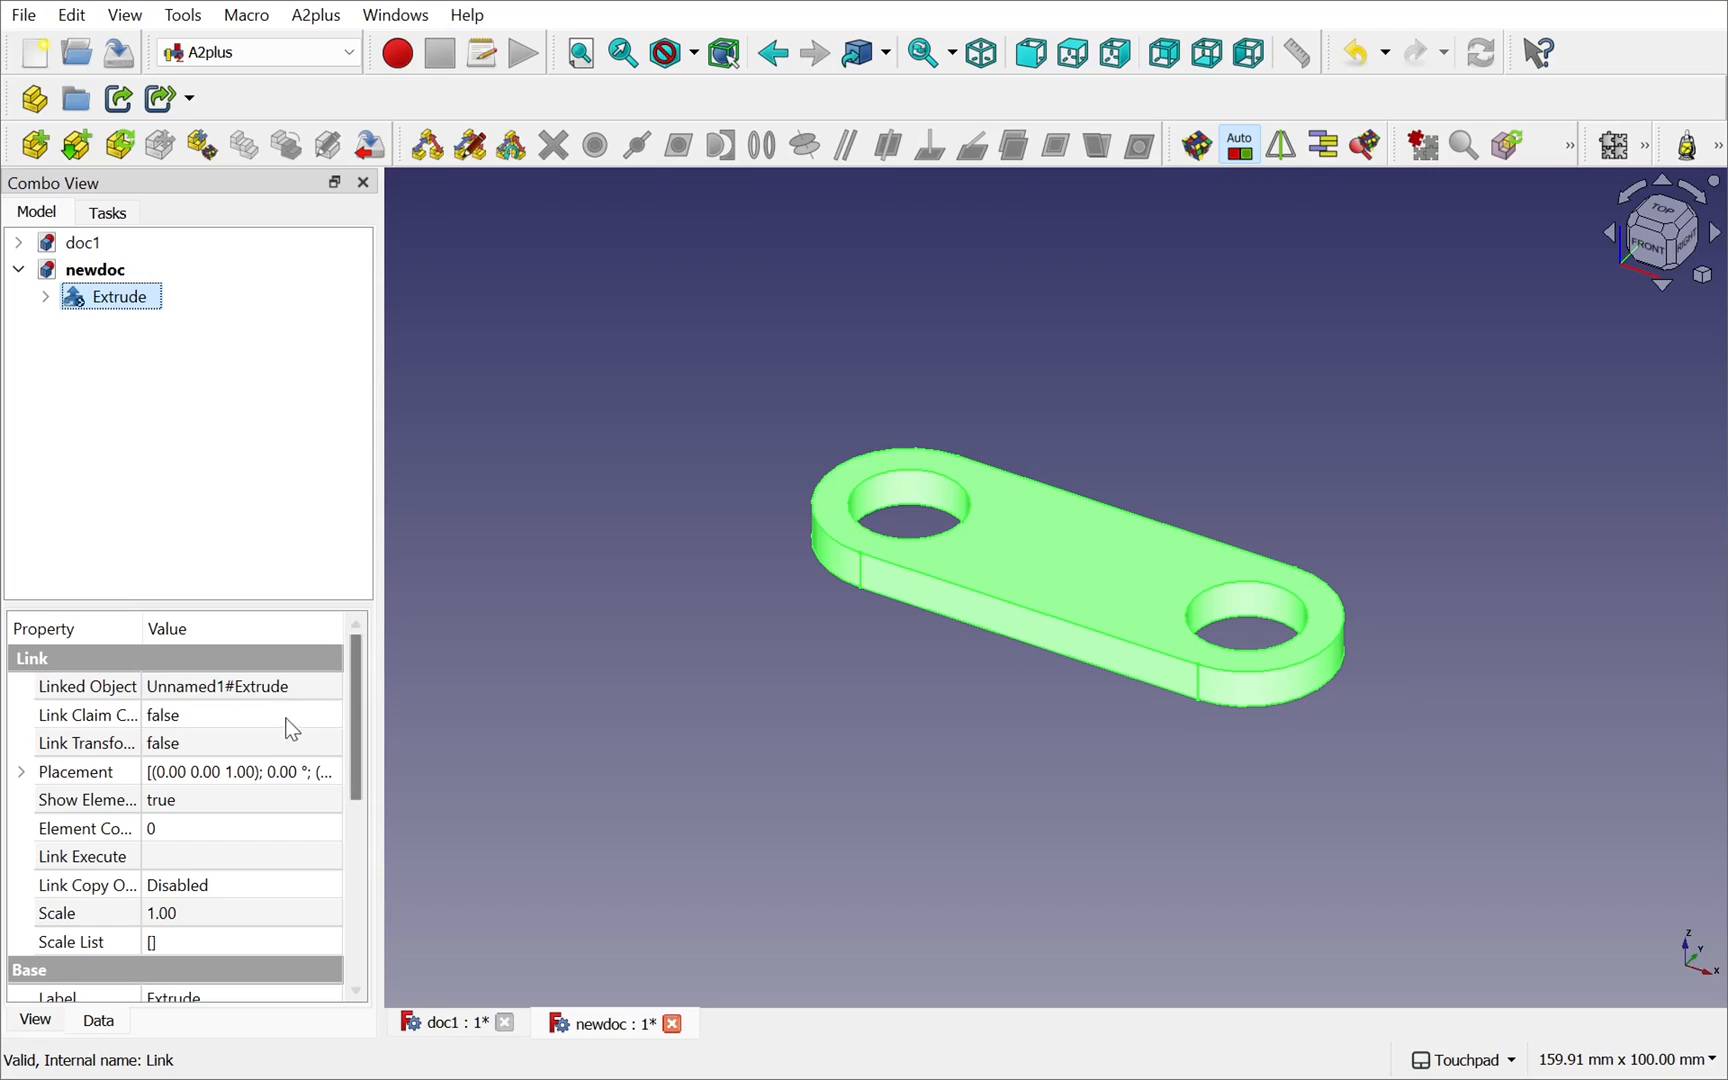
pyautogui.moveTo(214, 692)
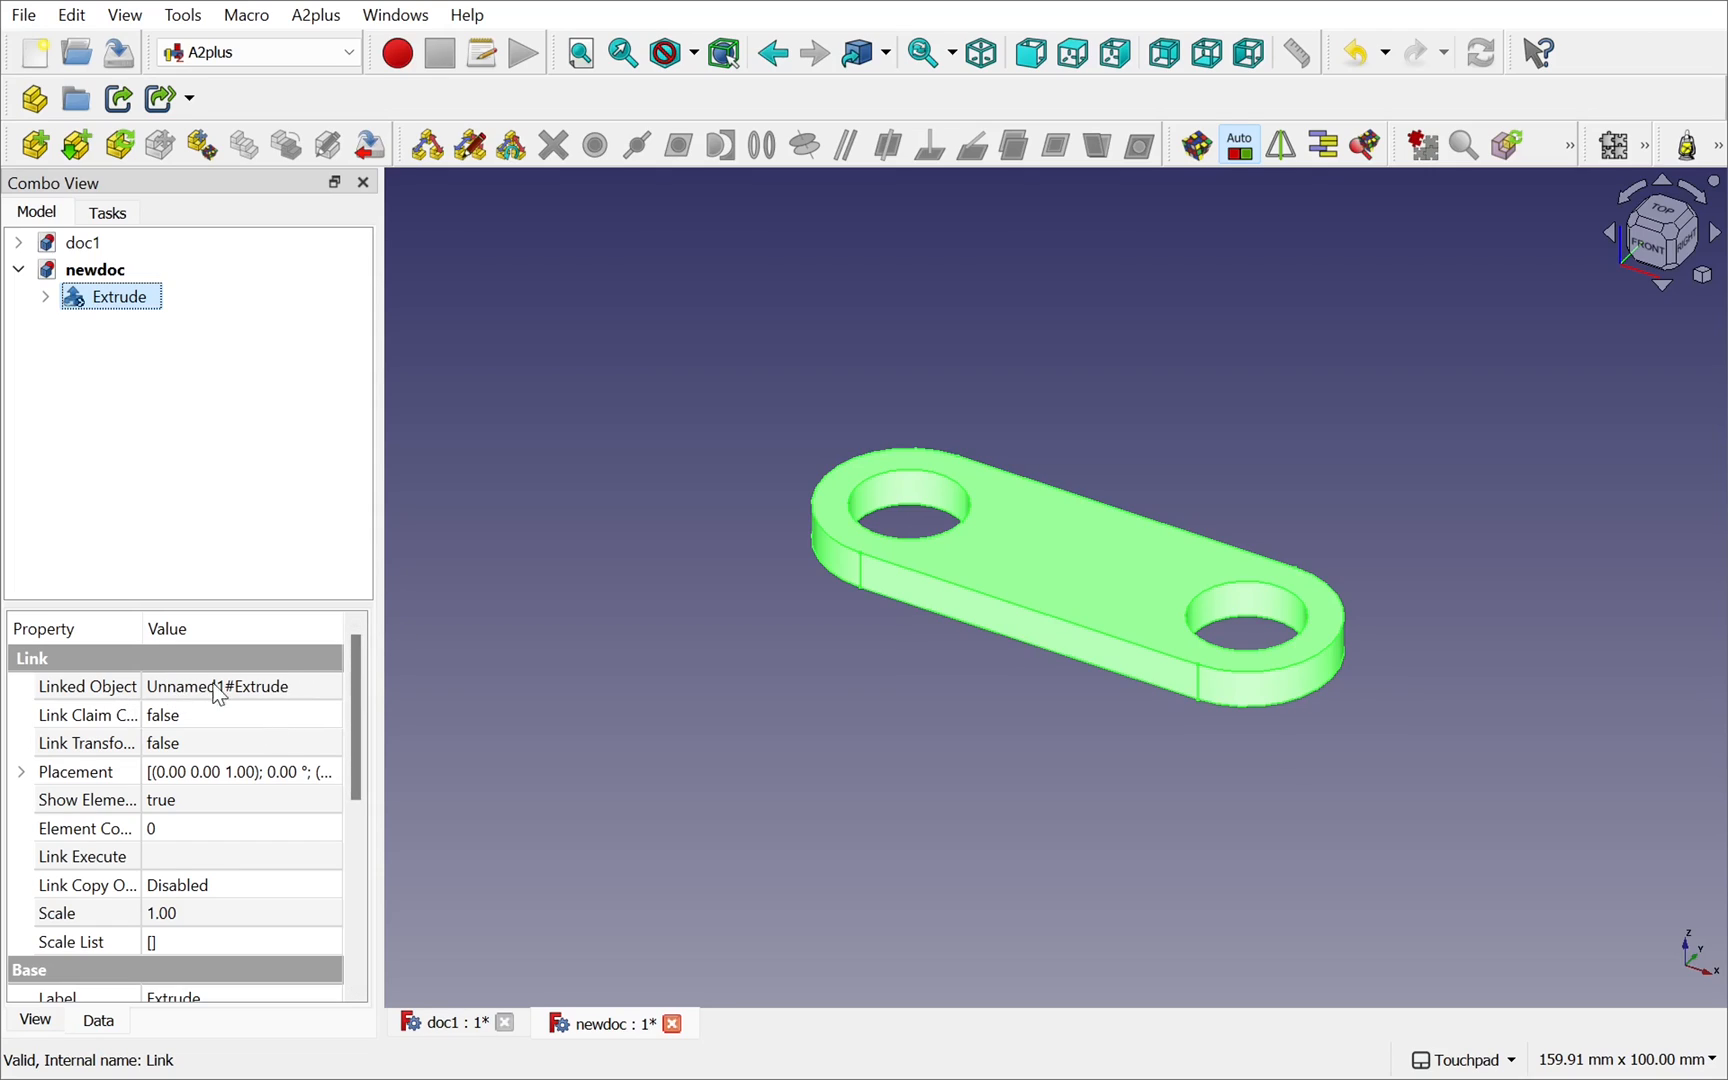
pyautogui.moveTo(210, 700)
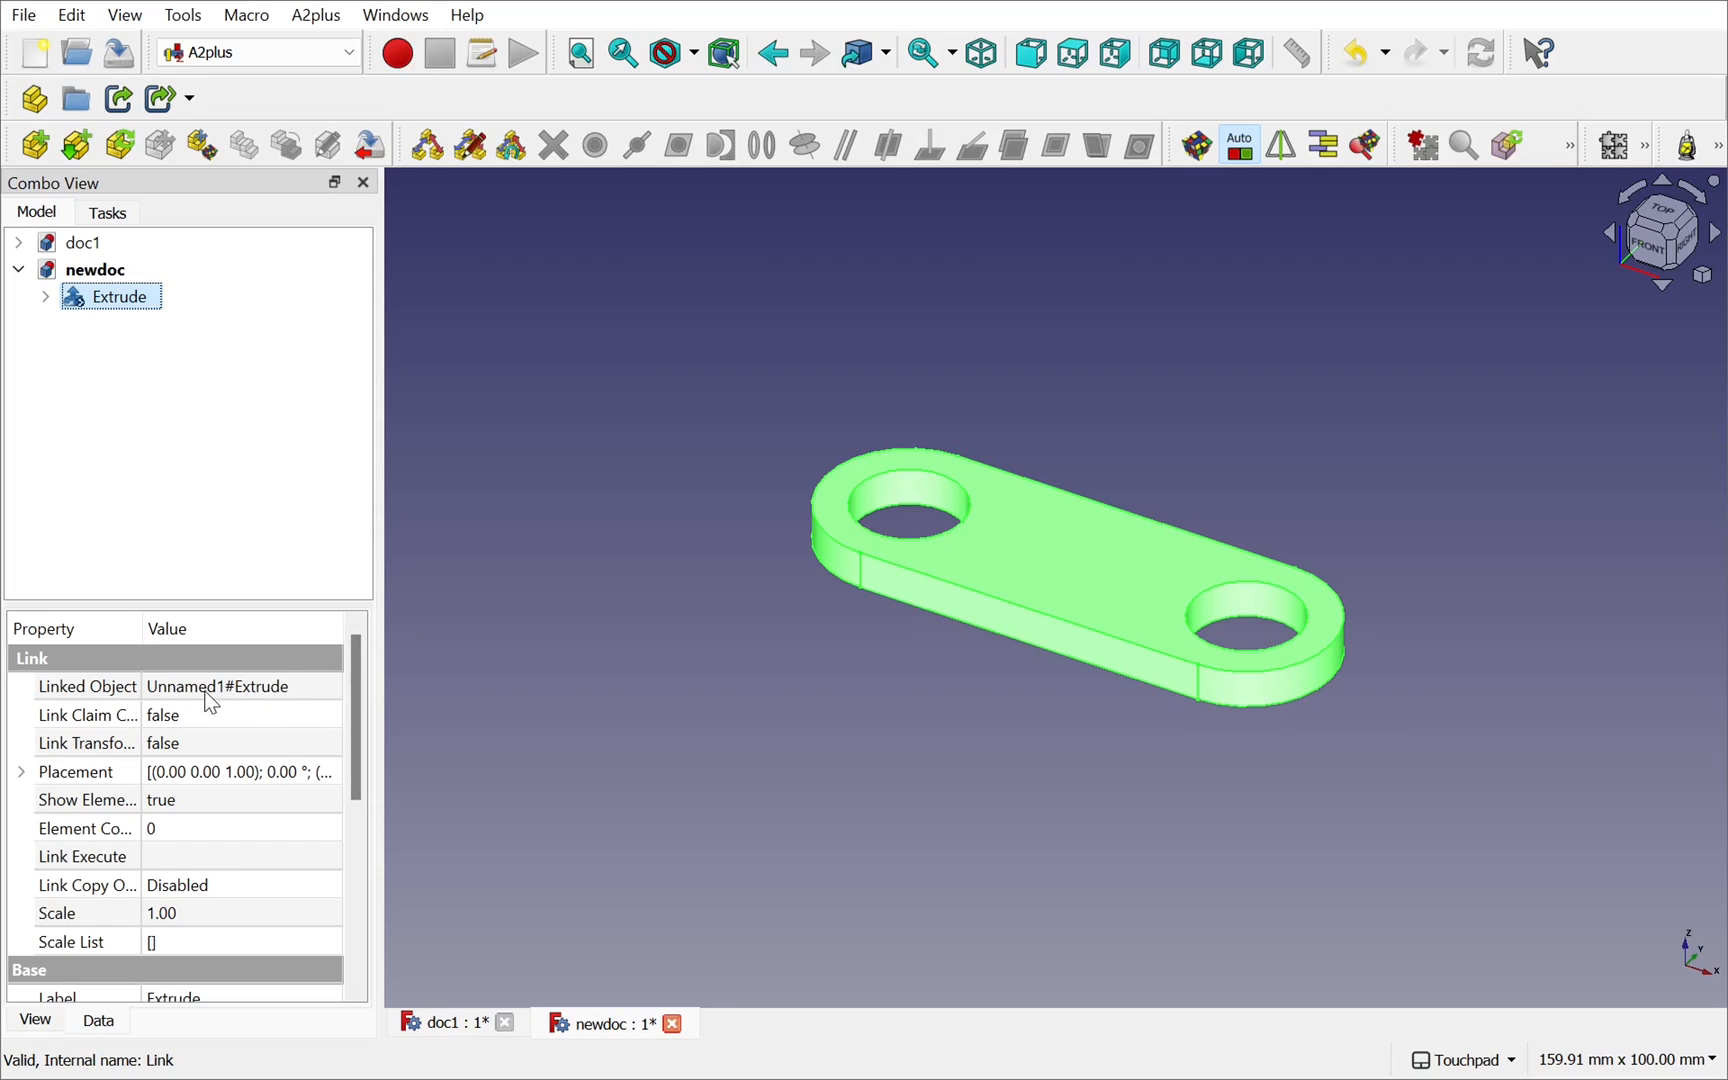
pyautogui.moveTo(218, 686)
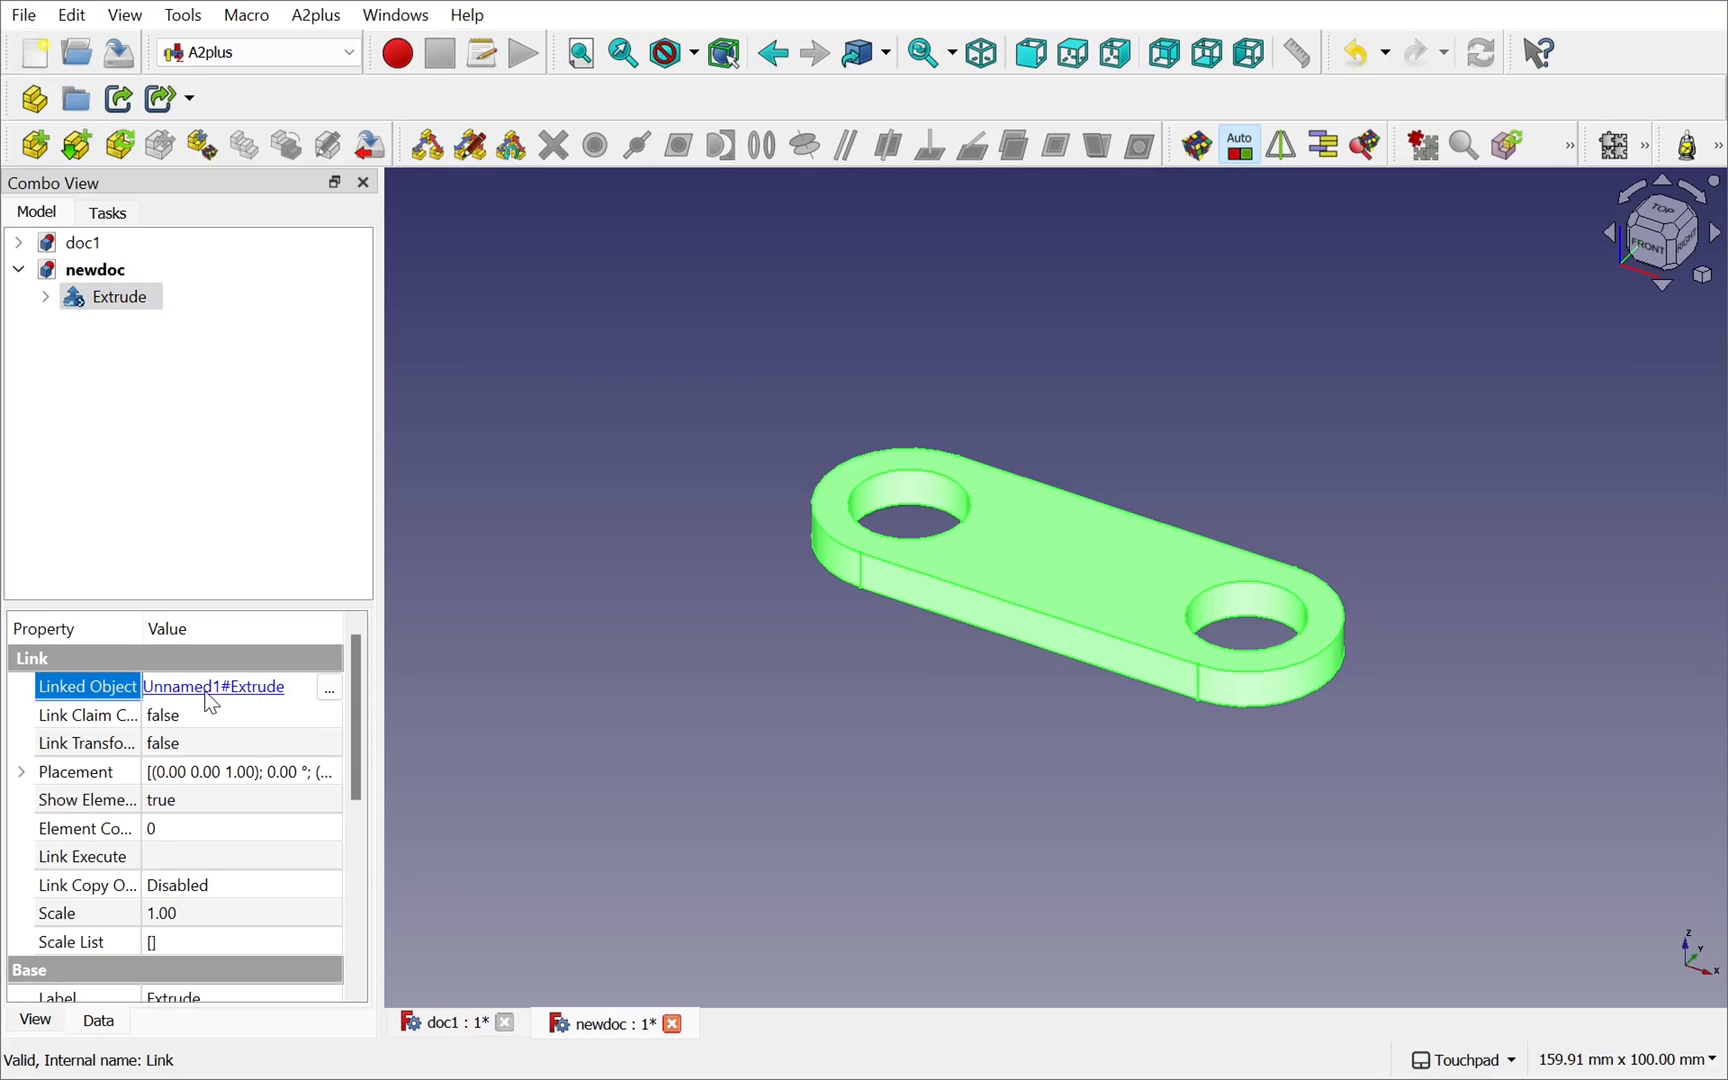
pyautogui.moveTo(240, 698)
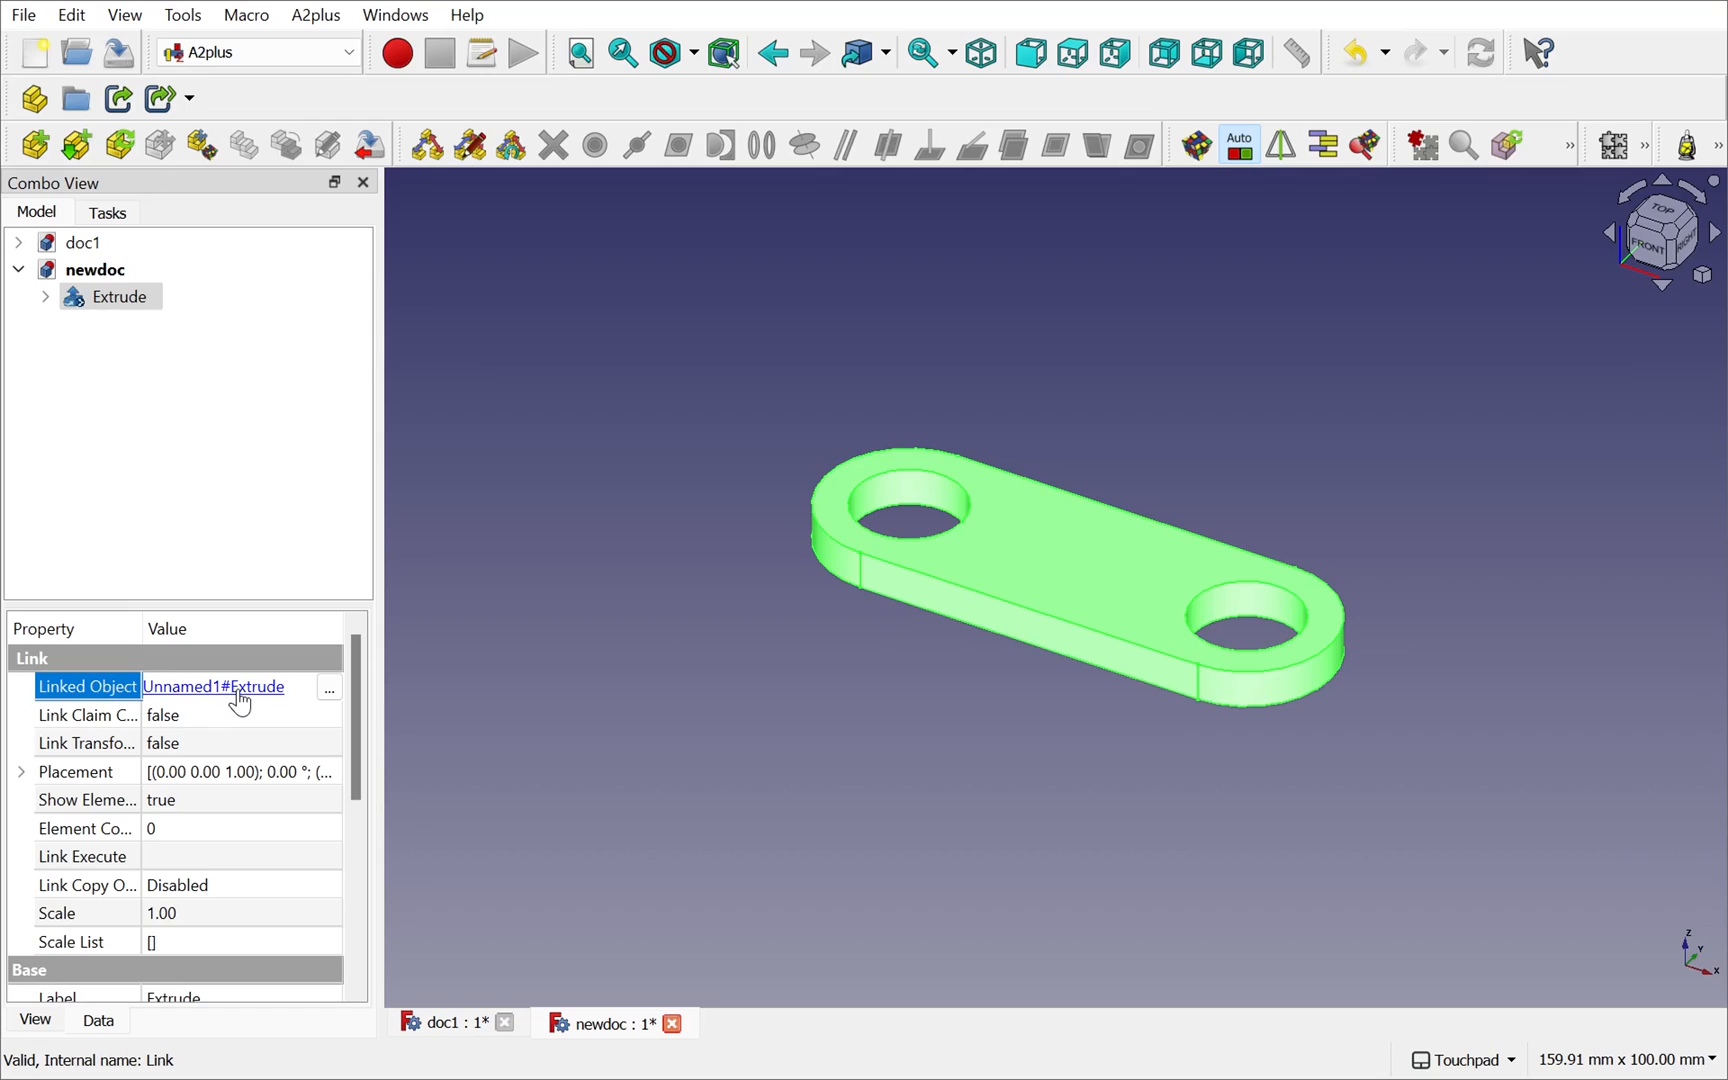
pyautogui.click(122, 268)
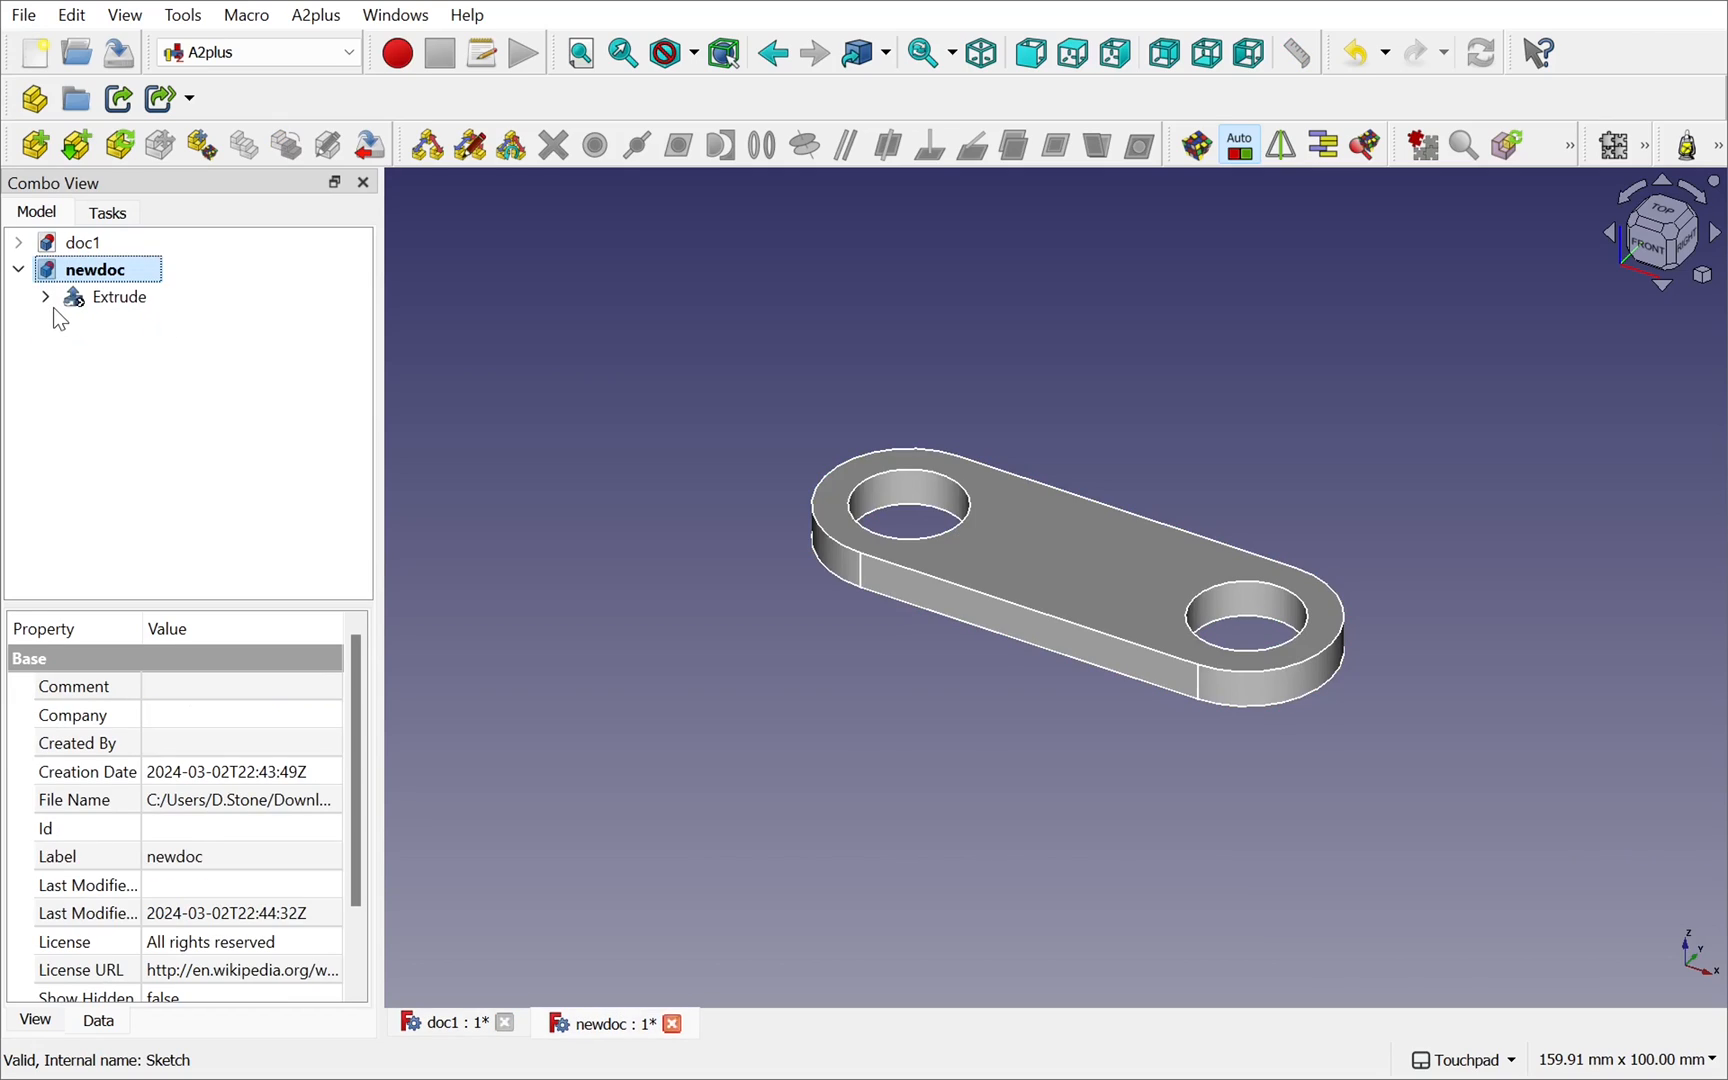
# - Expand the linked Extrude and open its two-hole plate sketch for editing
pyautogui.click(46, 296)
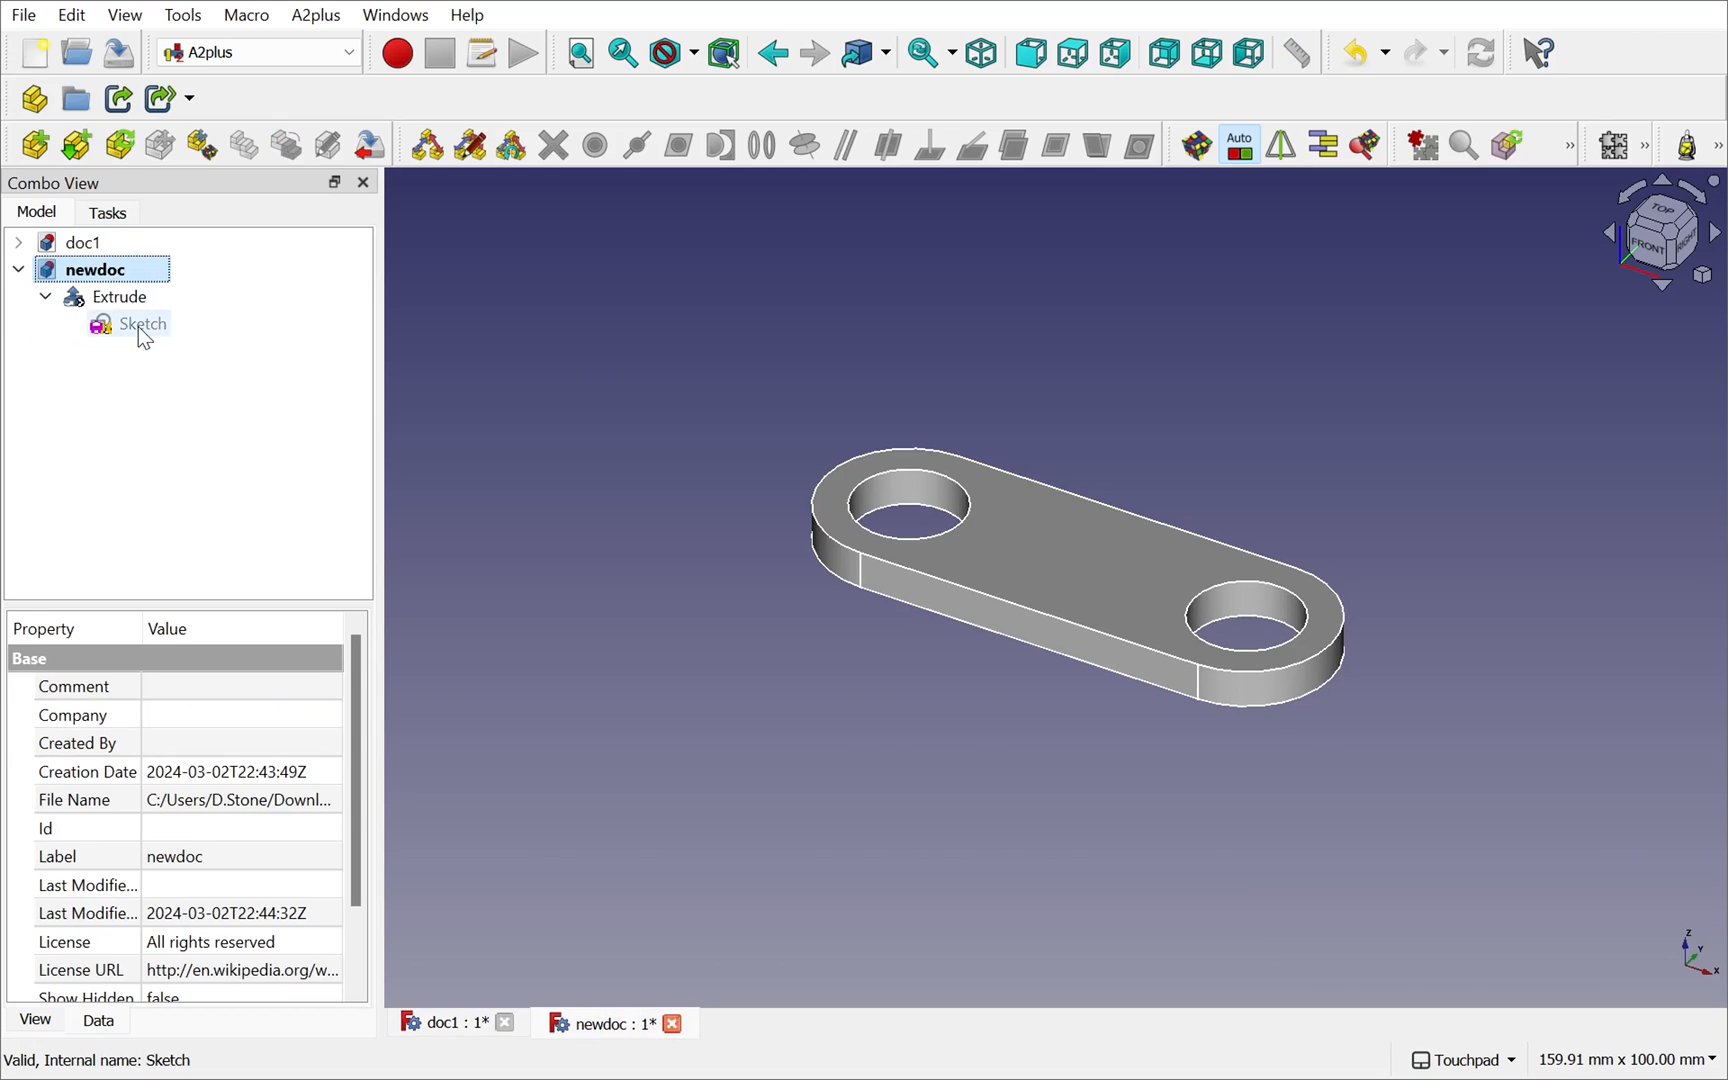
pyautogui.doubleClick(142, 324)
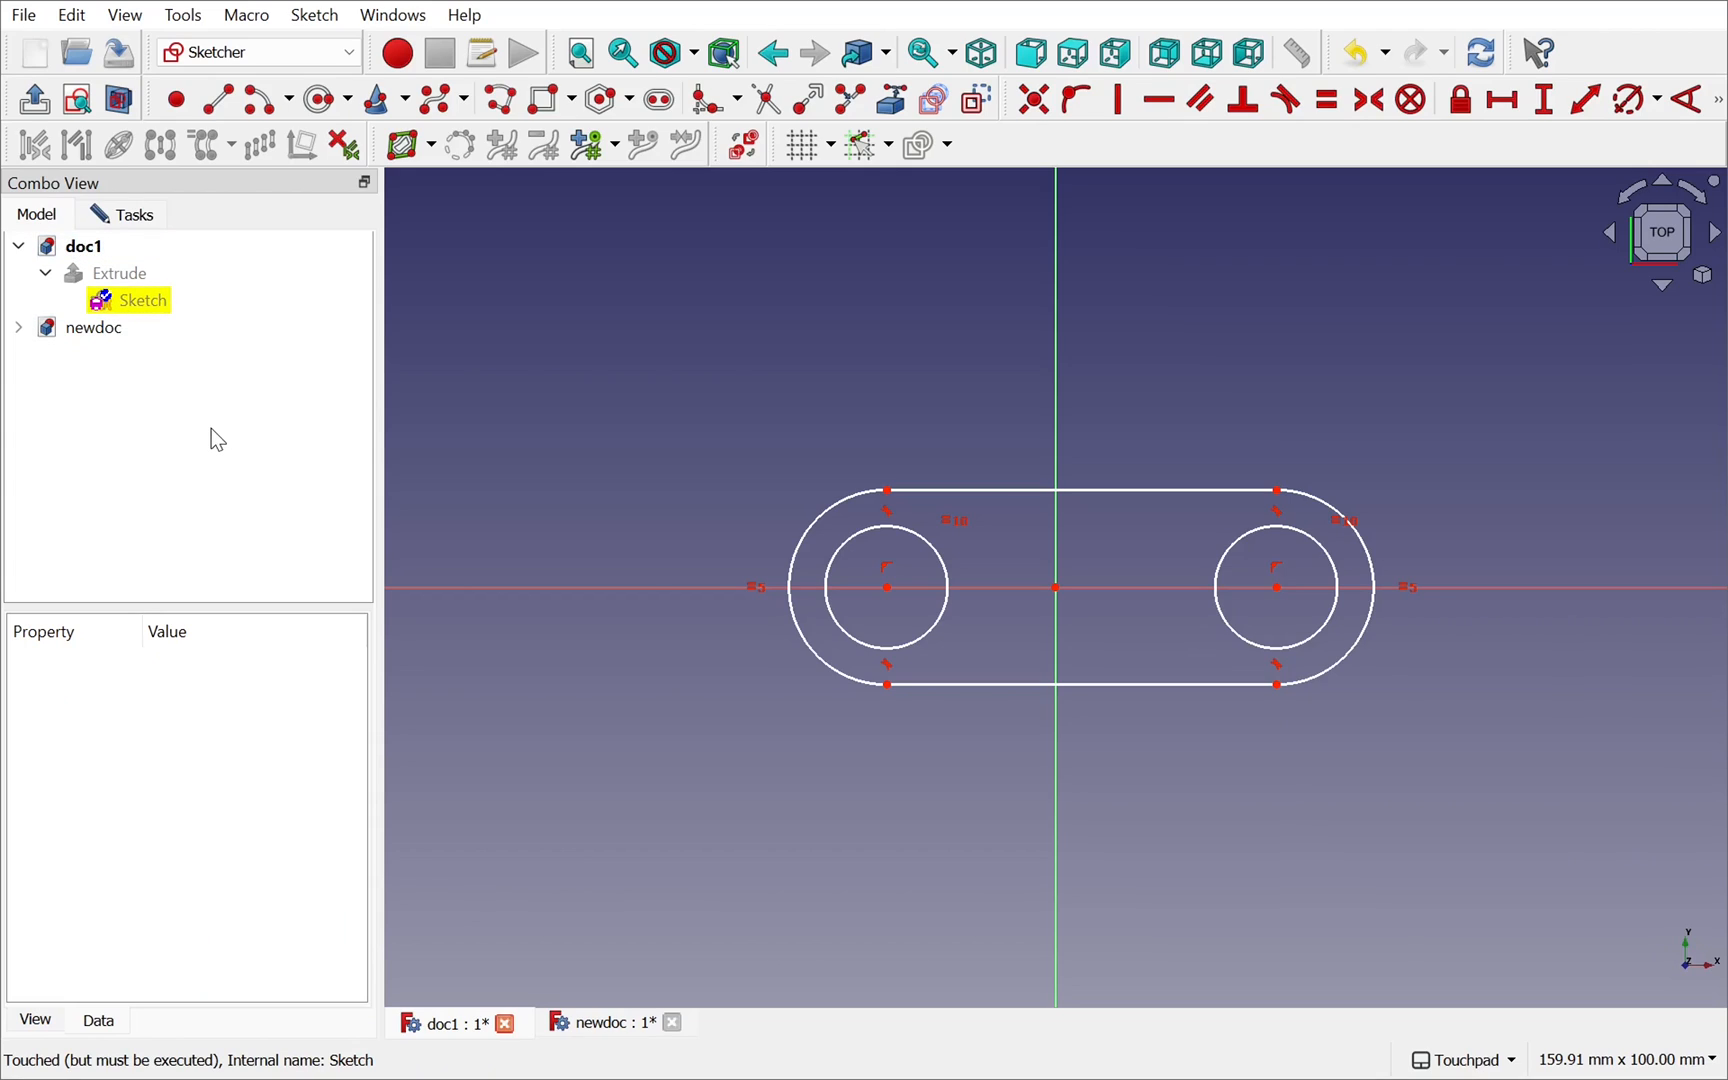
pyautogui.moveTo(230, 398)
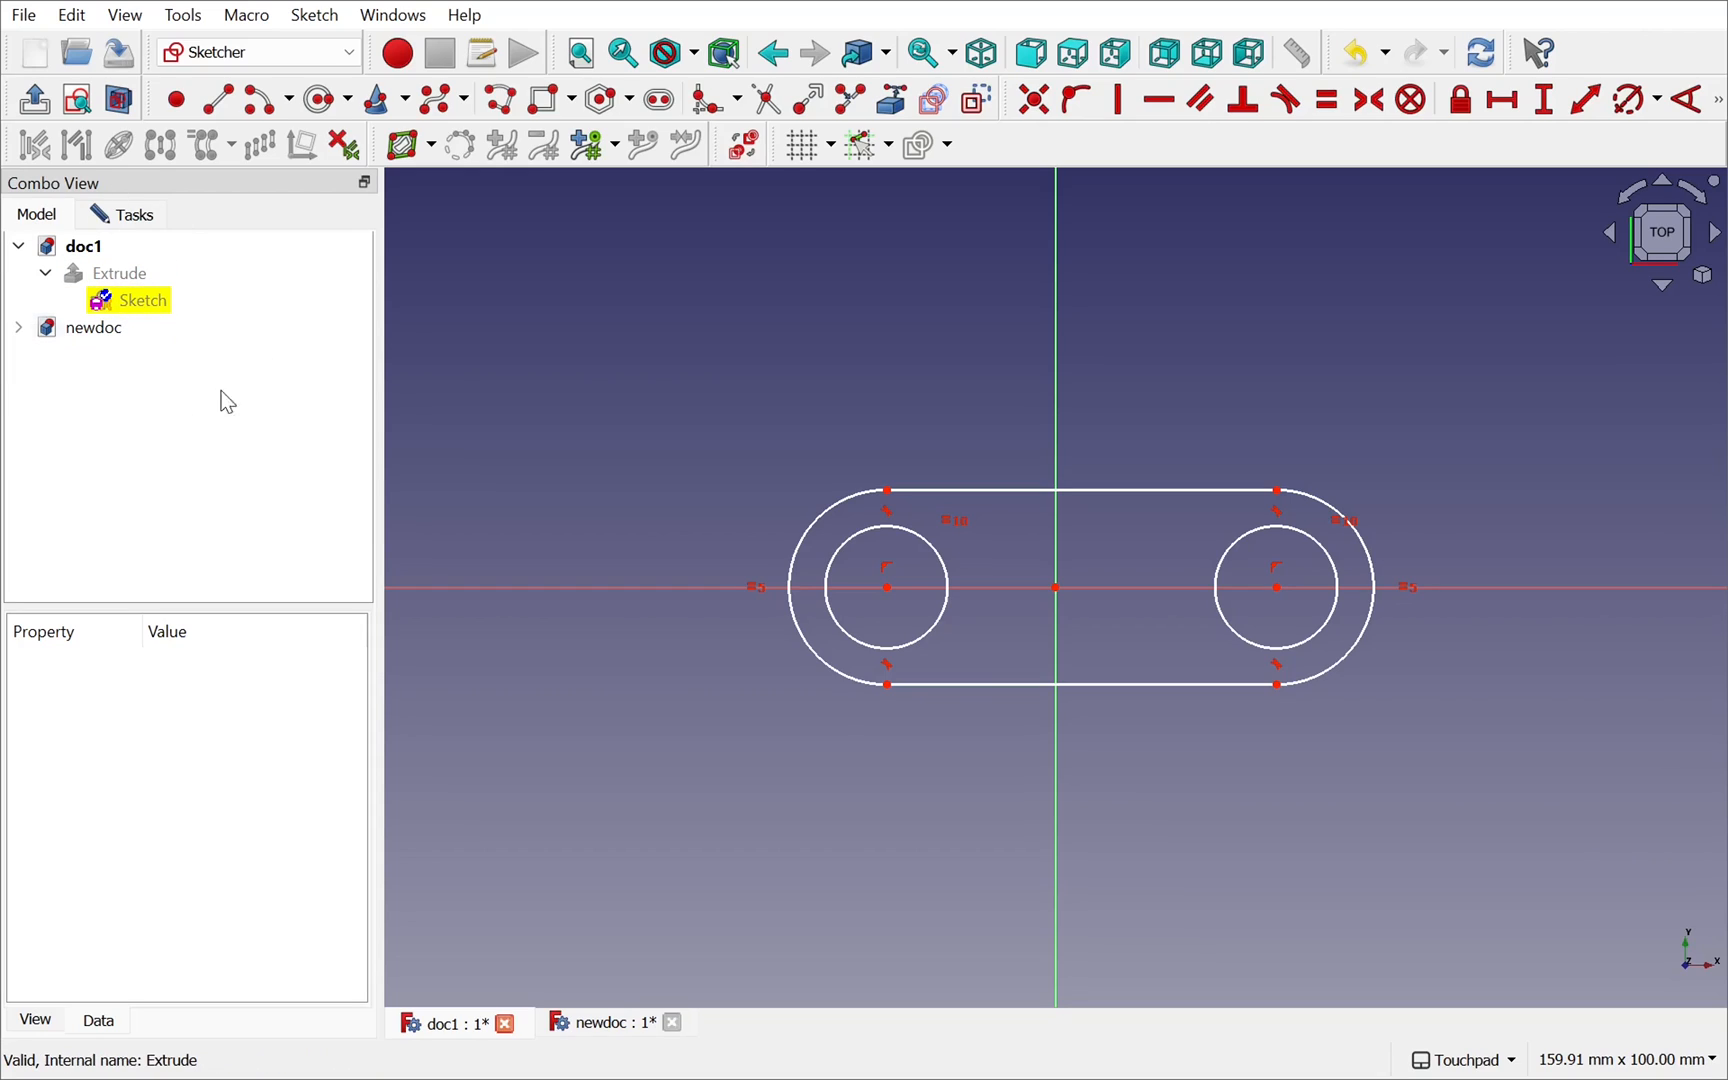
pyautogui.moveTo(198, 472)
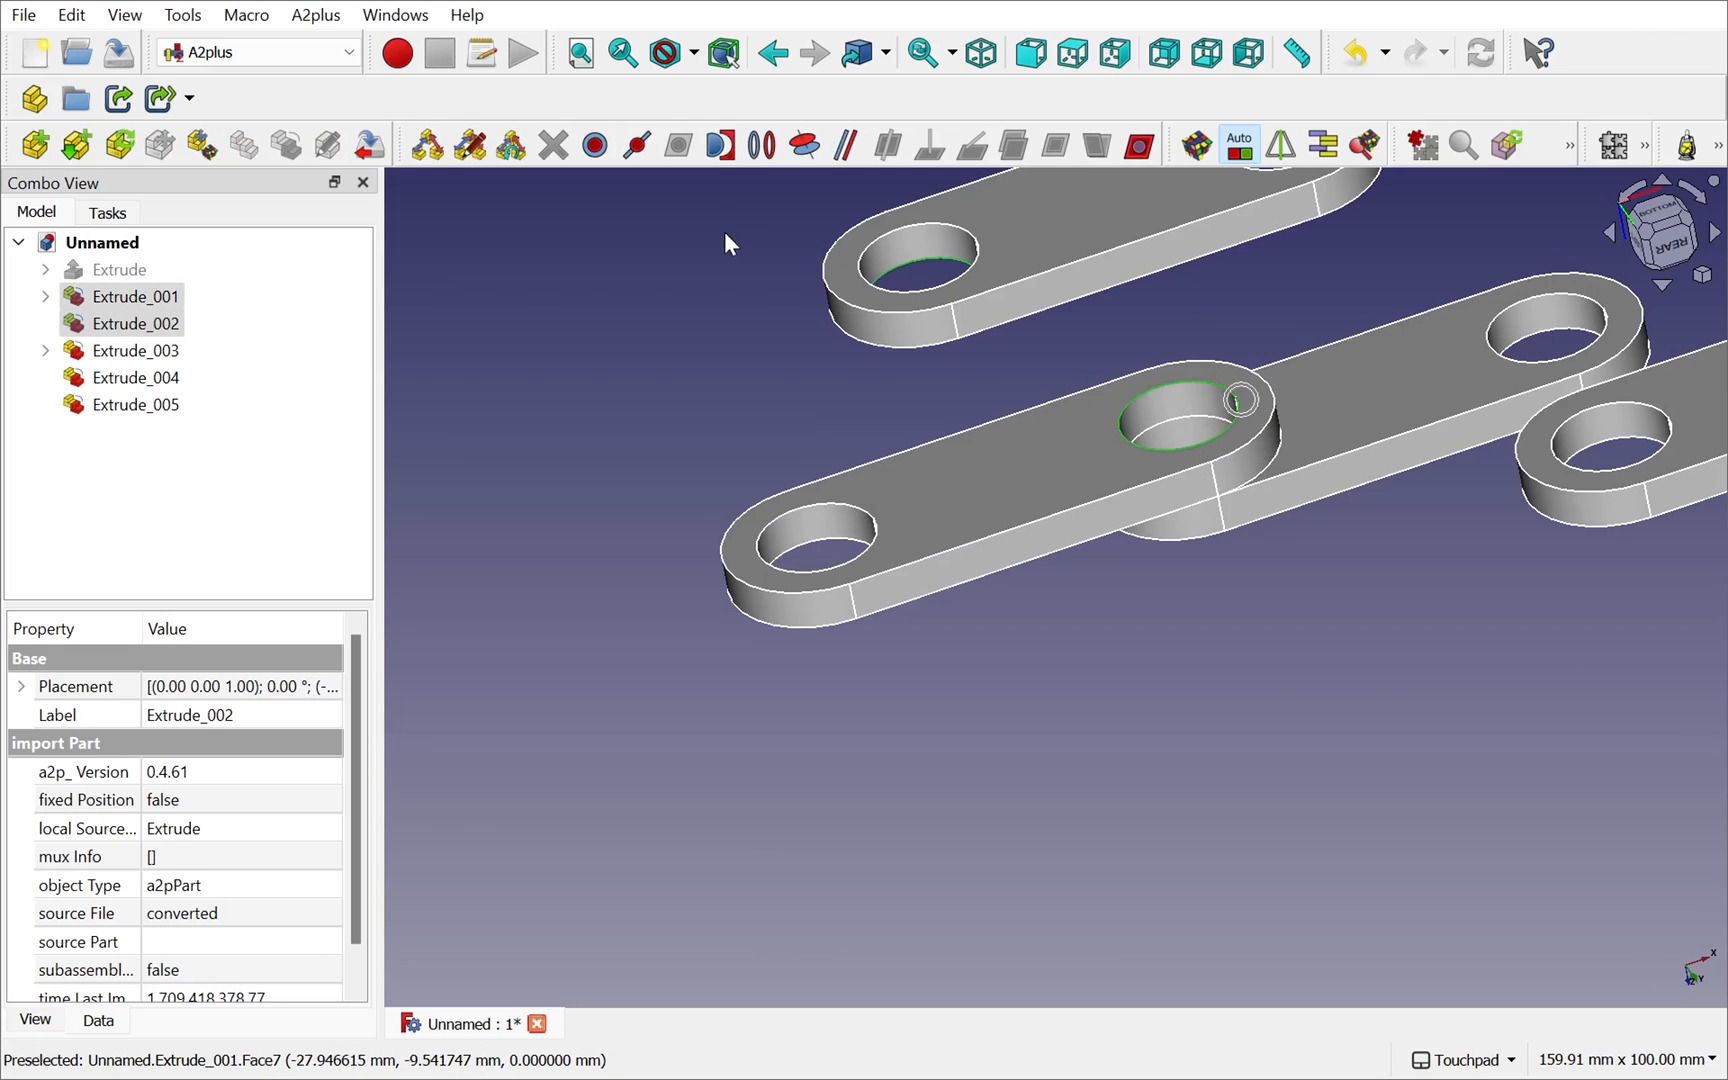
# - Apply an A2plus Circular Edge constraint between two hole edges, then pick the lone plate's hole
pyautogui.click(760, 144)
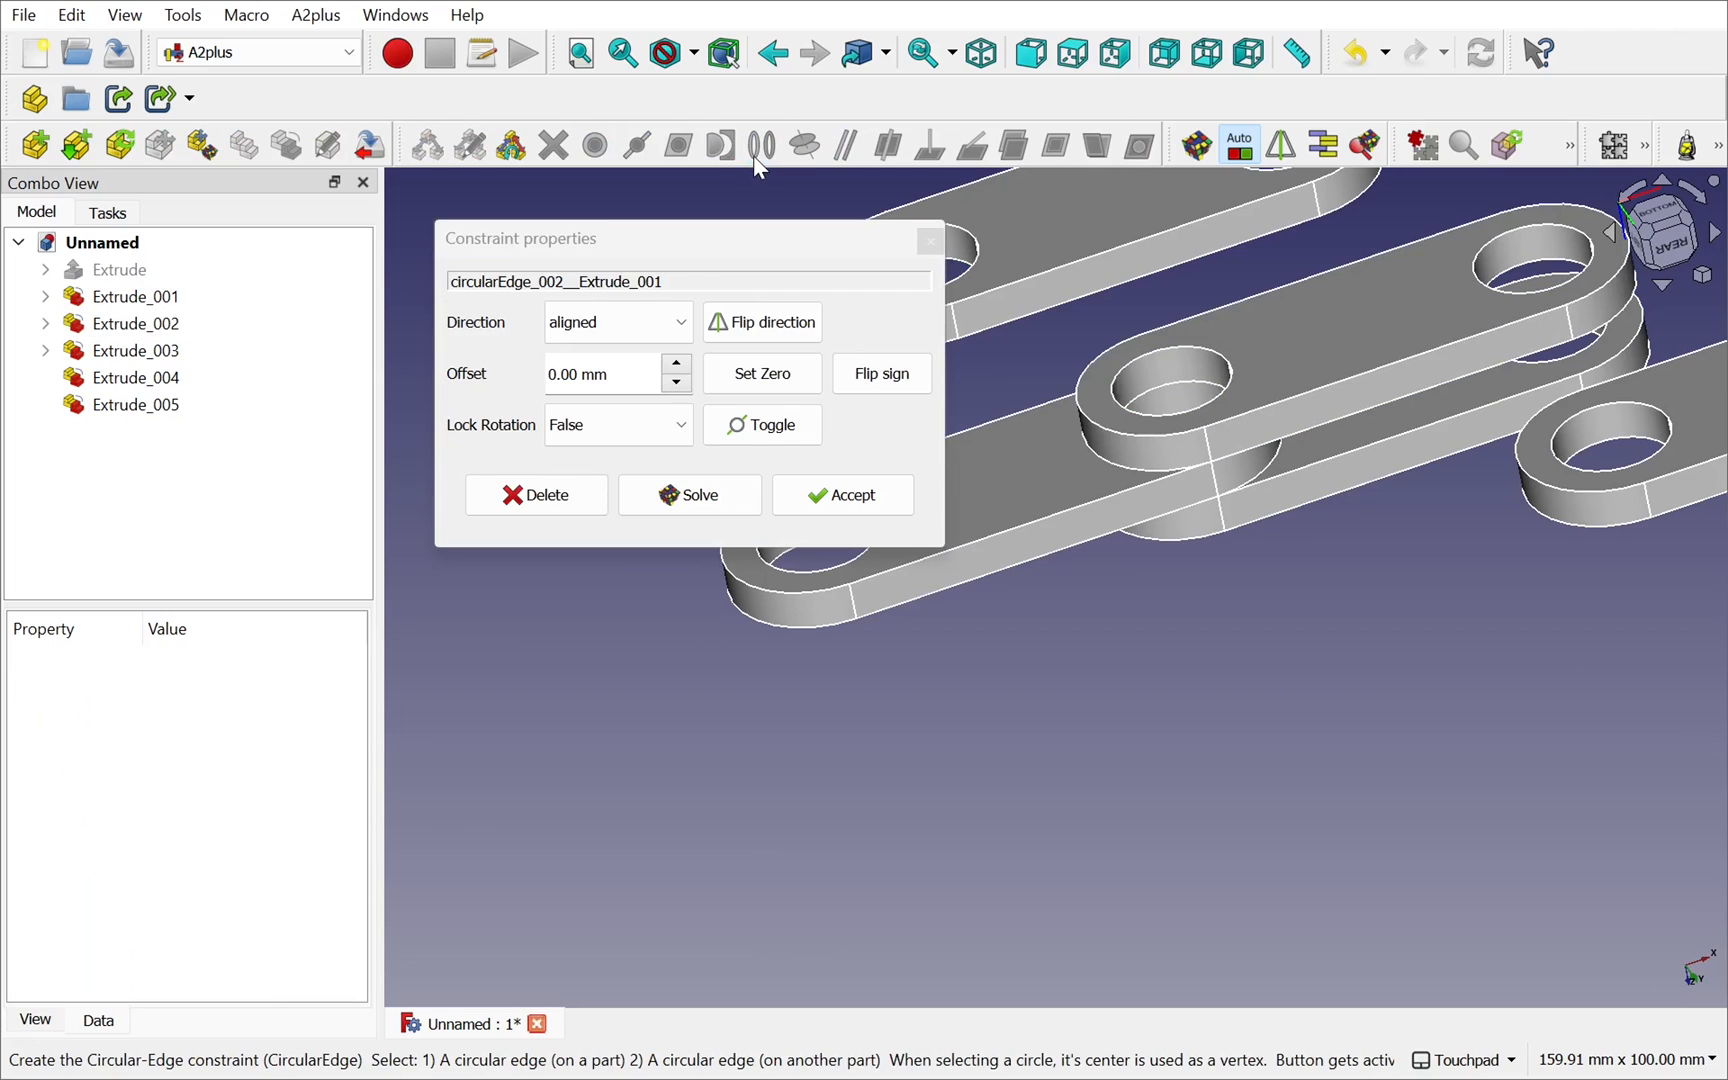
pyautogui.click(840, 494)
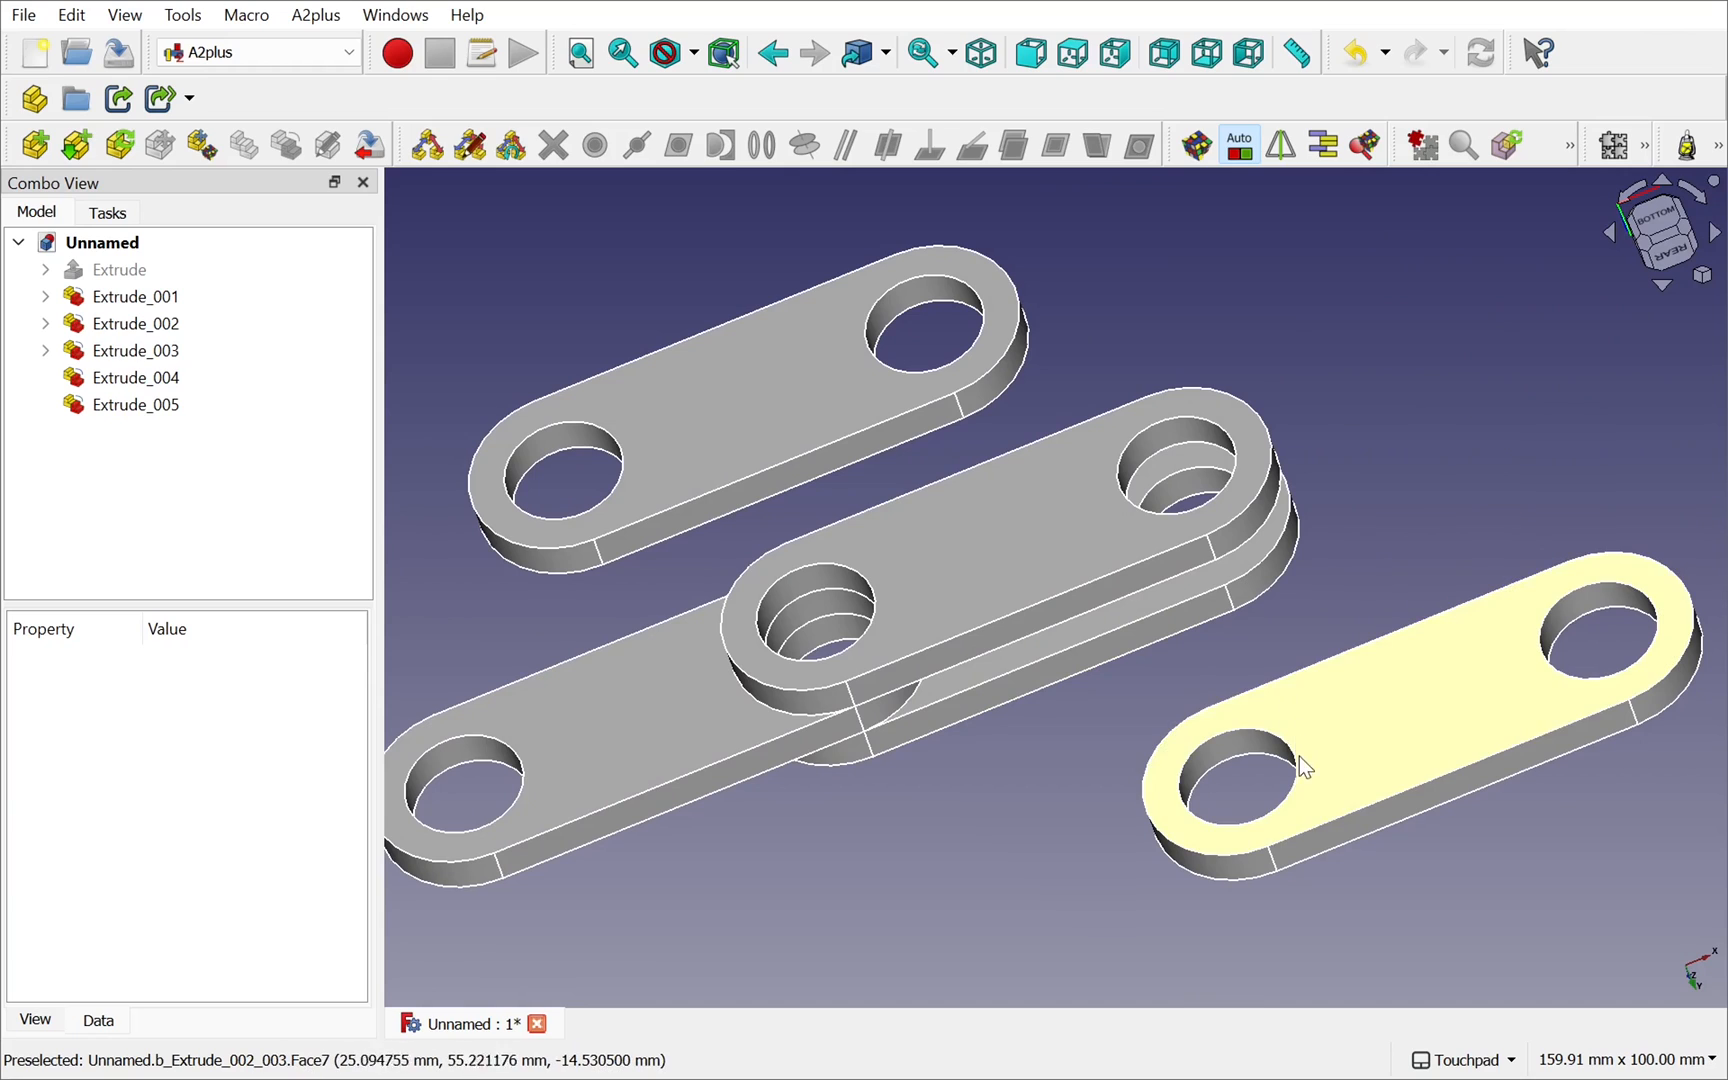
pyautogui.moveTo(1300, 758)
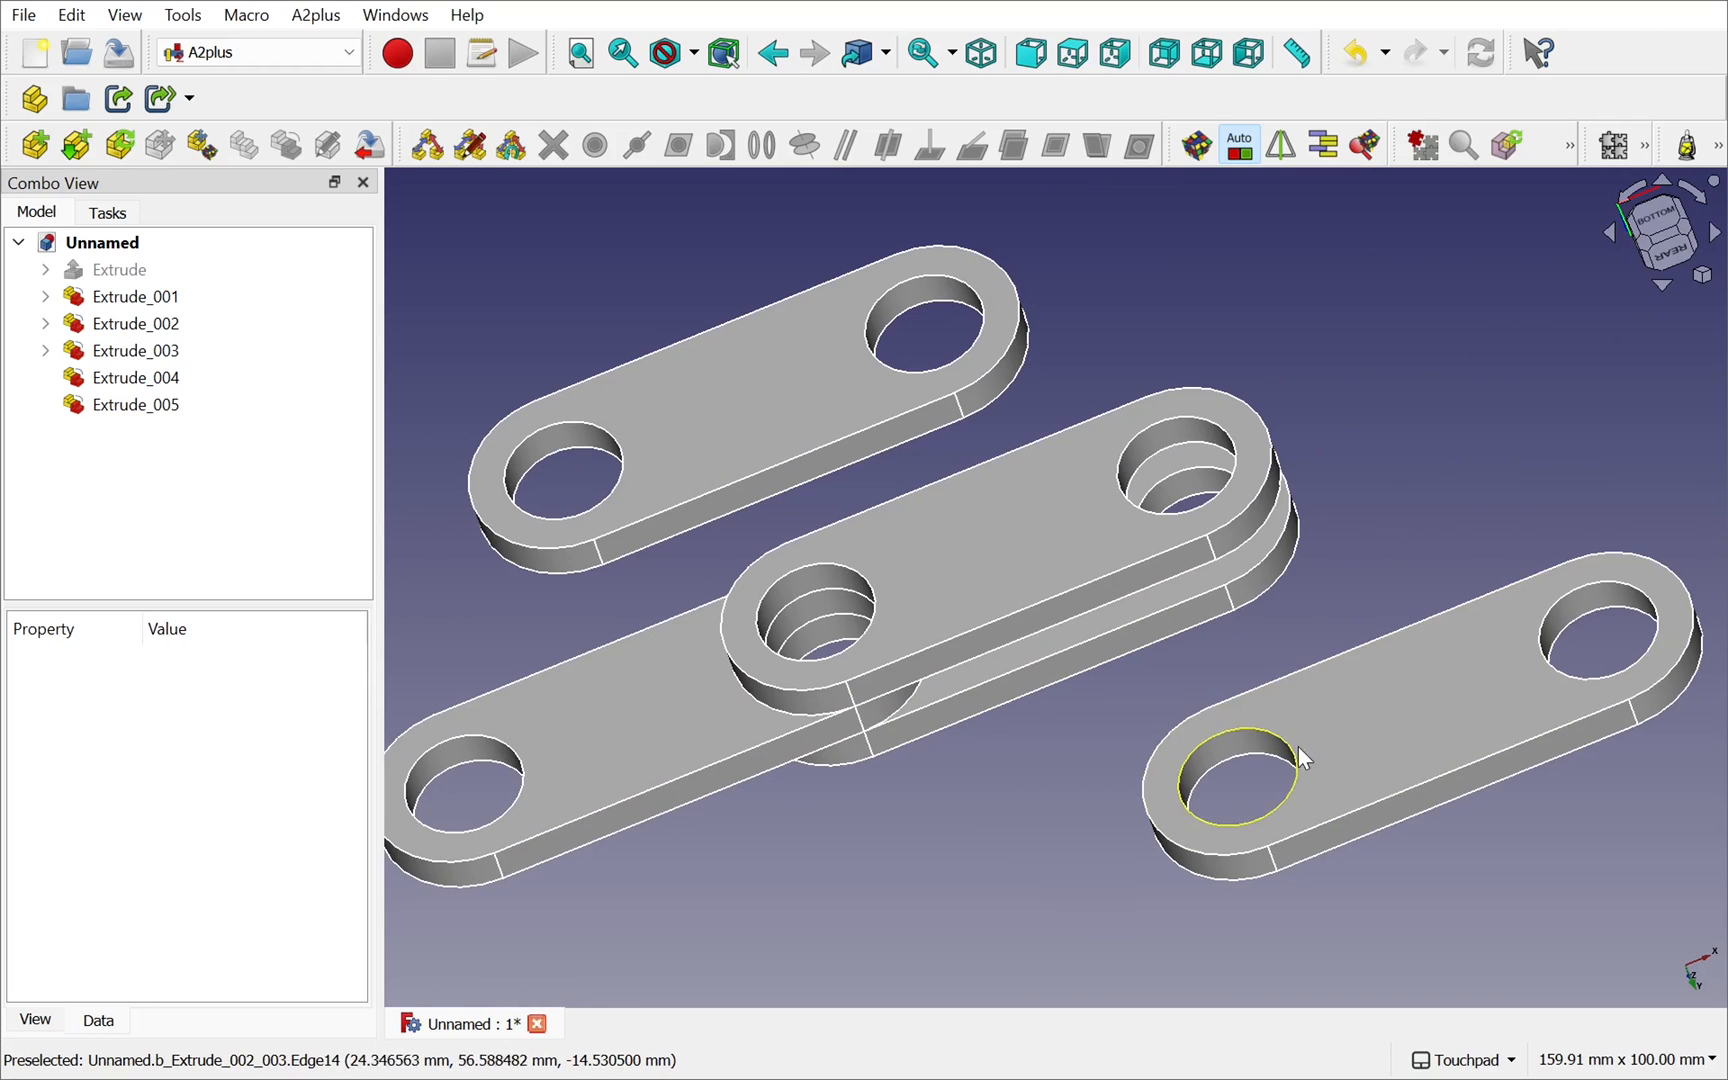
pyautogui.click(134, 404)
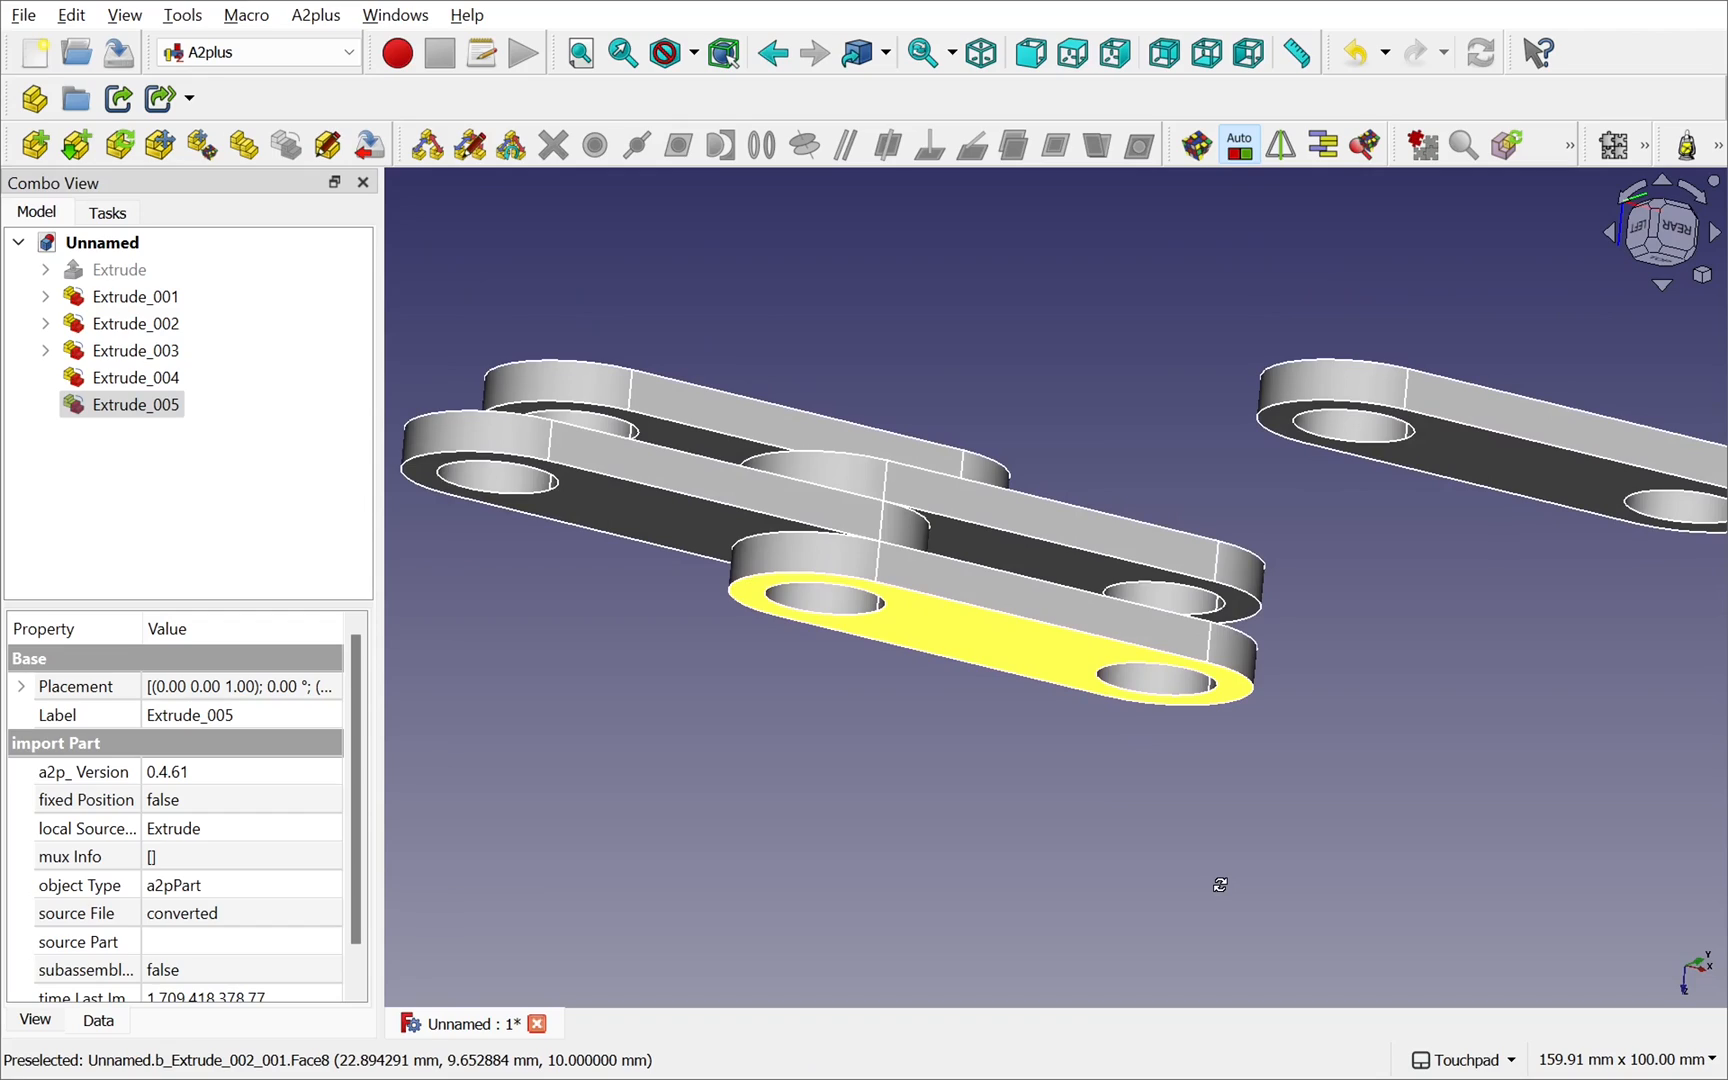
pyautogui.moveTo(1226, 894)
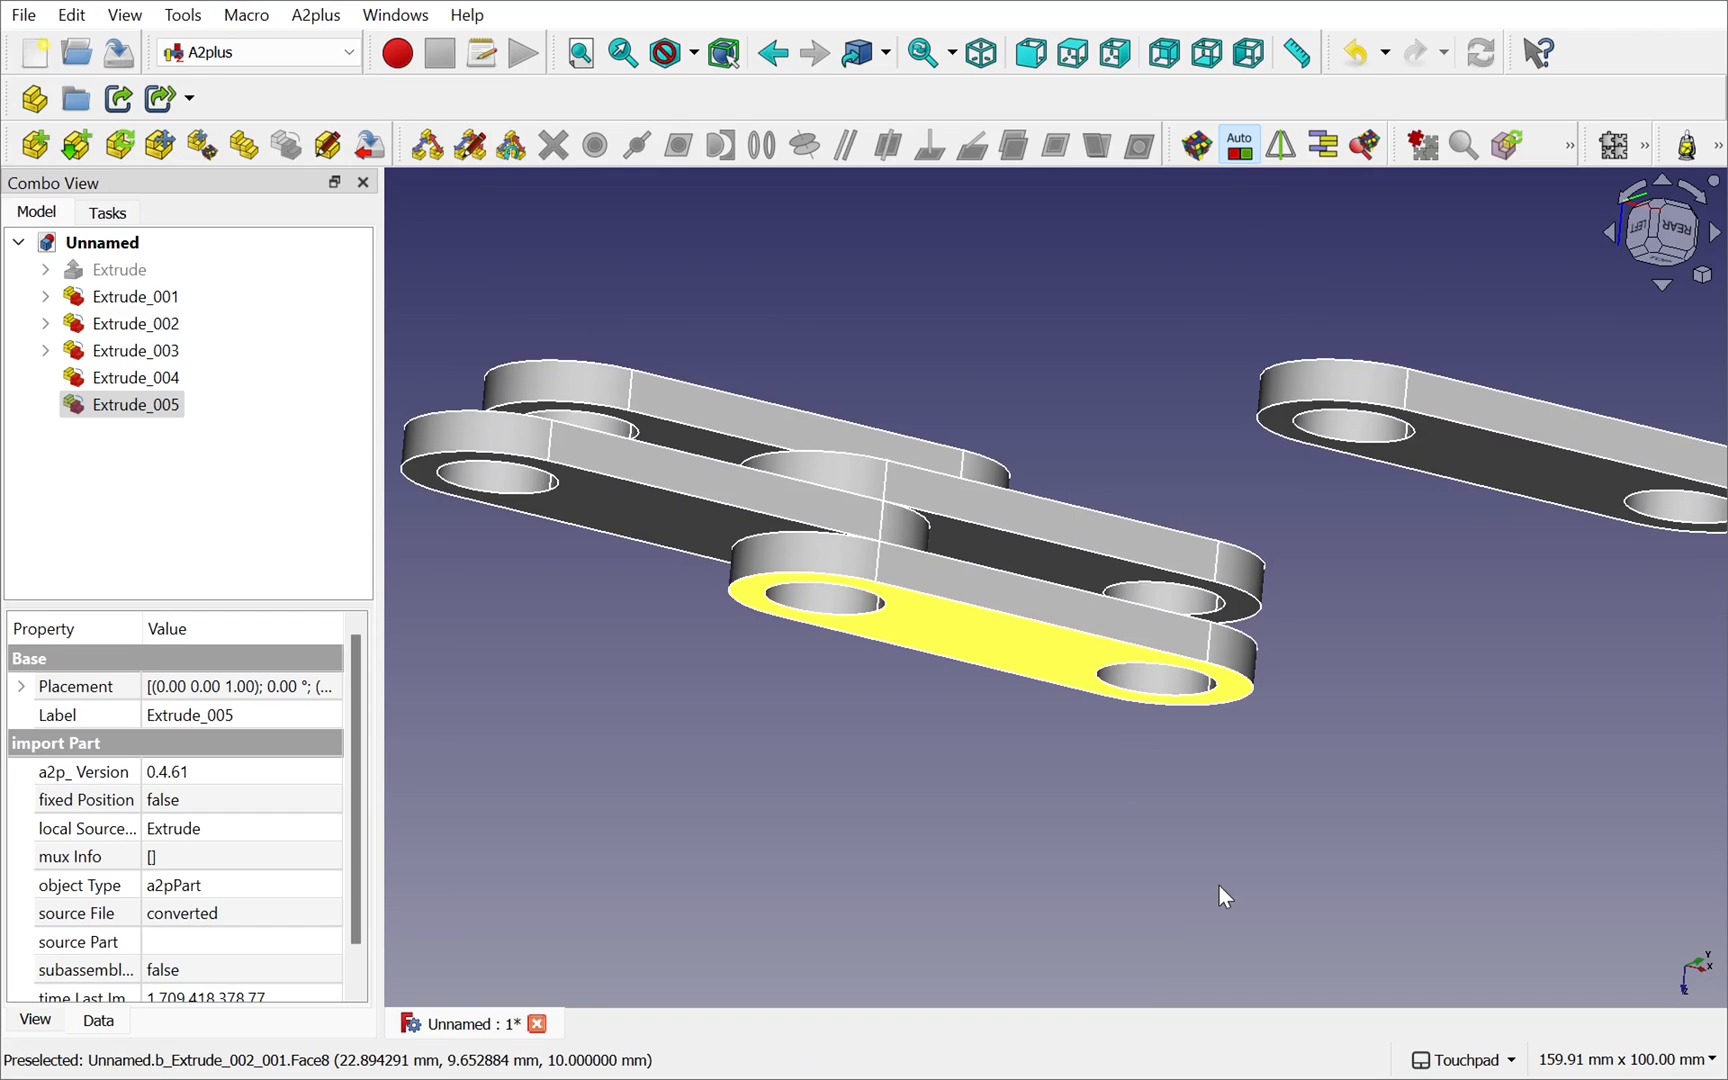
# - Switch the assembly draw style to see-through Wireframe
pyautogui.click(160, 144)
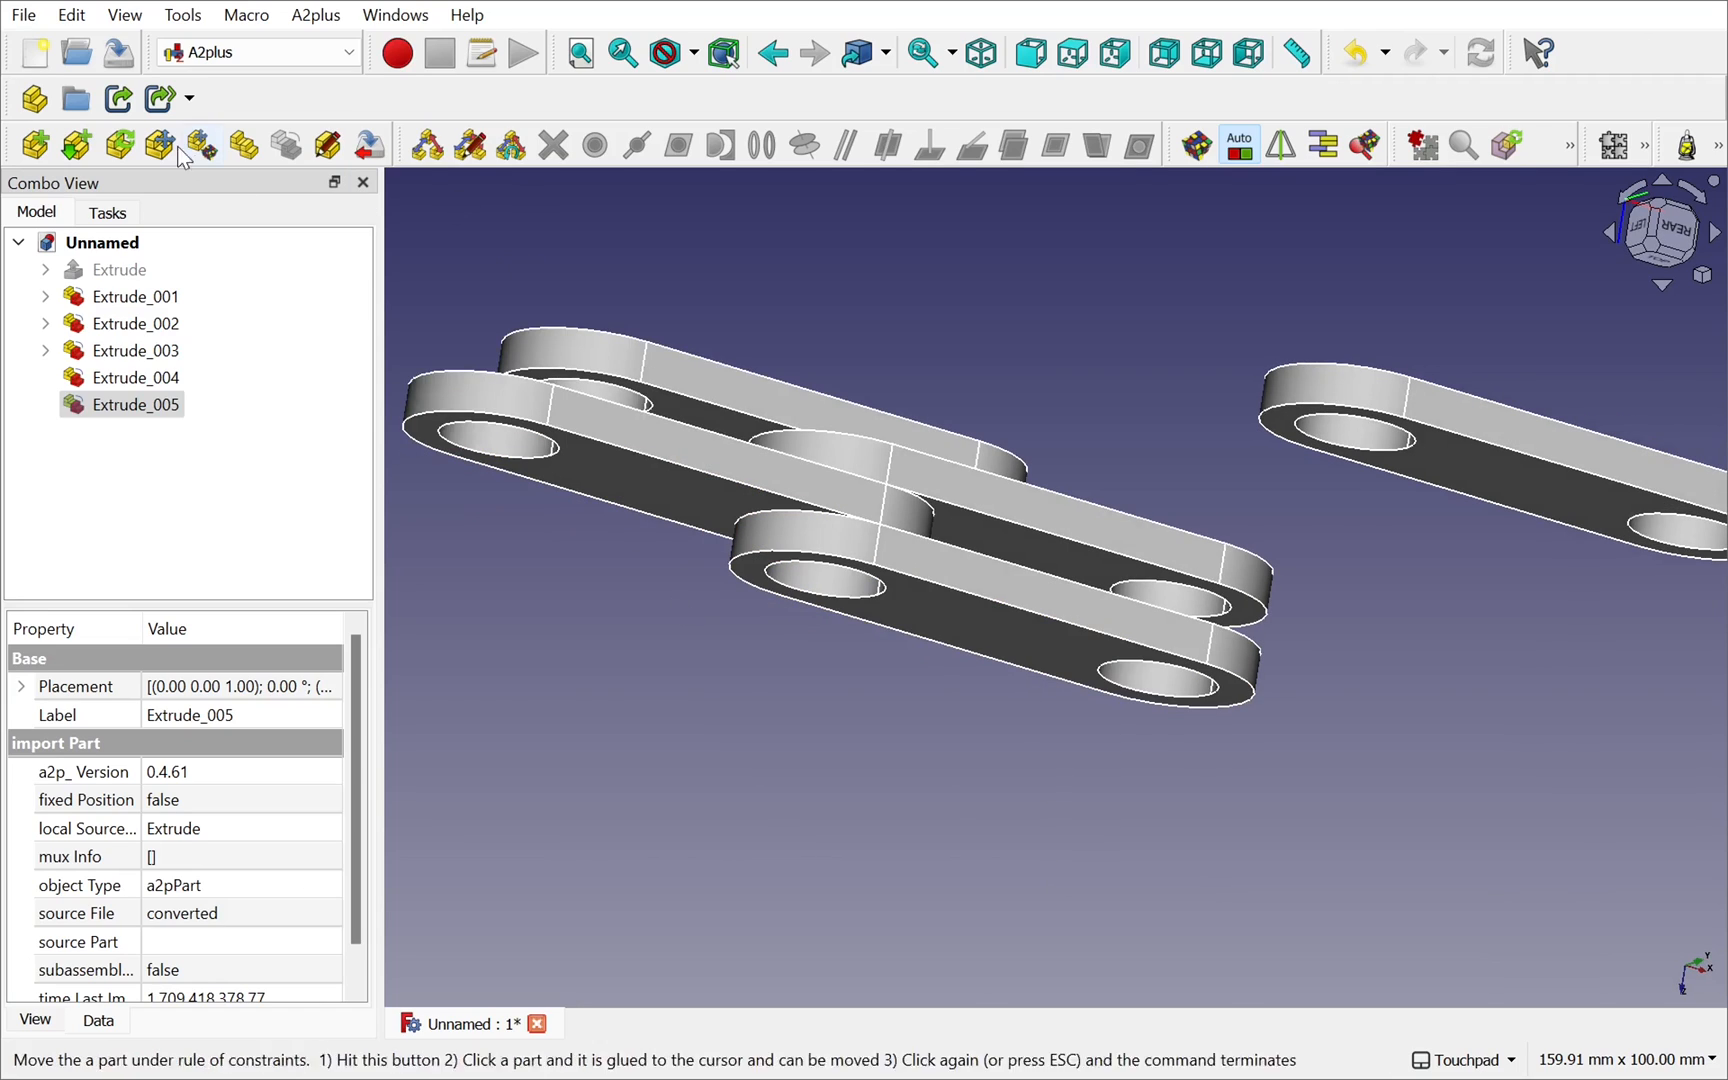
pyautogui.click(124, 14)
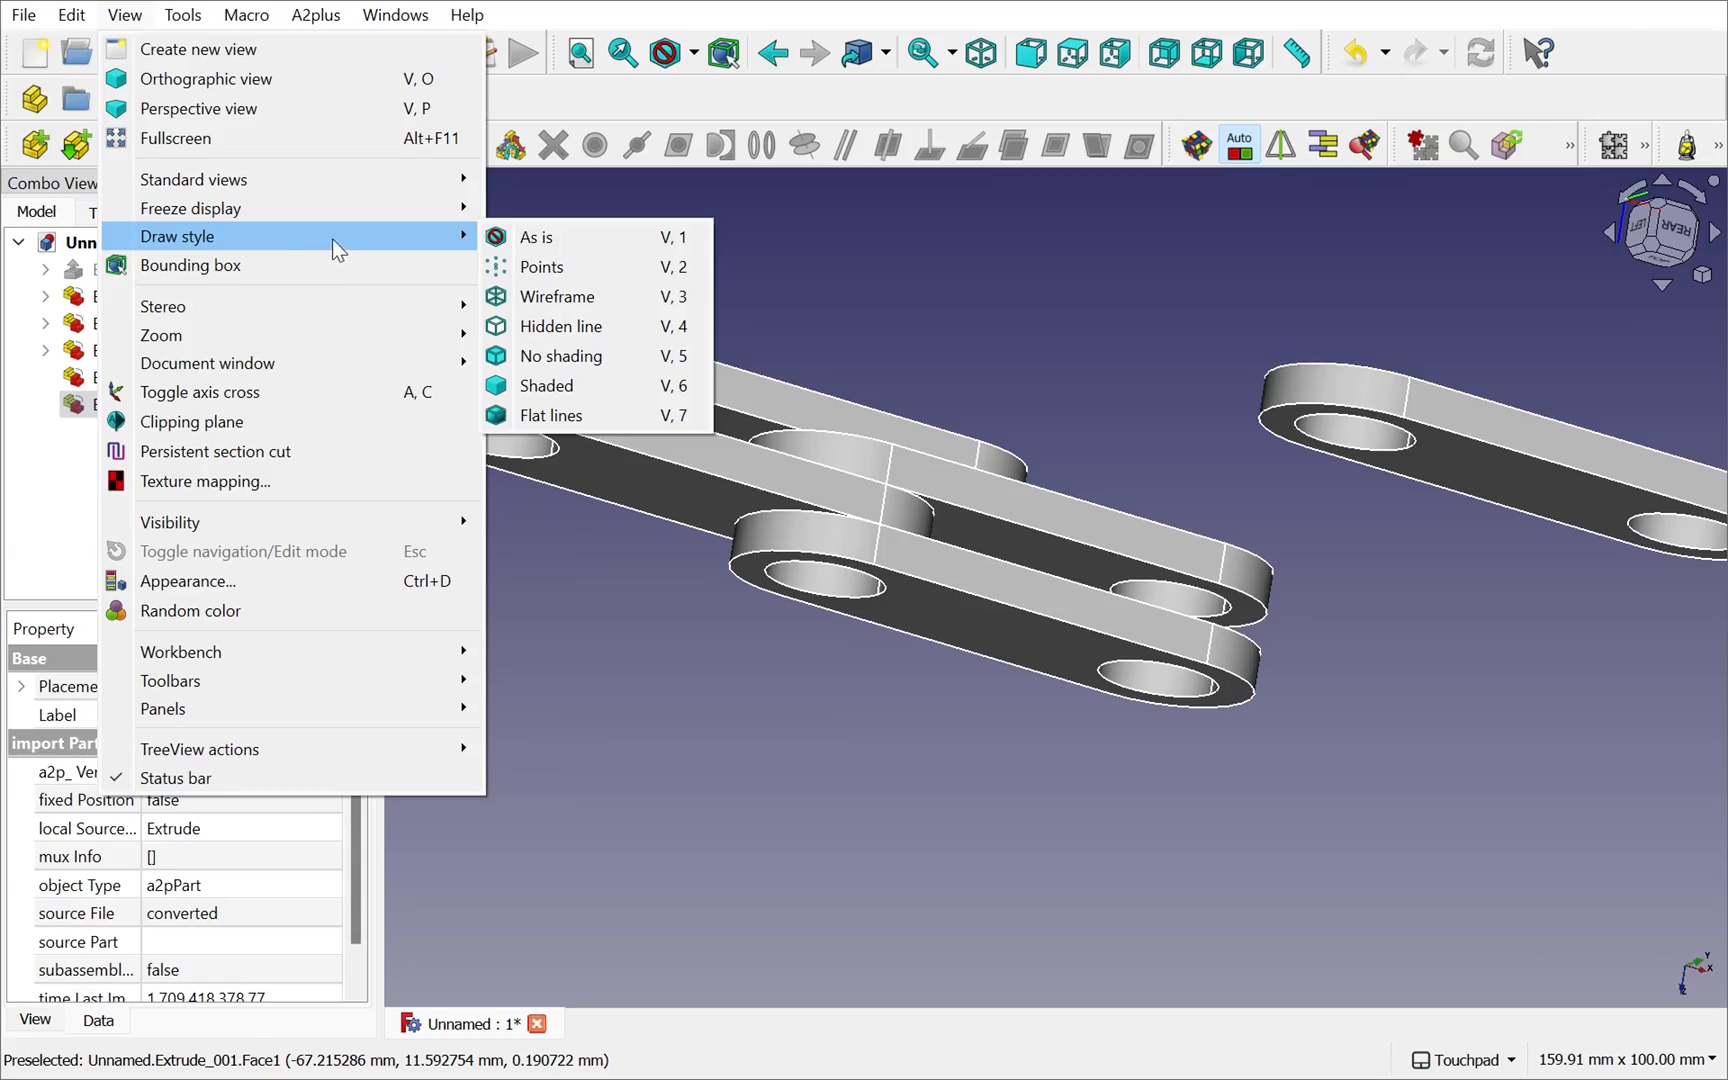
pyautogui.click(556, 296)
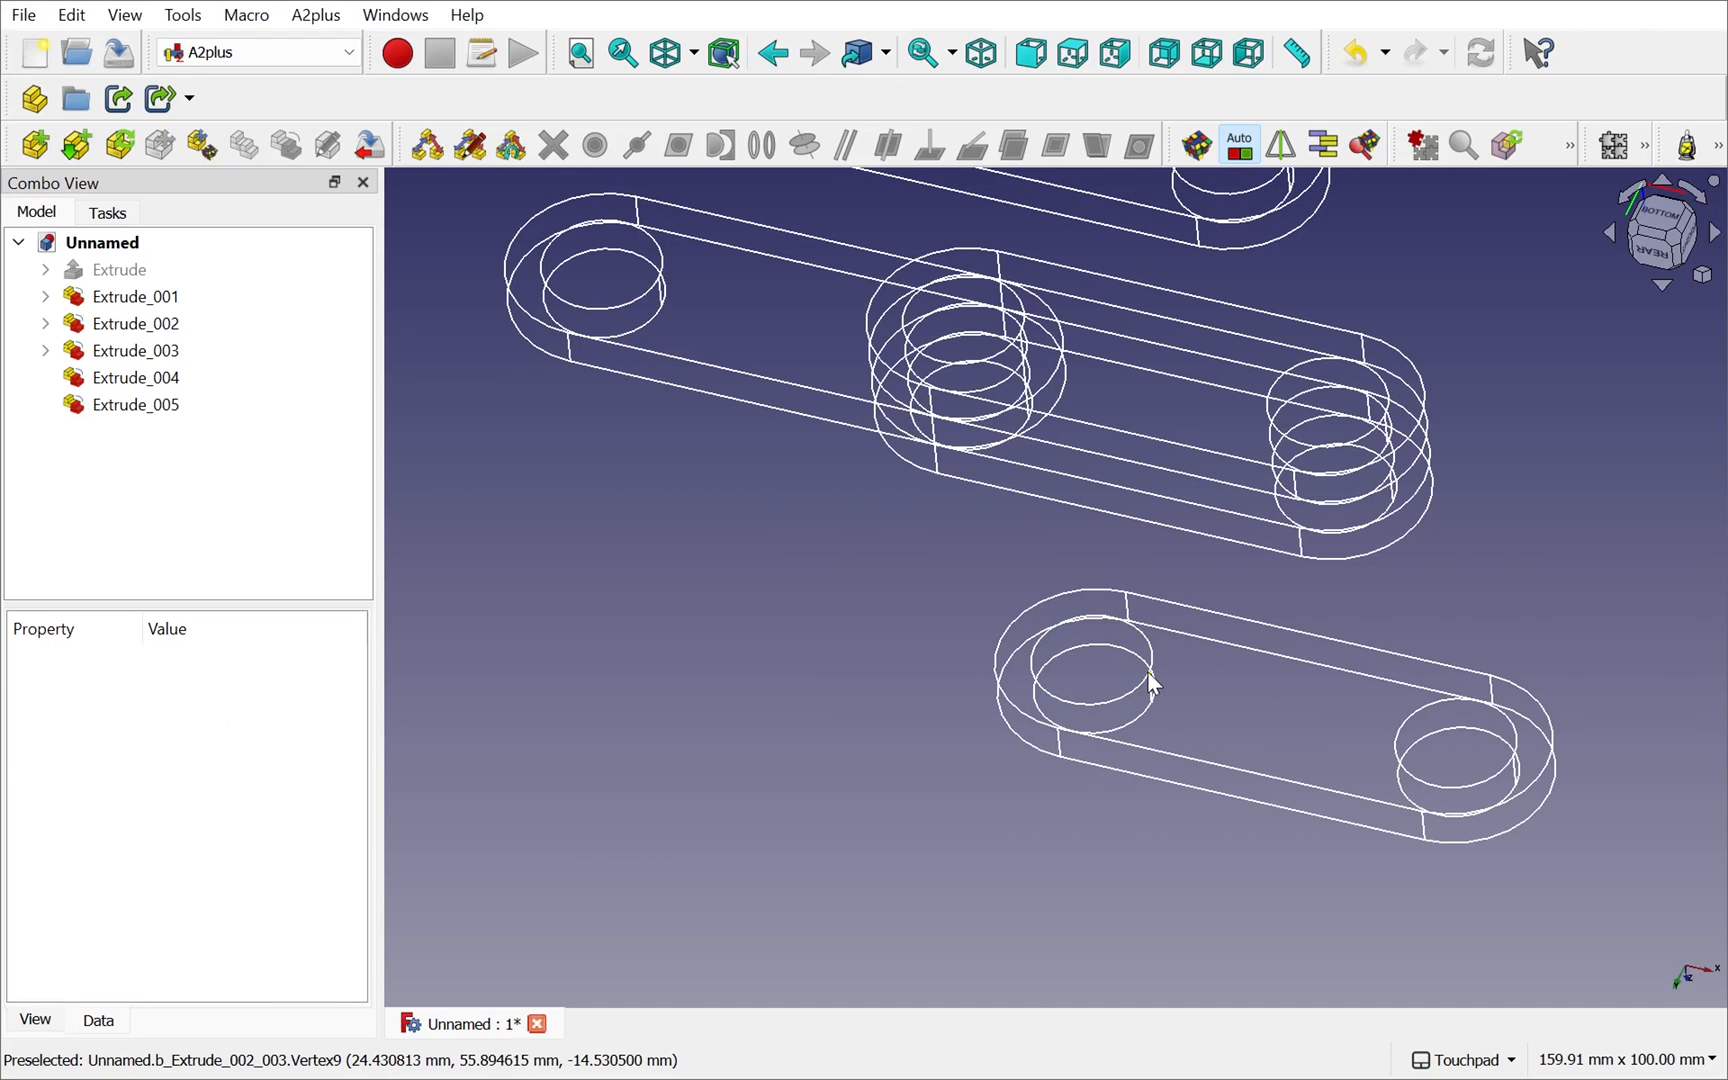
# - Add two more Circular Edge constraints through the parts, attaching the lower plate and Extrude_005
pyautogui.click(134, 404)
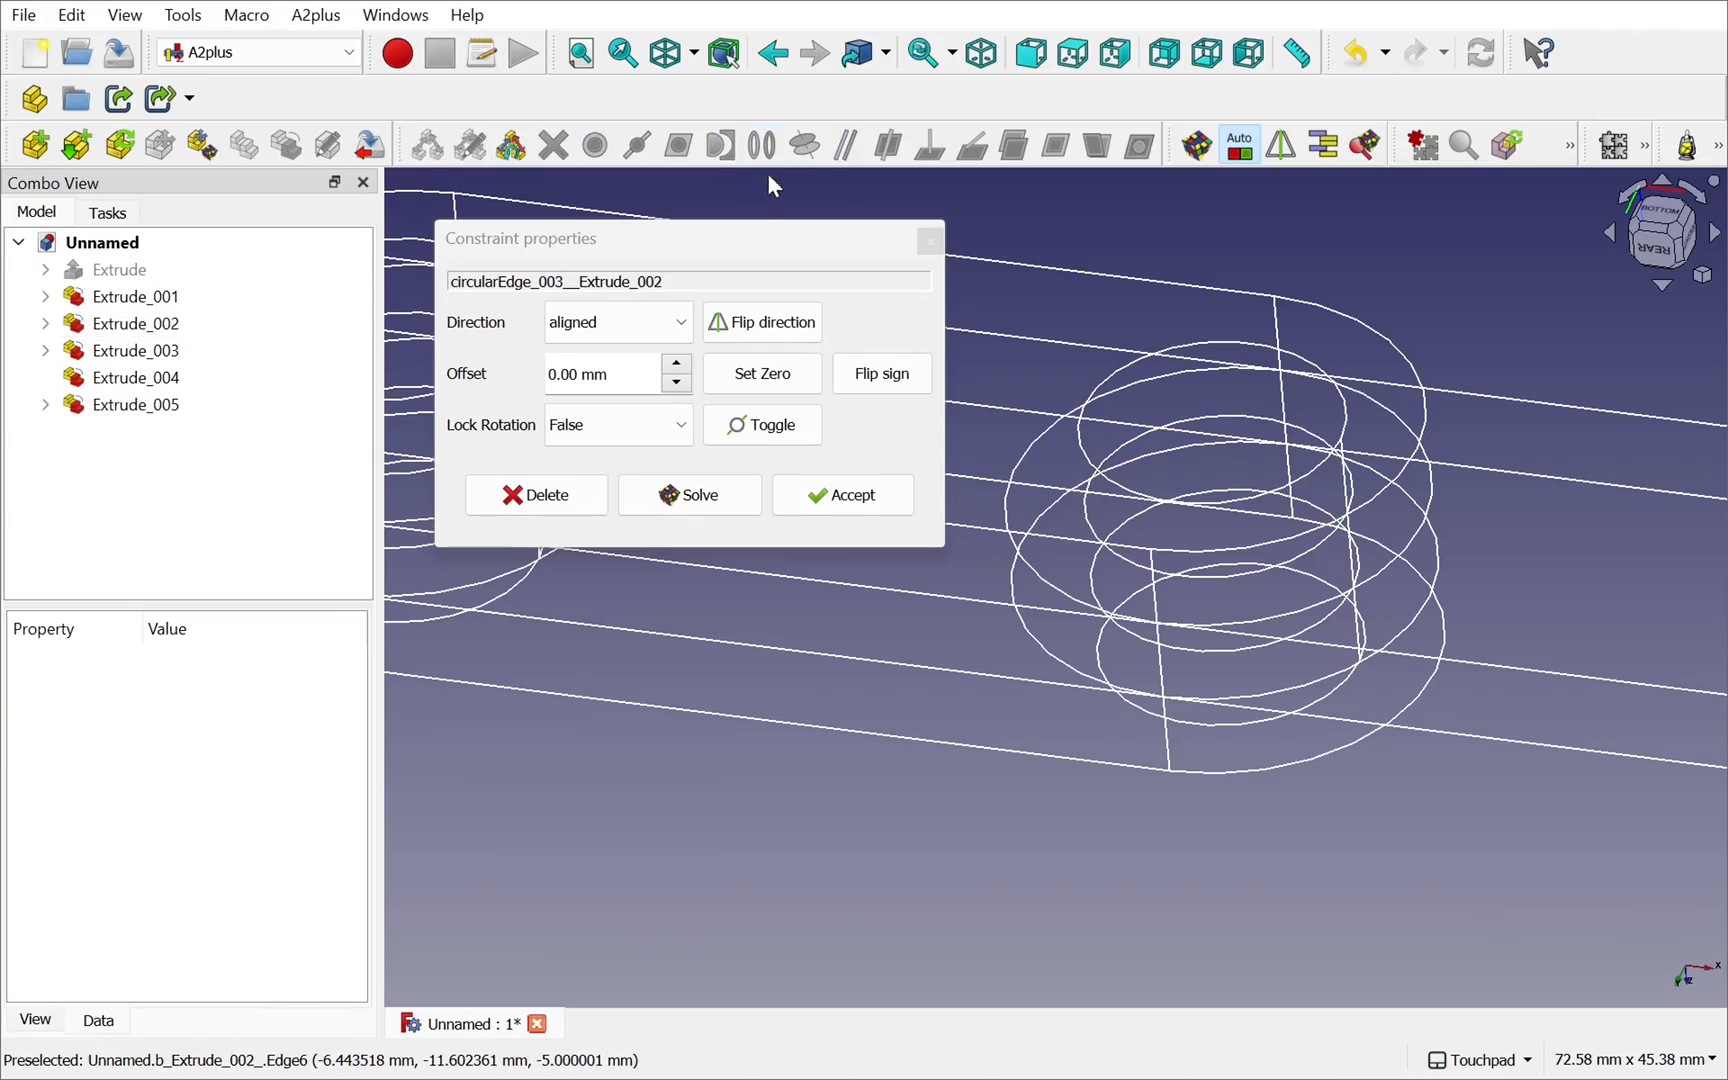
pyautogui.click(842, 494)
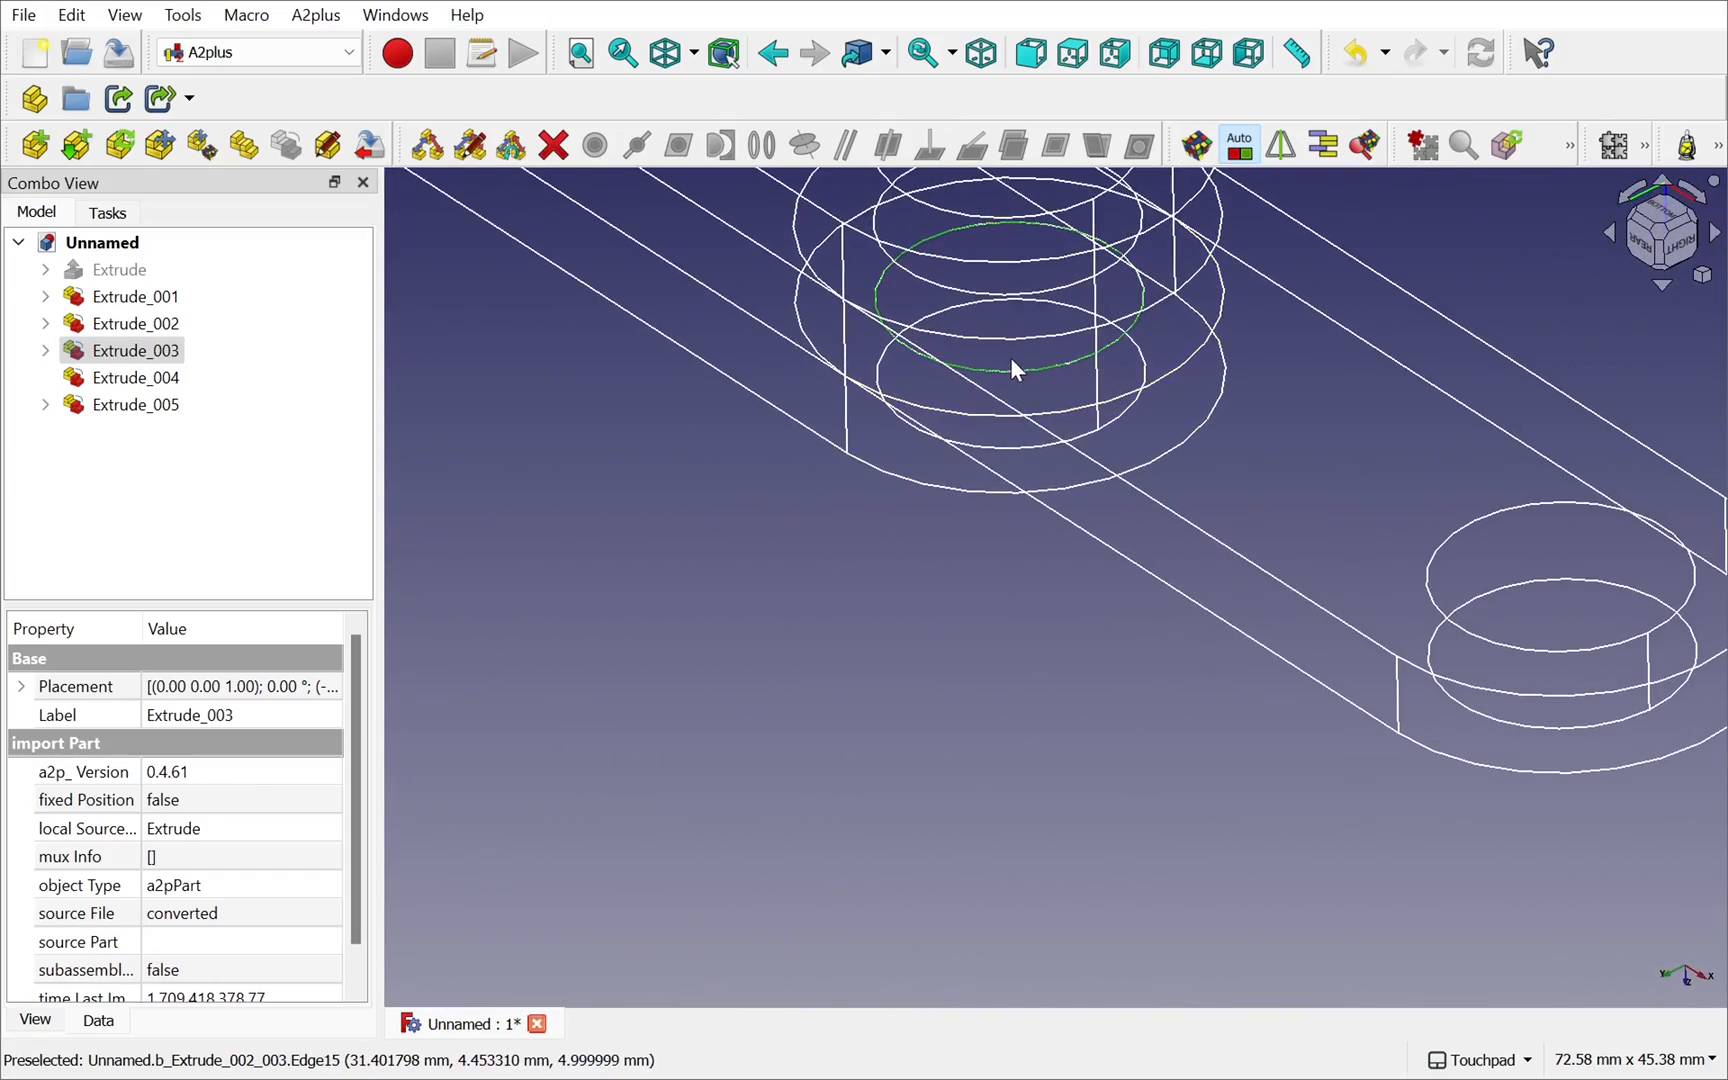
pyautogui.scroll(3)
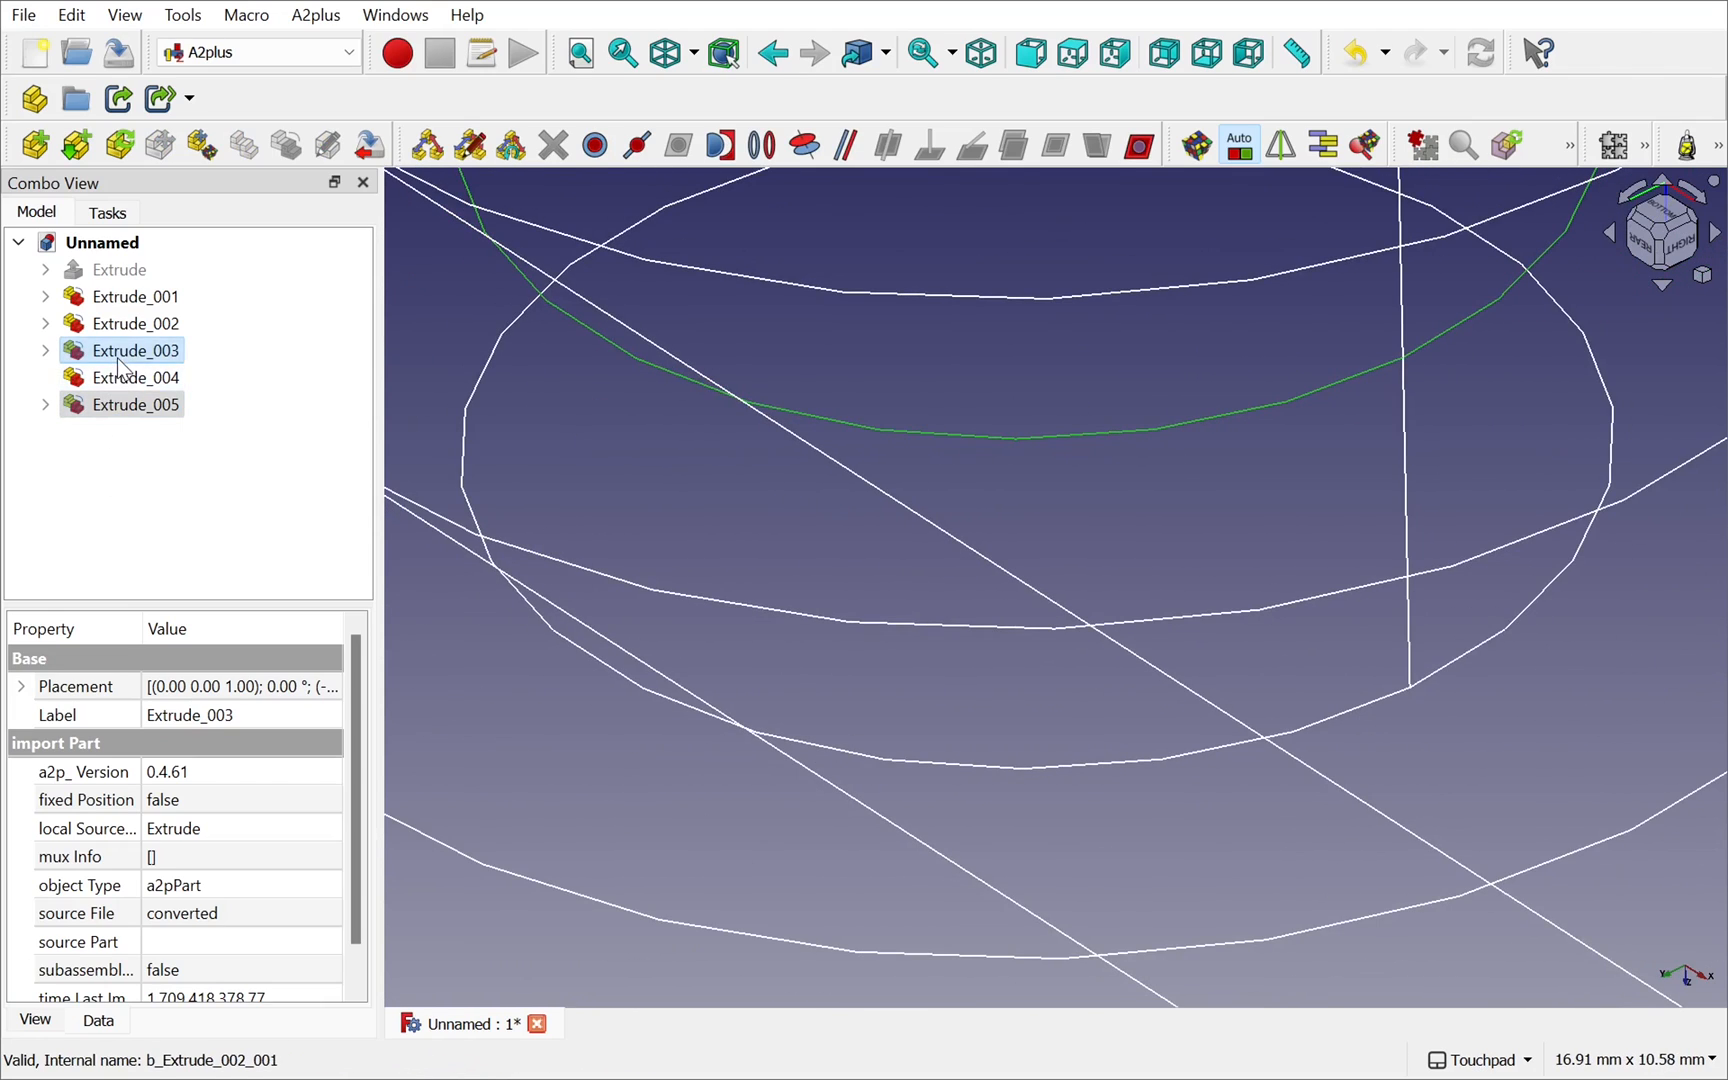
pyautogui.click(760, 144)
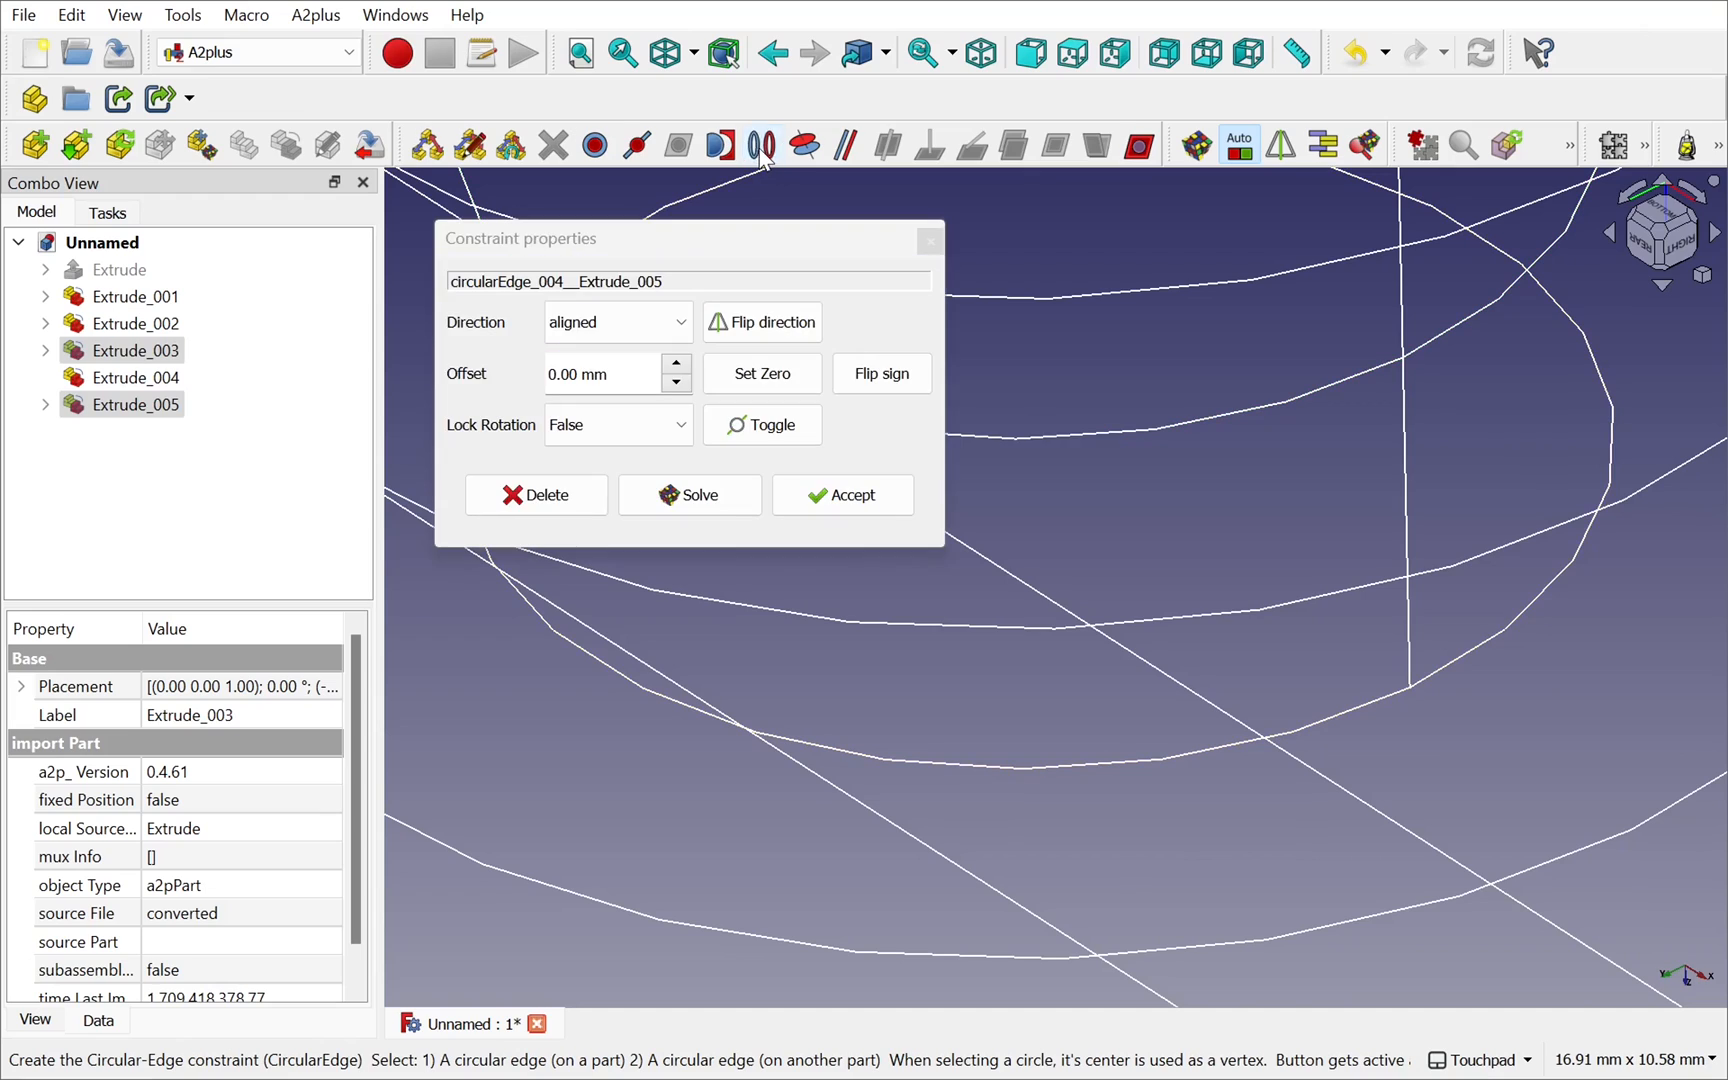
pyautogui.click(842, 494)
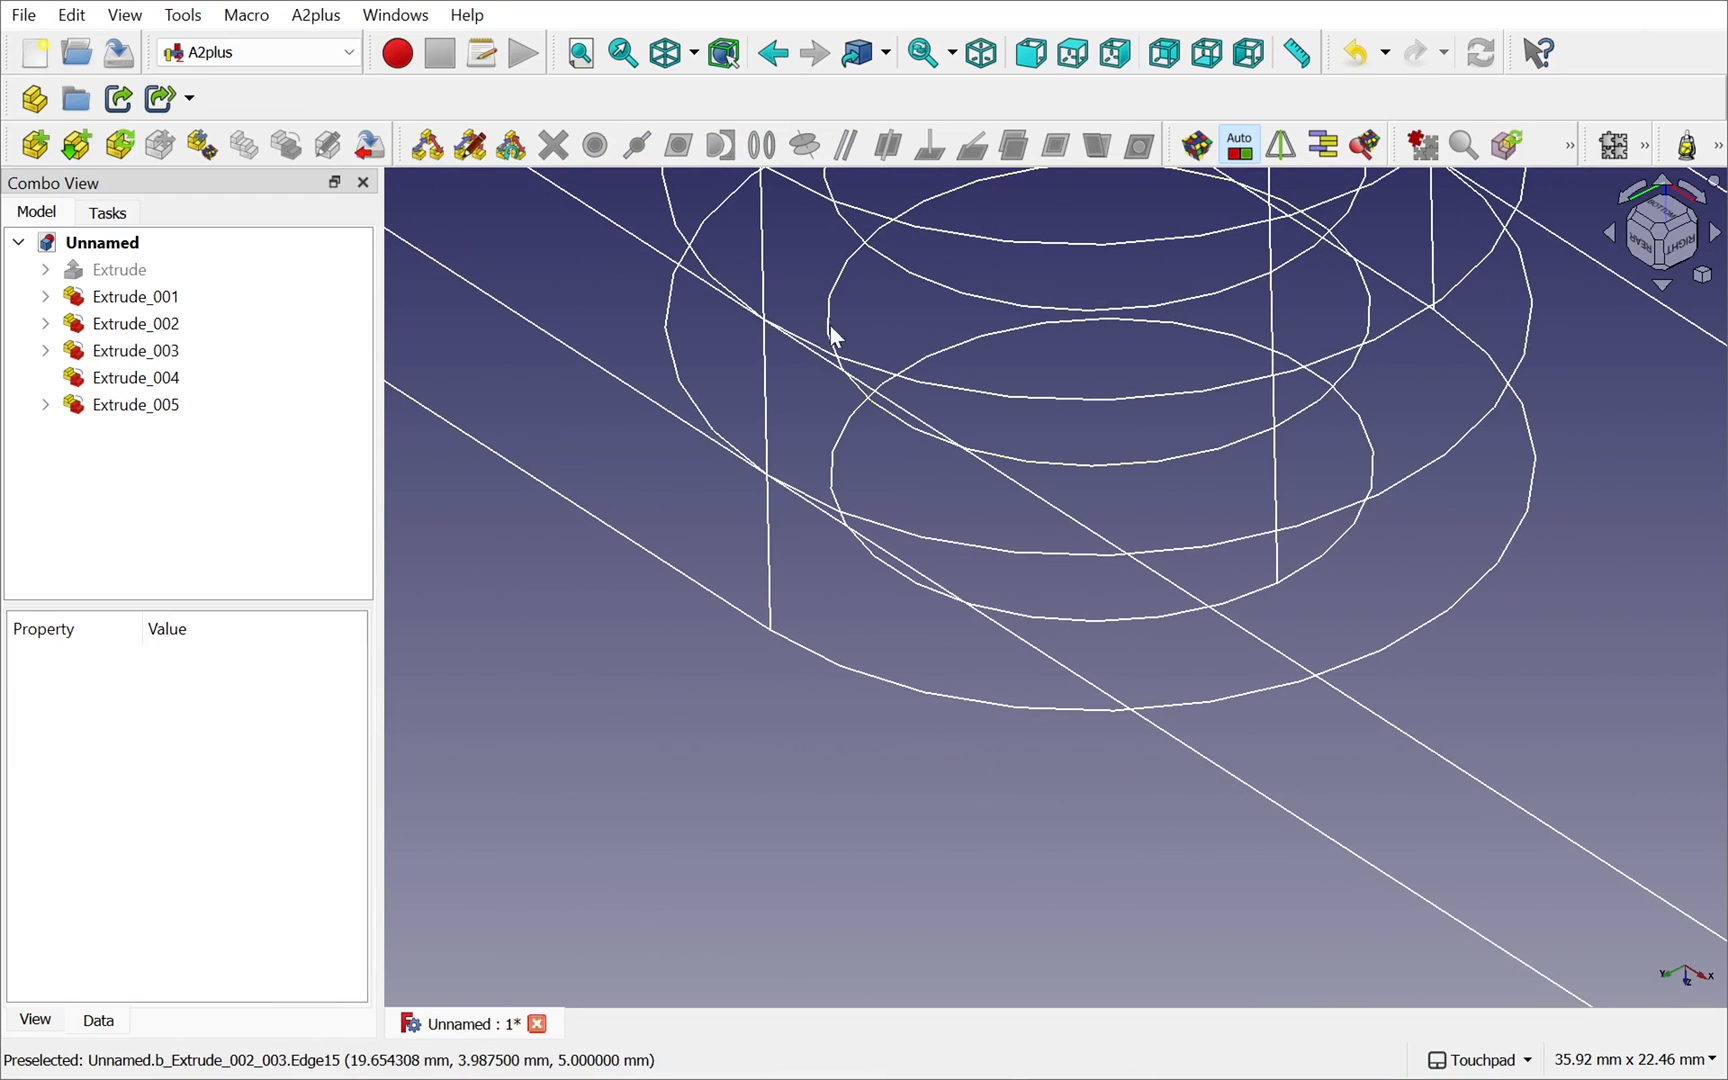
# - Set the draw style back to Flat lines for shaded solids with edges
pyautogui.click(124, 14)
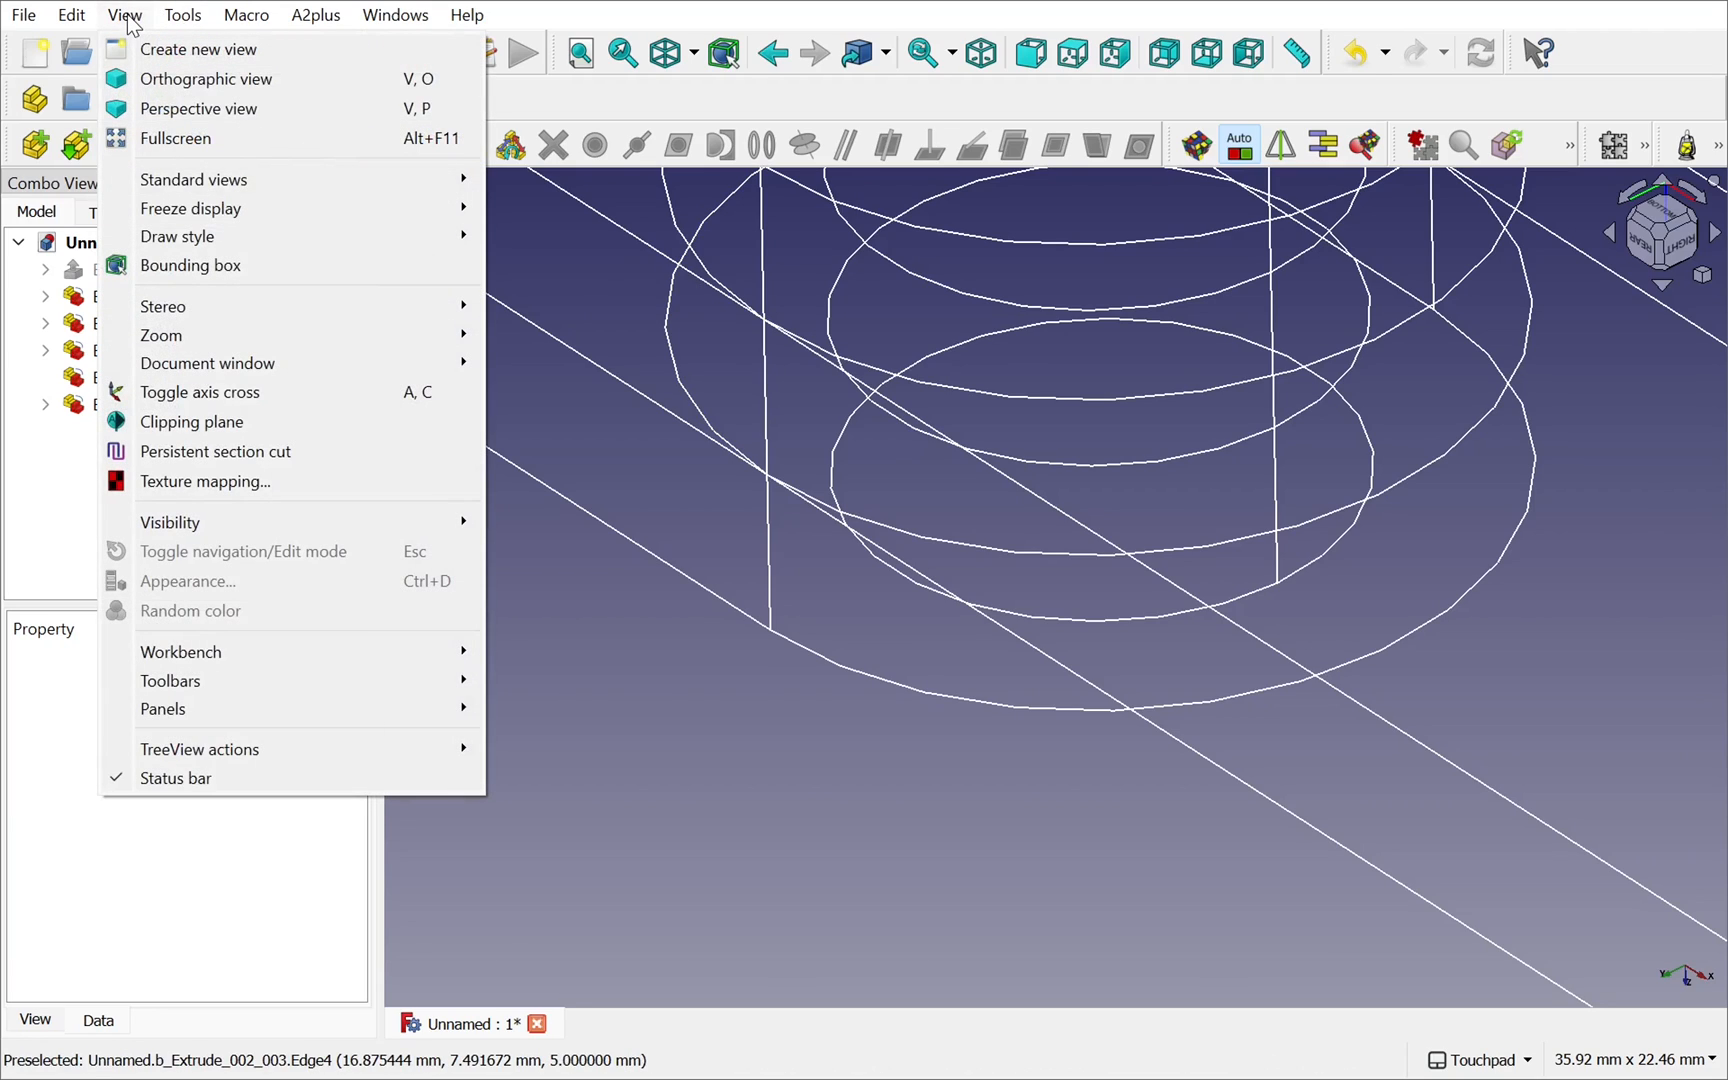
pyautogui.moveTo(176, 236)
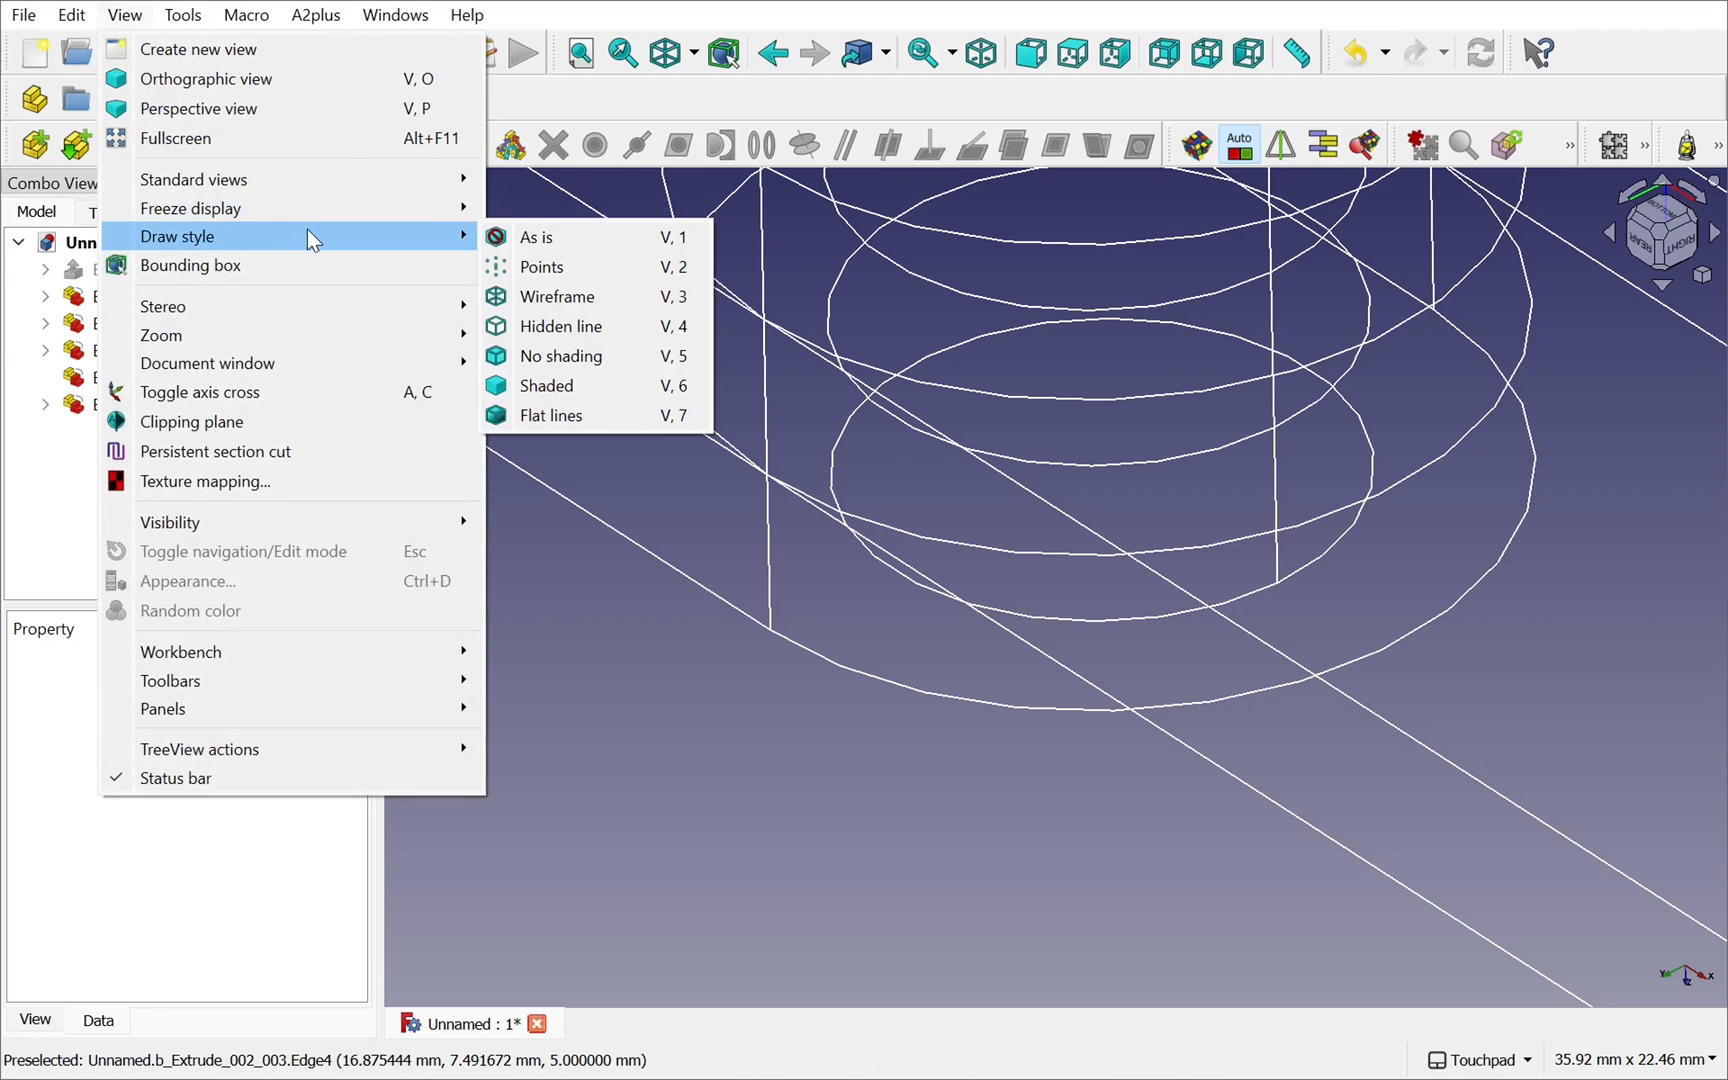
pyautogui.moveTo(552, 416)
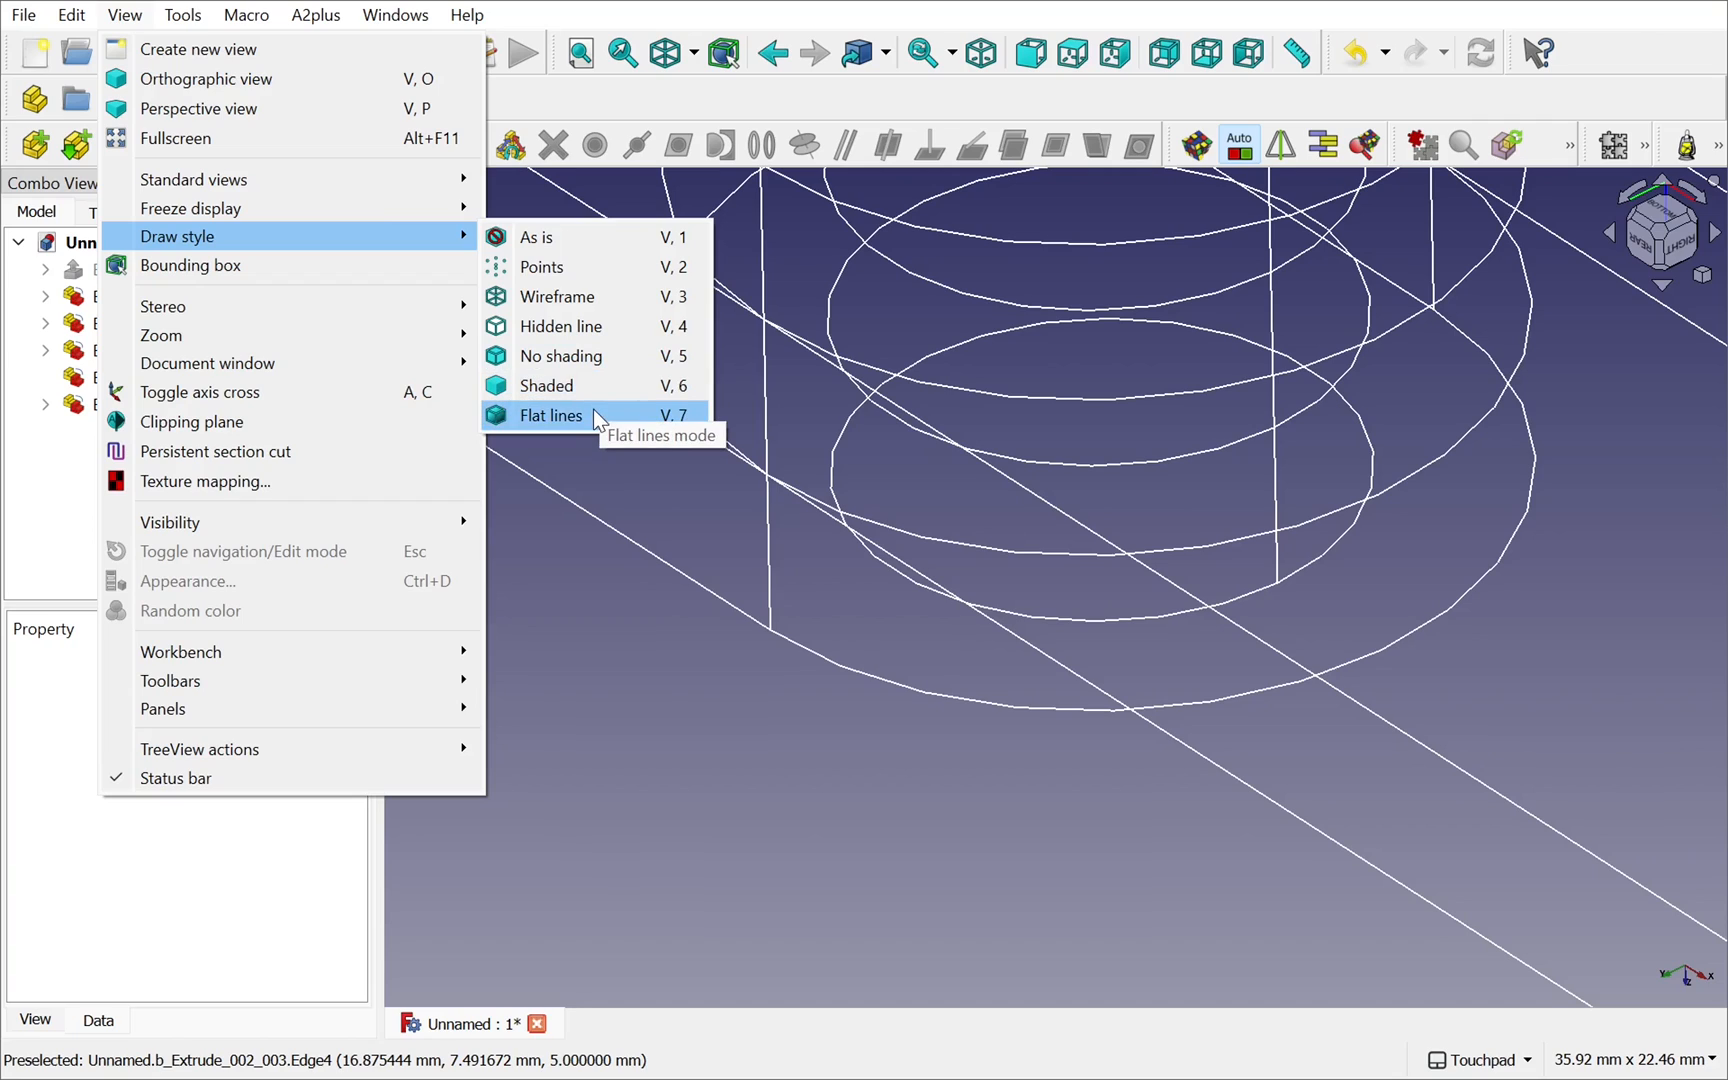
pyautogui.click(552, 416)
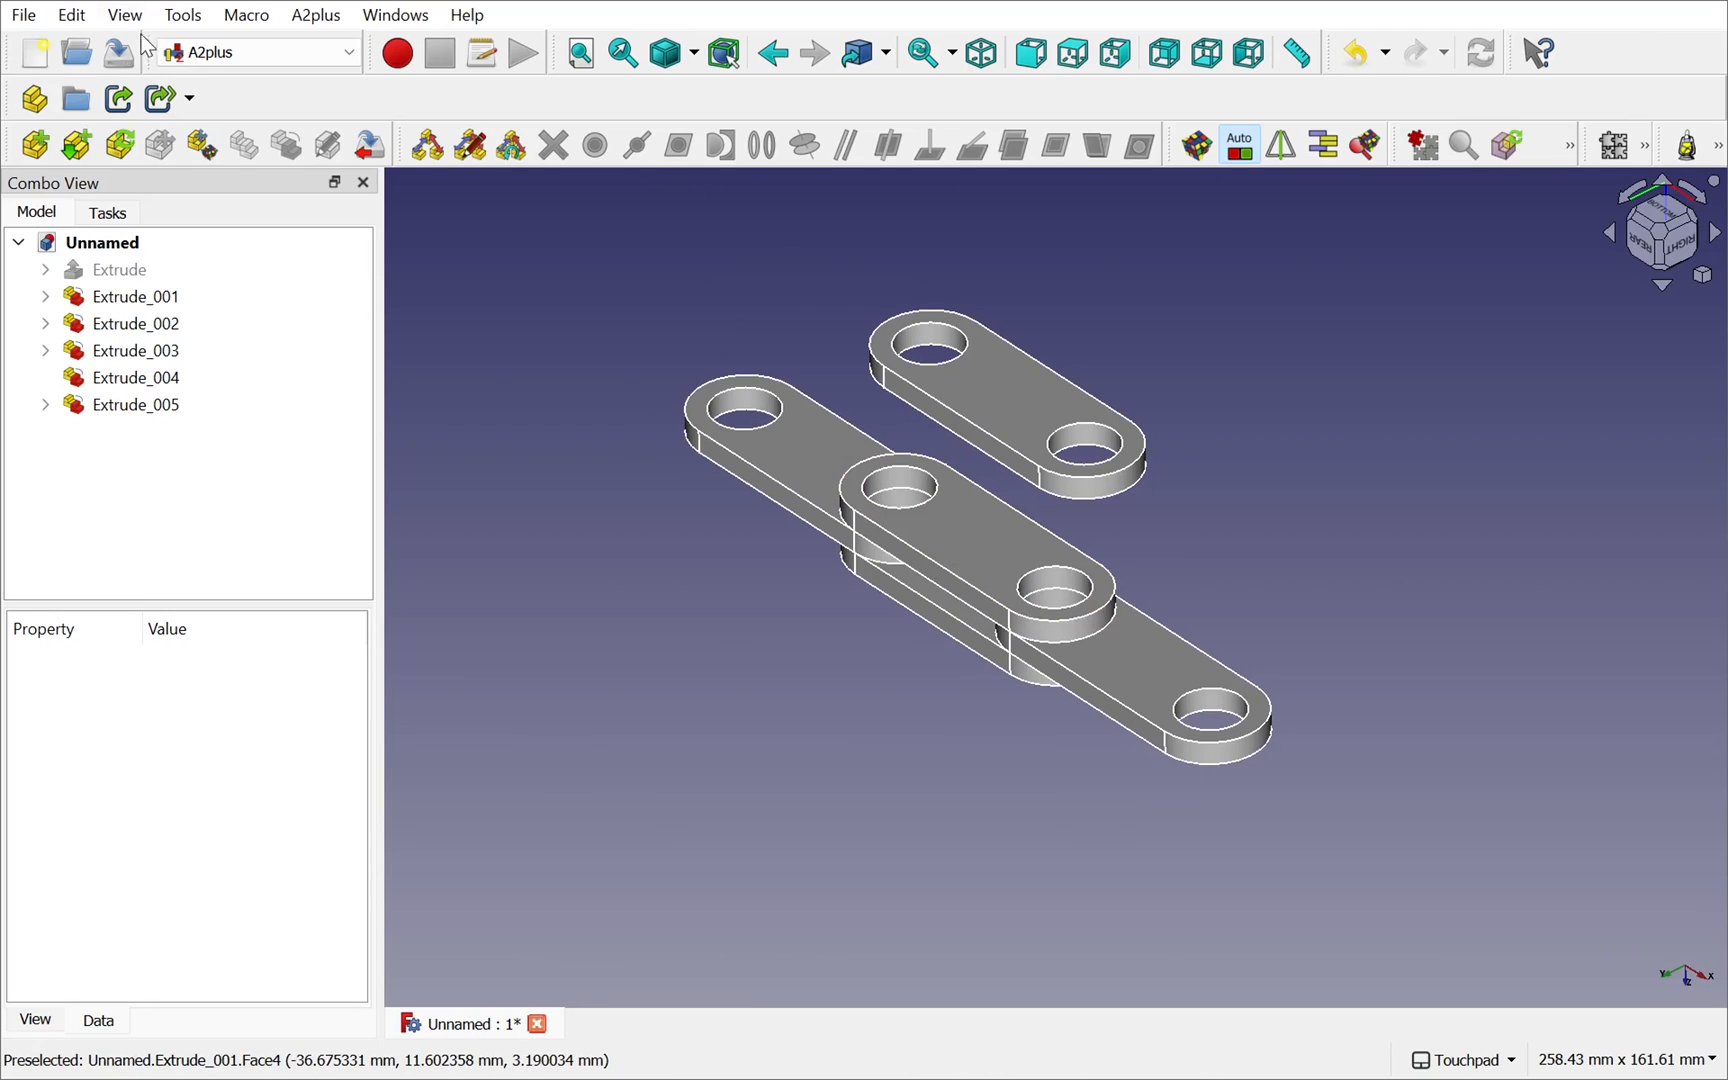
pyautogui.click(124, 14)
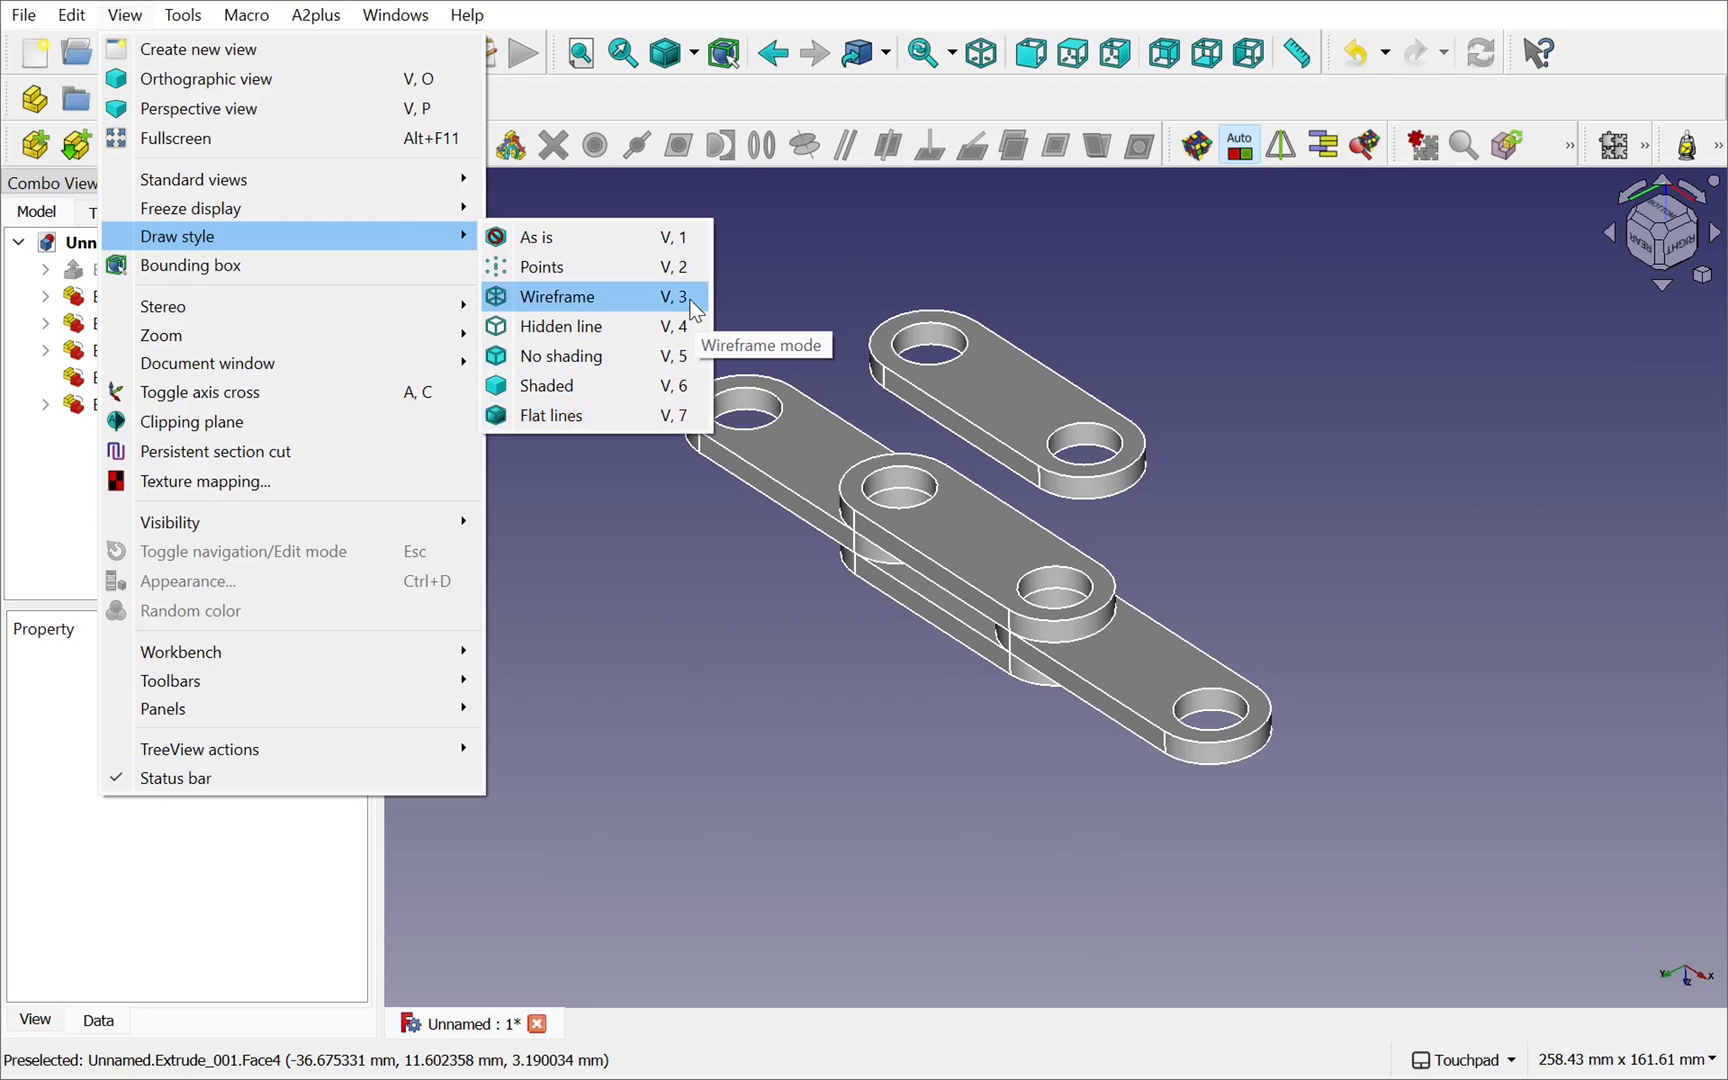
pyautogui.moveTo(678, 310)
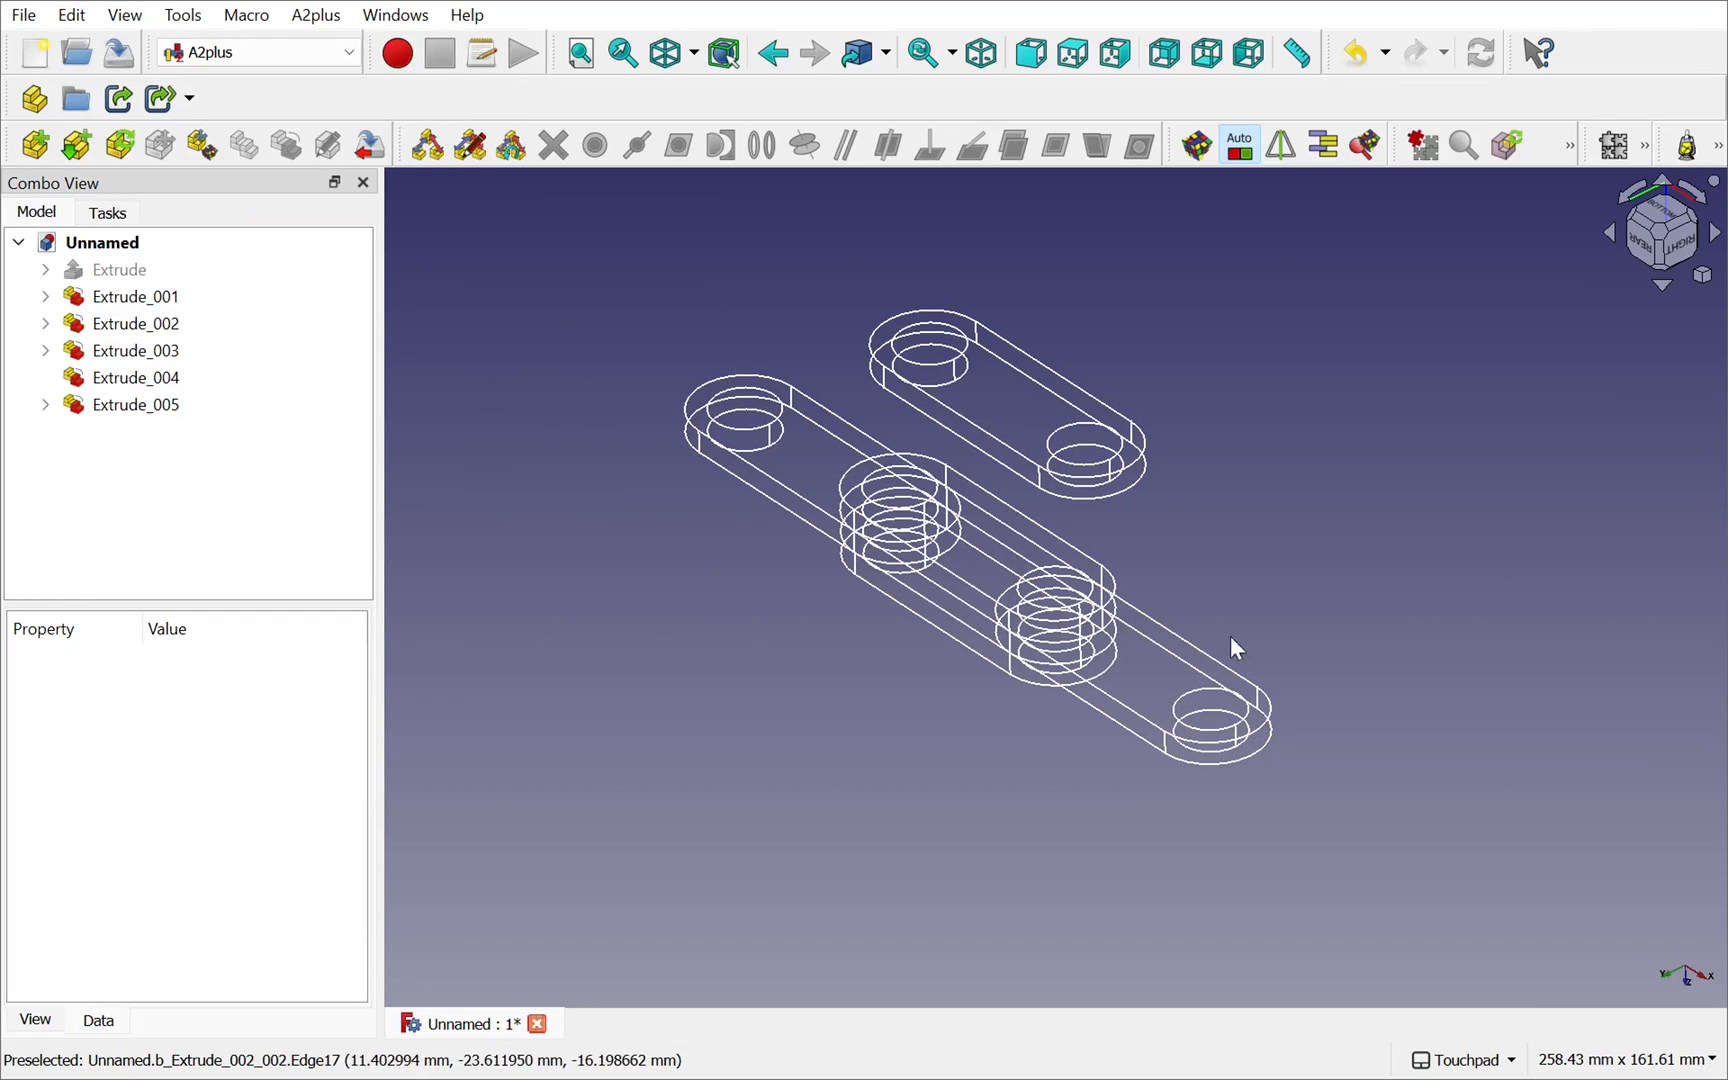
pyautogui.moveTo(802, 768)
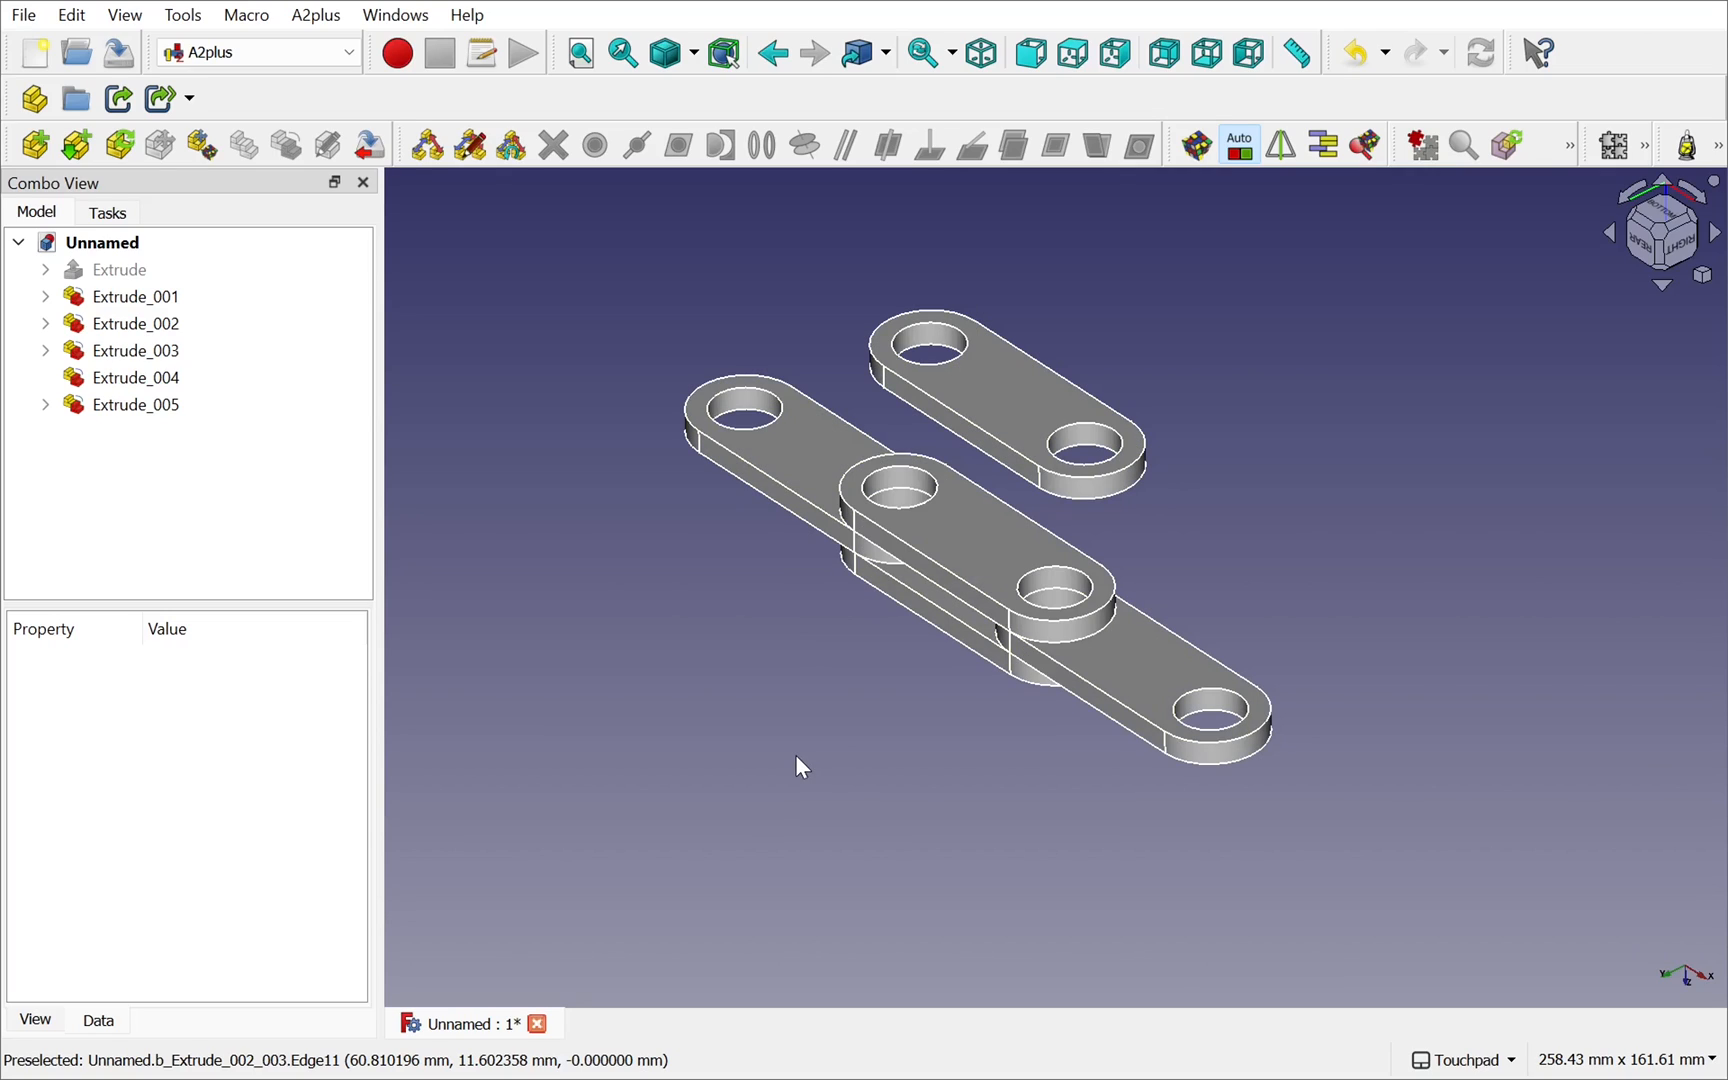
pyautogui.moveTo(888, 674)
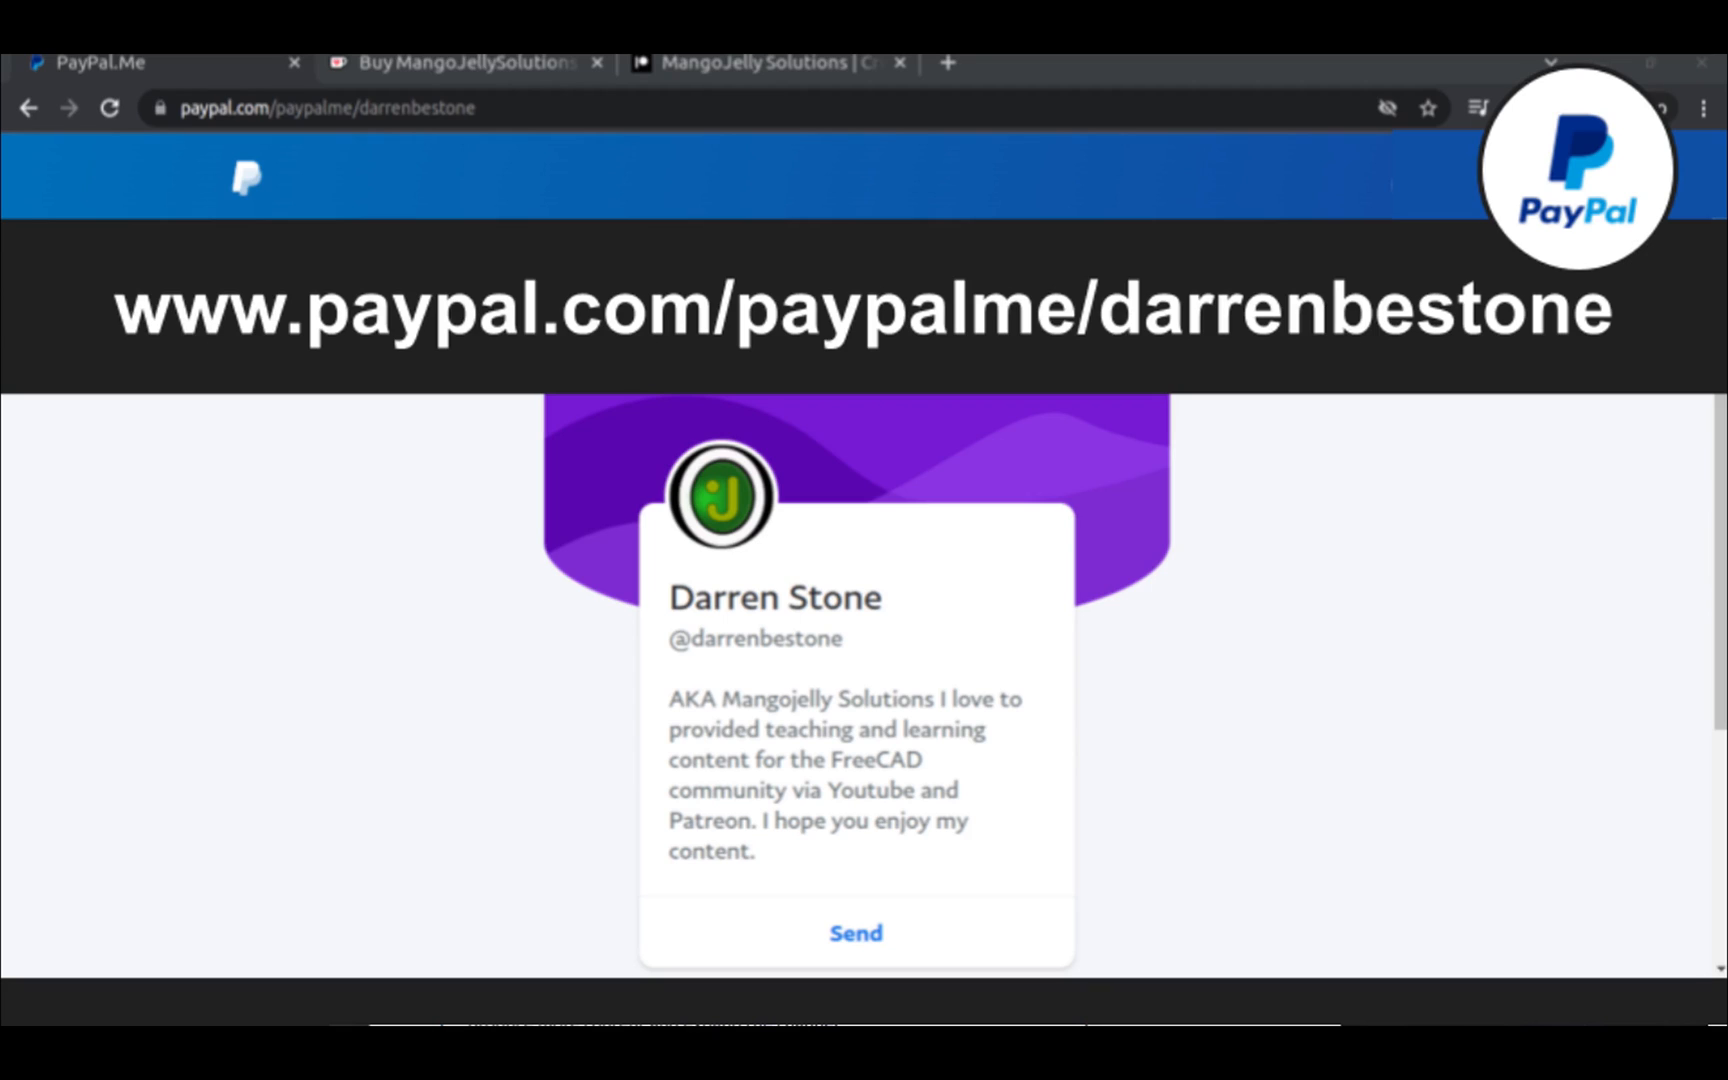
# - Go from the PayPal page to the YouTube channel's About page with its donation links
pyautogui.click(760, 78)
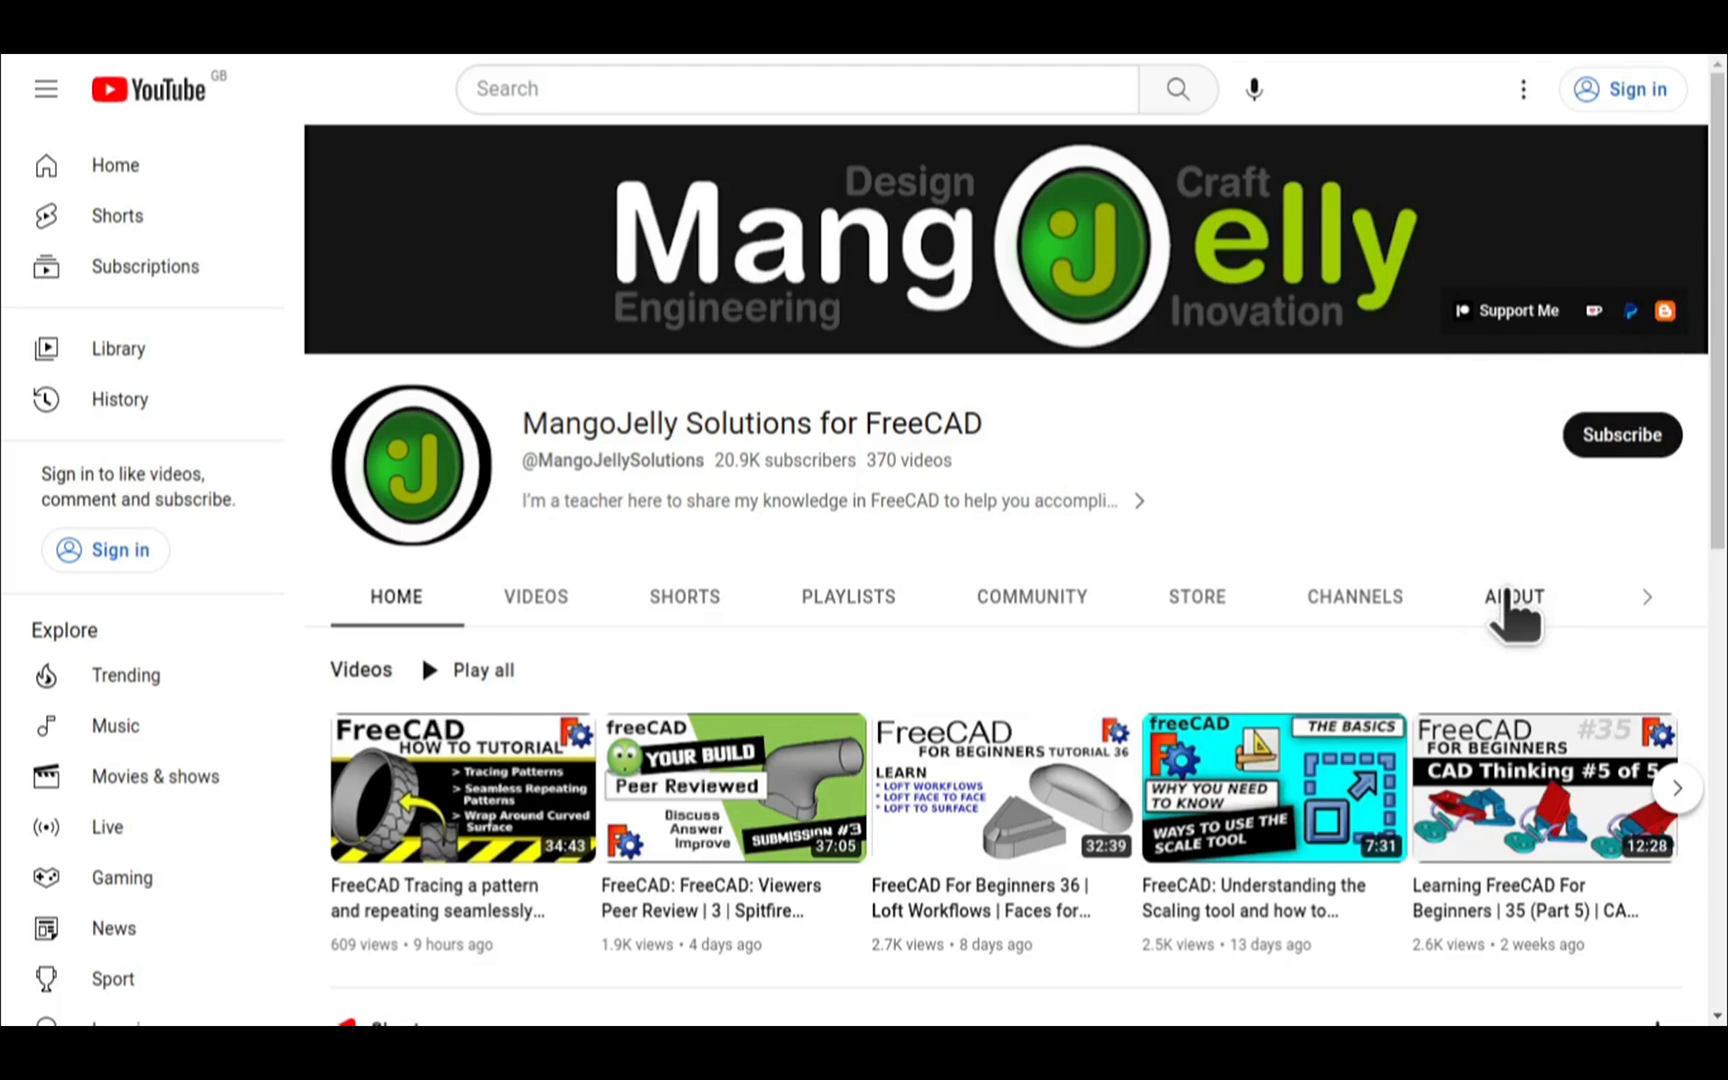
pyautogui.click(1514, 596)
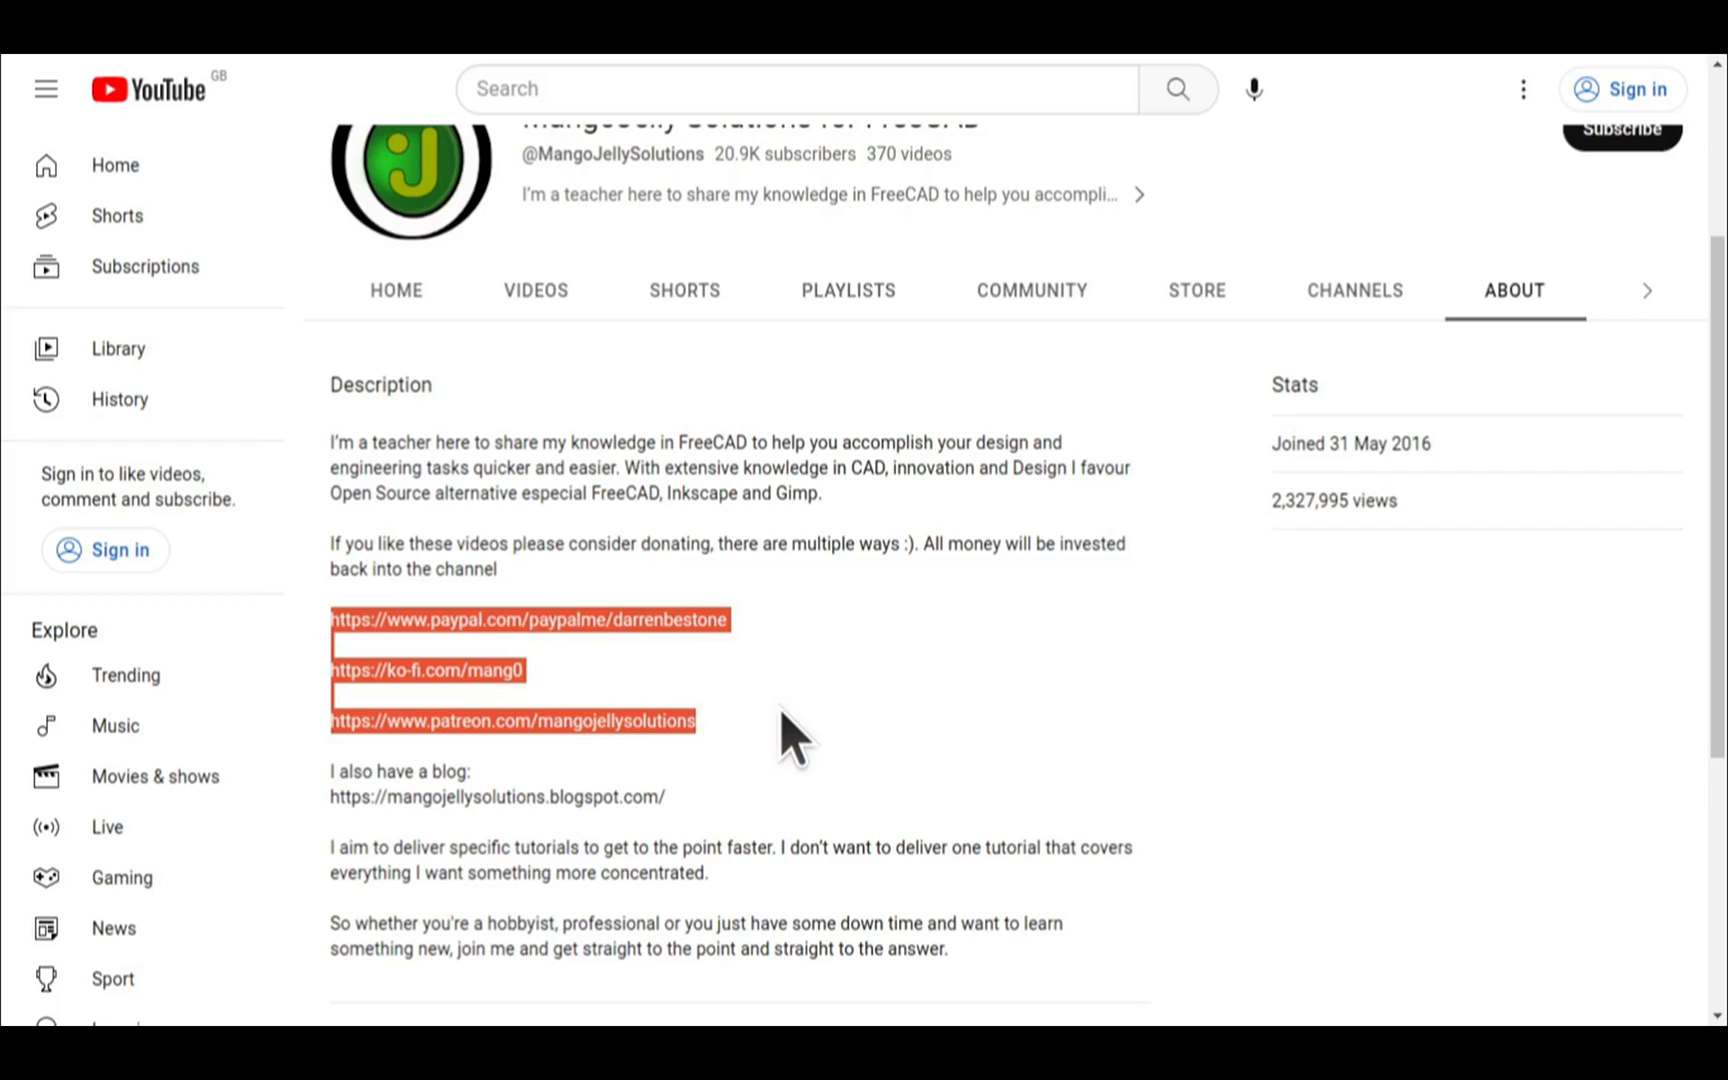
pyautogui.click(788, 728)
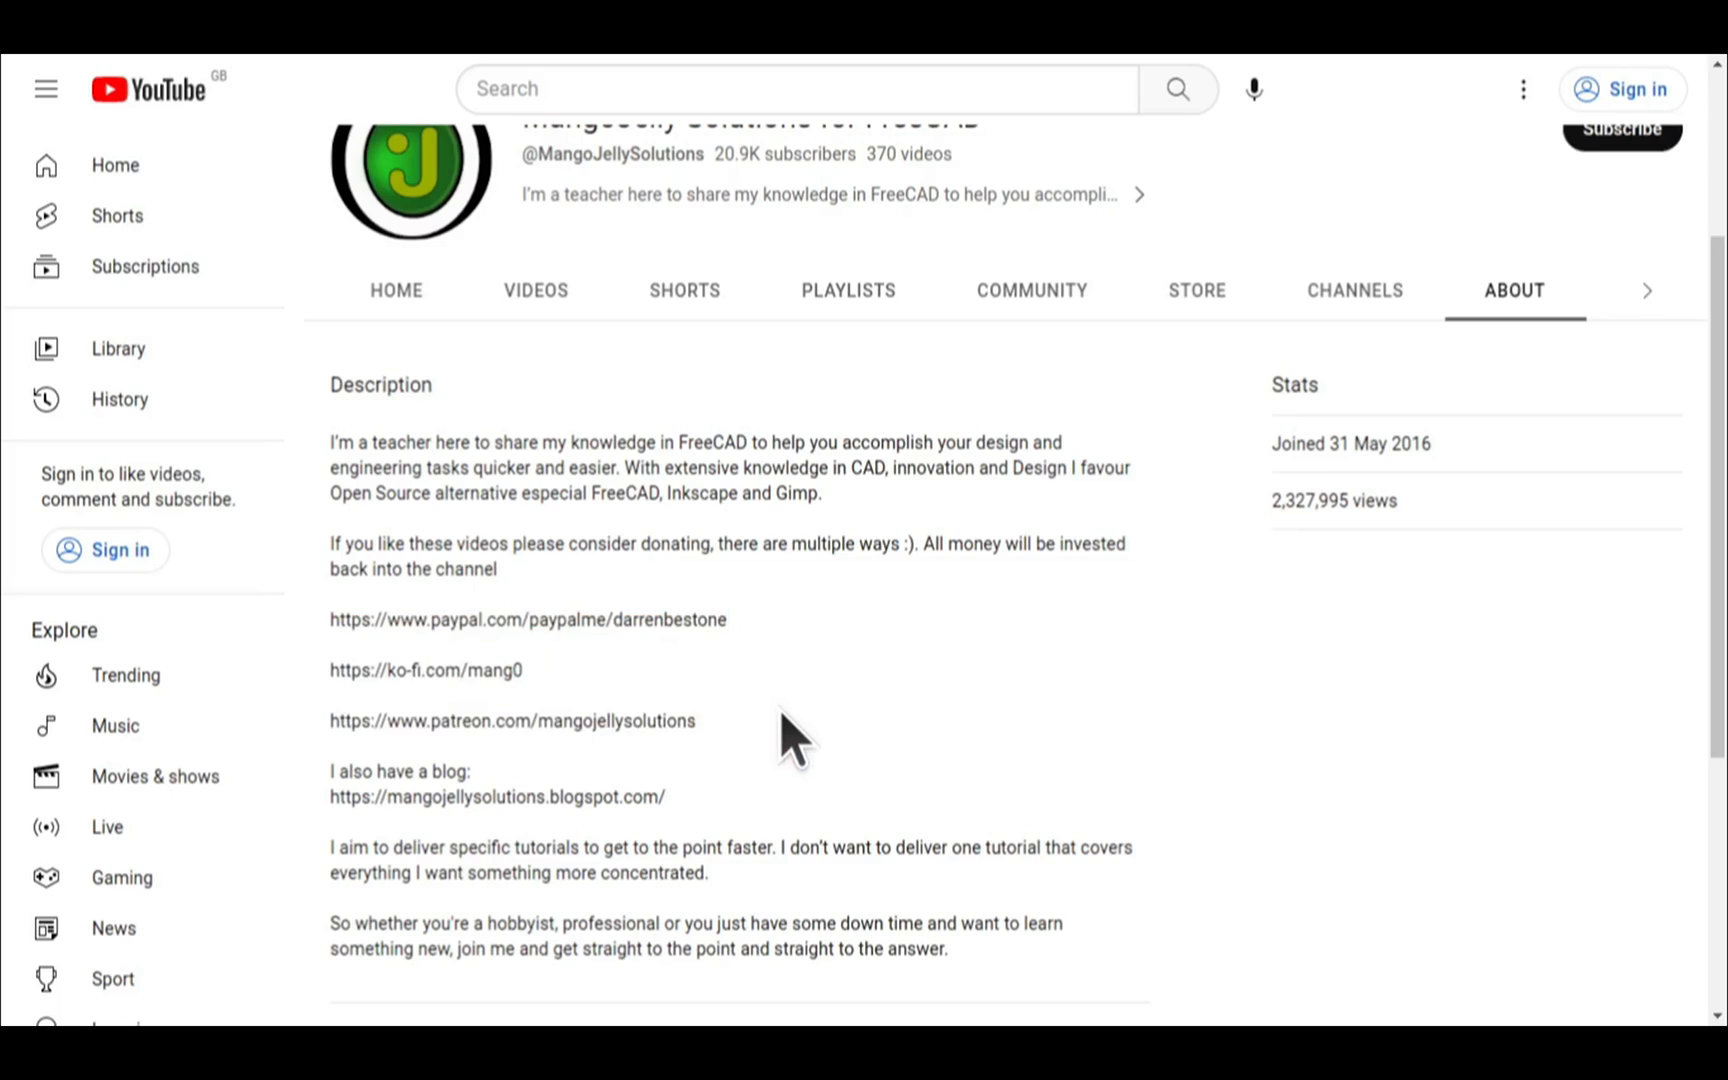